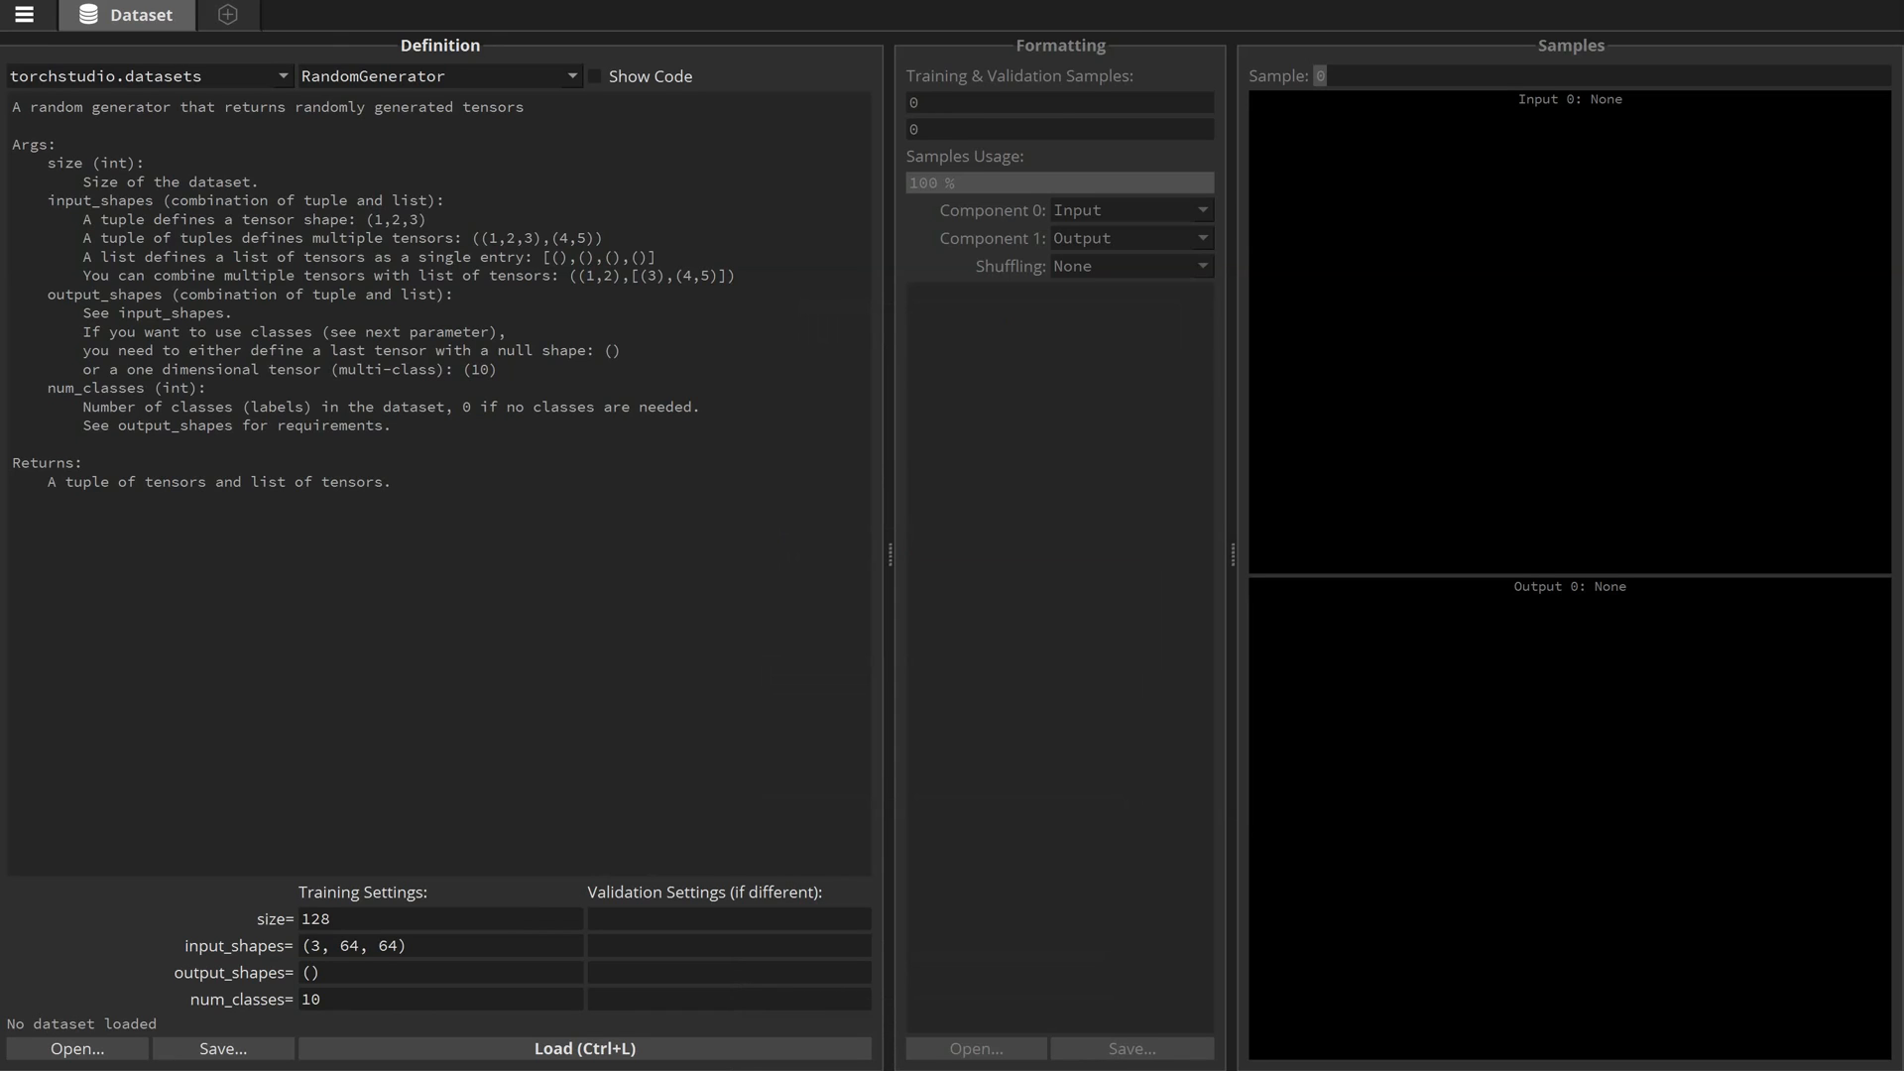
{"action": "mouse_move", "coordinate": [177, 165]}
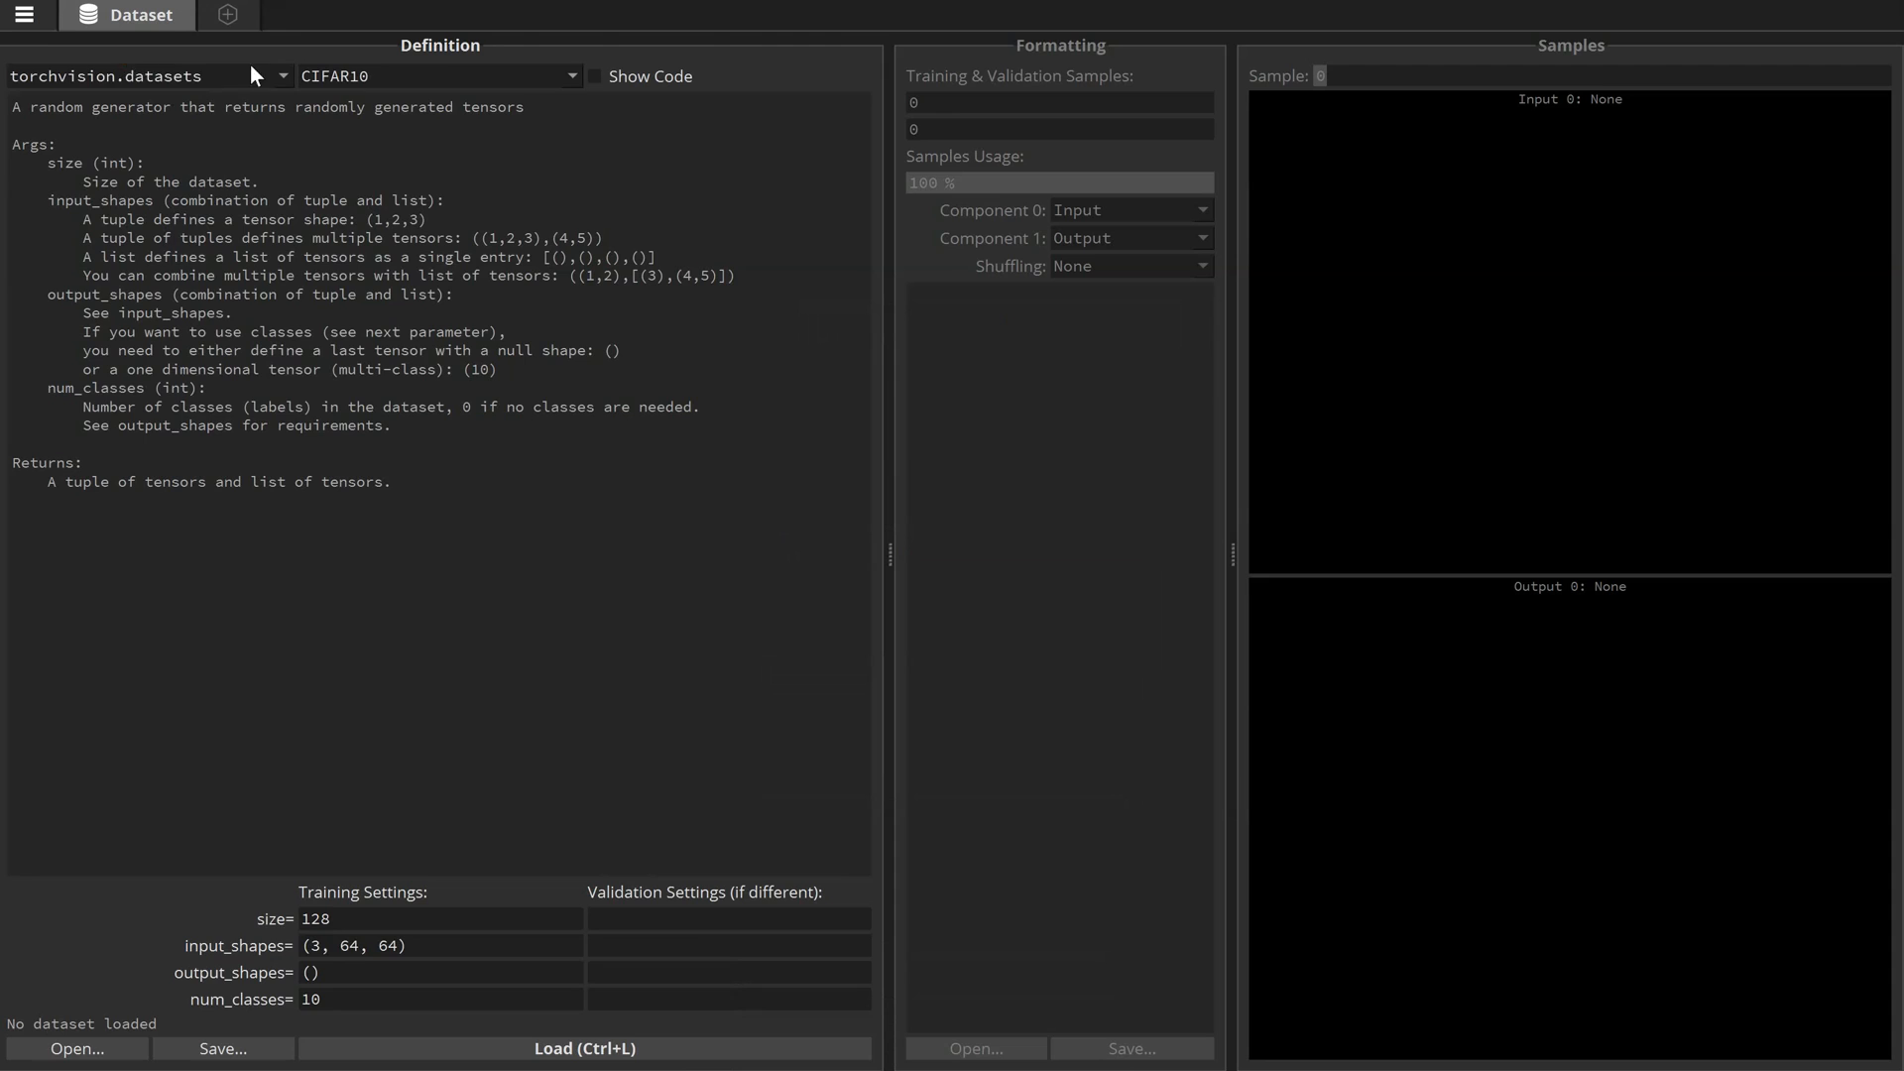
- Load the MNIST dataset from torchvision.datasets, showing 60,000 training and 10,000 validation samples
{"action": "left_click", "coordinate": [437, 75]}
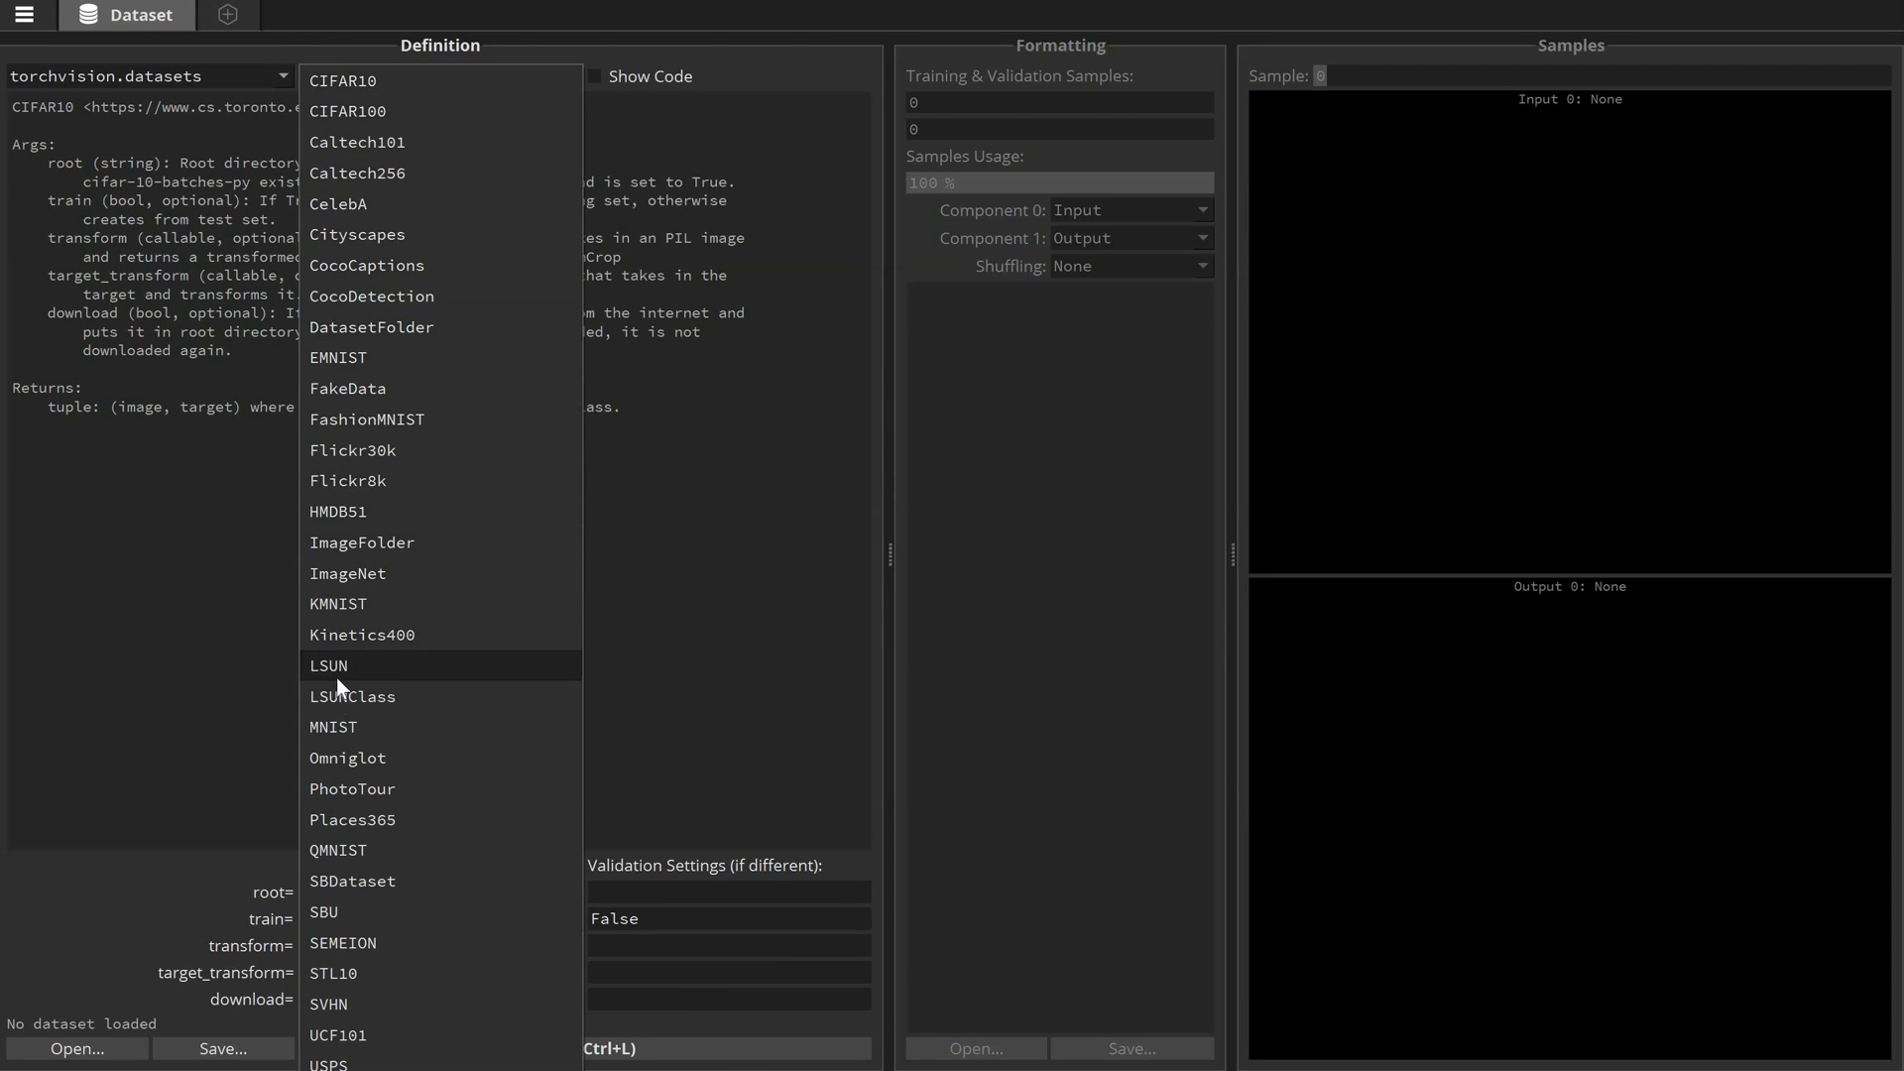
{"action": "left_click", "coordinate": [333, 726]}
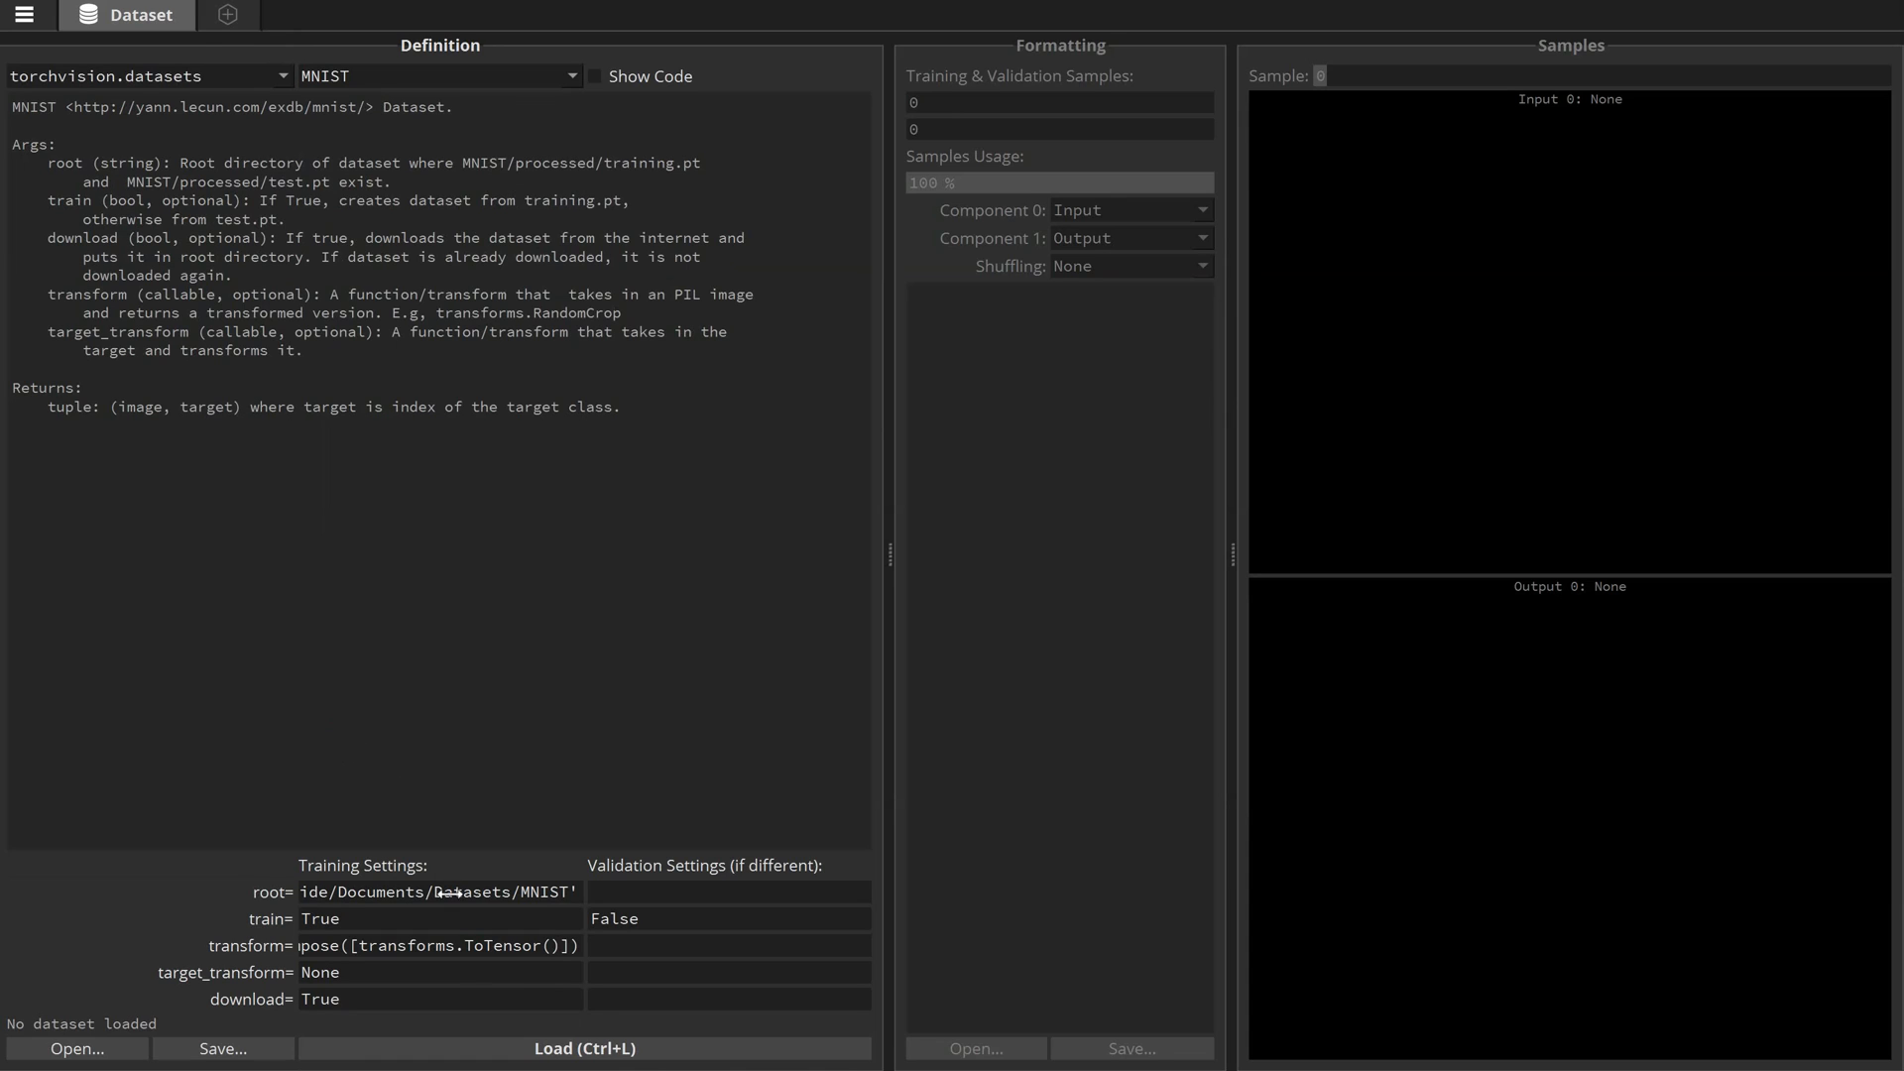
{"action": "left_click", "coordinate": [583, 1047]}
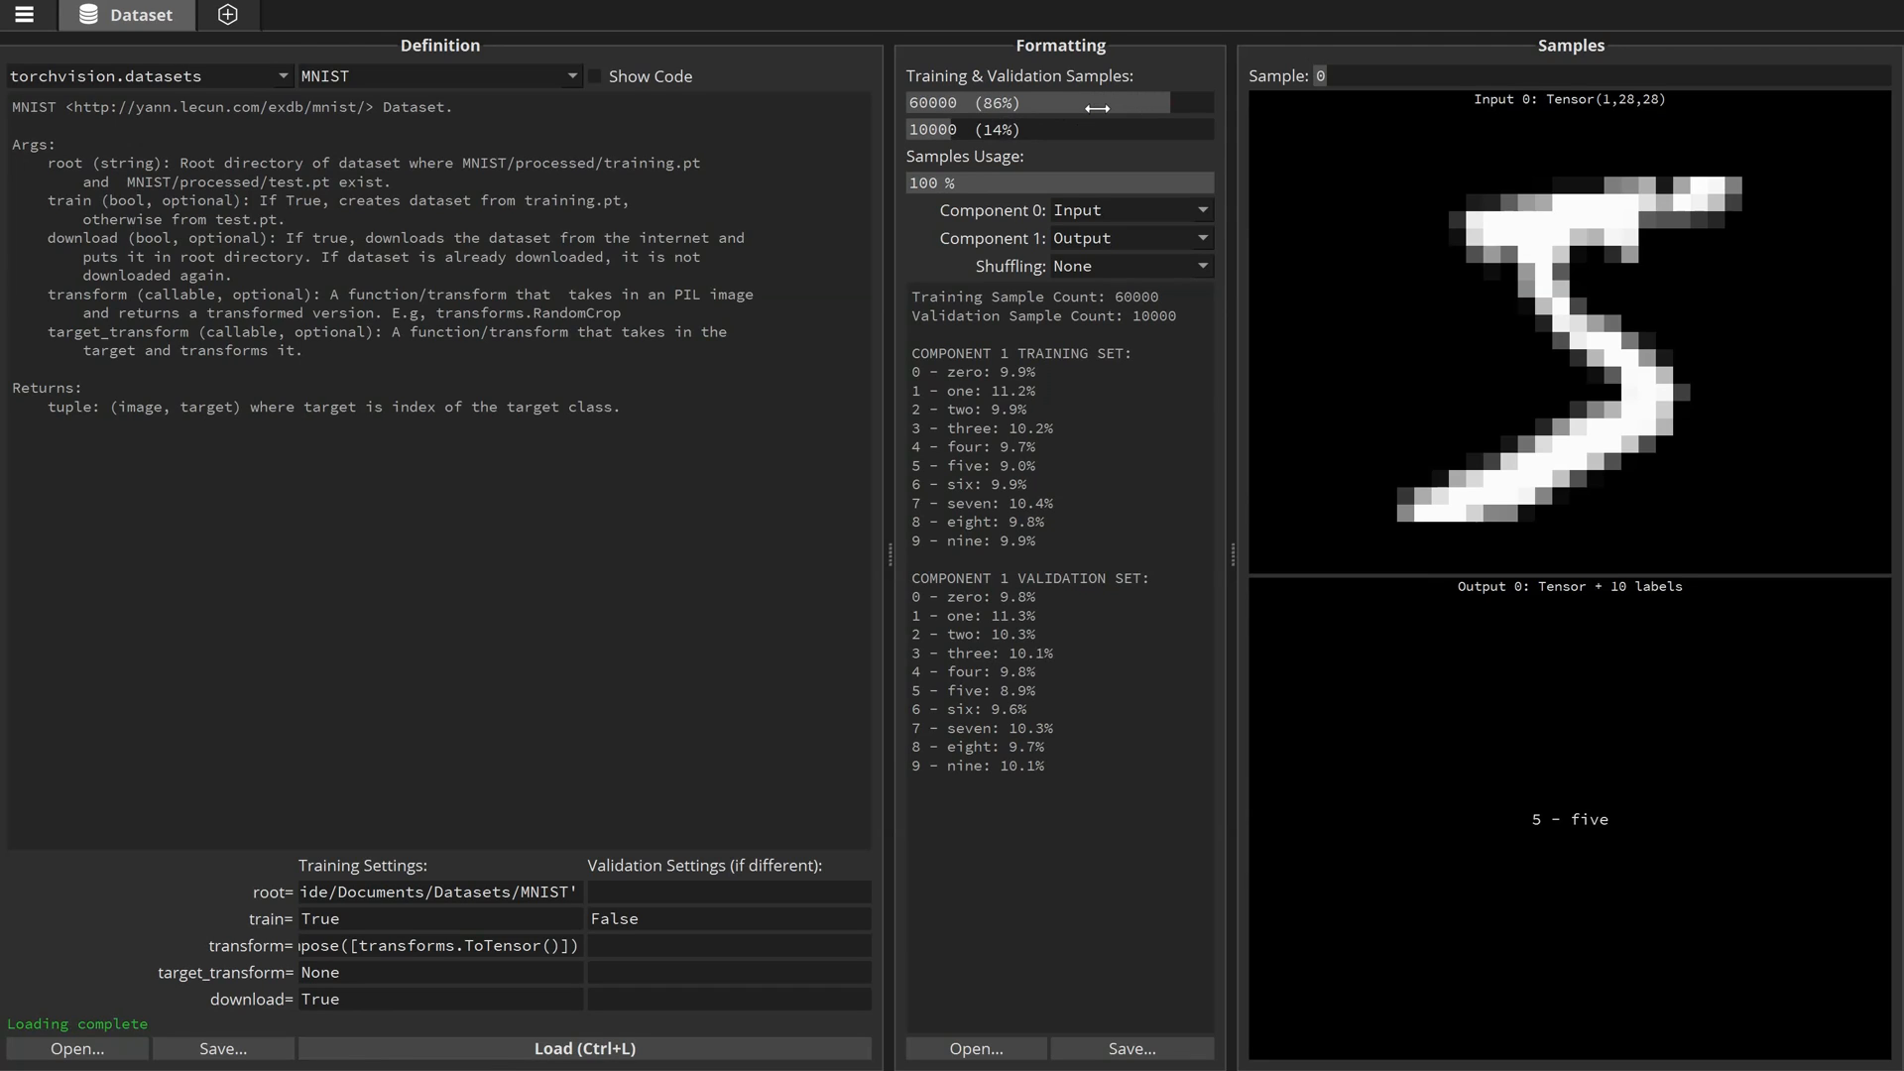
{"action": "mouse_move", "coordinate": [1075, 490]}
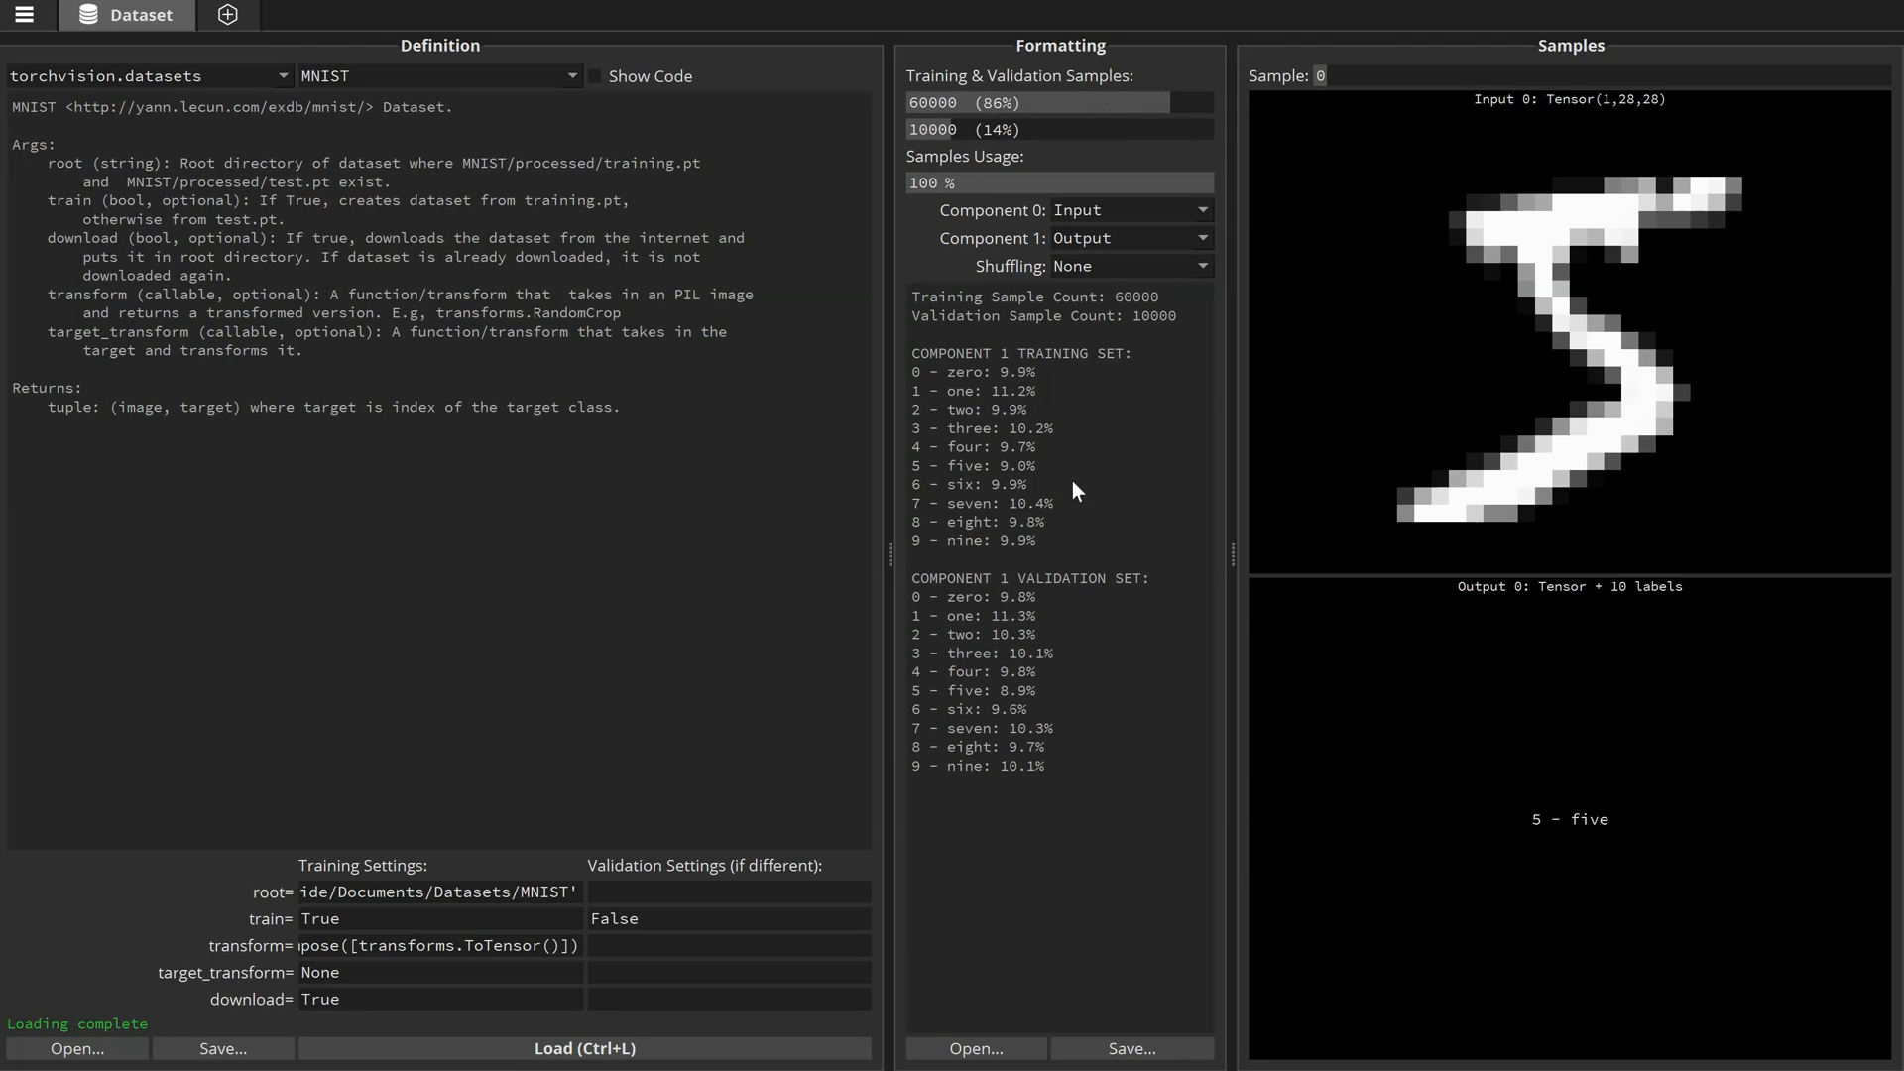
{"action": "mouse_move", "coordinate": [1079, 640]}
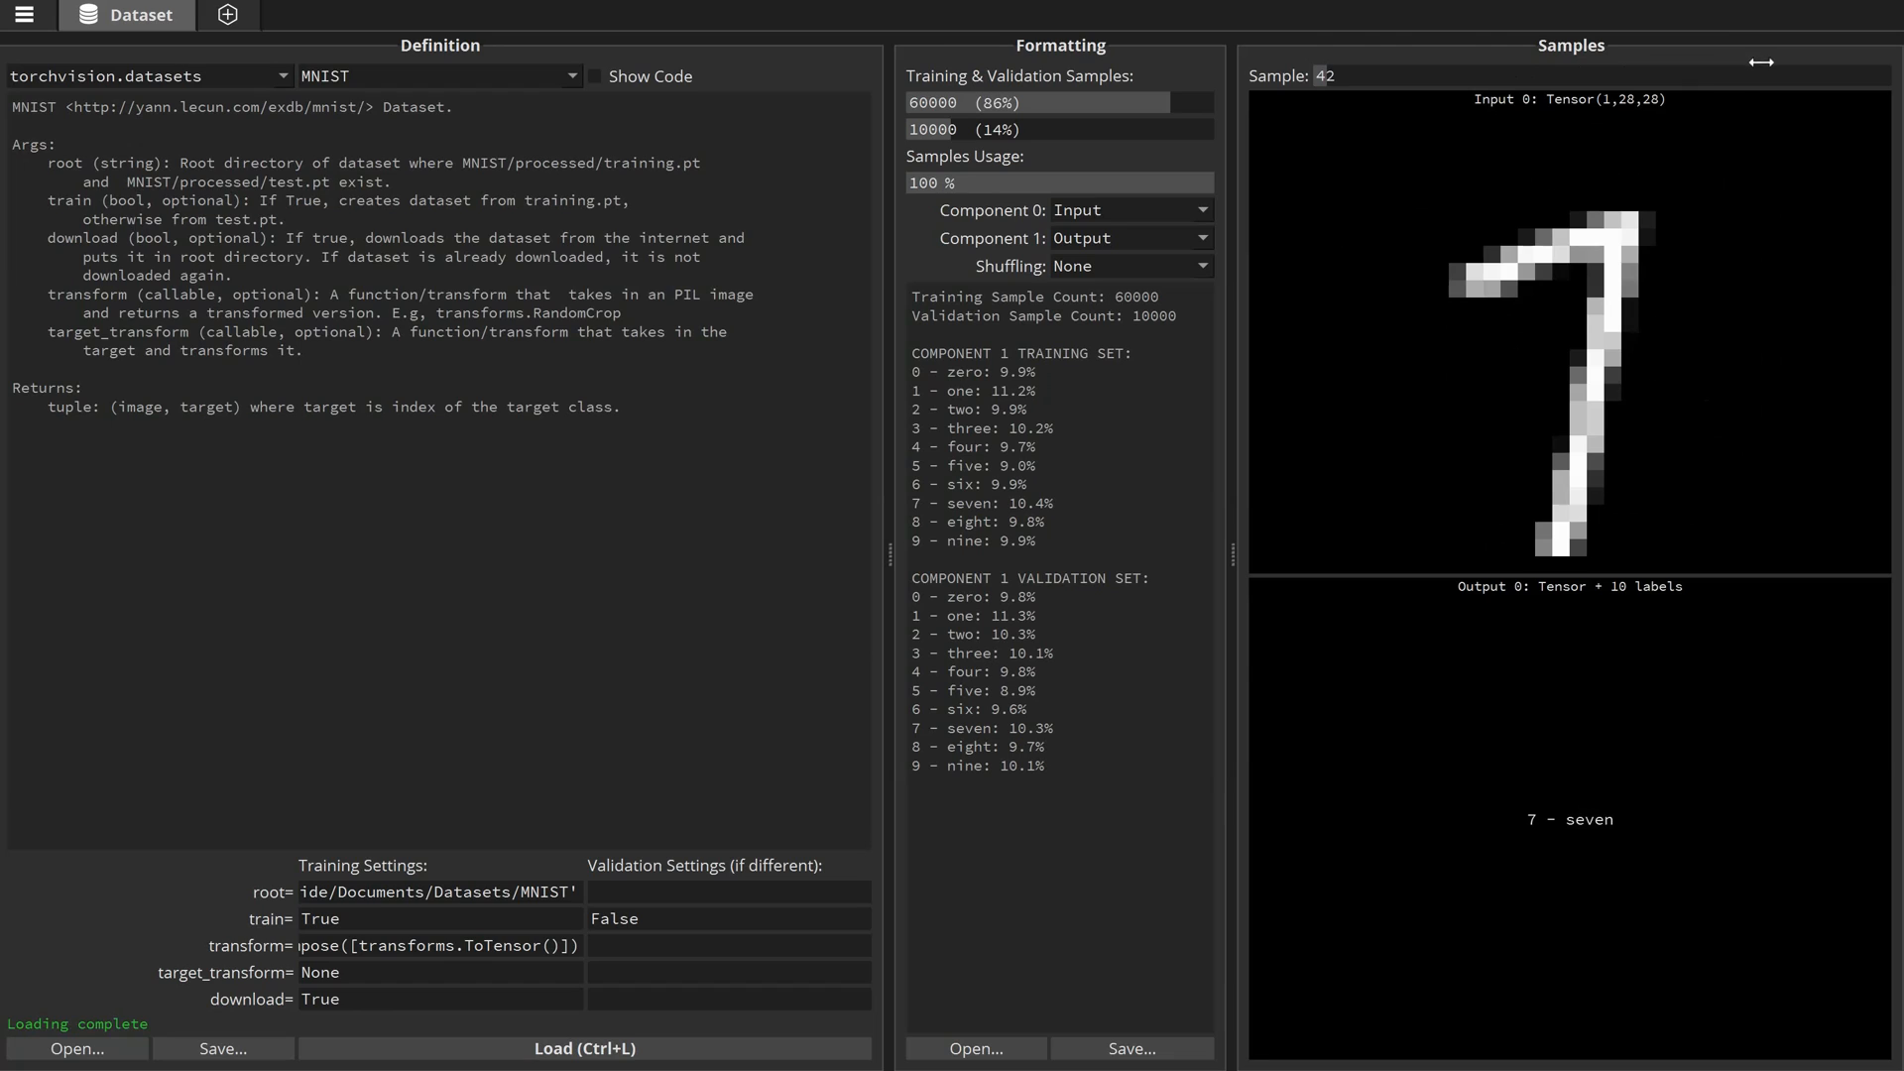
{"action": "mouse_move", "coordinate": [1551, 121]}
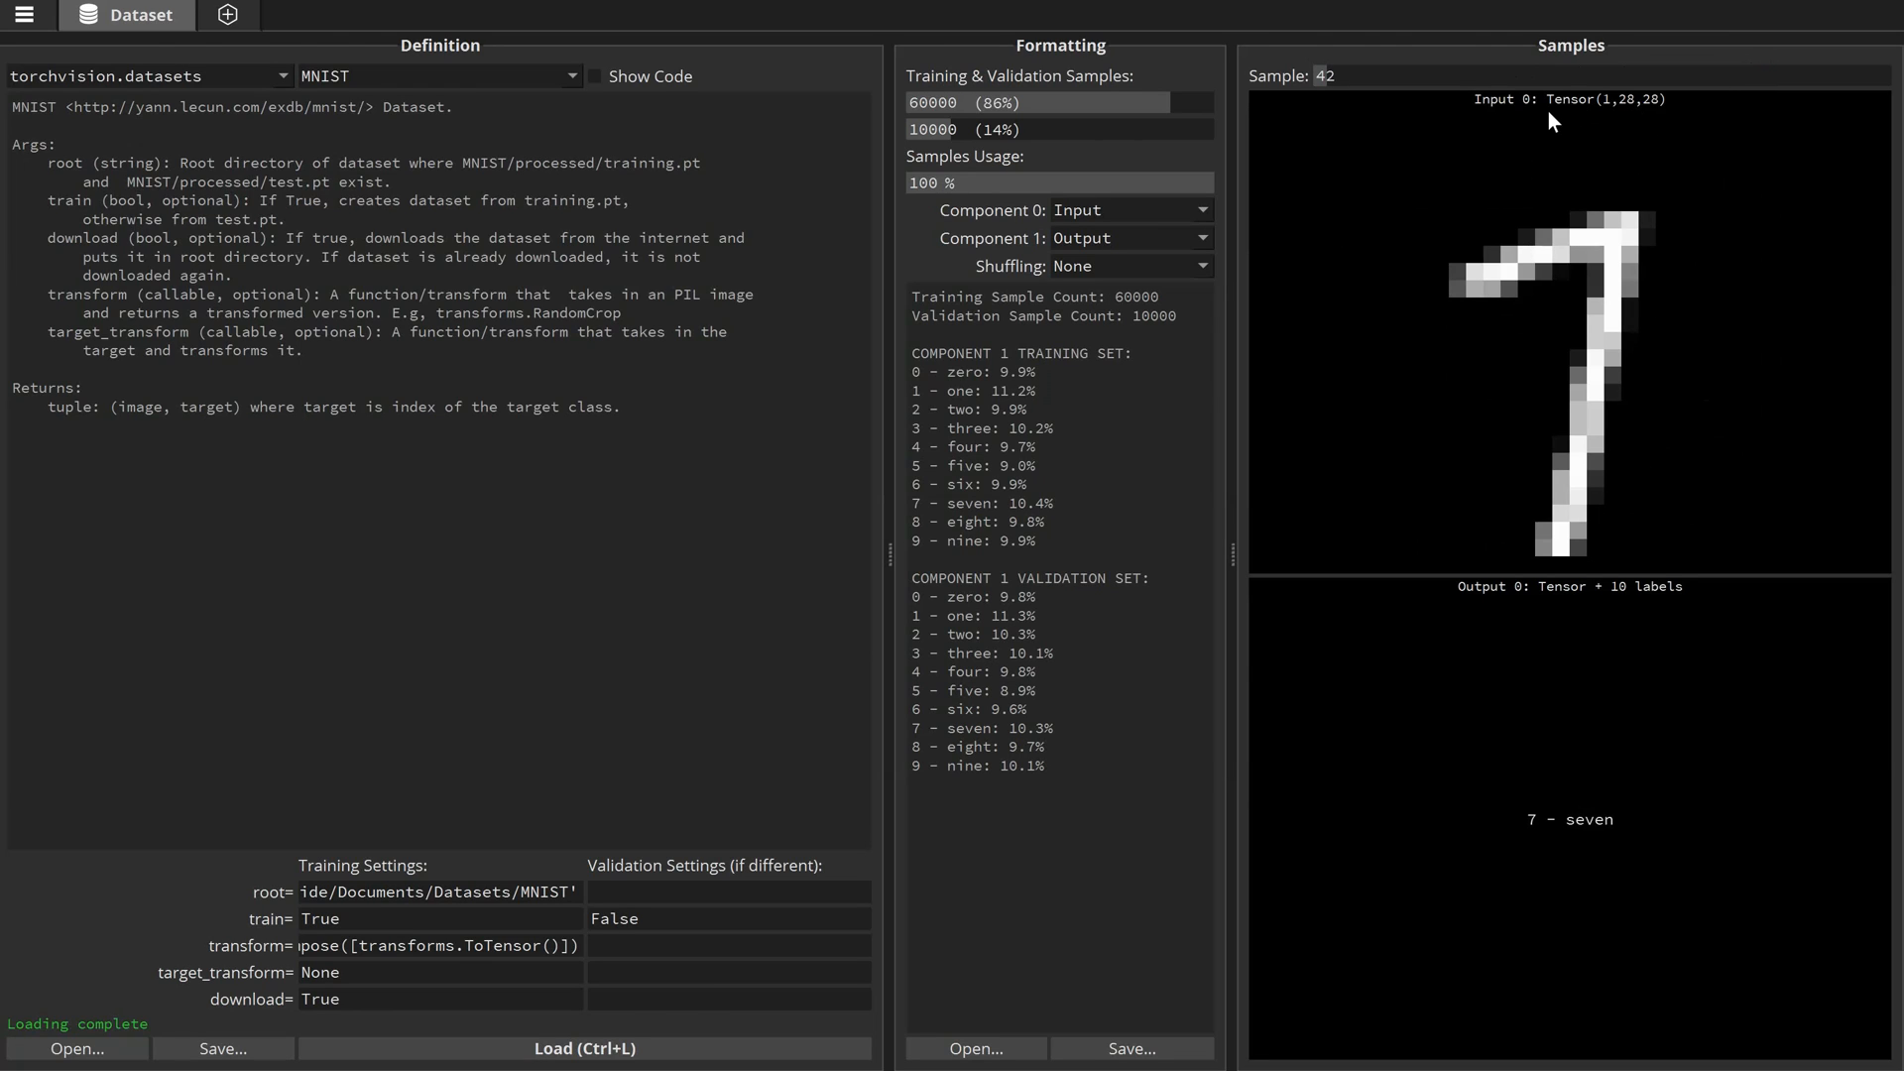
{"action": "mouse_move", "coordinate": [435, 41]}
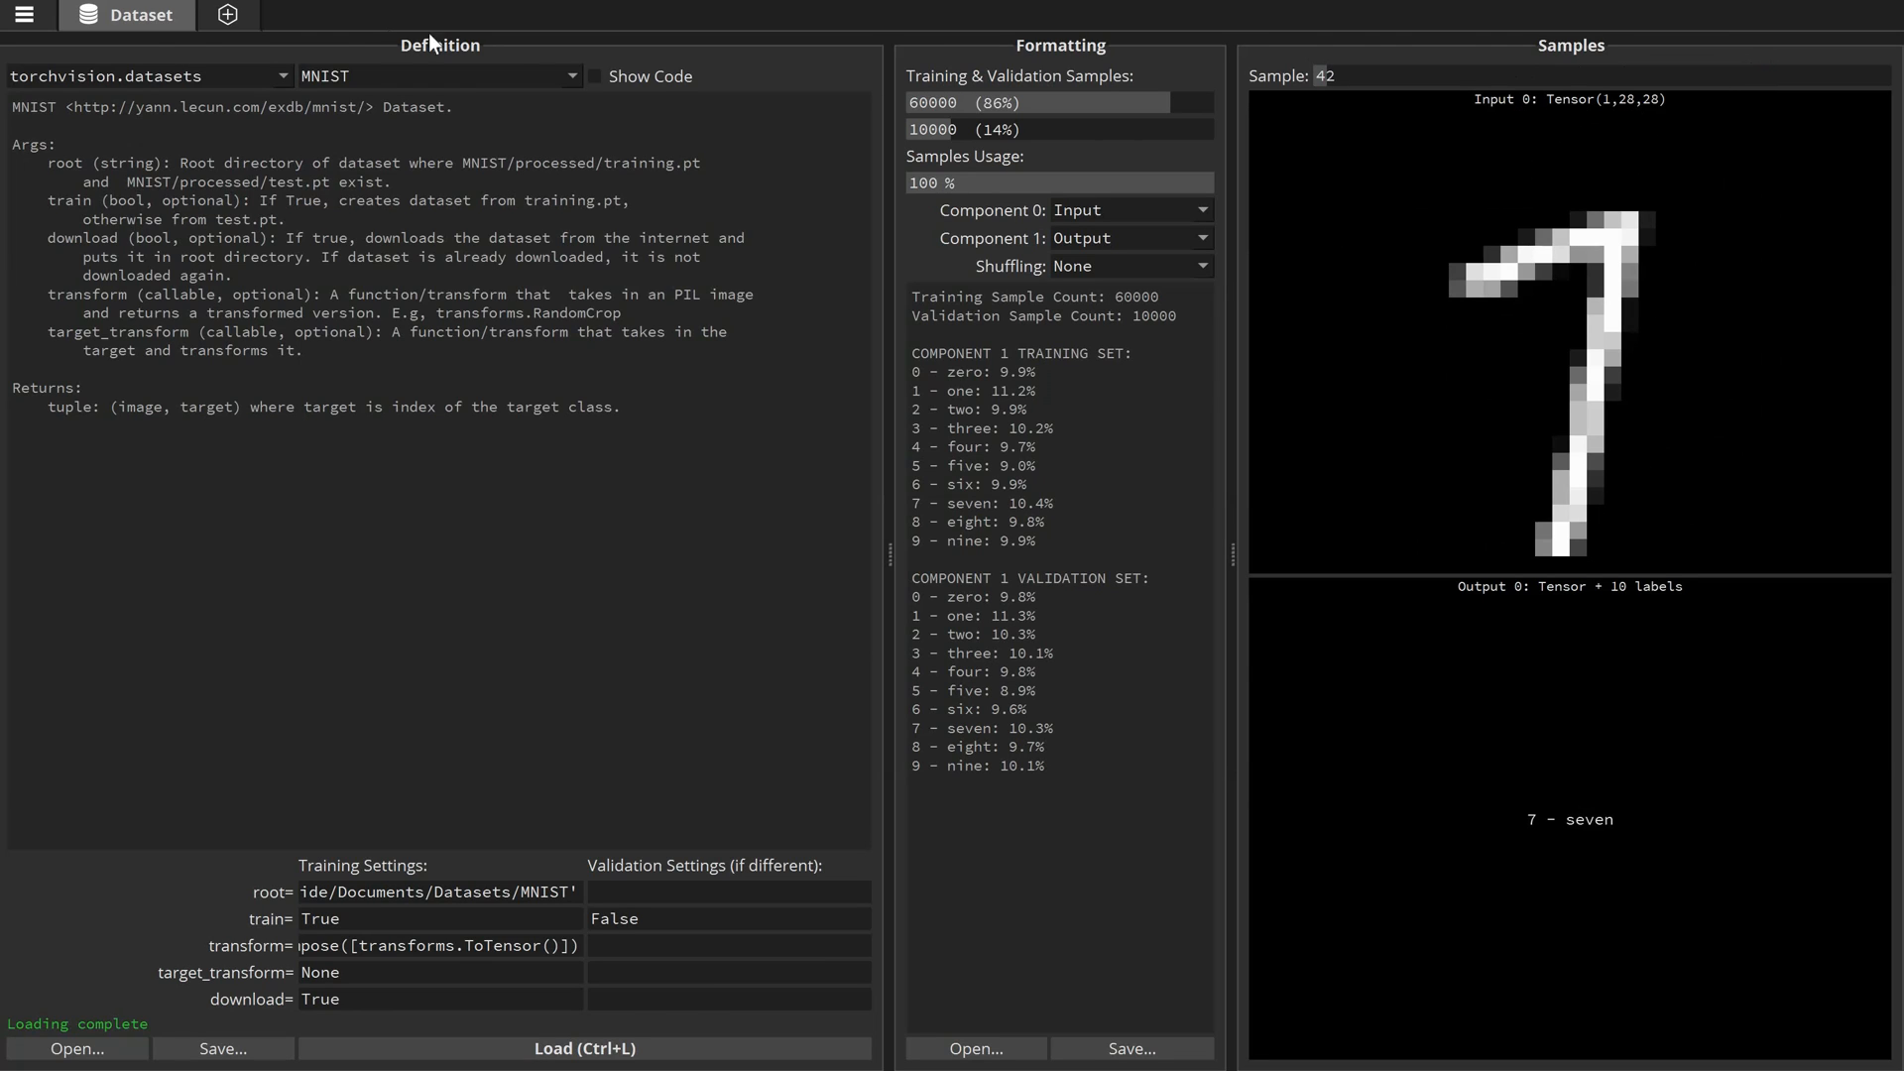
- Add a new Model 1 tab next to the MNIST dataset
{"action": "left_click", "coordinate": [274, 14]}
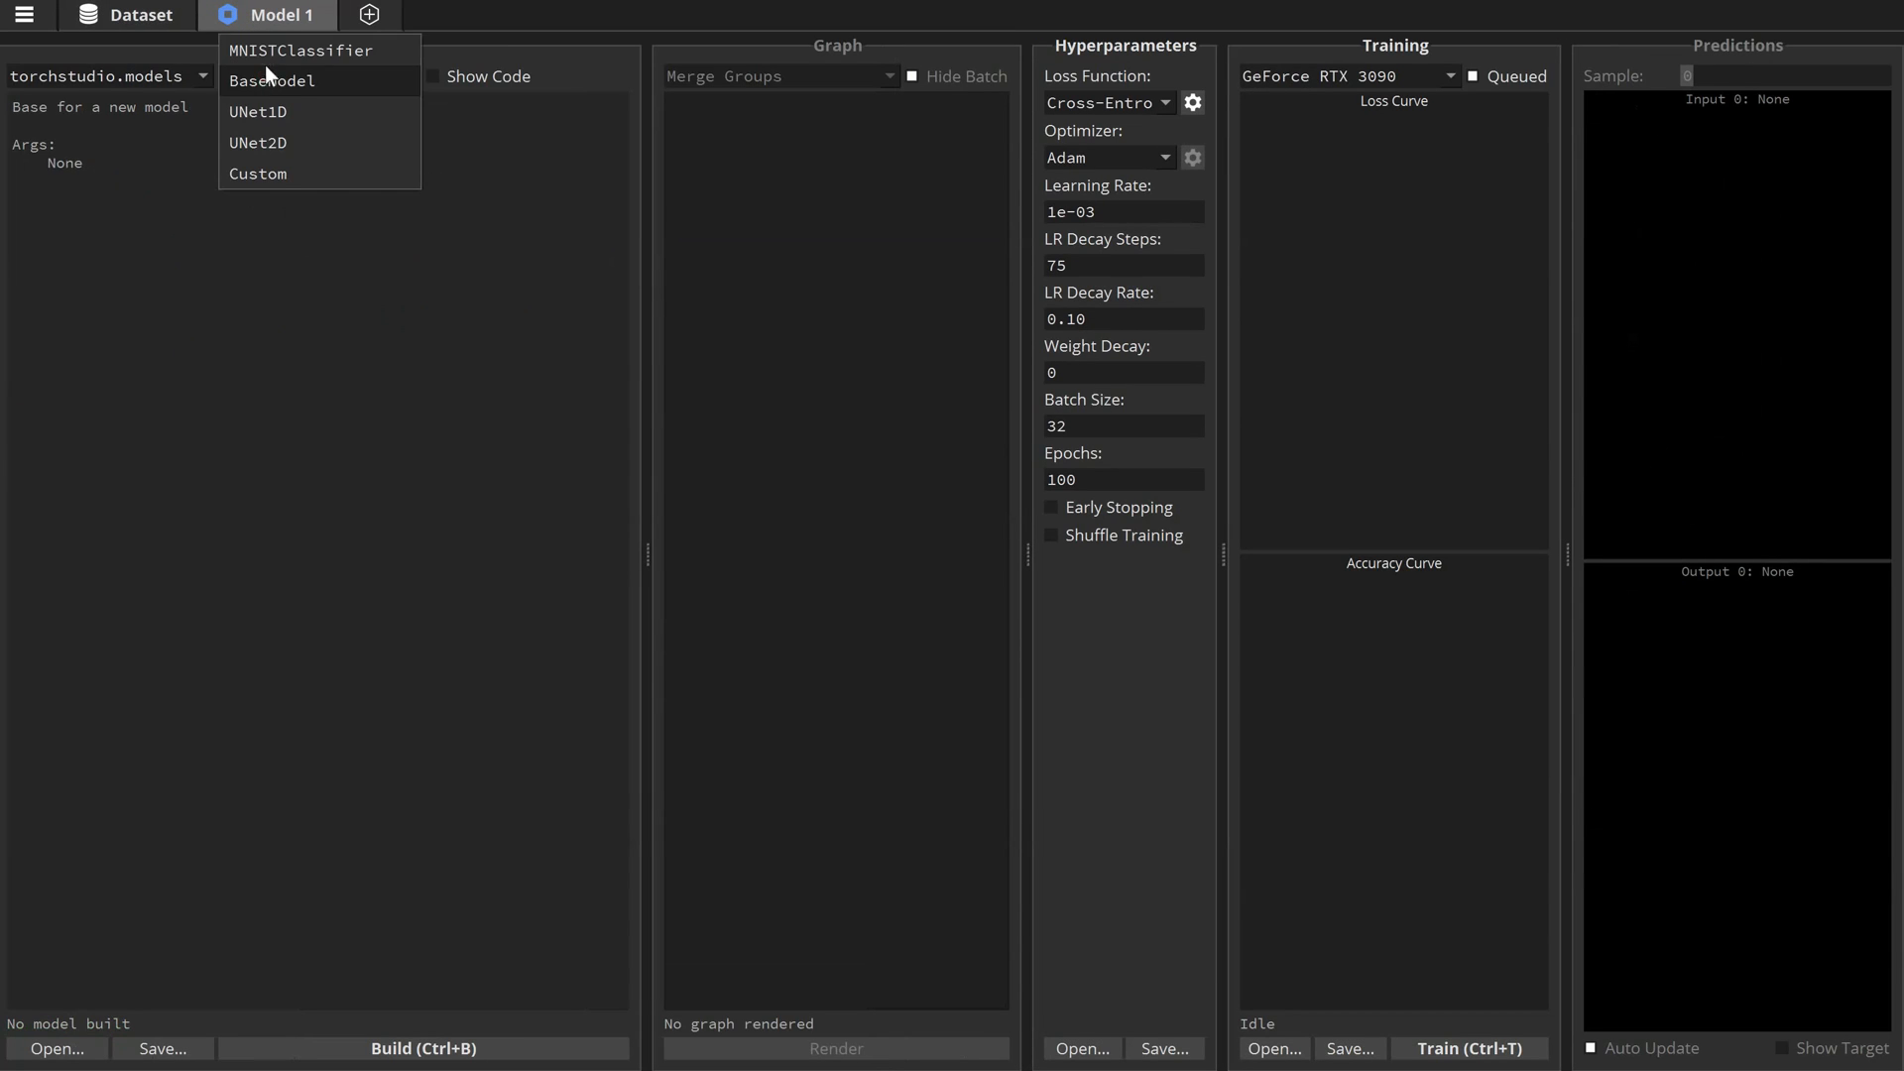
- Build the MNISTClassifier model so its layer graph renders from input to LogSoftmax
{"action": "left_click", "coordinate": [301, 49]}
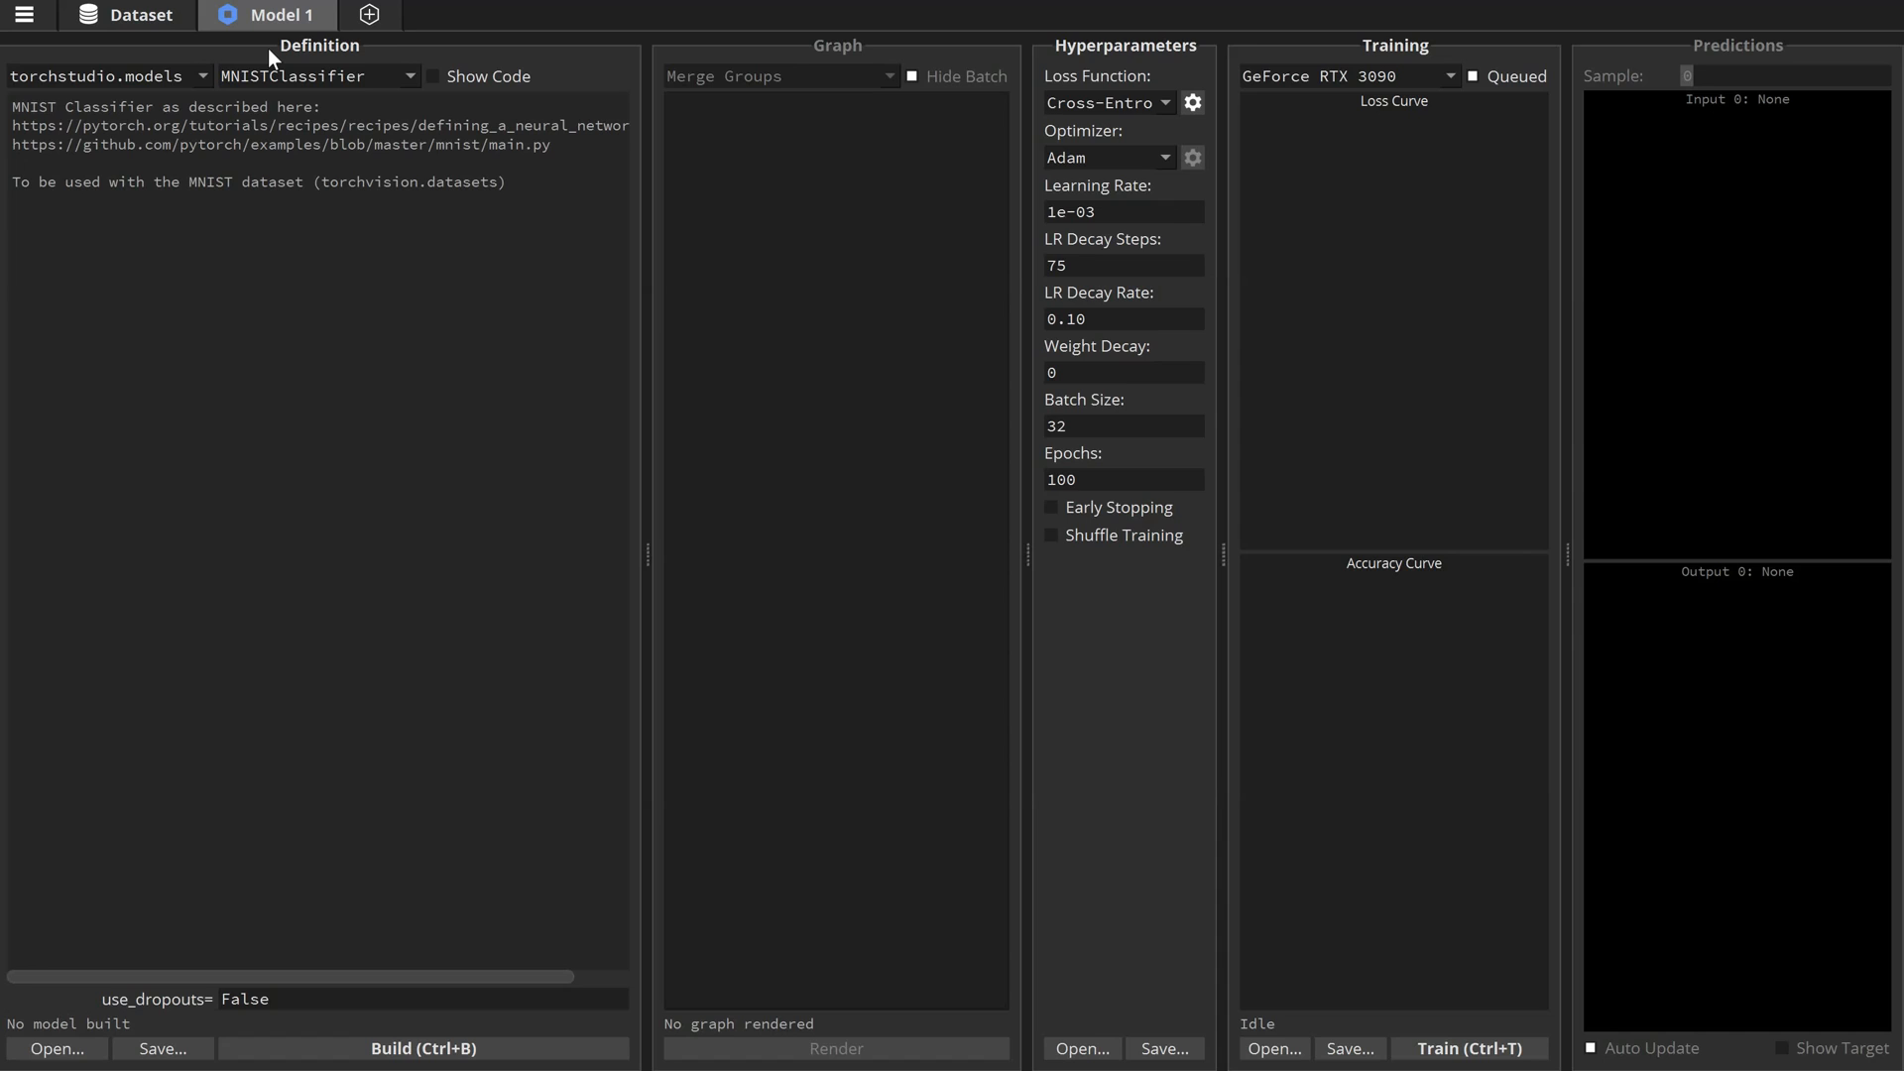
{"action": "left_click", "coordinate": [422, 1047]}
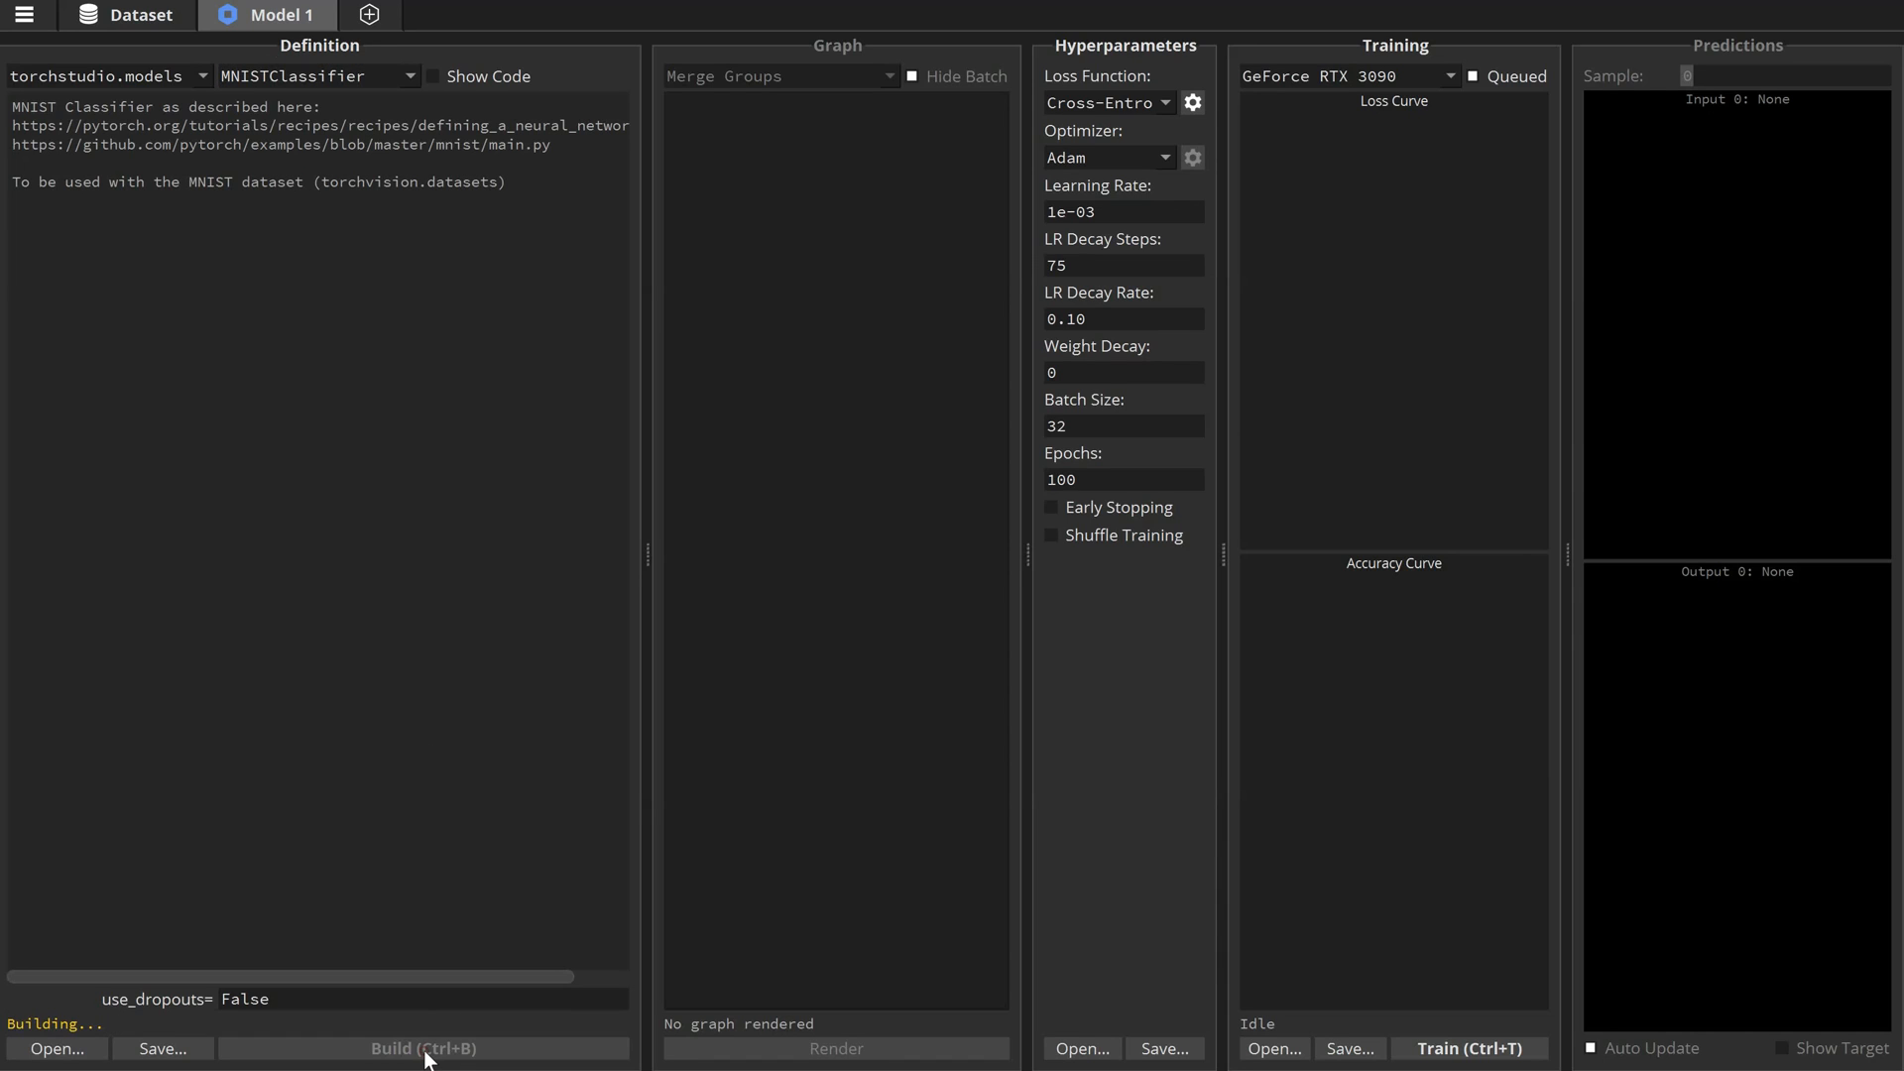
{"action": "left_click", "coordinate": [423, 1048]}
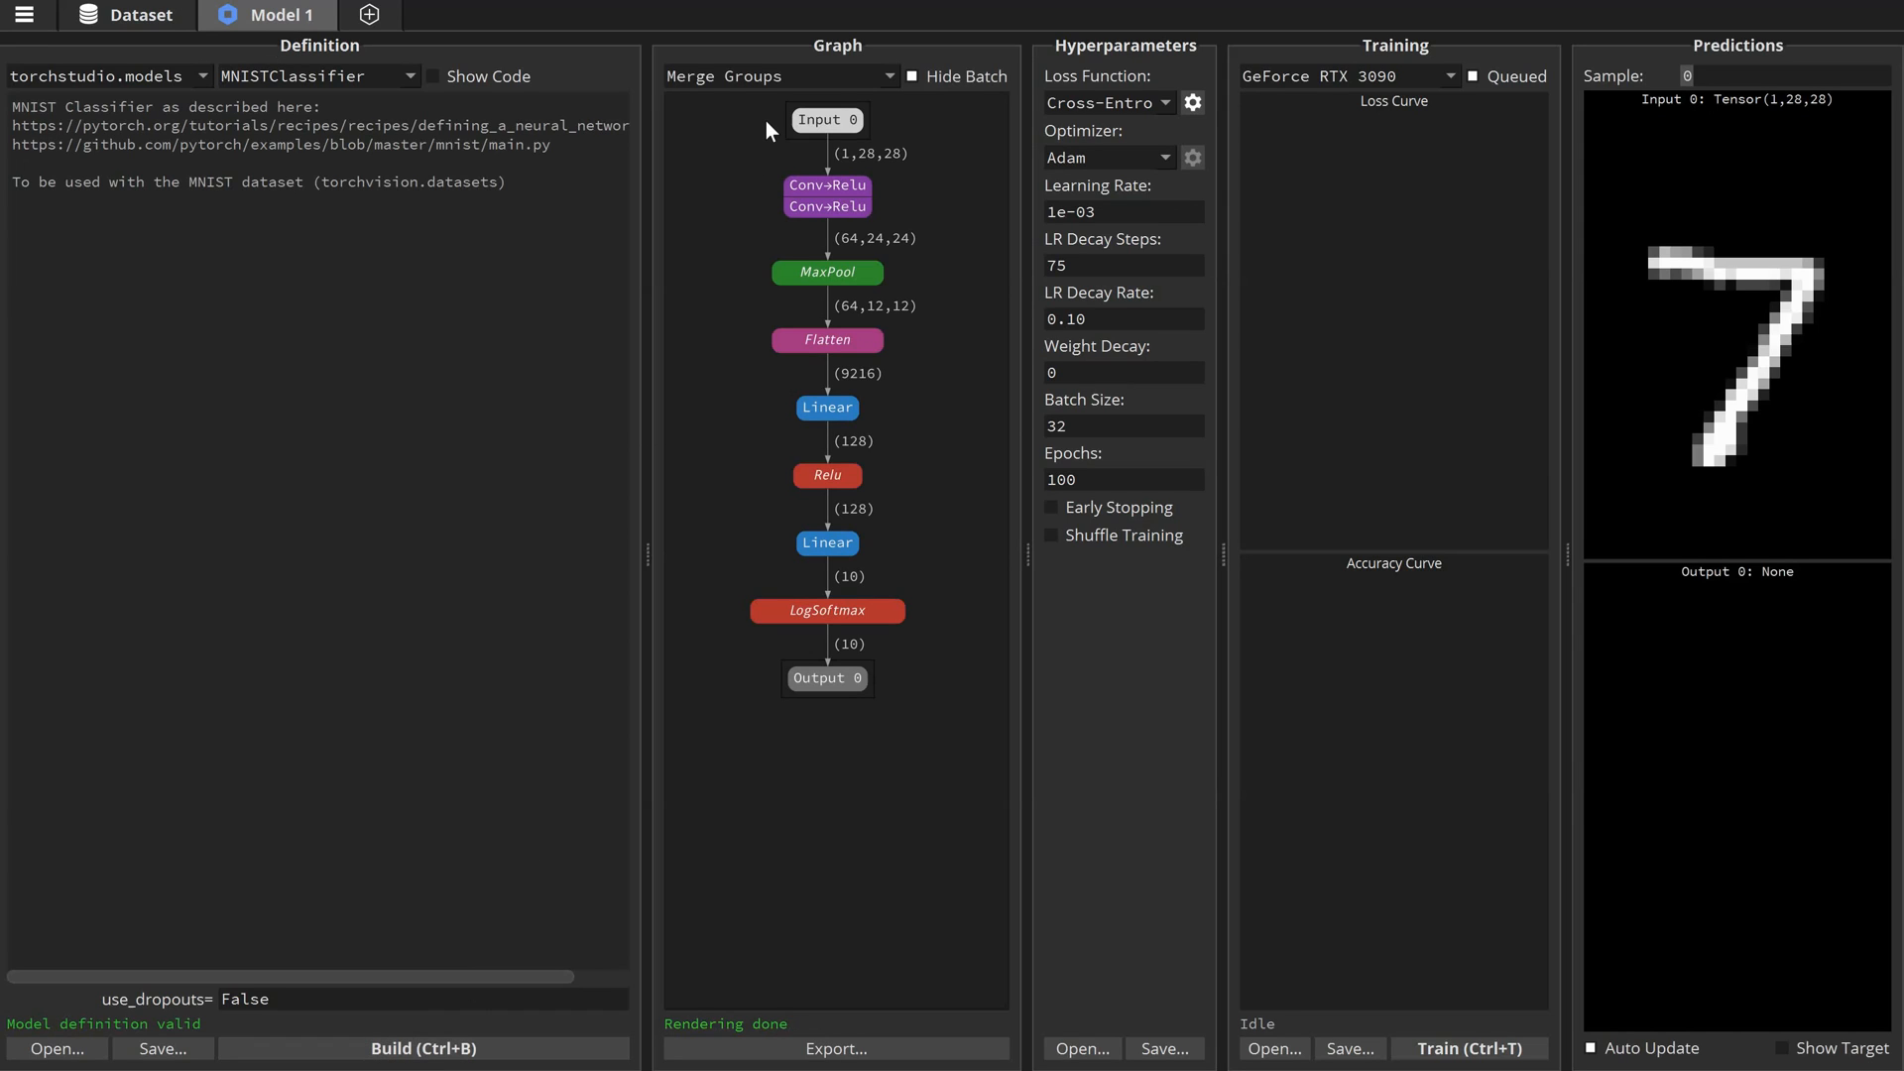
{"action": "mouse_move", "coordinate": [784, 752]}
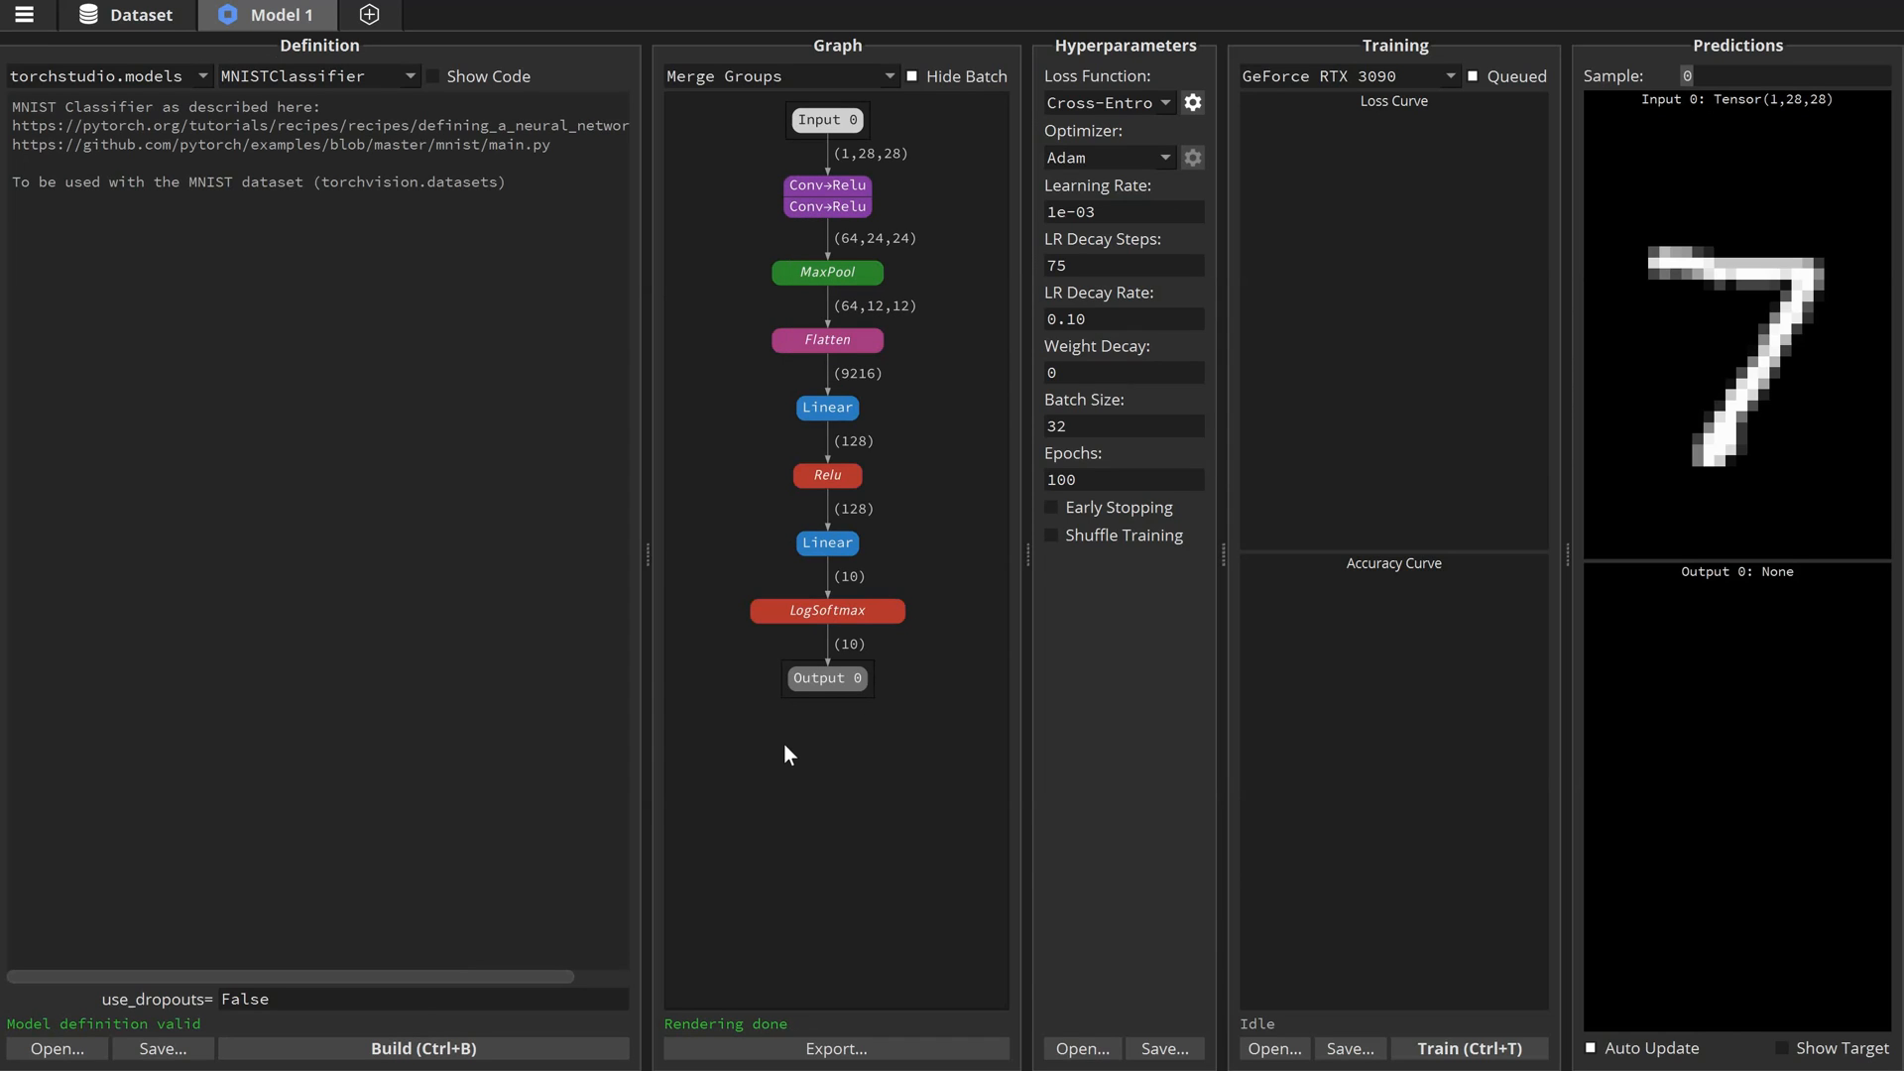
{"action": "mouse_move", "coordinate": [1466, 1036]}
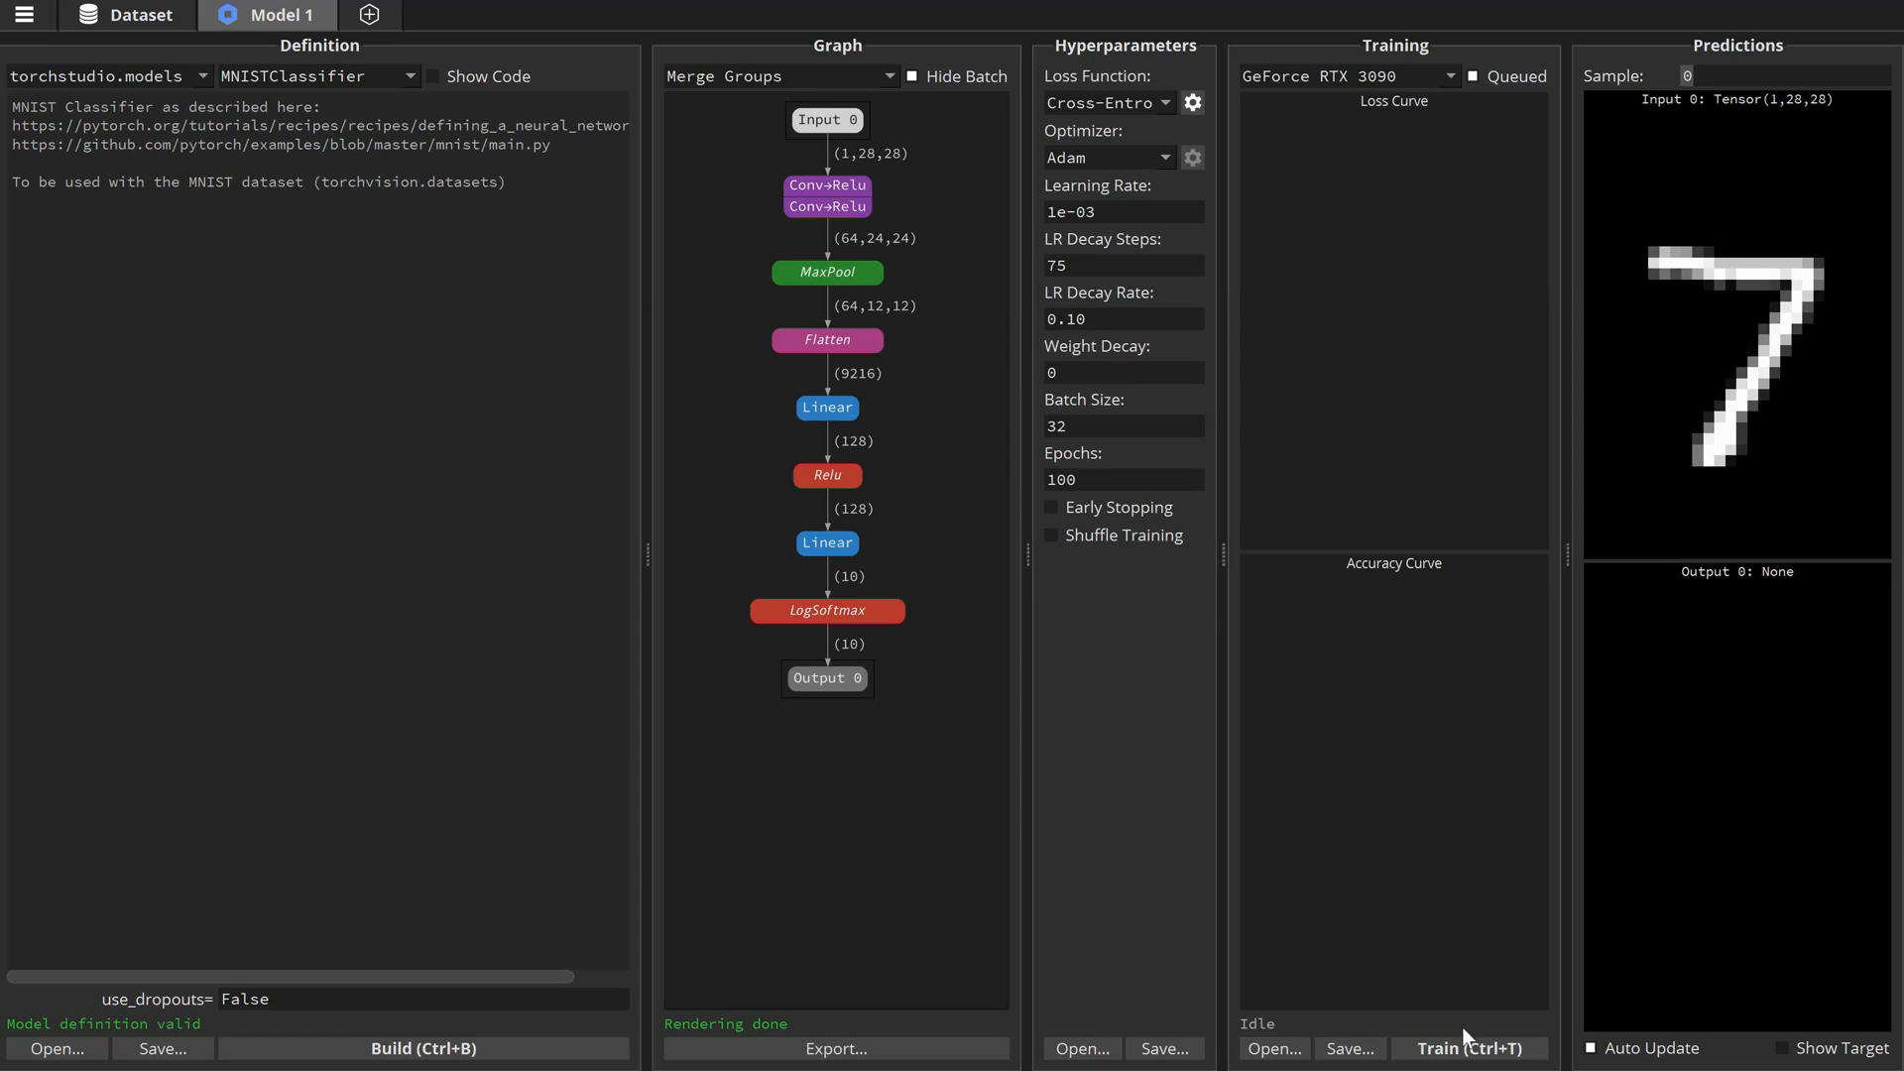
- Train the MNISTClassifier for eight epochs while checking sample predictions, then stop the run
{"action": "left_click", "coordinate": [1468, 1047]}
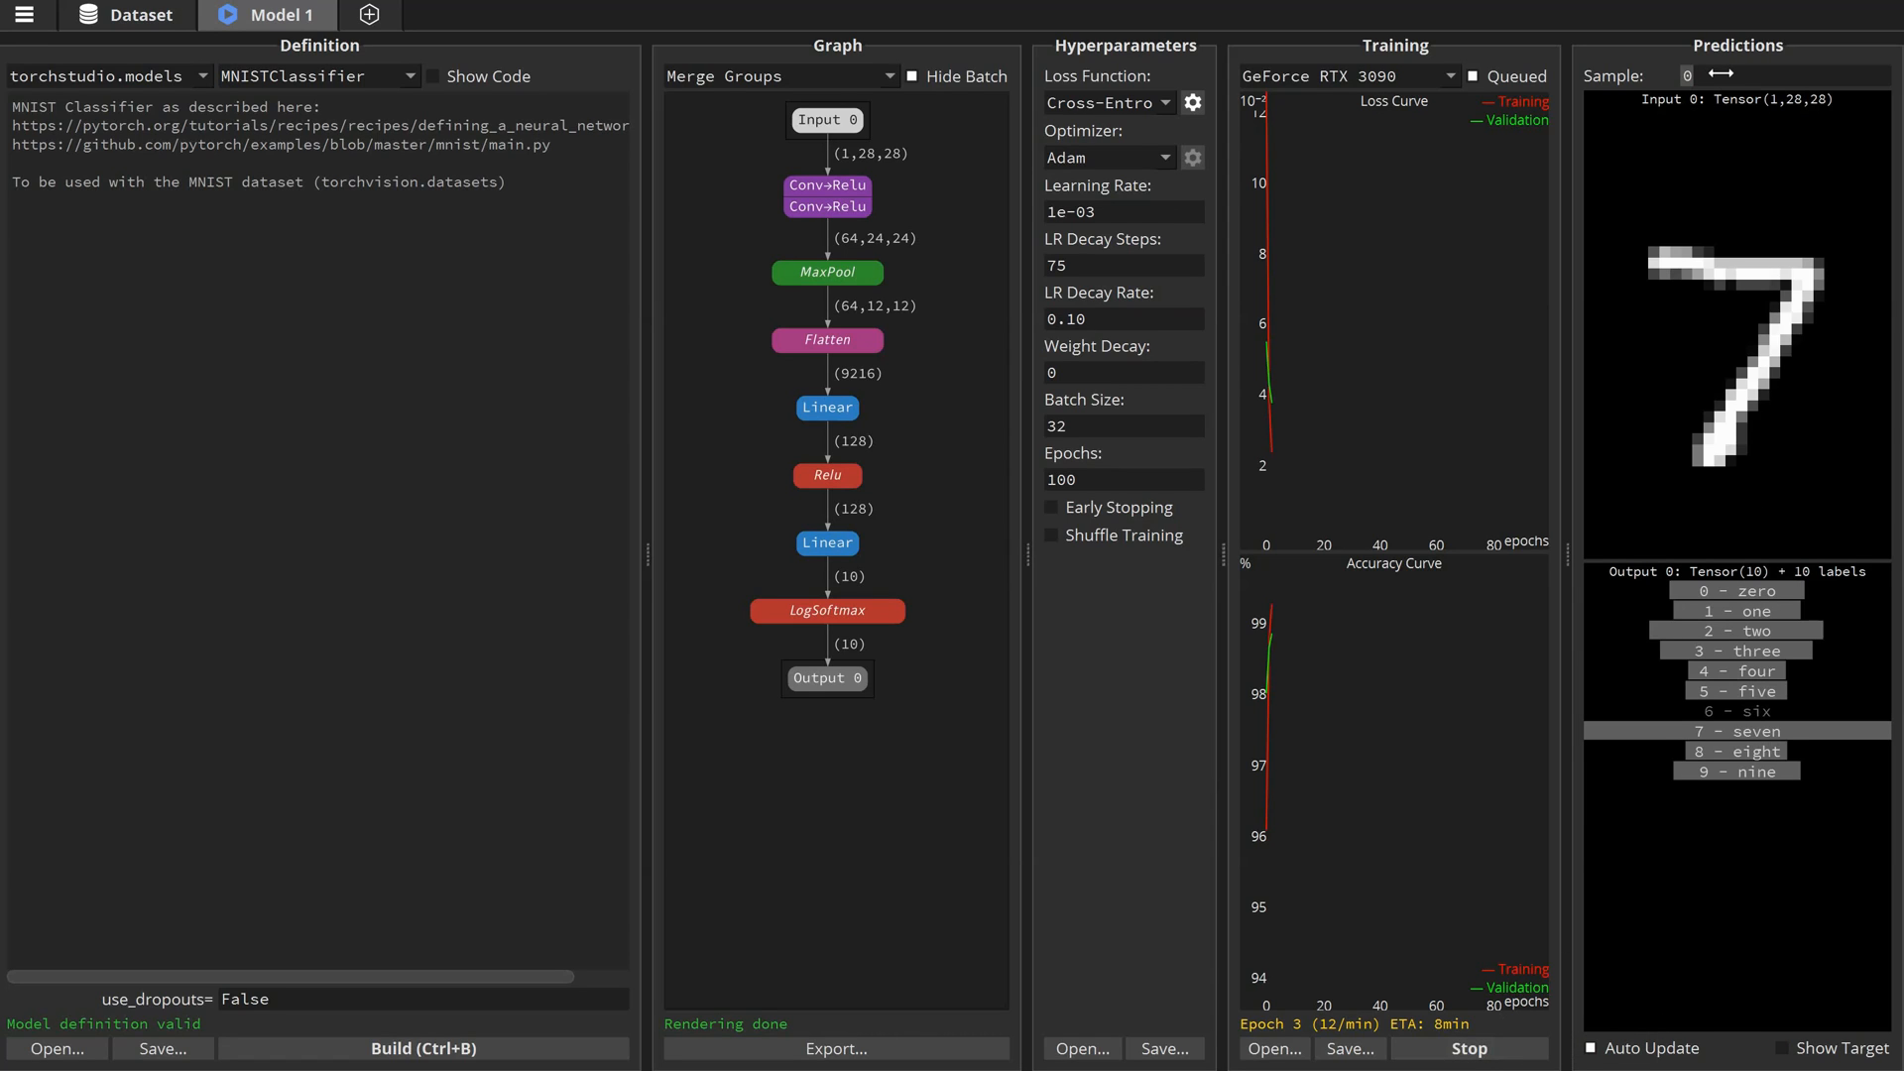
{"action": "left_click", "coordinate": [1722, 77]}
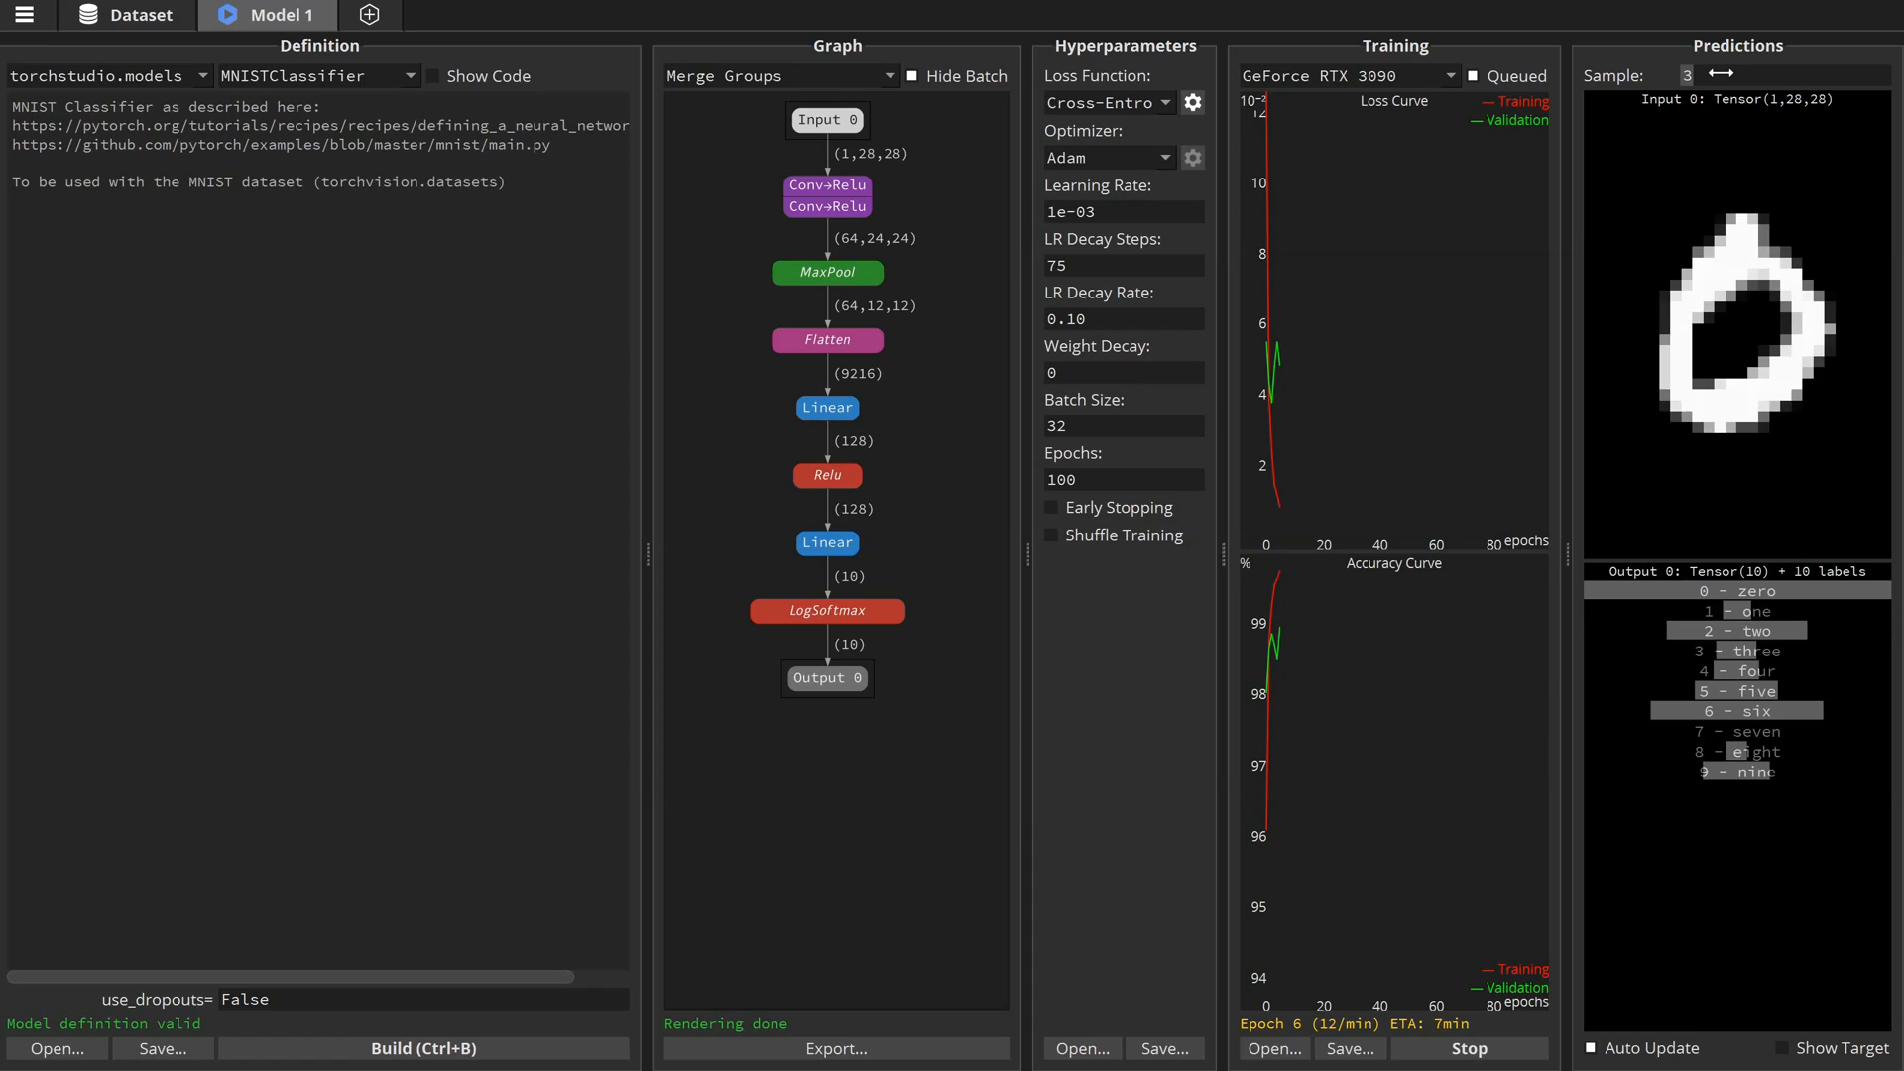
{"action": "left_click", "coordinate": [1718, 75]}
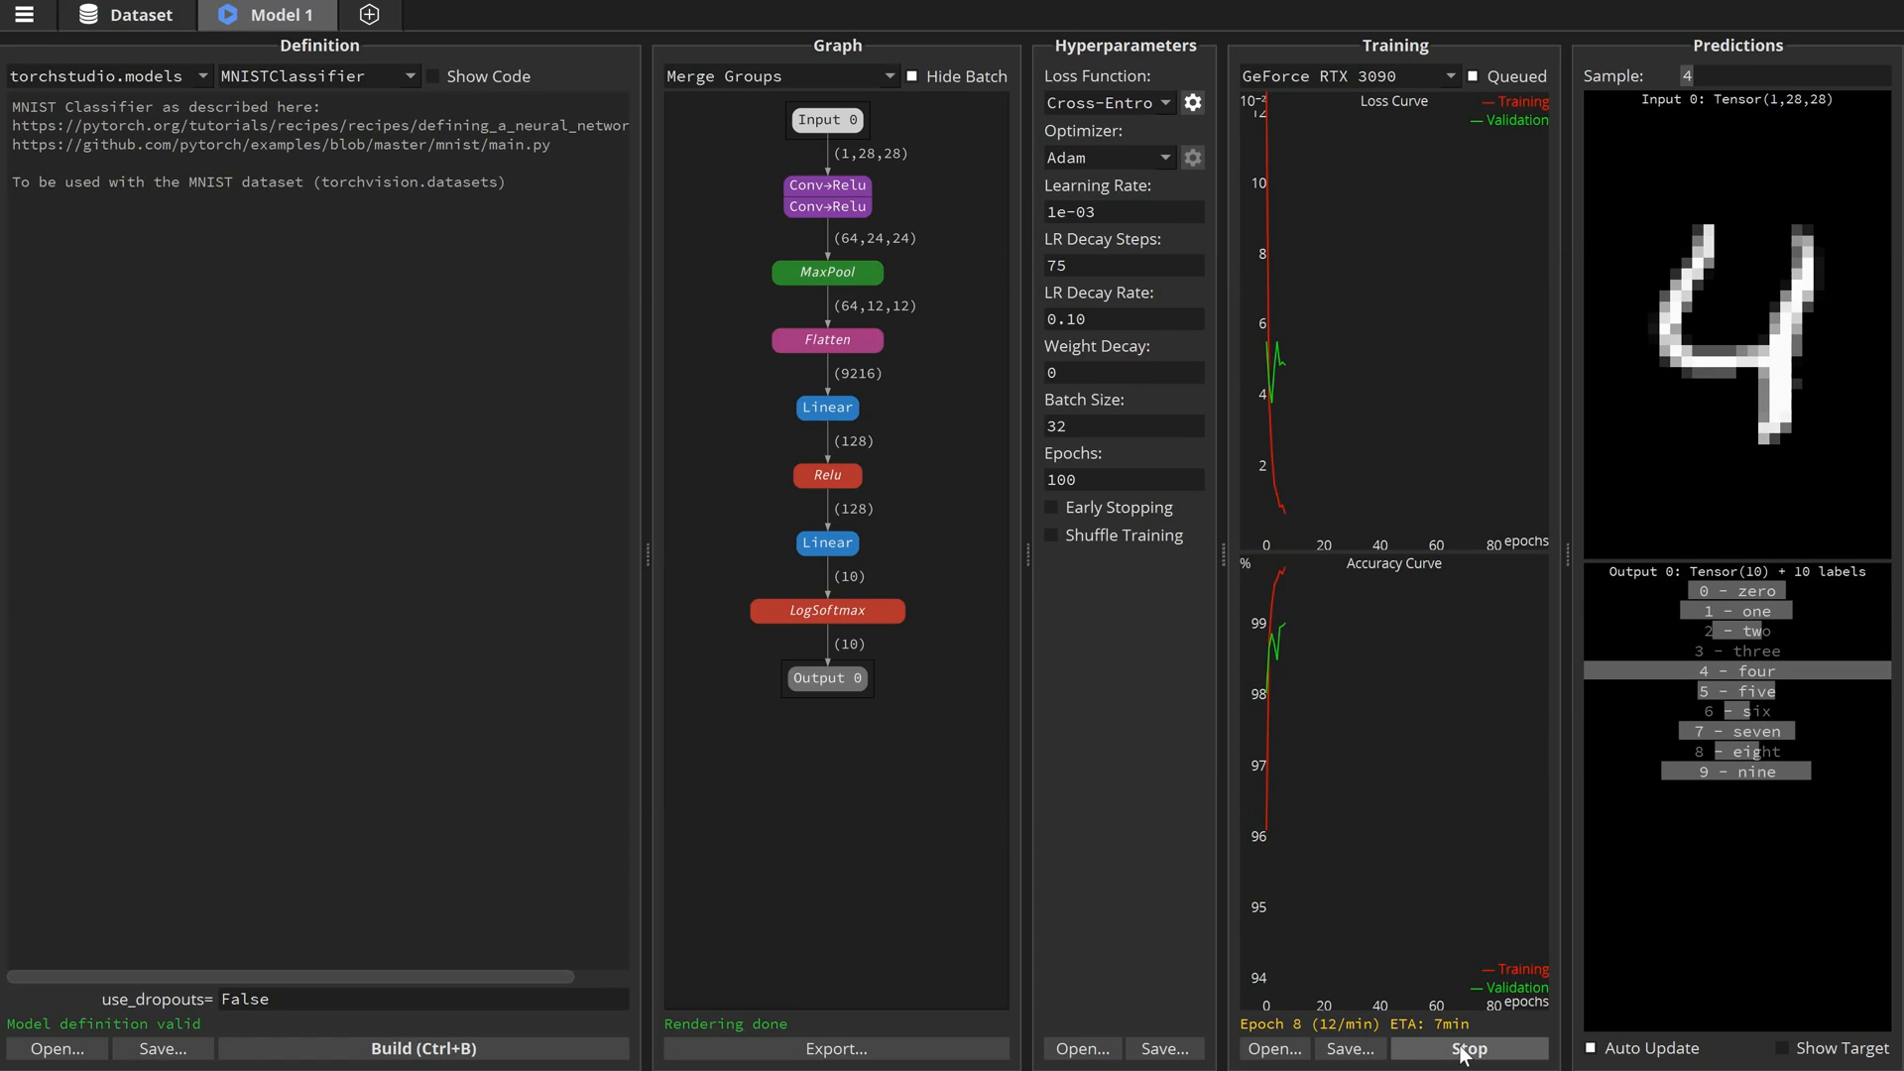
{"action": "left_click", "coordinate": [1470, 1048]}
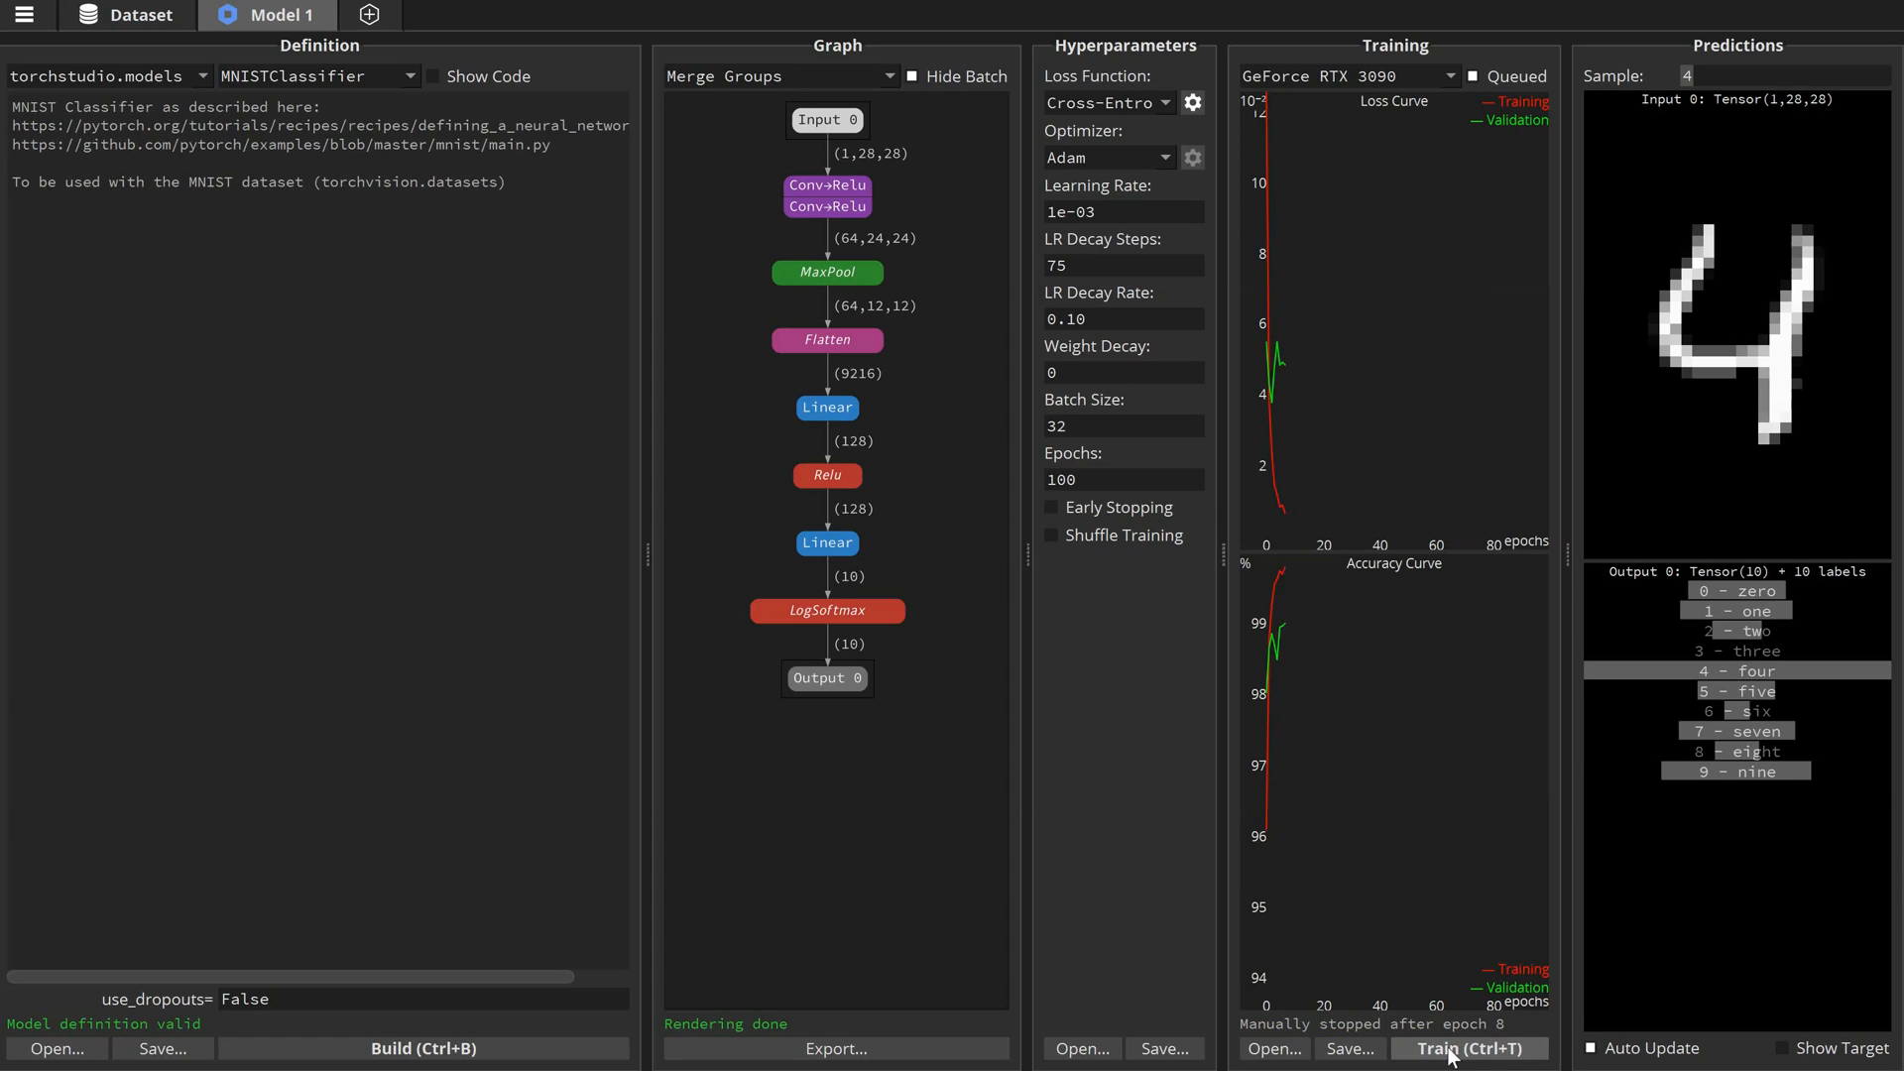
- Save the trained model as MNISTClassifierTrained and return to the Dataset workspace
{"action": "left_click", "coordinate": [1349, 1047]}
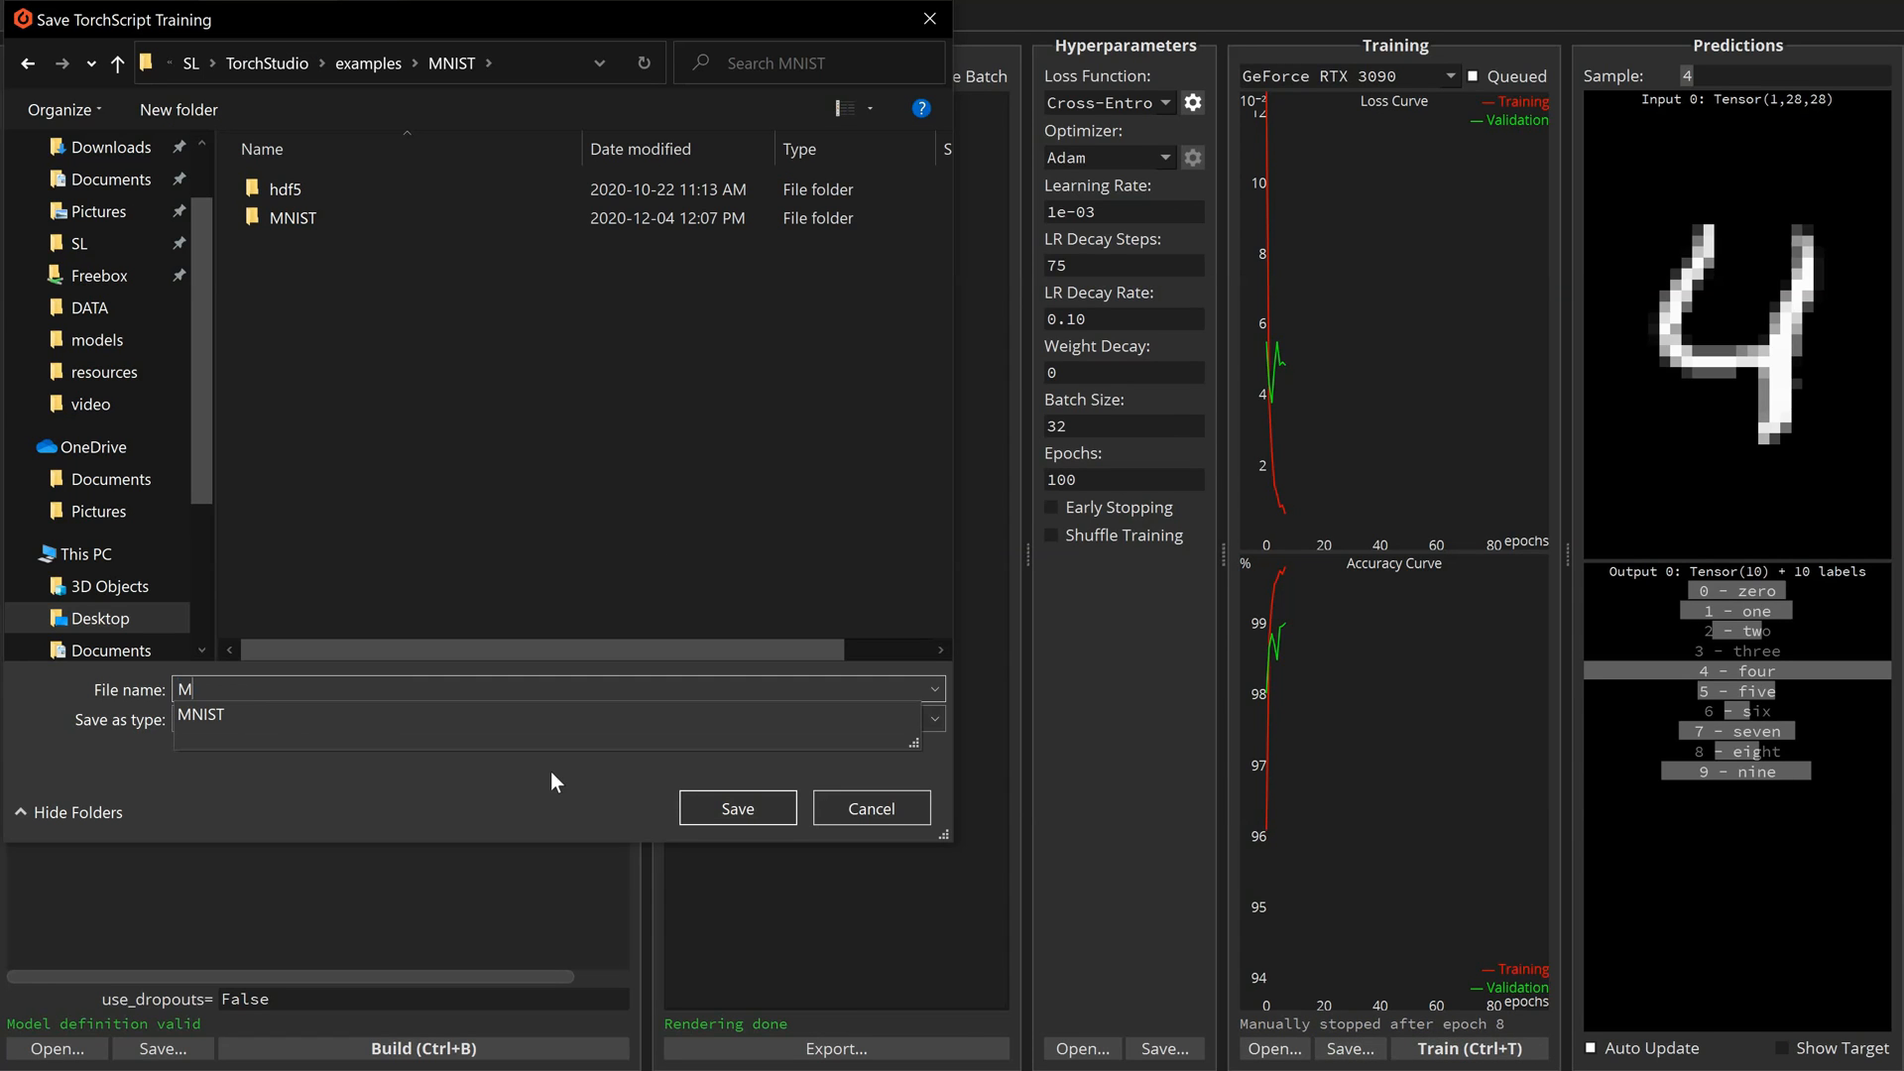
{"action": "type", "text": "NISTClassifierTrained"}
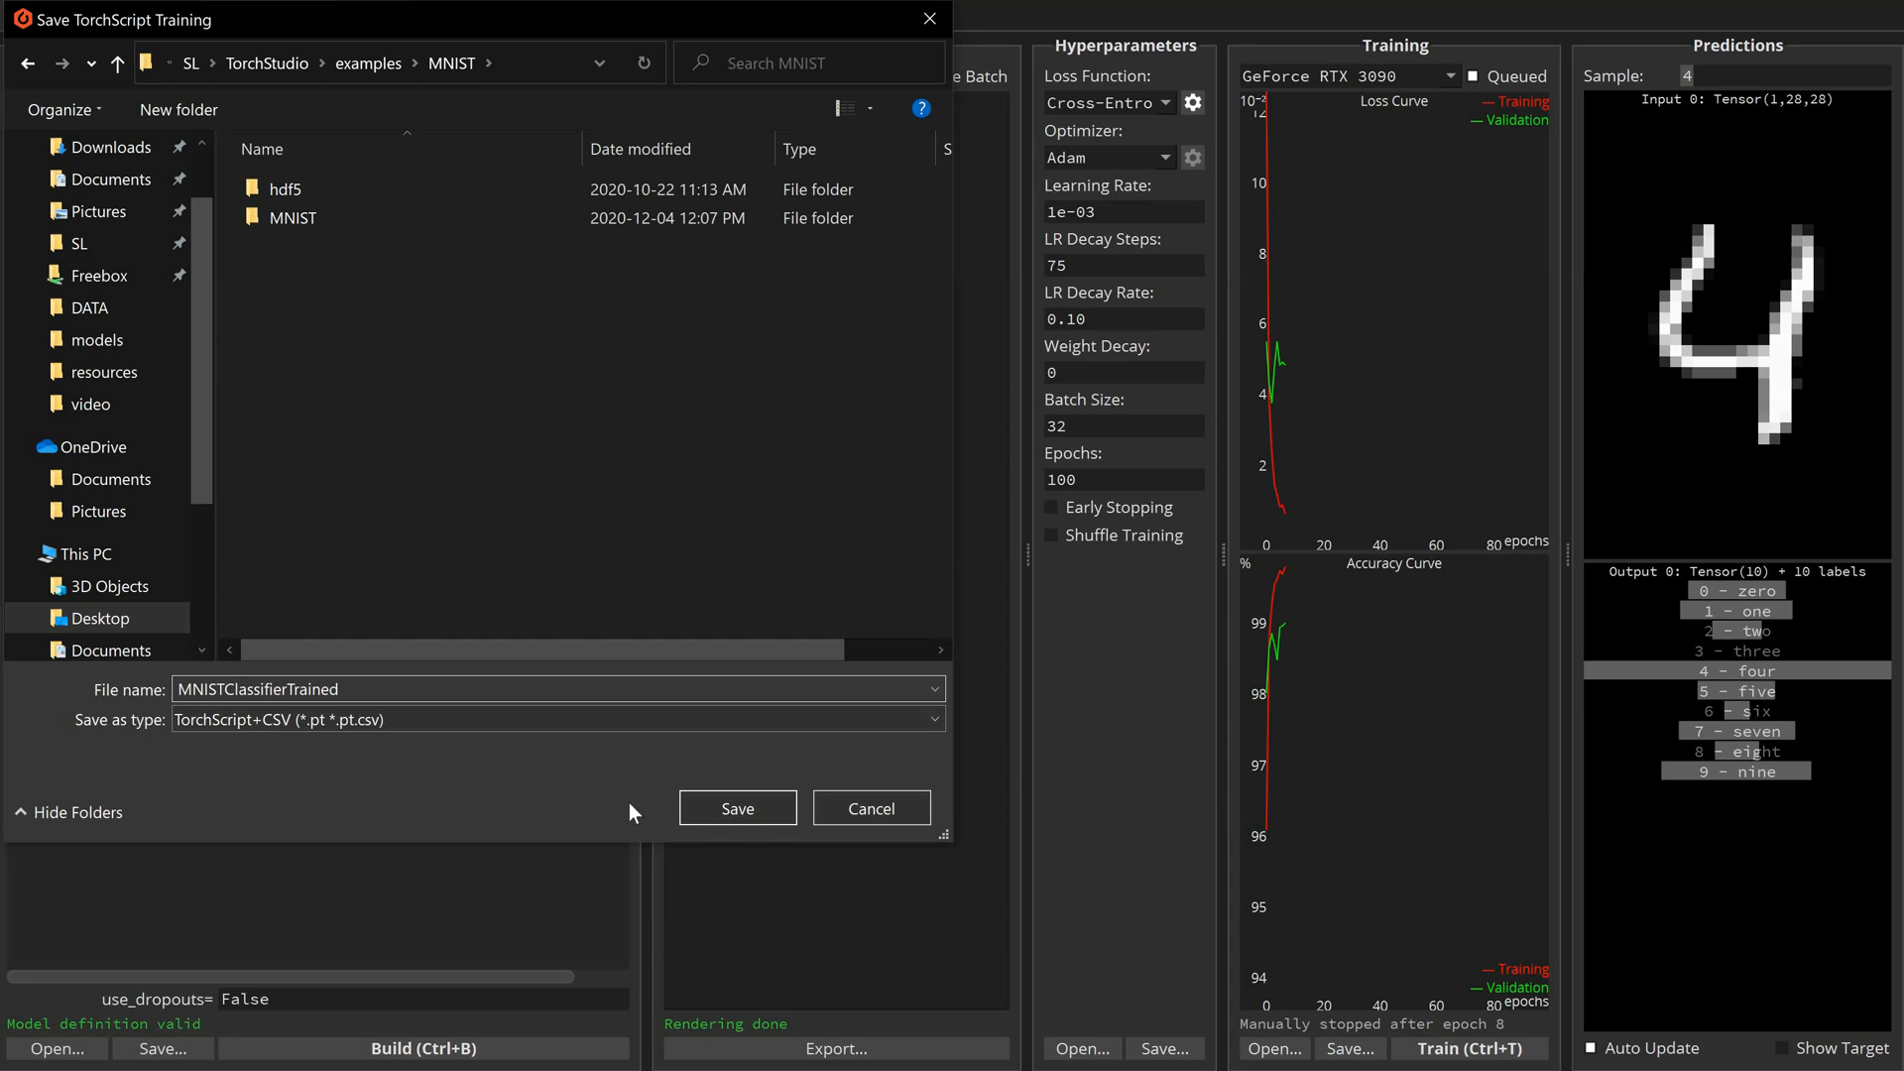
{"action": "left_click", "coordinate": [736, 807]}
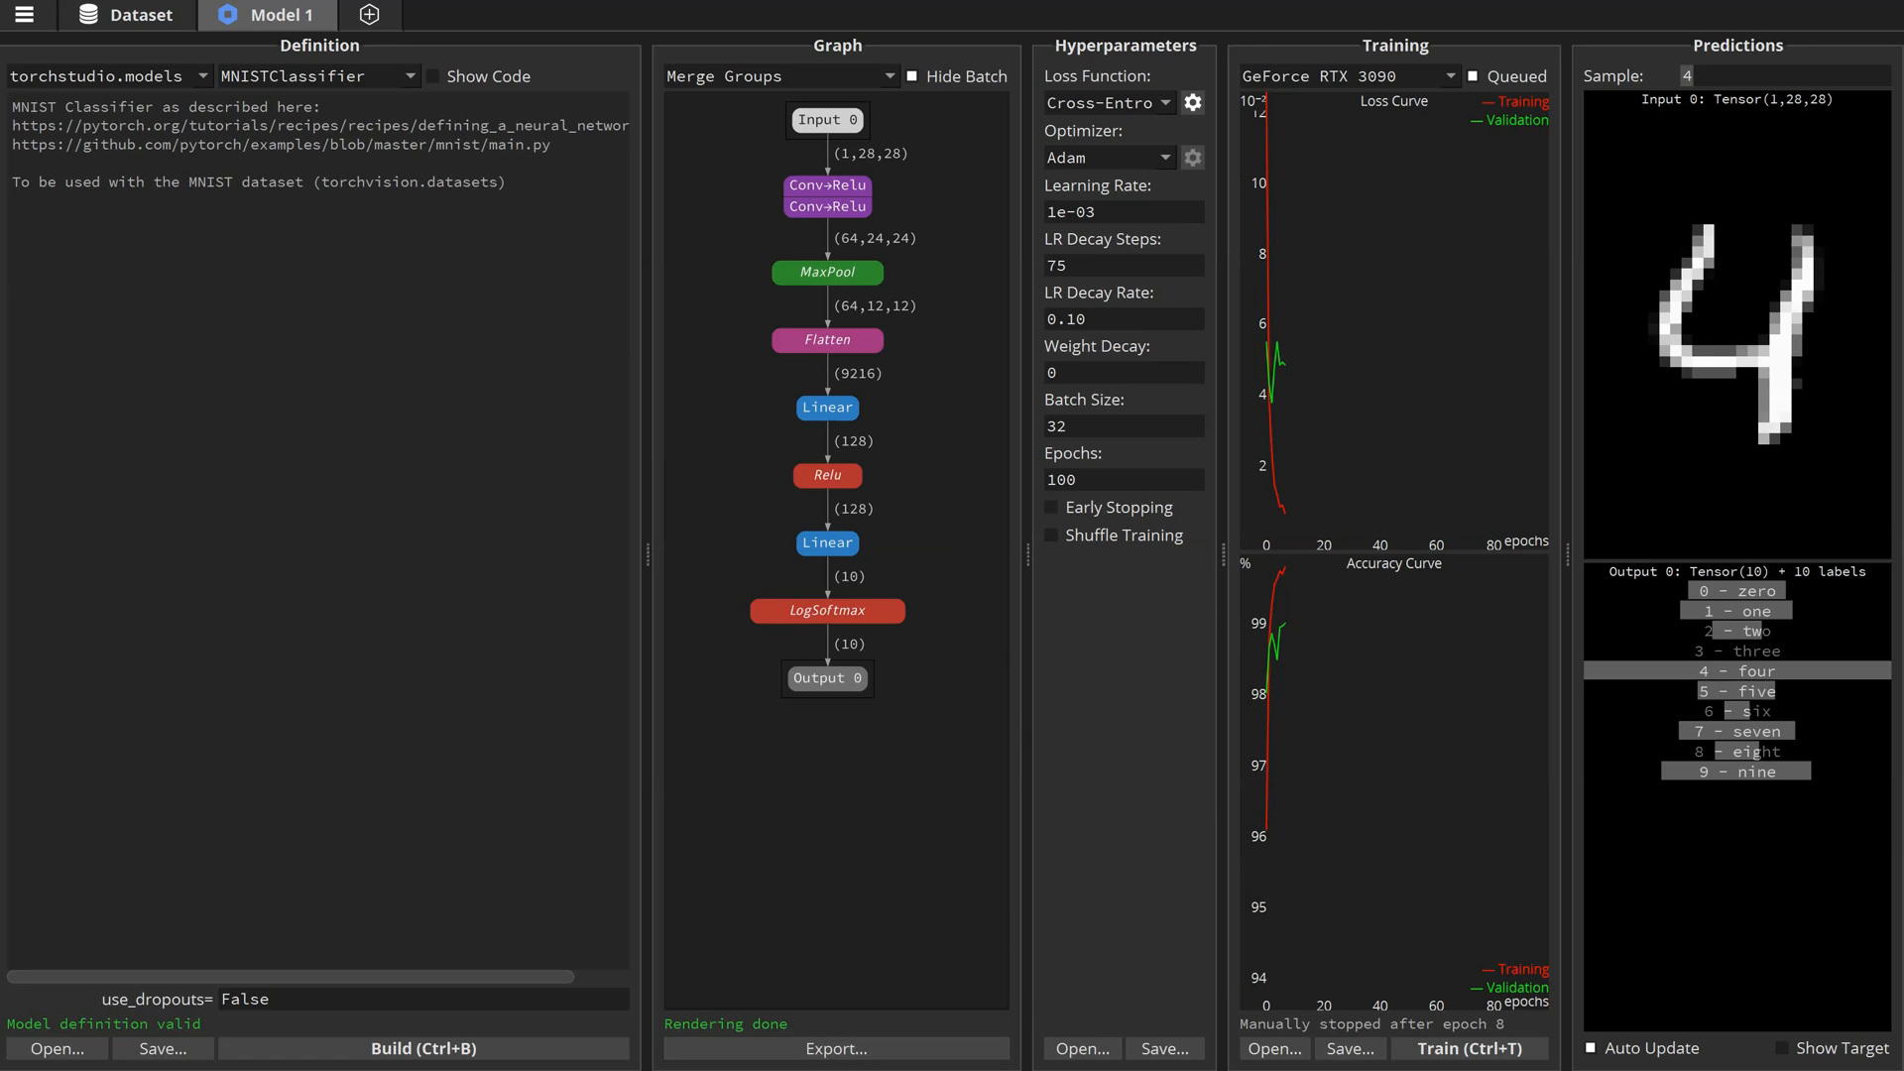
{"action": "left_click", "coordinate": [127, 16]}
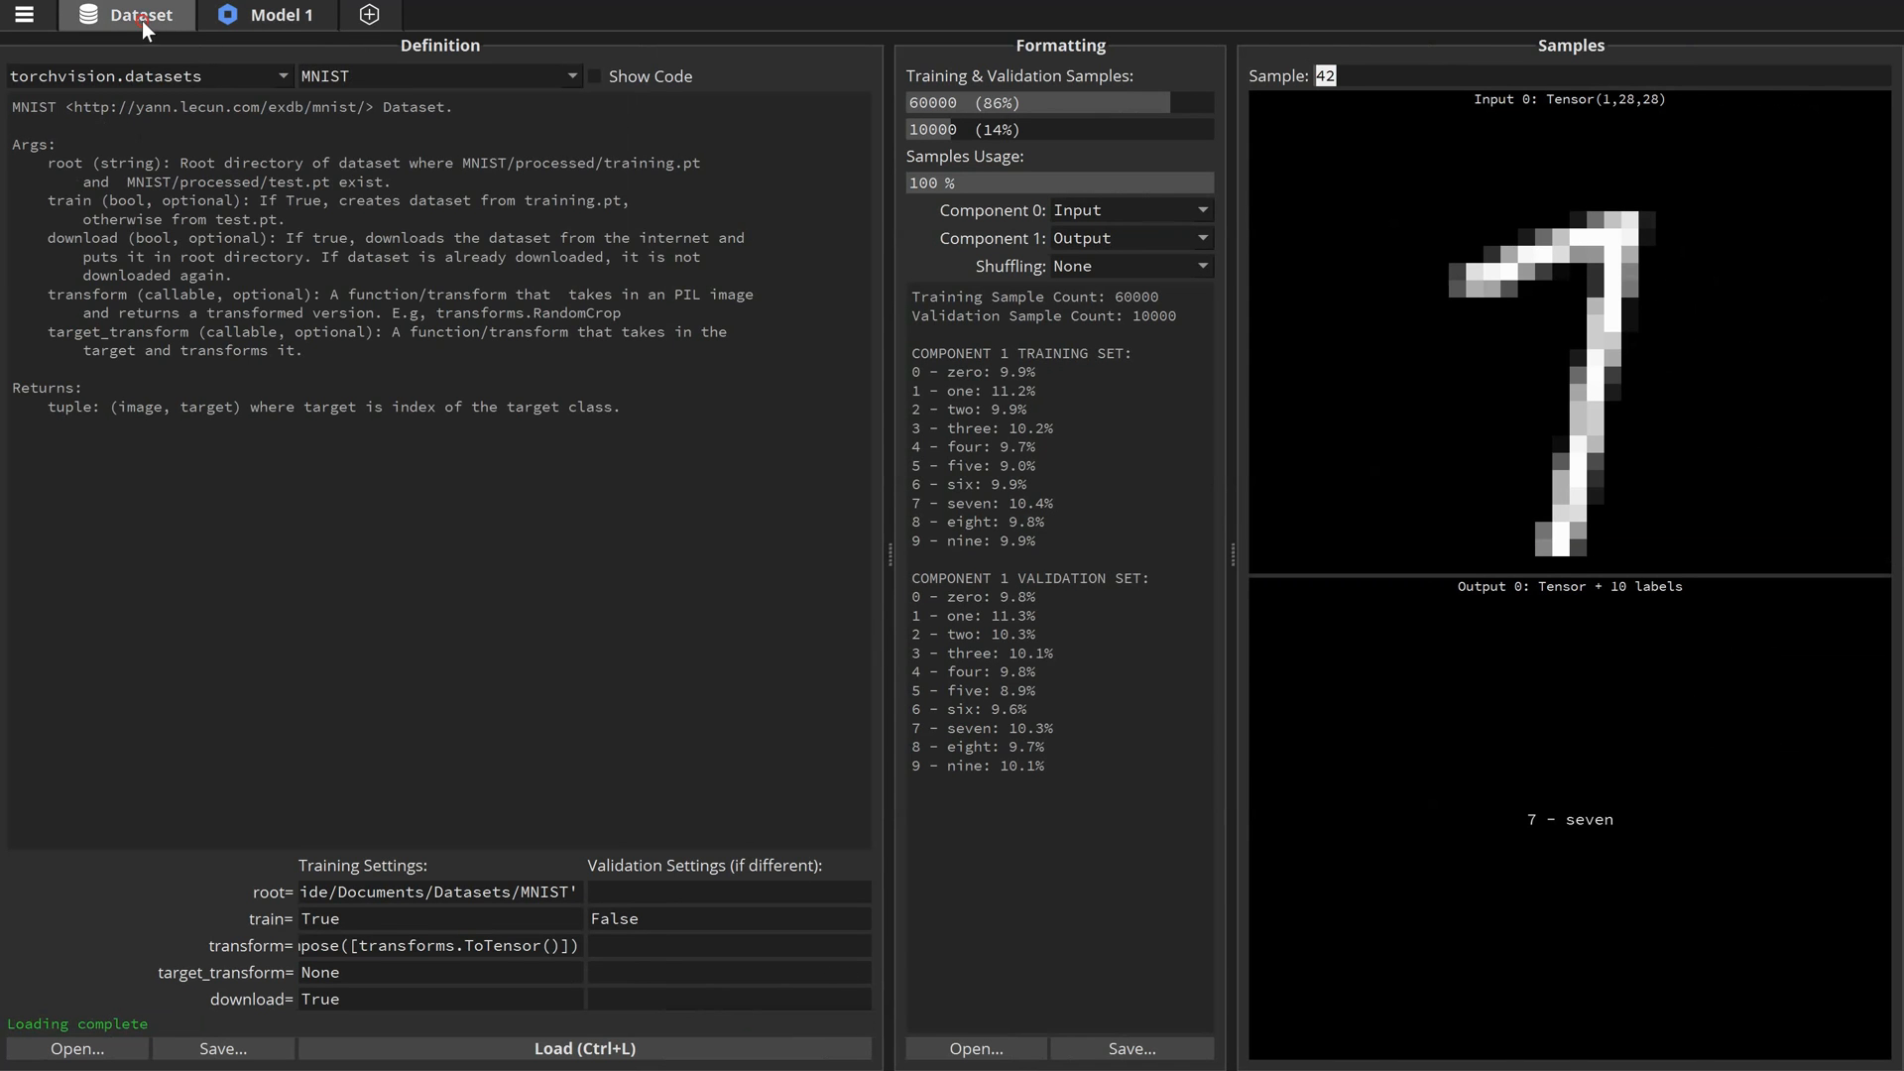
- Load the CIFAR10 dataset with 50,000 training and 10,000 validation samples and browse its samples
{"action": "left_click", "coordinate": [437, 75]}
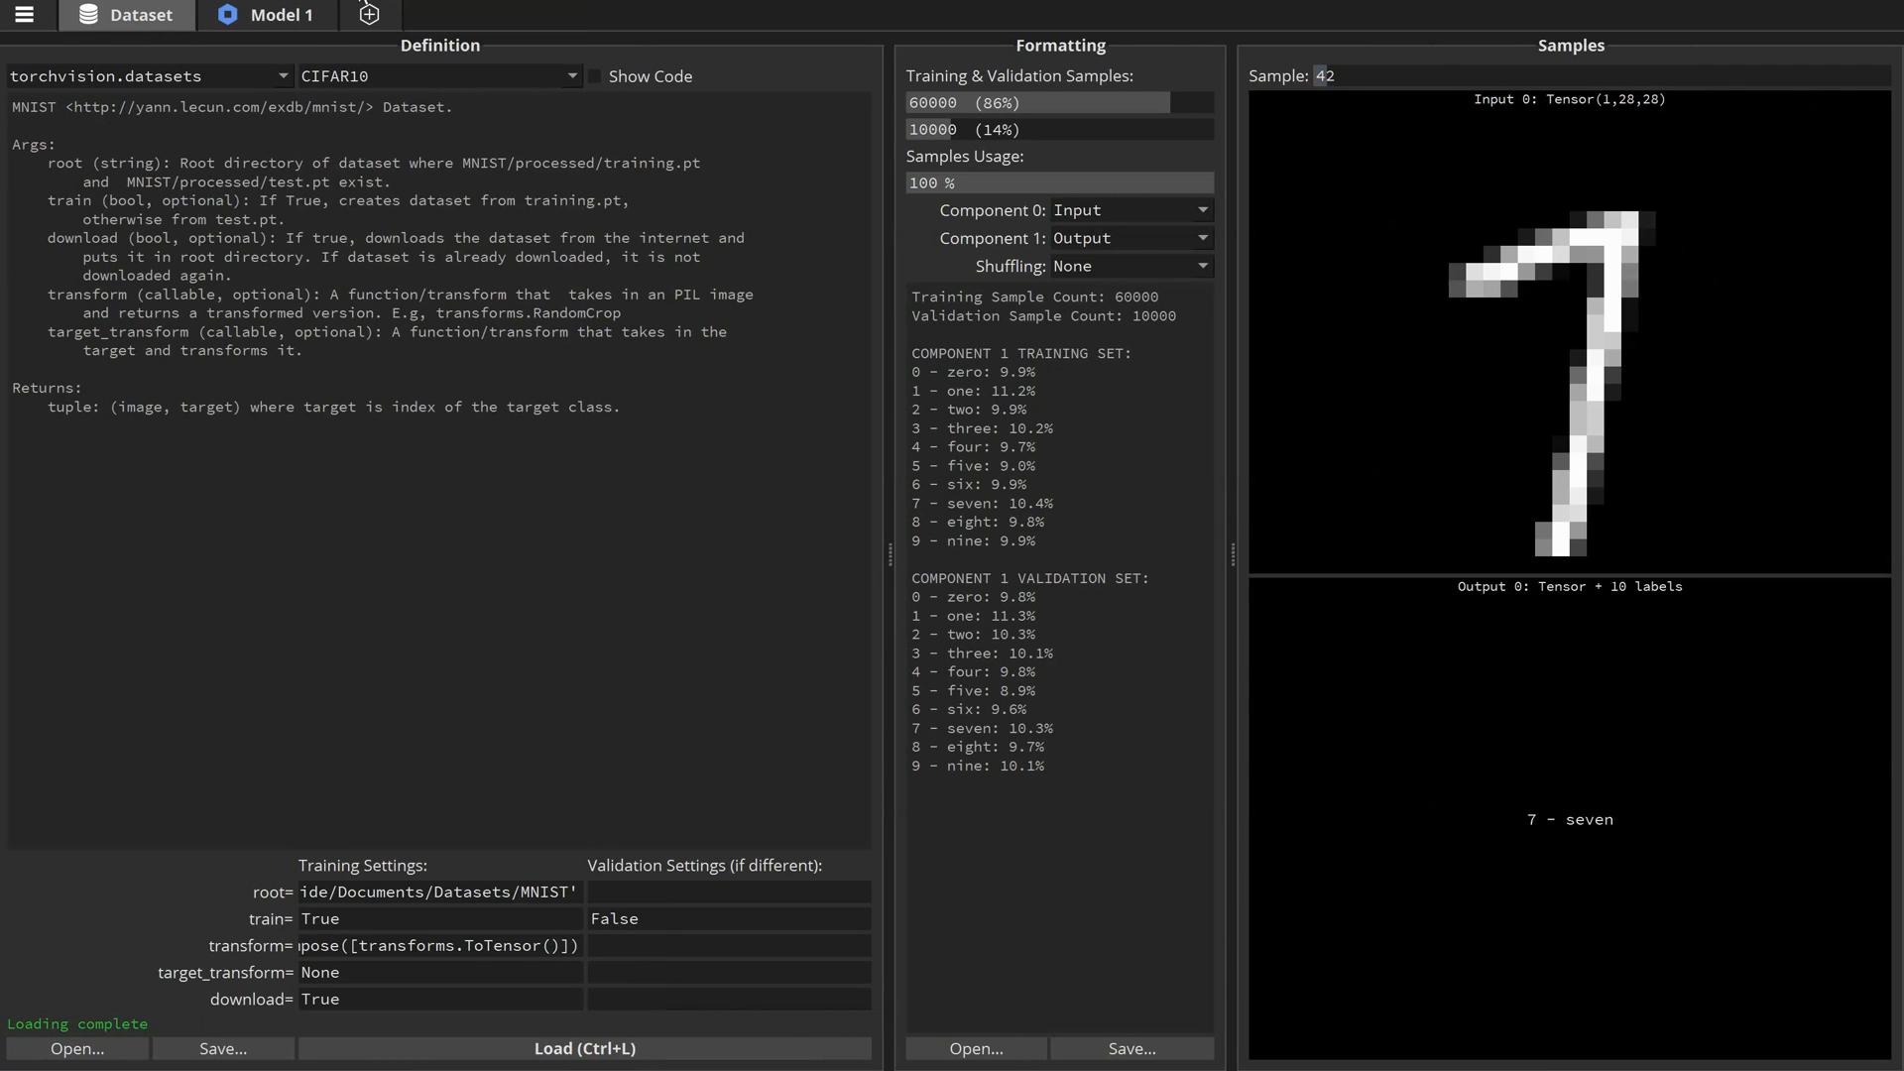
{"action": "left_click", "coordinate": [583, 1048]}
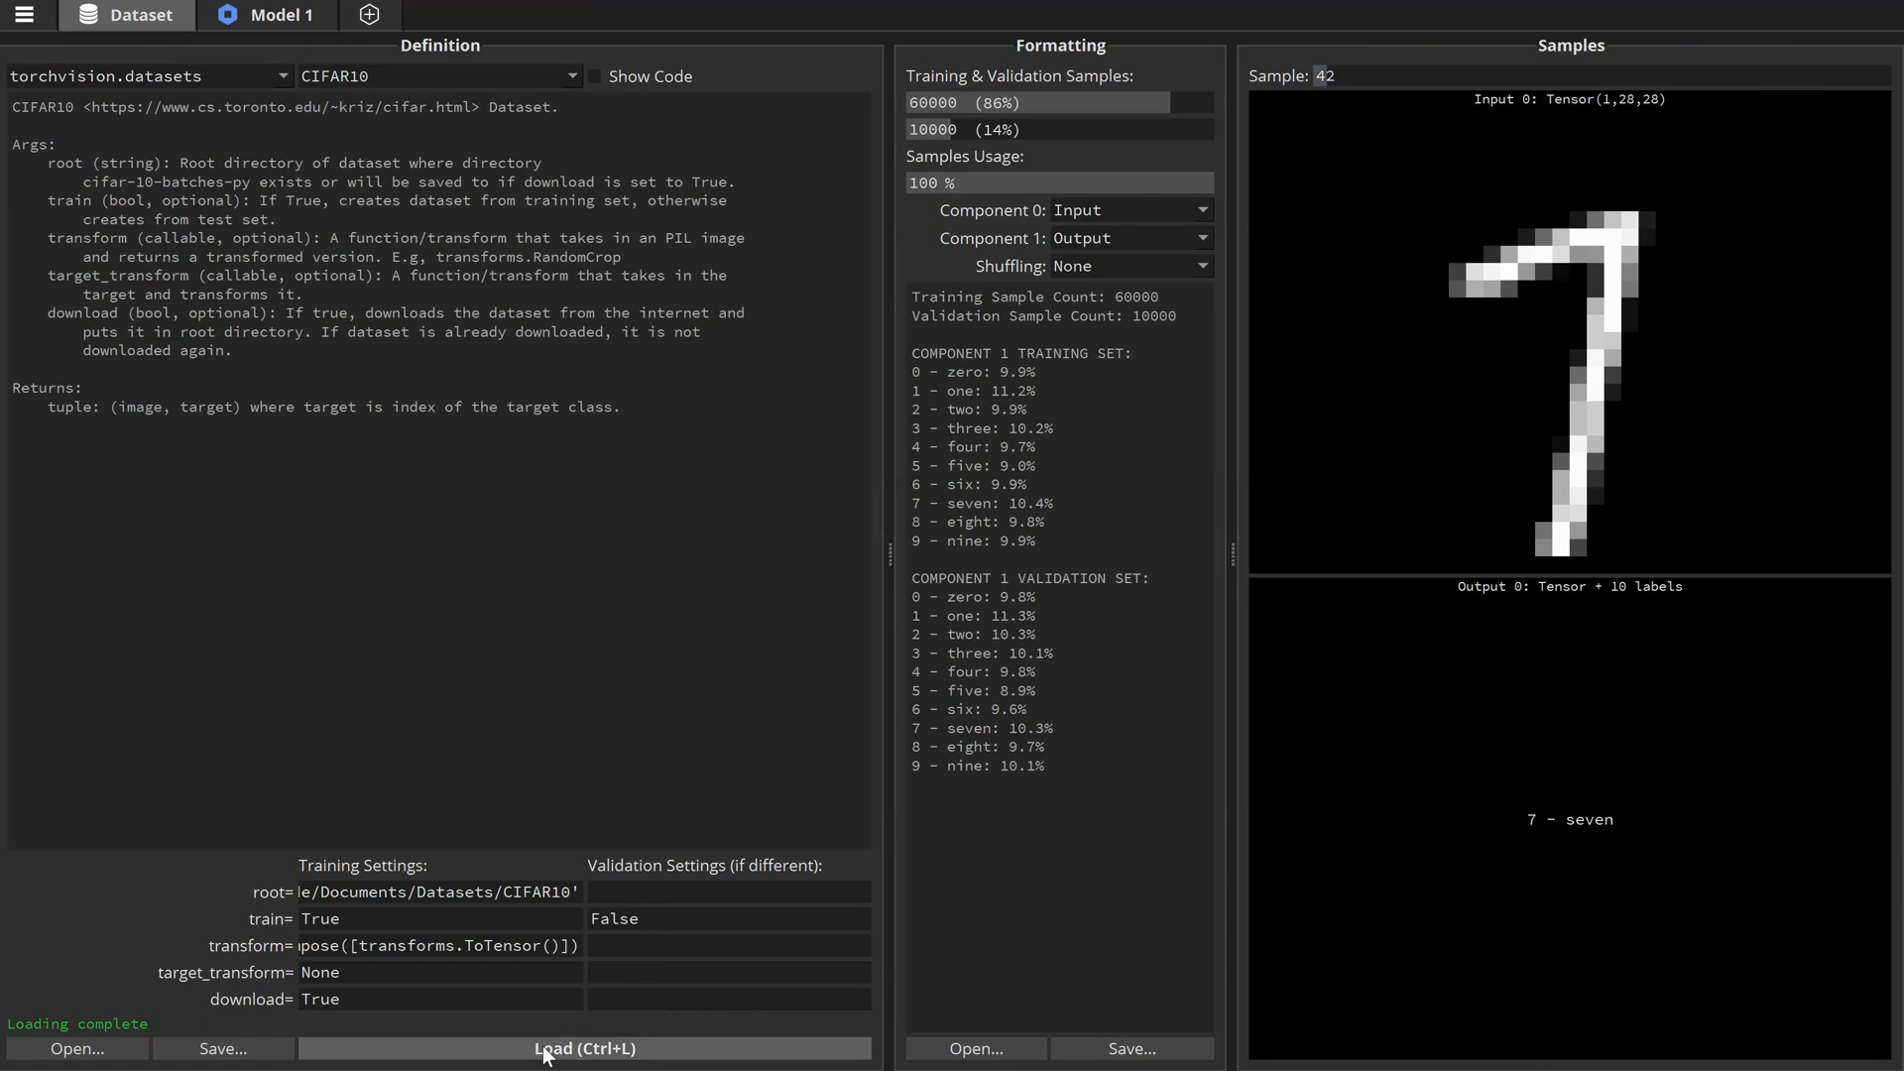
{"action": "left_click", "coordinate": [584, 1048]}
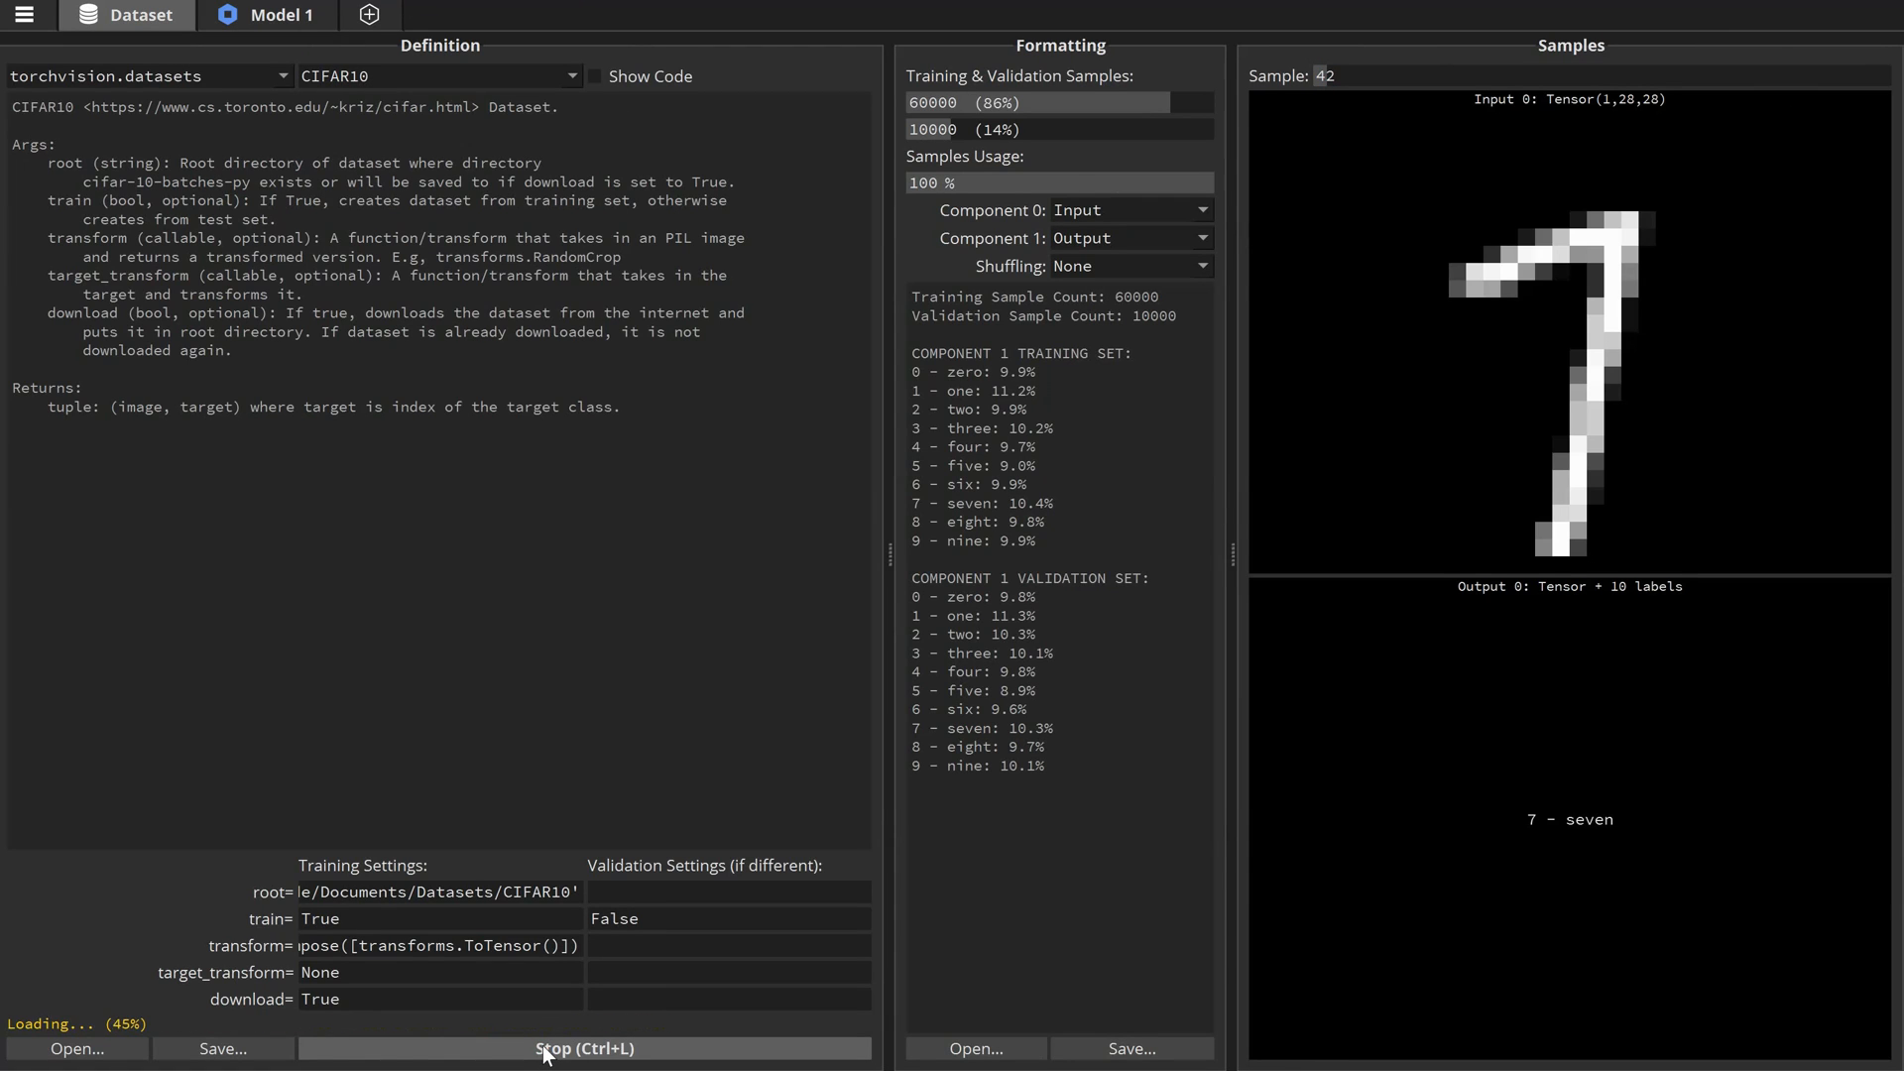
{"action": "left_click", "coordinate": [583, 1047]}
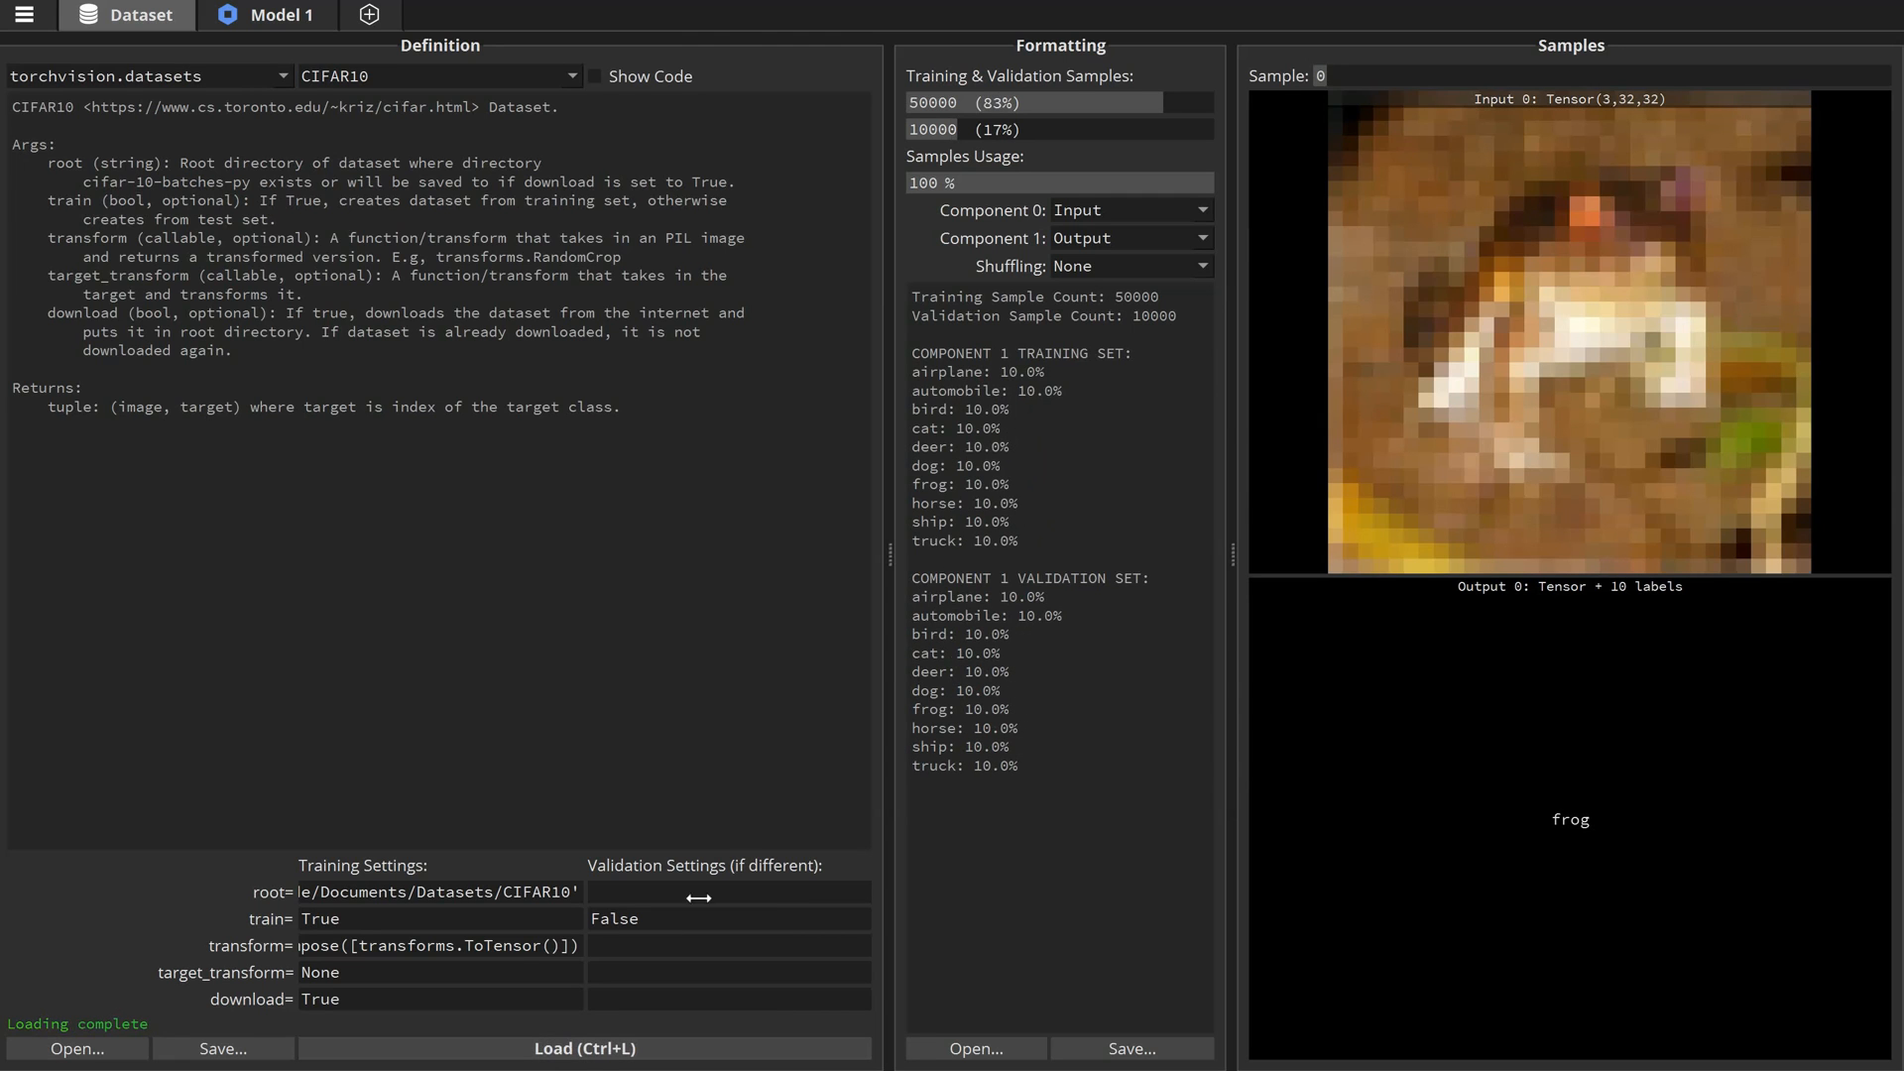
{"action": "left_click", "coordinate": [1333, 75]}
{"action": "type", "text": "29"}
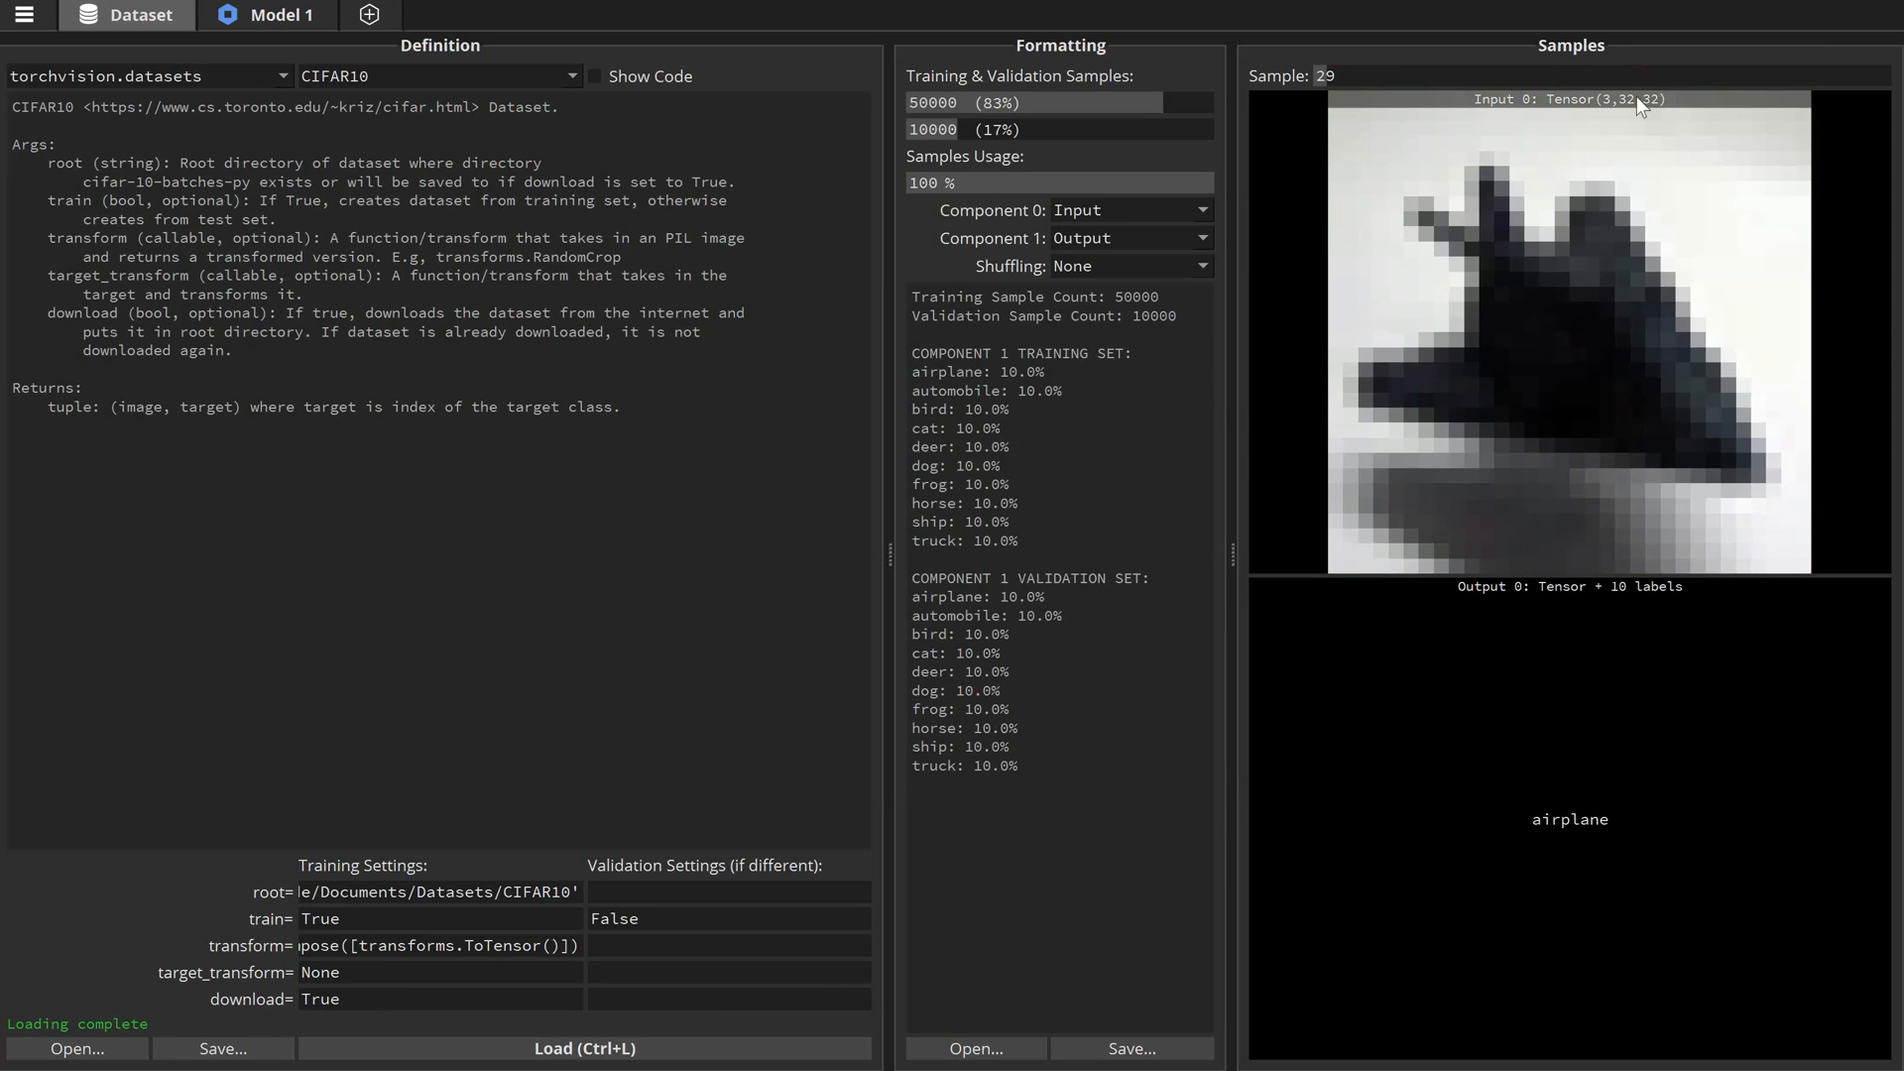
{"action": "mouse_move", "coordinate": [1669, 113]}
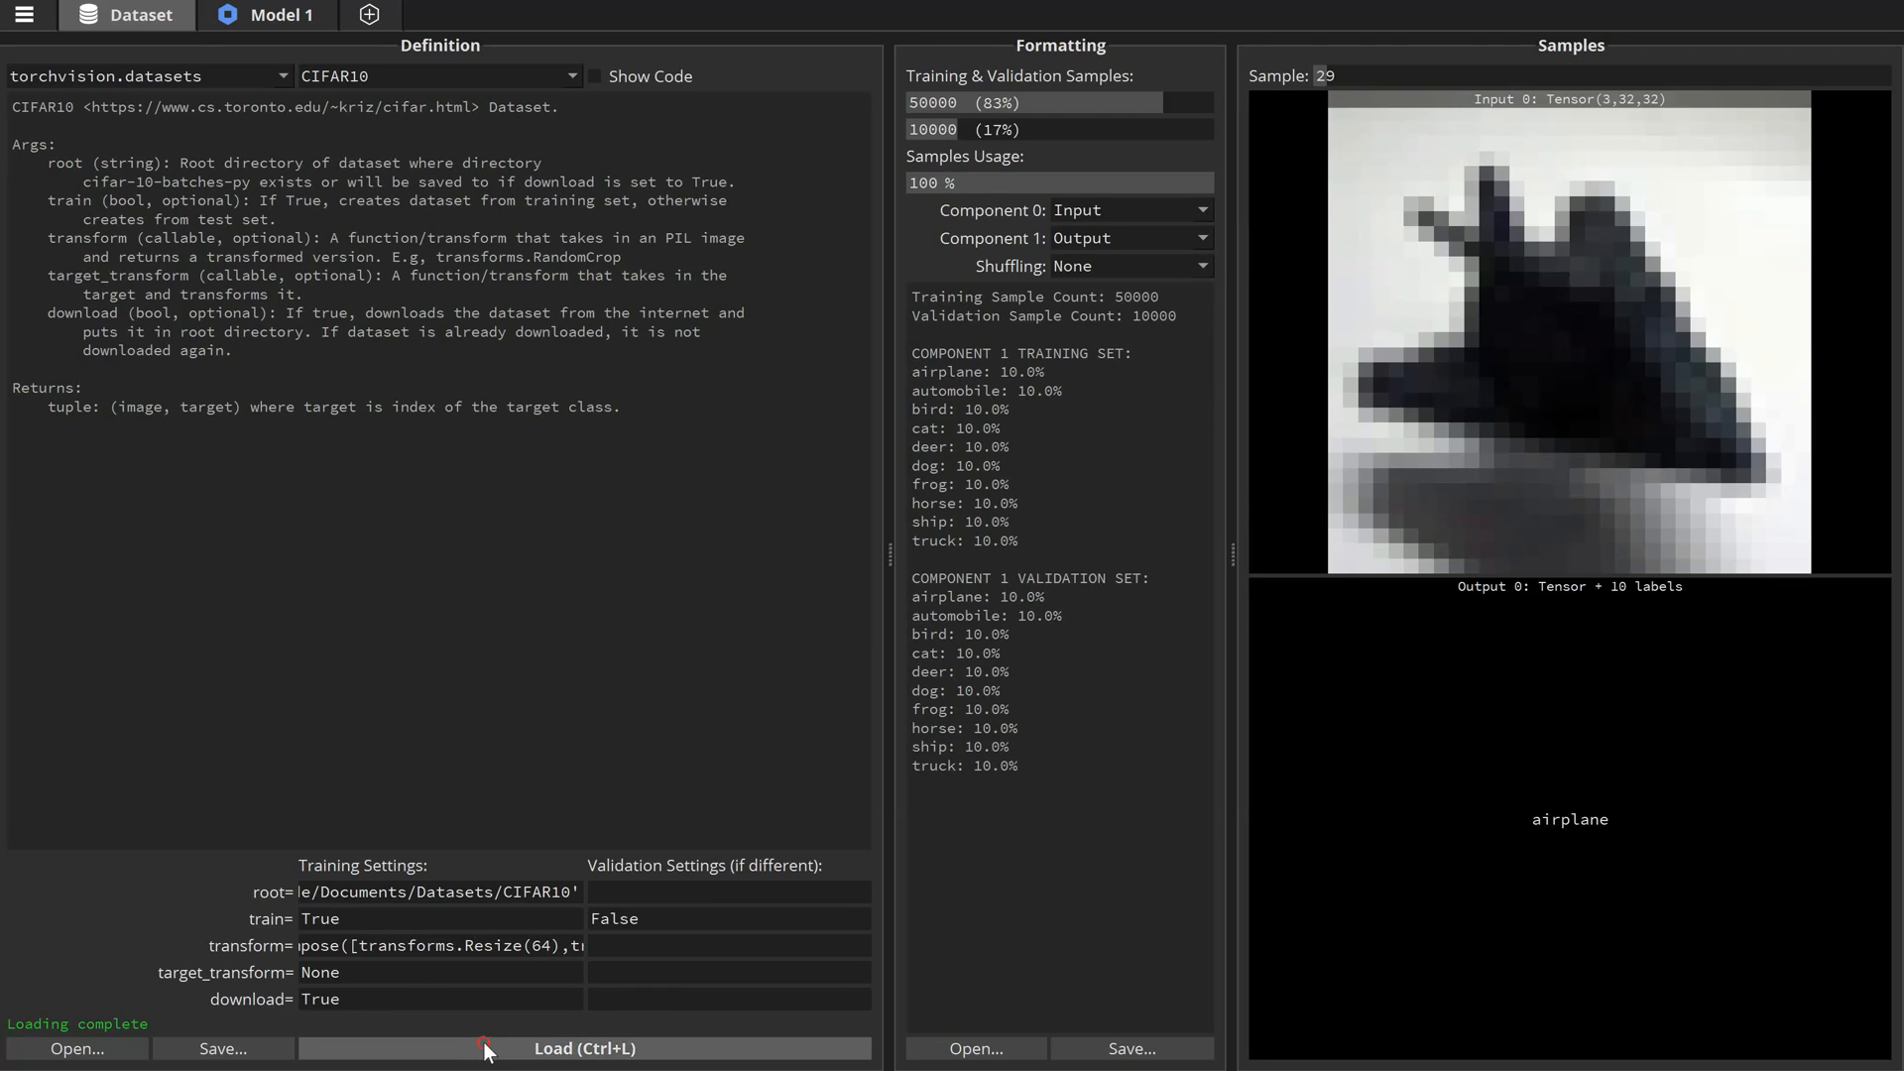
- Reload CIFAR10 with a Resize(64) transform and 20% sample usage, giving 3×64×64 tensors
{"action": "left_click", "coordinate": [583, 1047]}
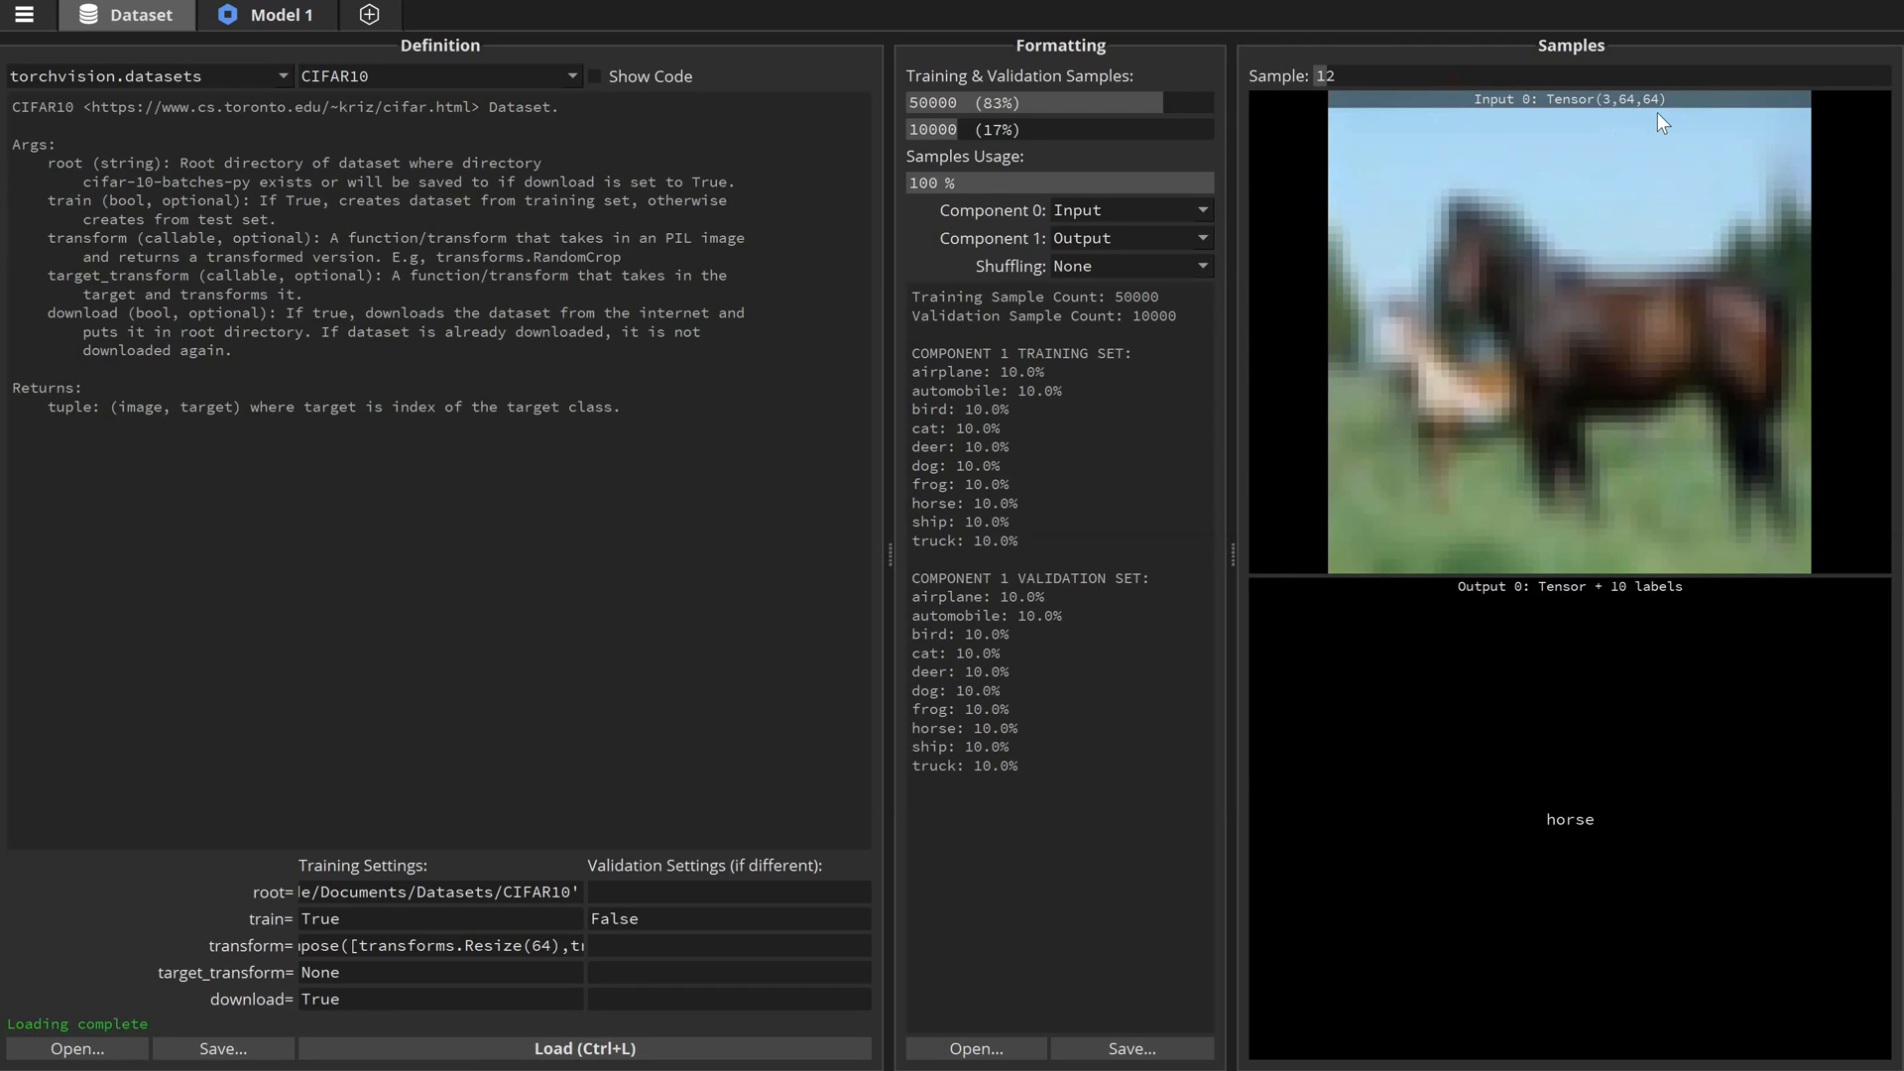
{"action": "mouse_move", "coordinate": [1210, 181]}
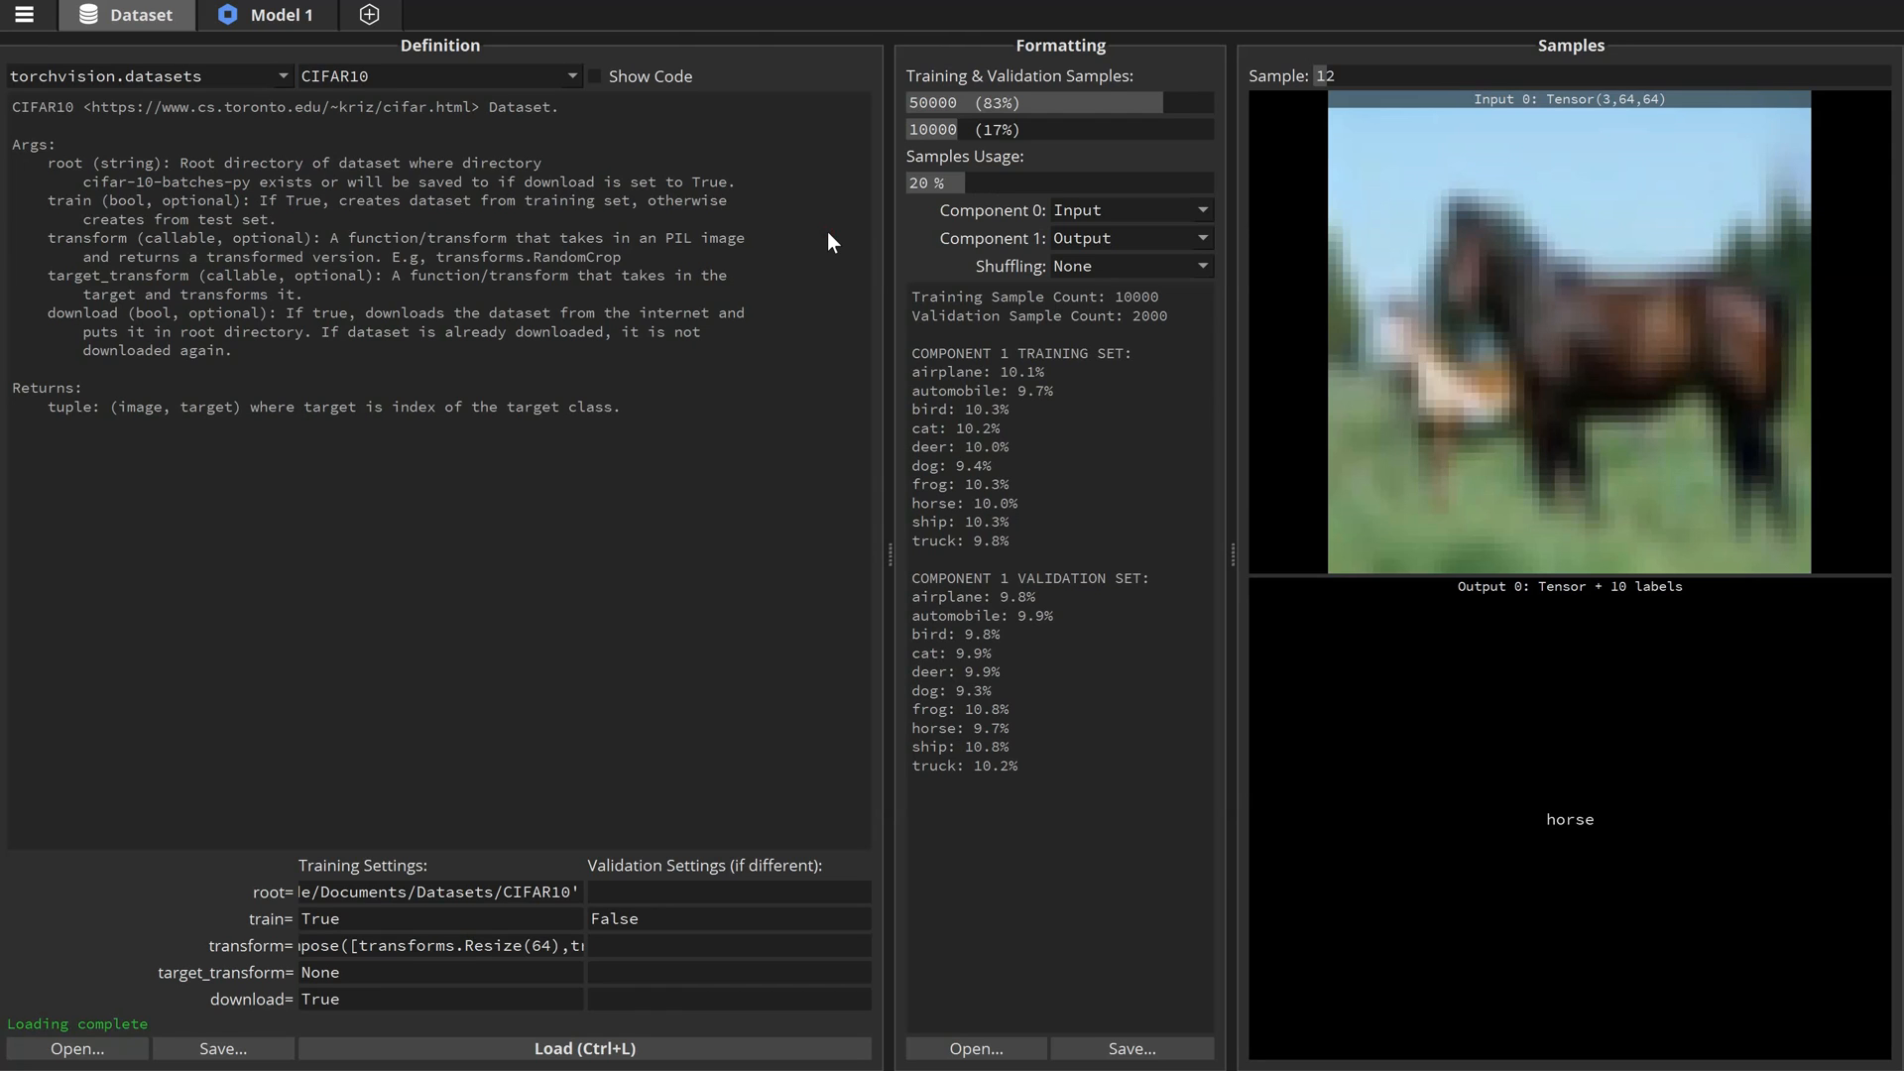
- Create Model 2 as torchvision MobileNetV2 and build its graph ending in a 1000-output Linear layer
{"action": "left_click", "coordinate": [512, 14]}
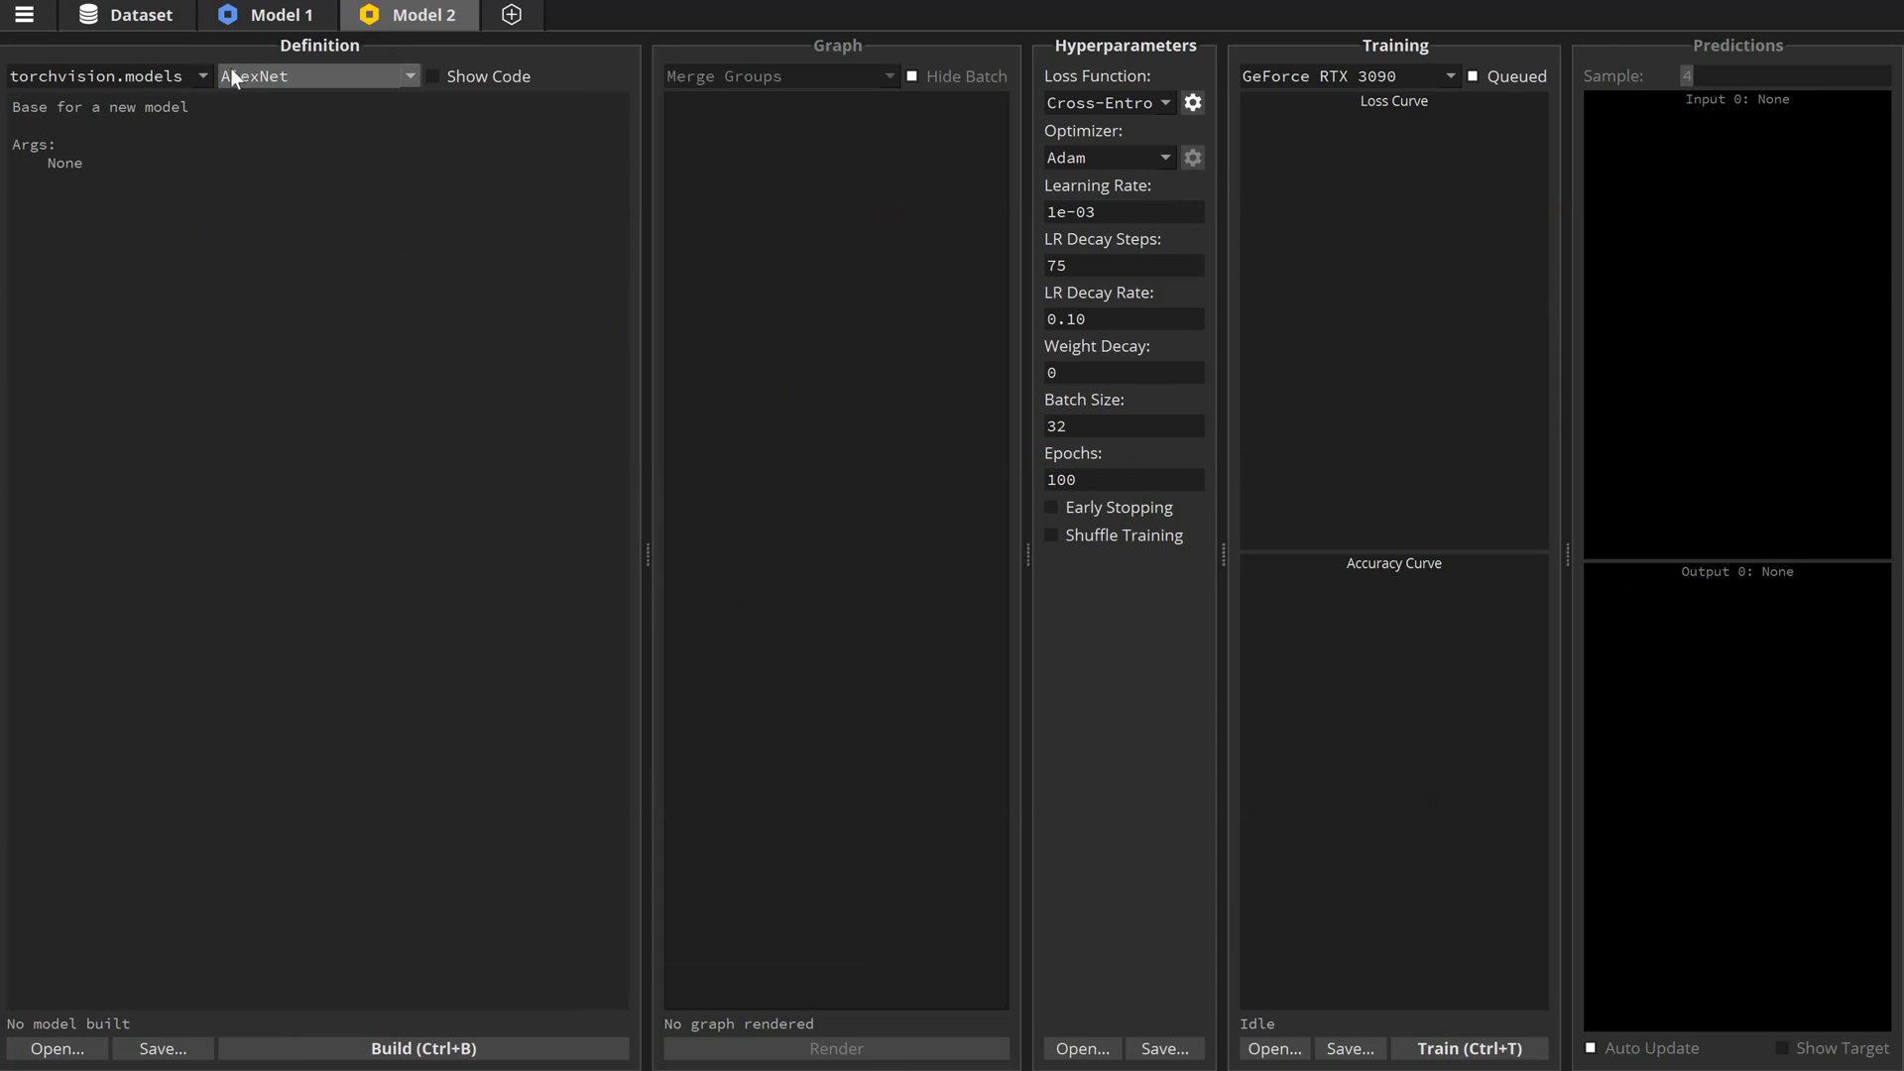
{"action": "left_click", "coordinate": [316, 76]}
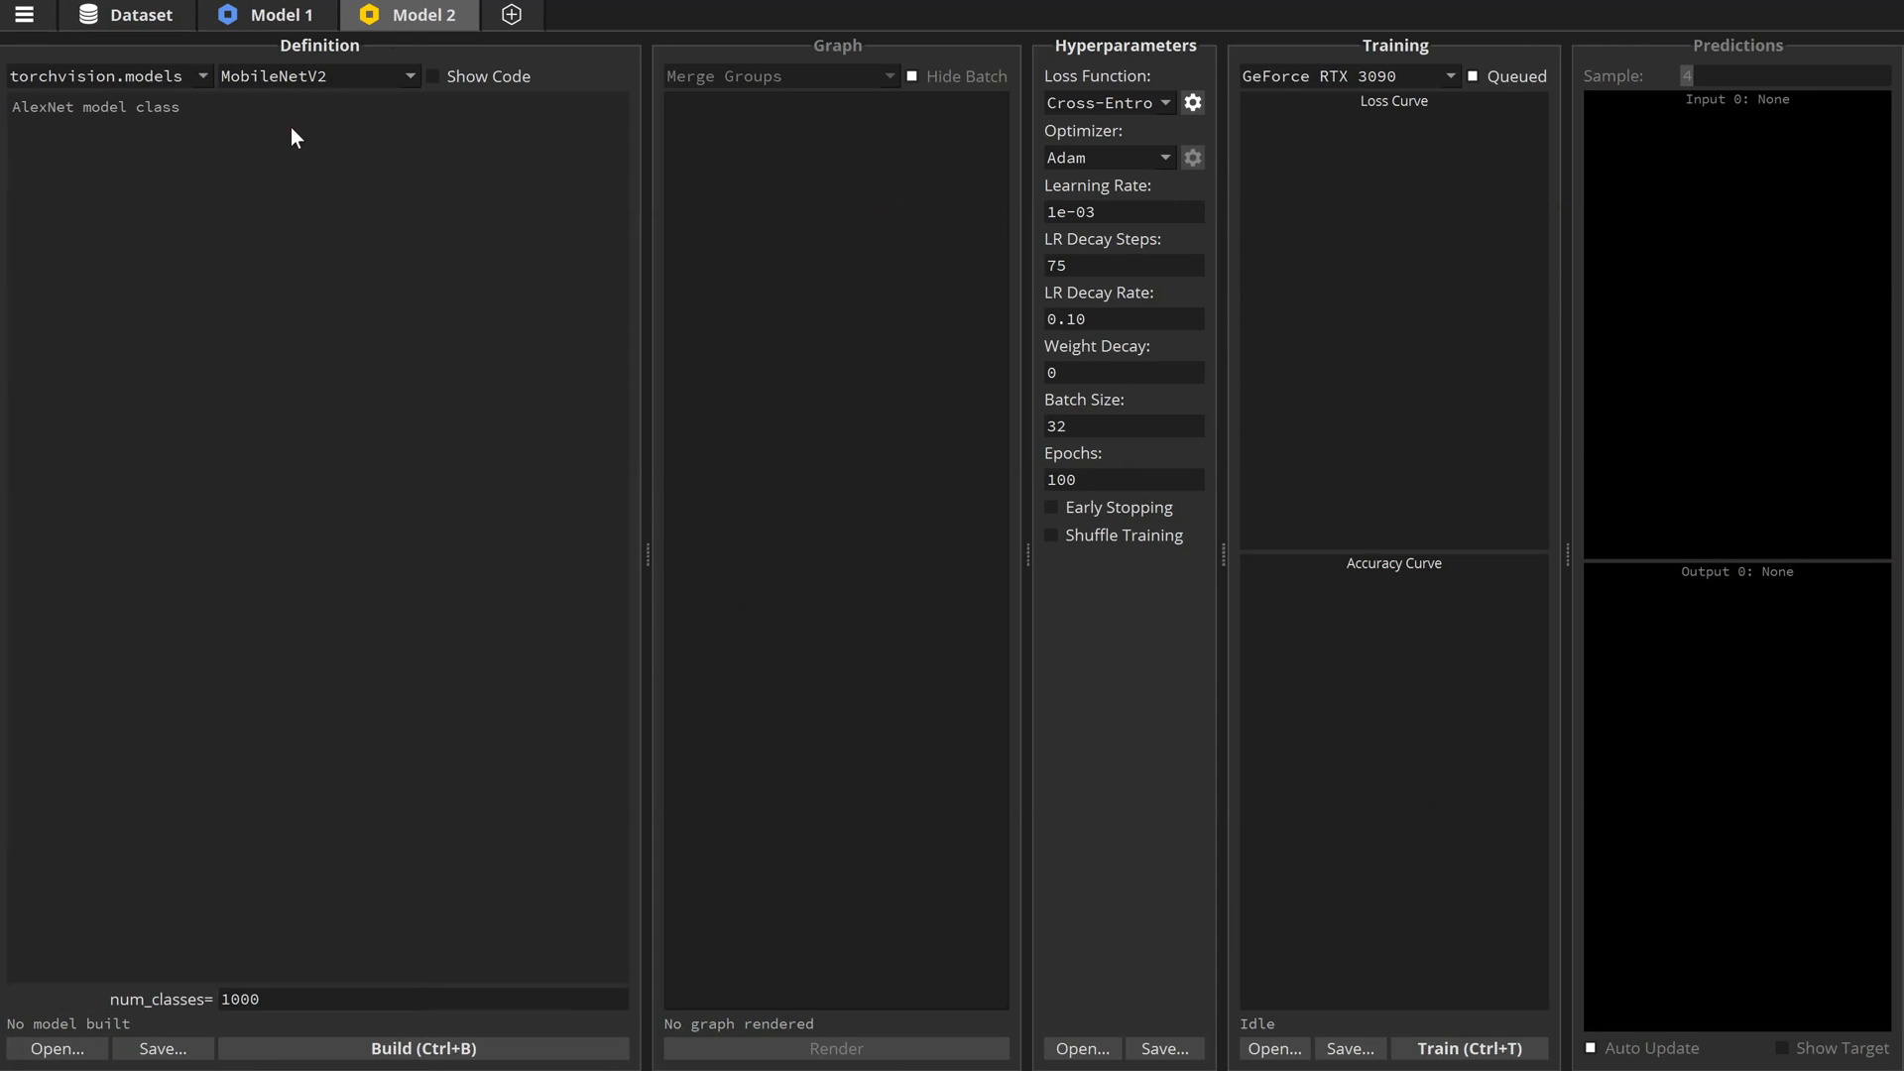
{"action": "left_click", "coordinate": [423, 1047]}
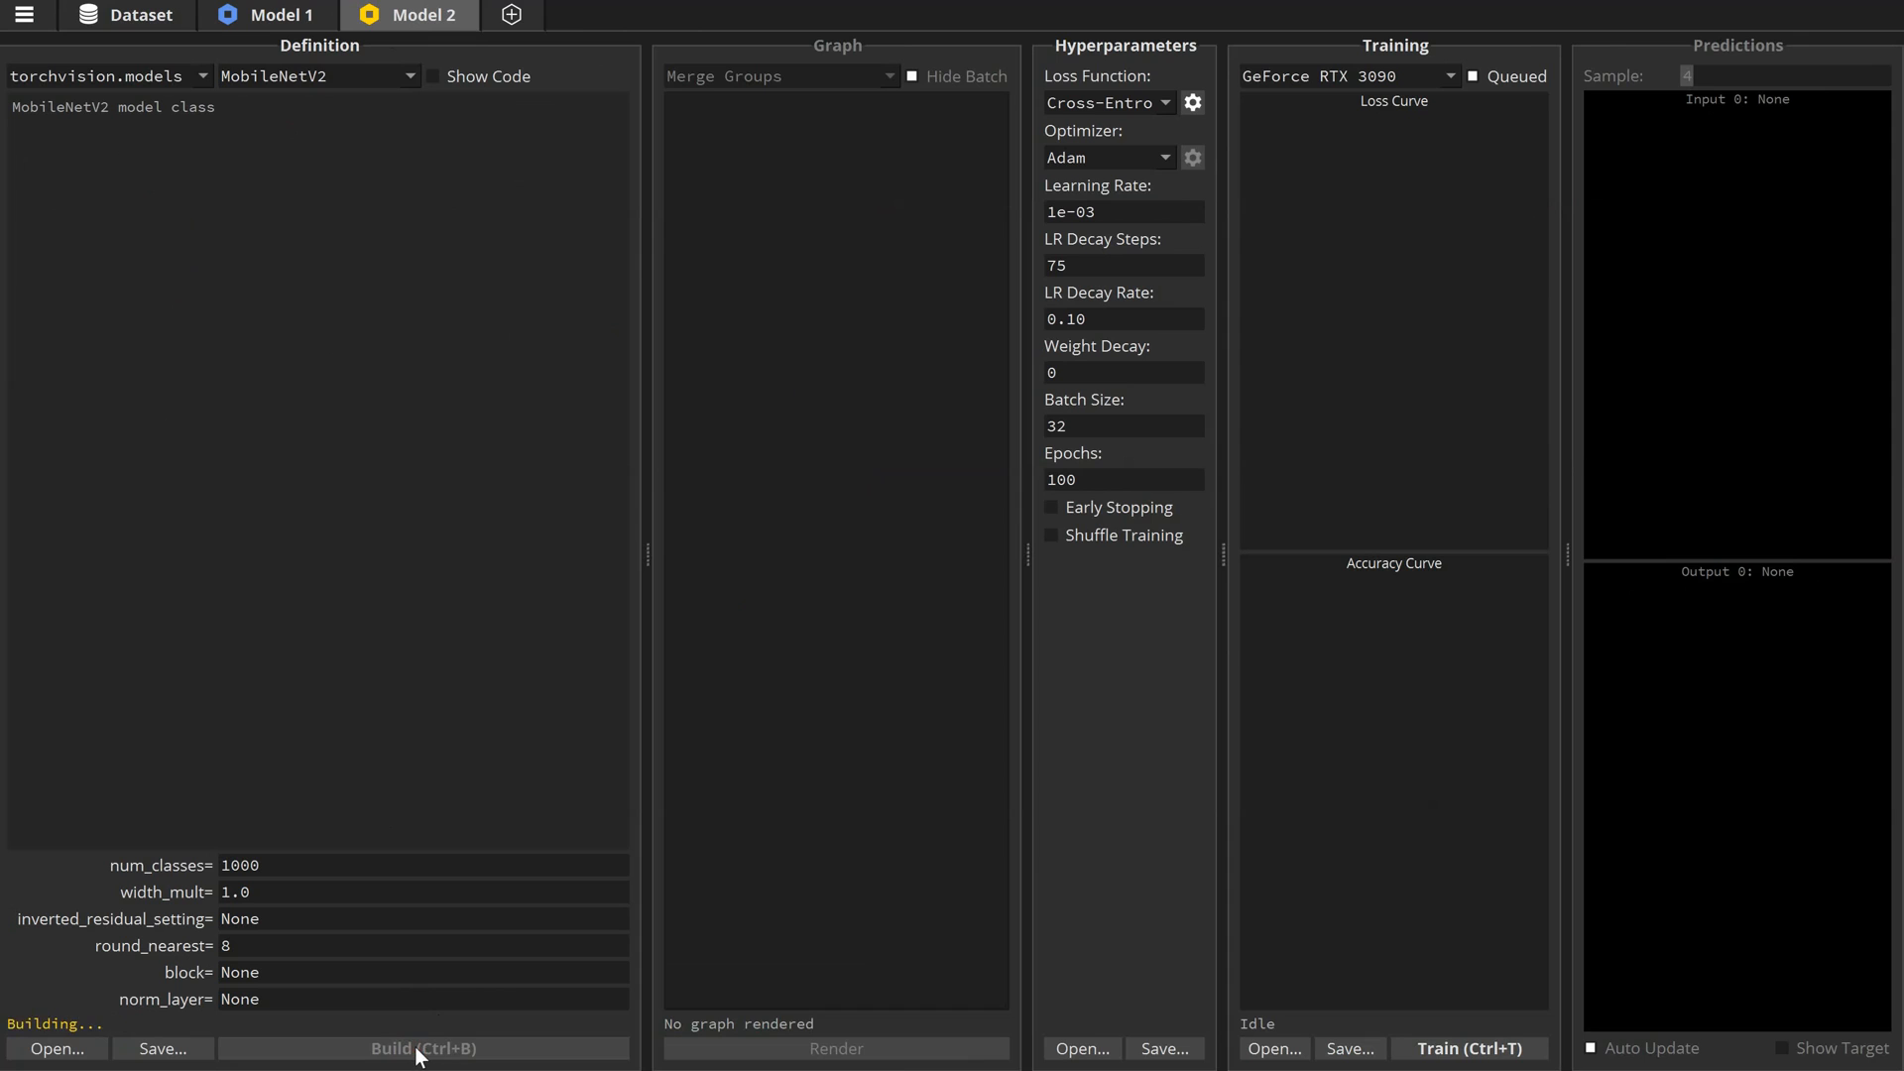
{"action": "left_click", "coordinate": [422, 1048]}
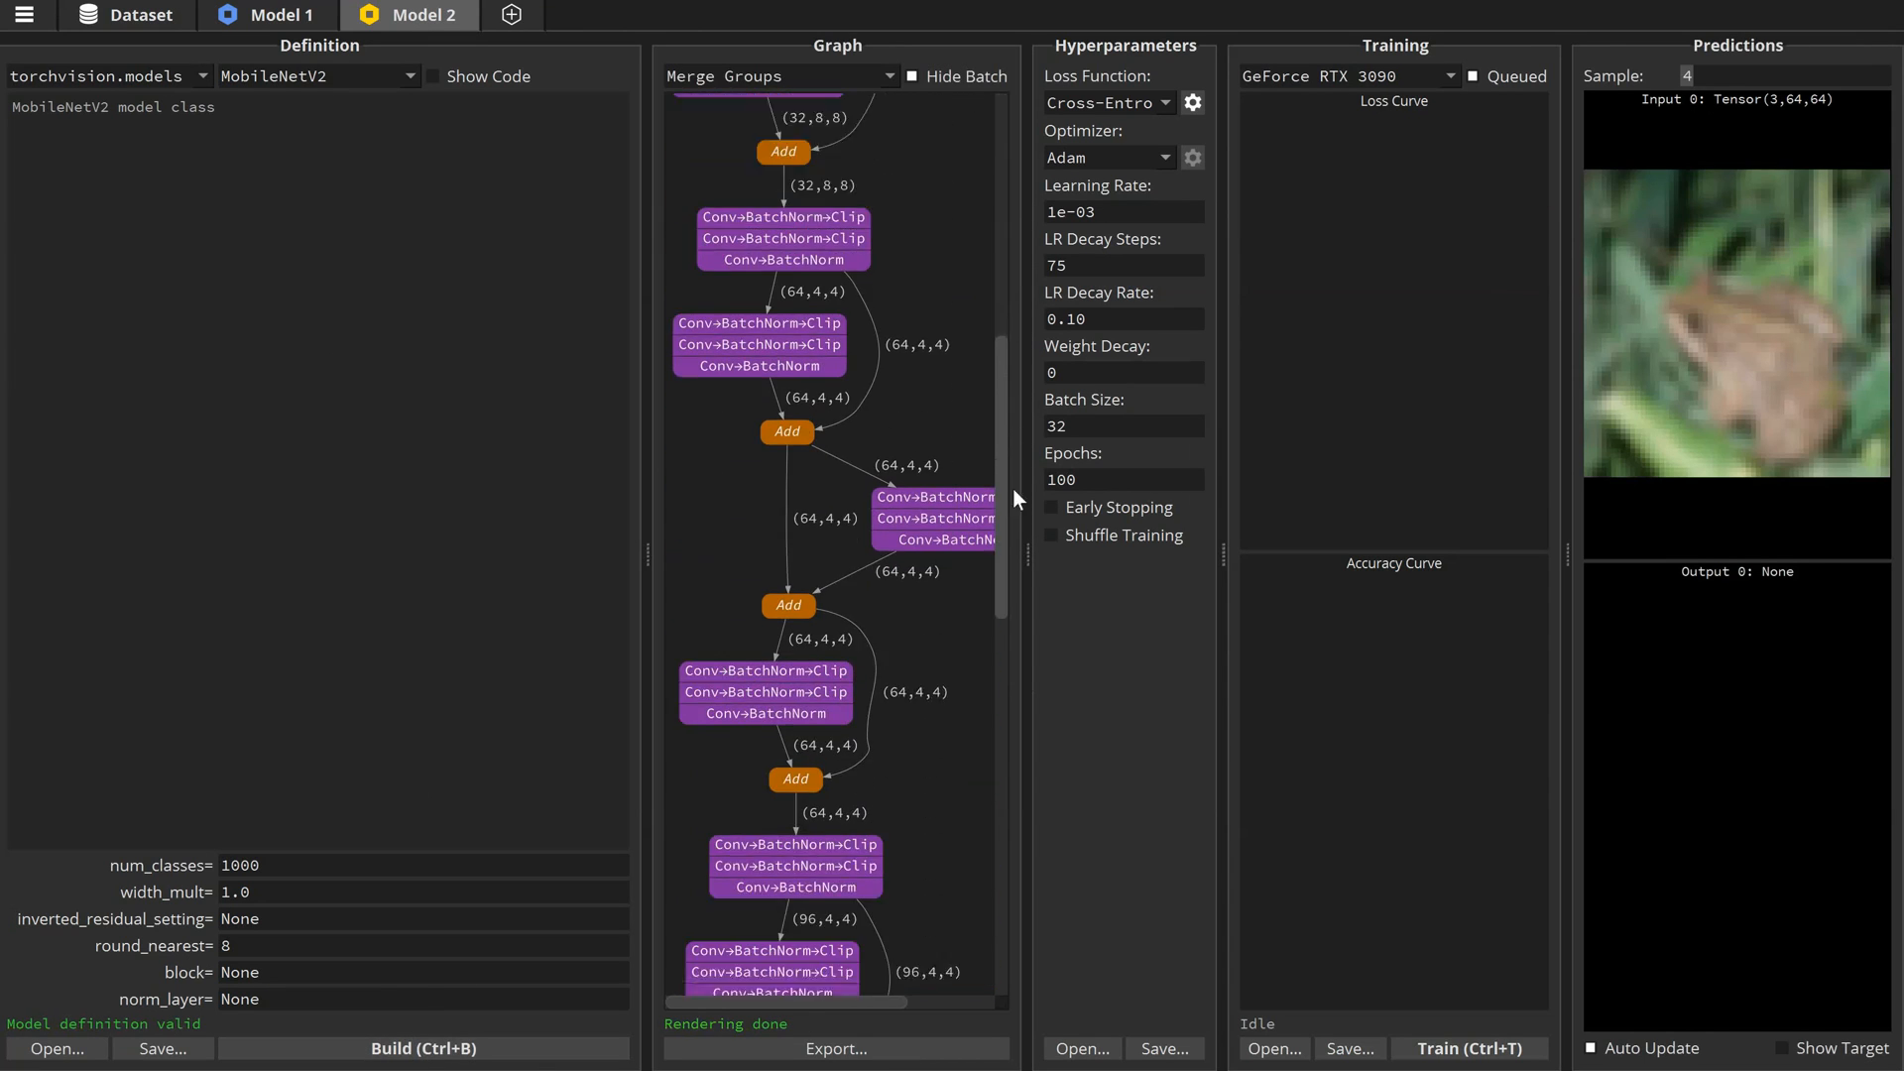
{"action": "scroll", "scroll_direction": "down", "scroll_amount": 3}
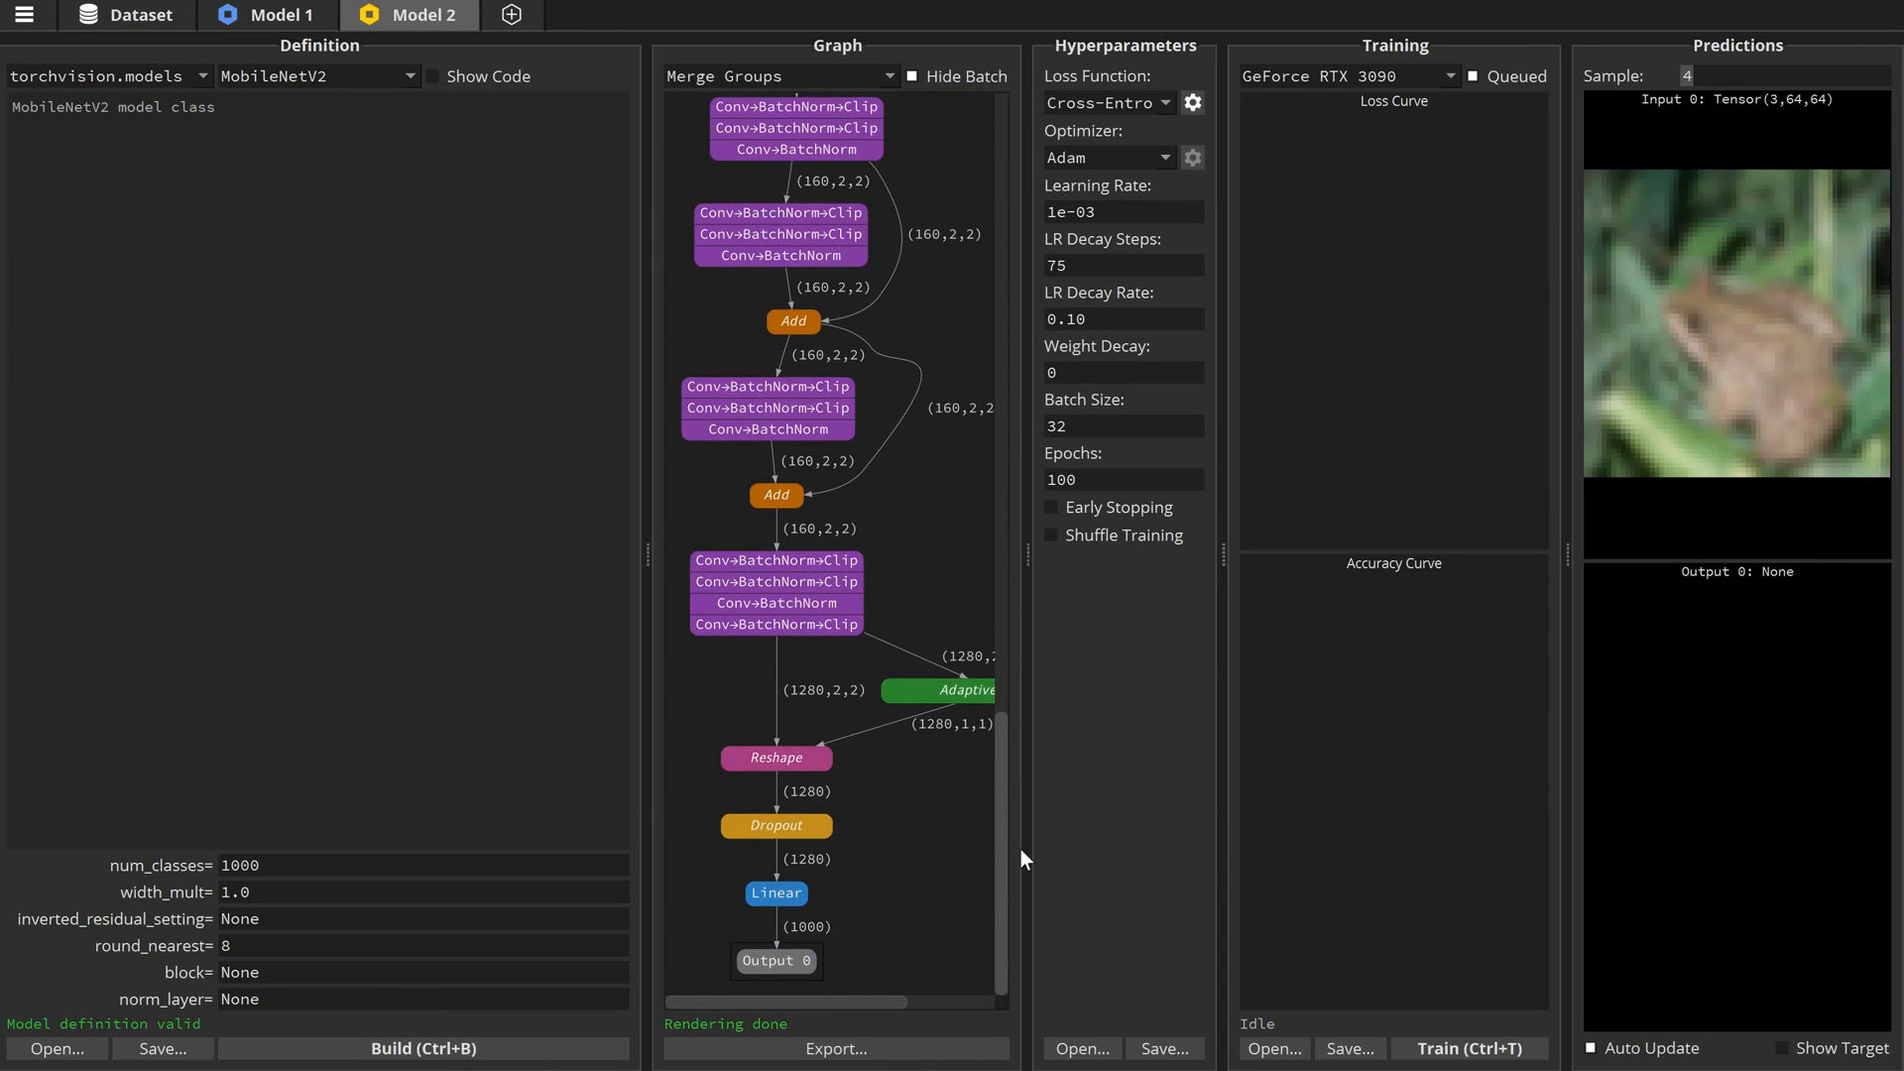
{"action": "mouse_move", "coordinate": [833, 950]}
{"action": "type", "text": "10"}
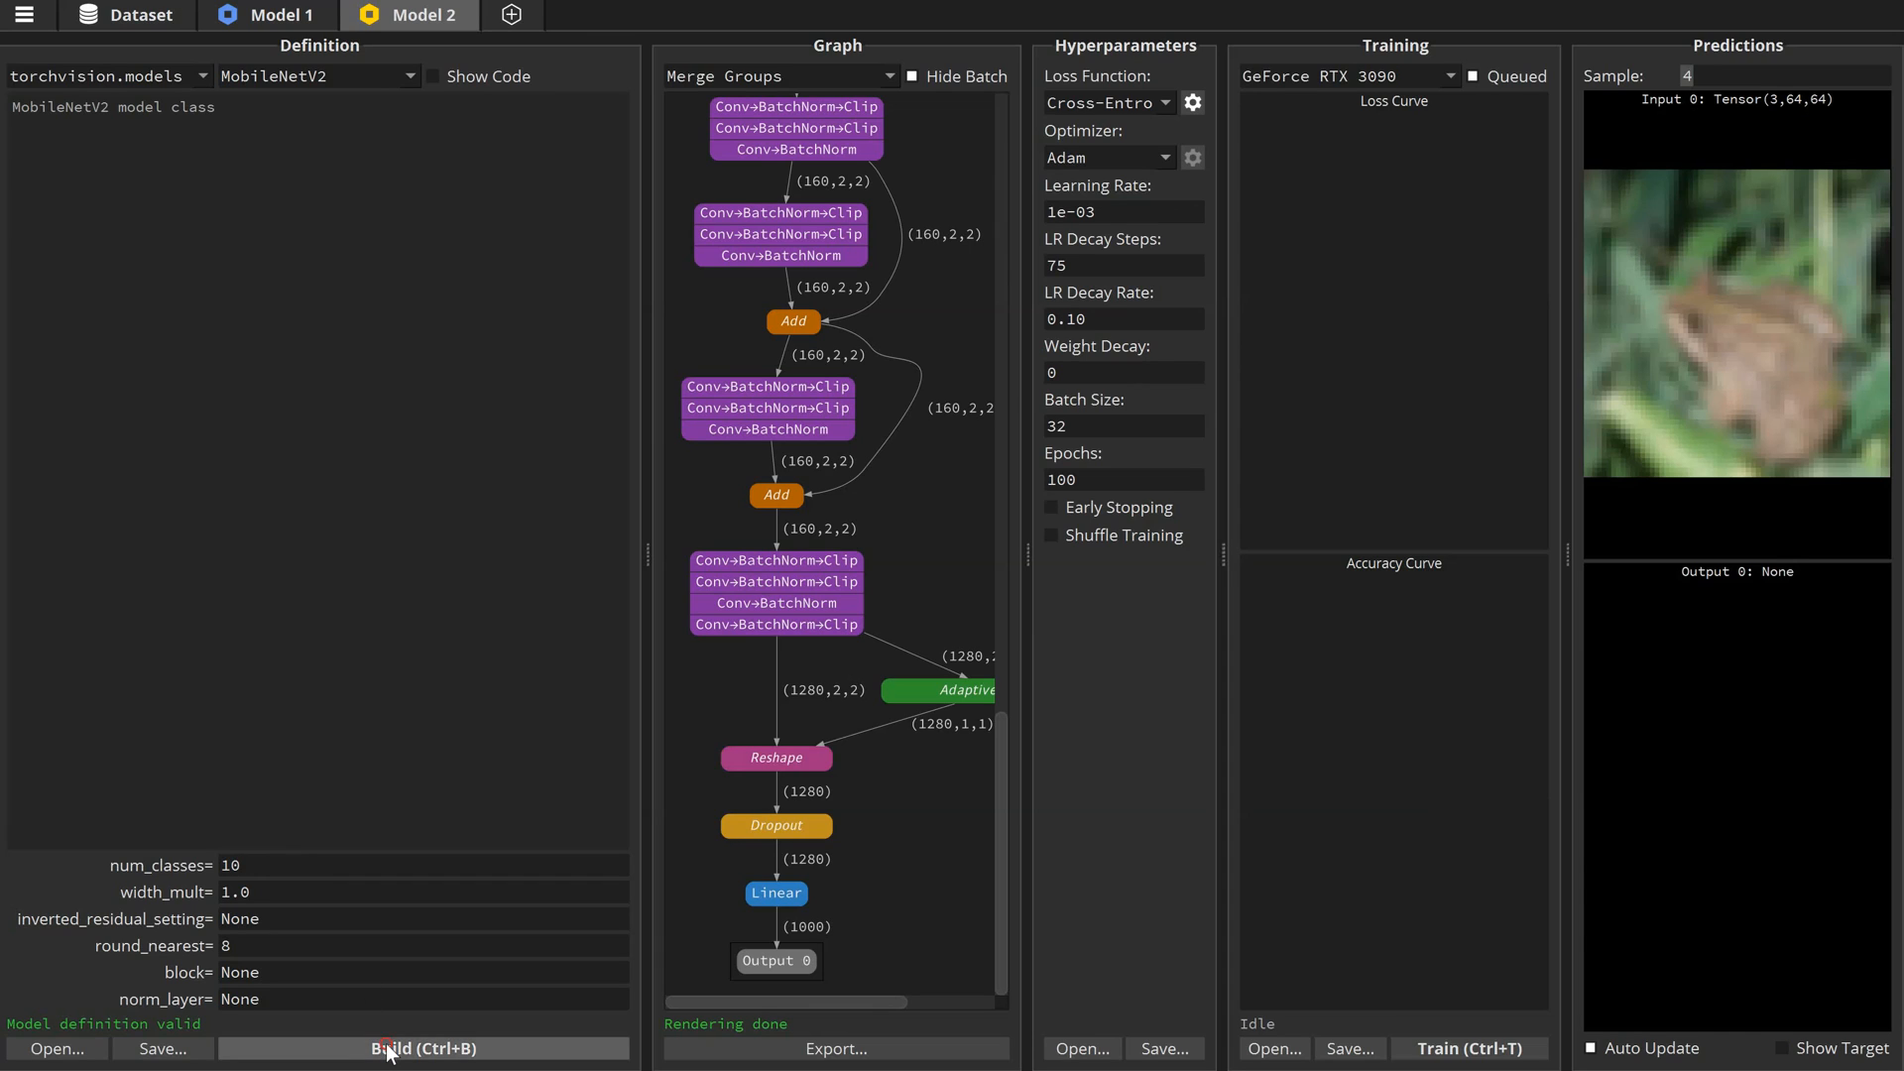
- Rebuild MobileNetV2 with num_classes=10 and attempt training, which fails with a loss activation error
{"action": "left_click", "coordinate": [422, 1047]}
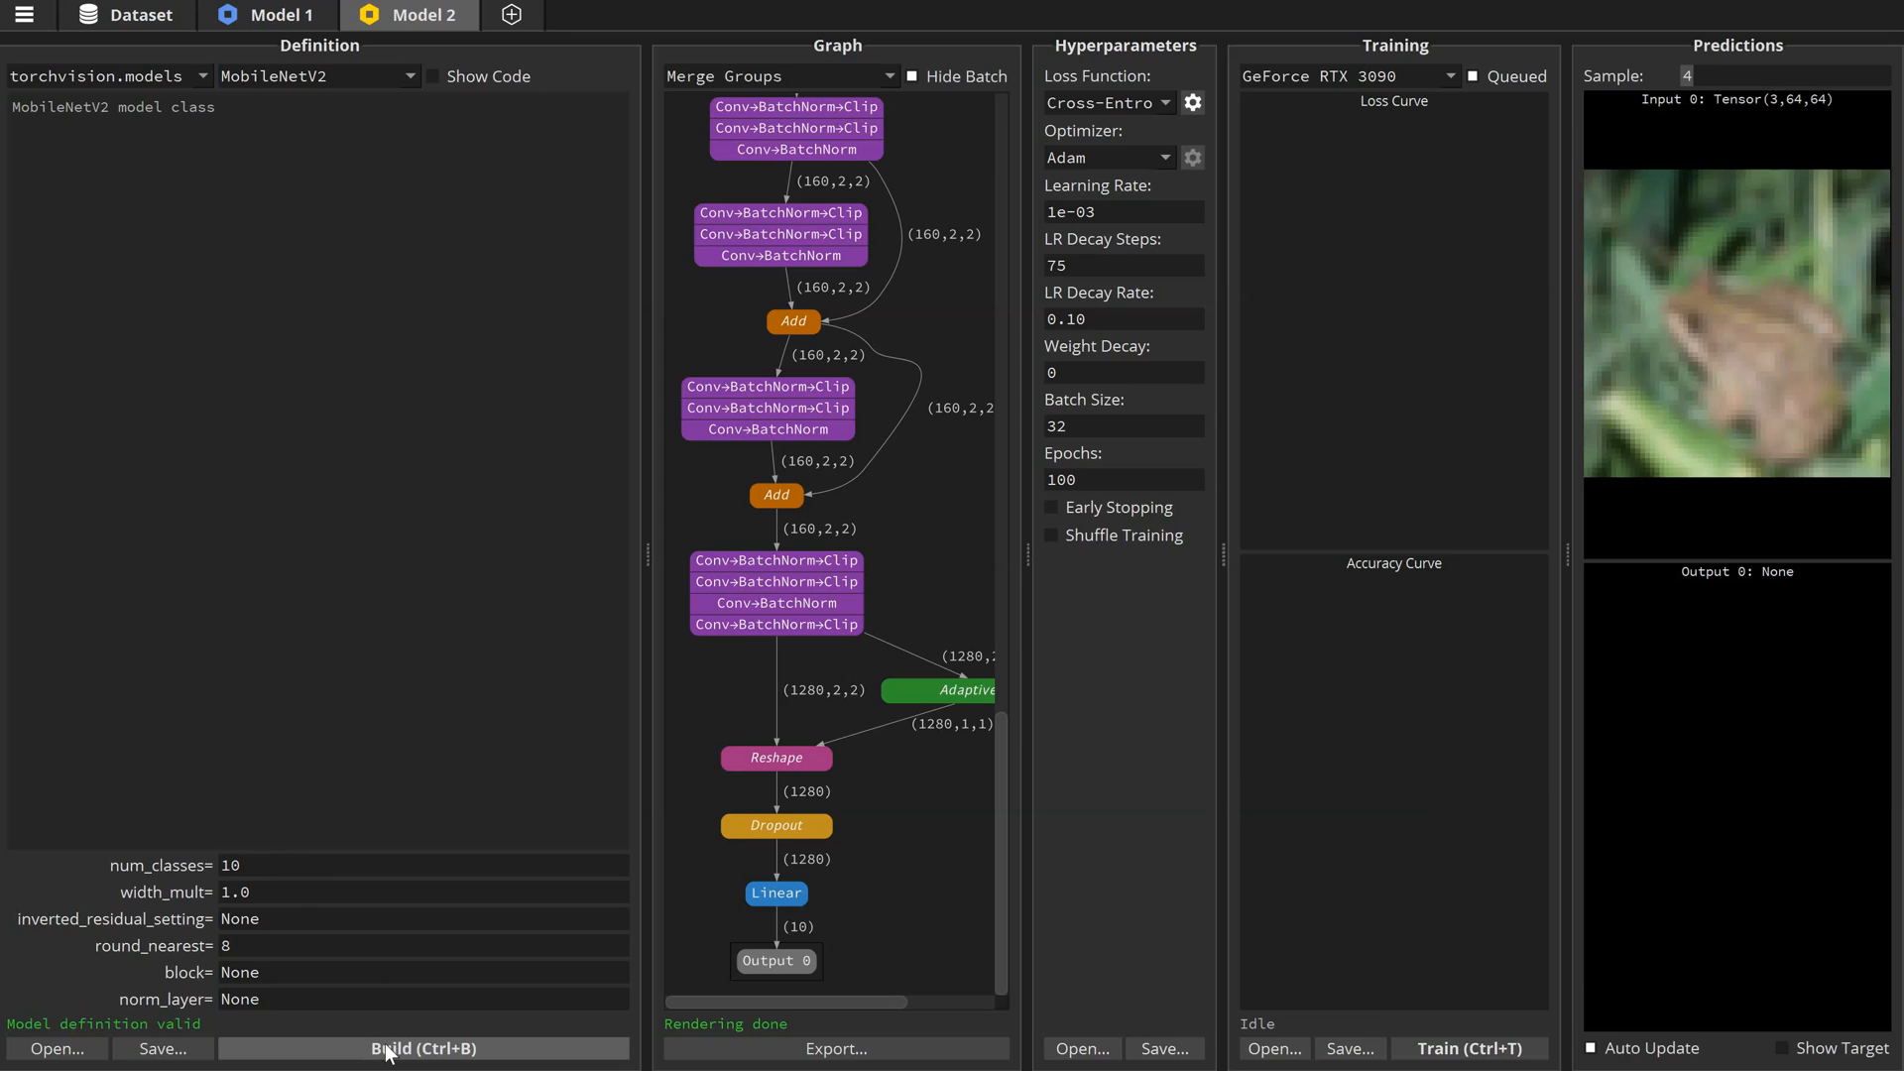
{"action": "mouse_move", "coordinate": [795, 948]}
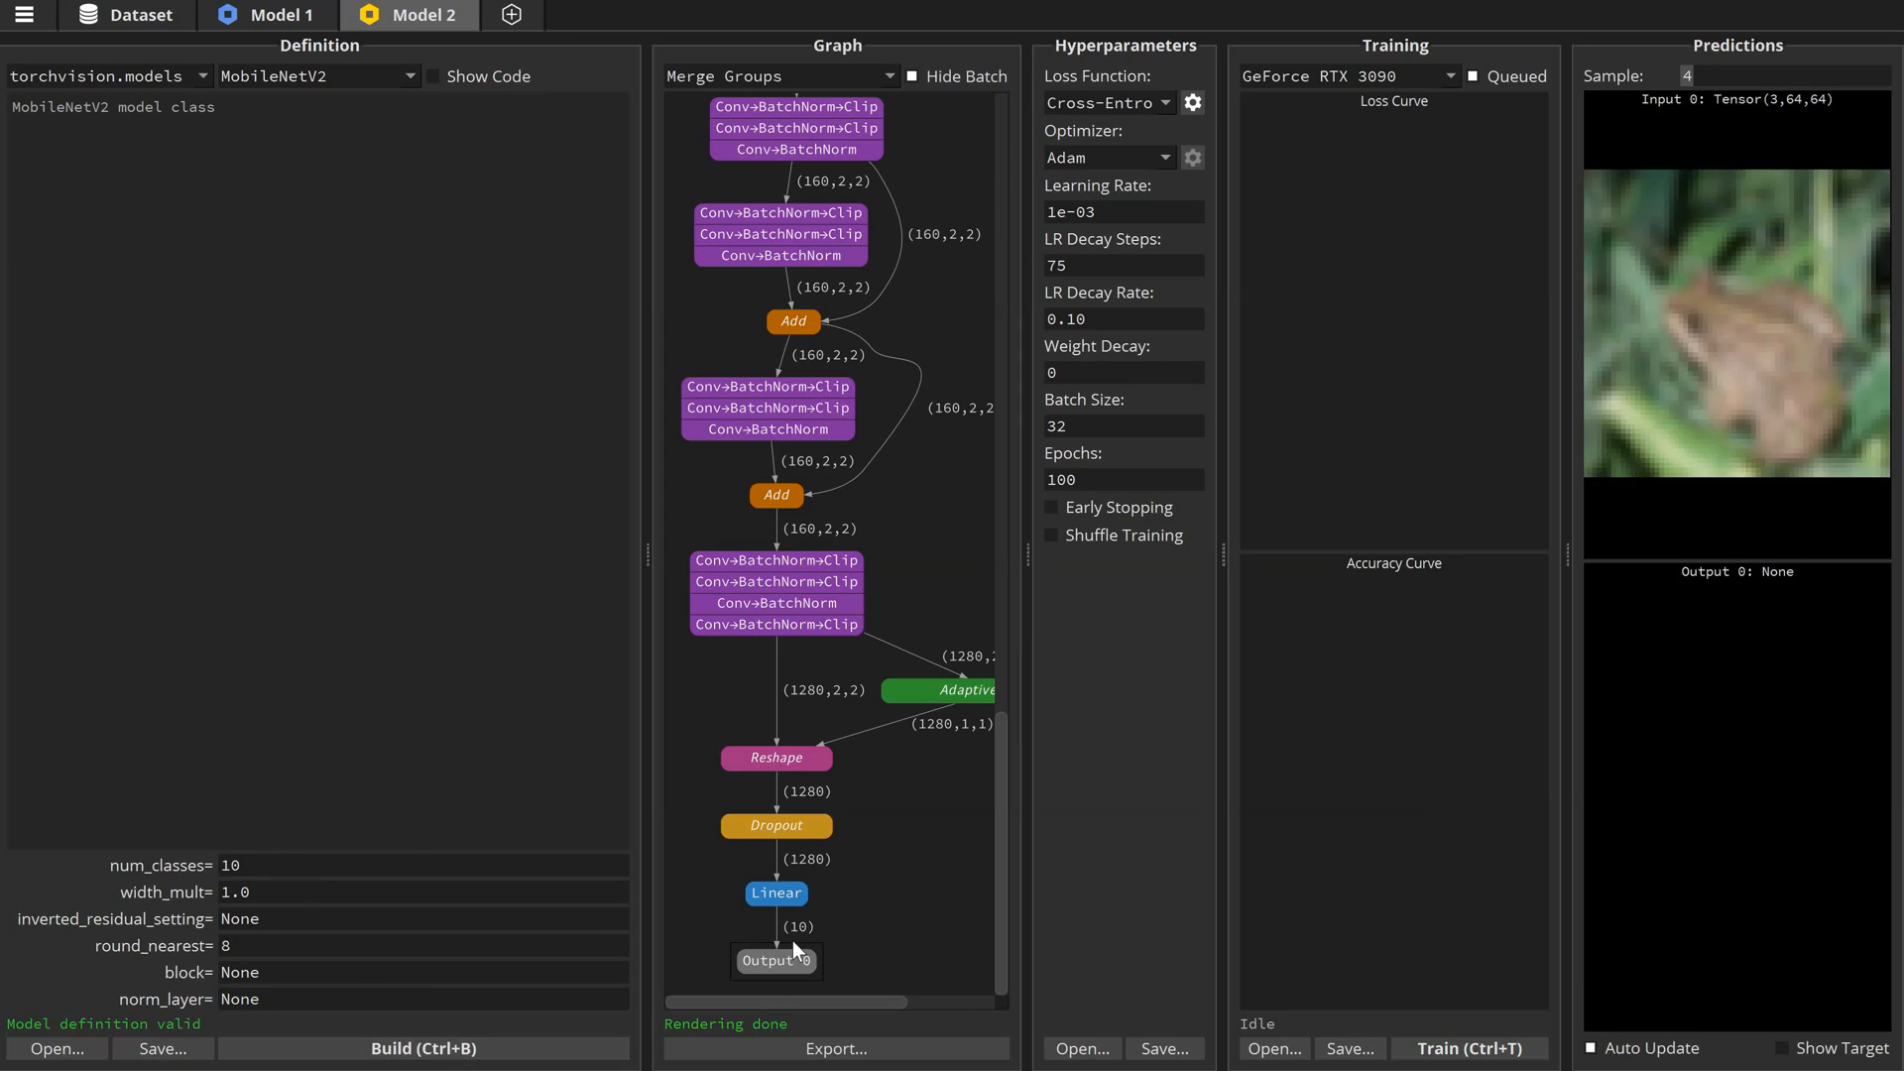
{"action": "left_click", "coordinate": [1468, 1047]}
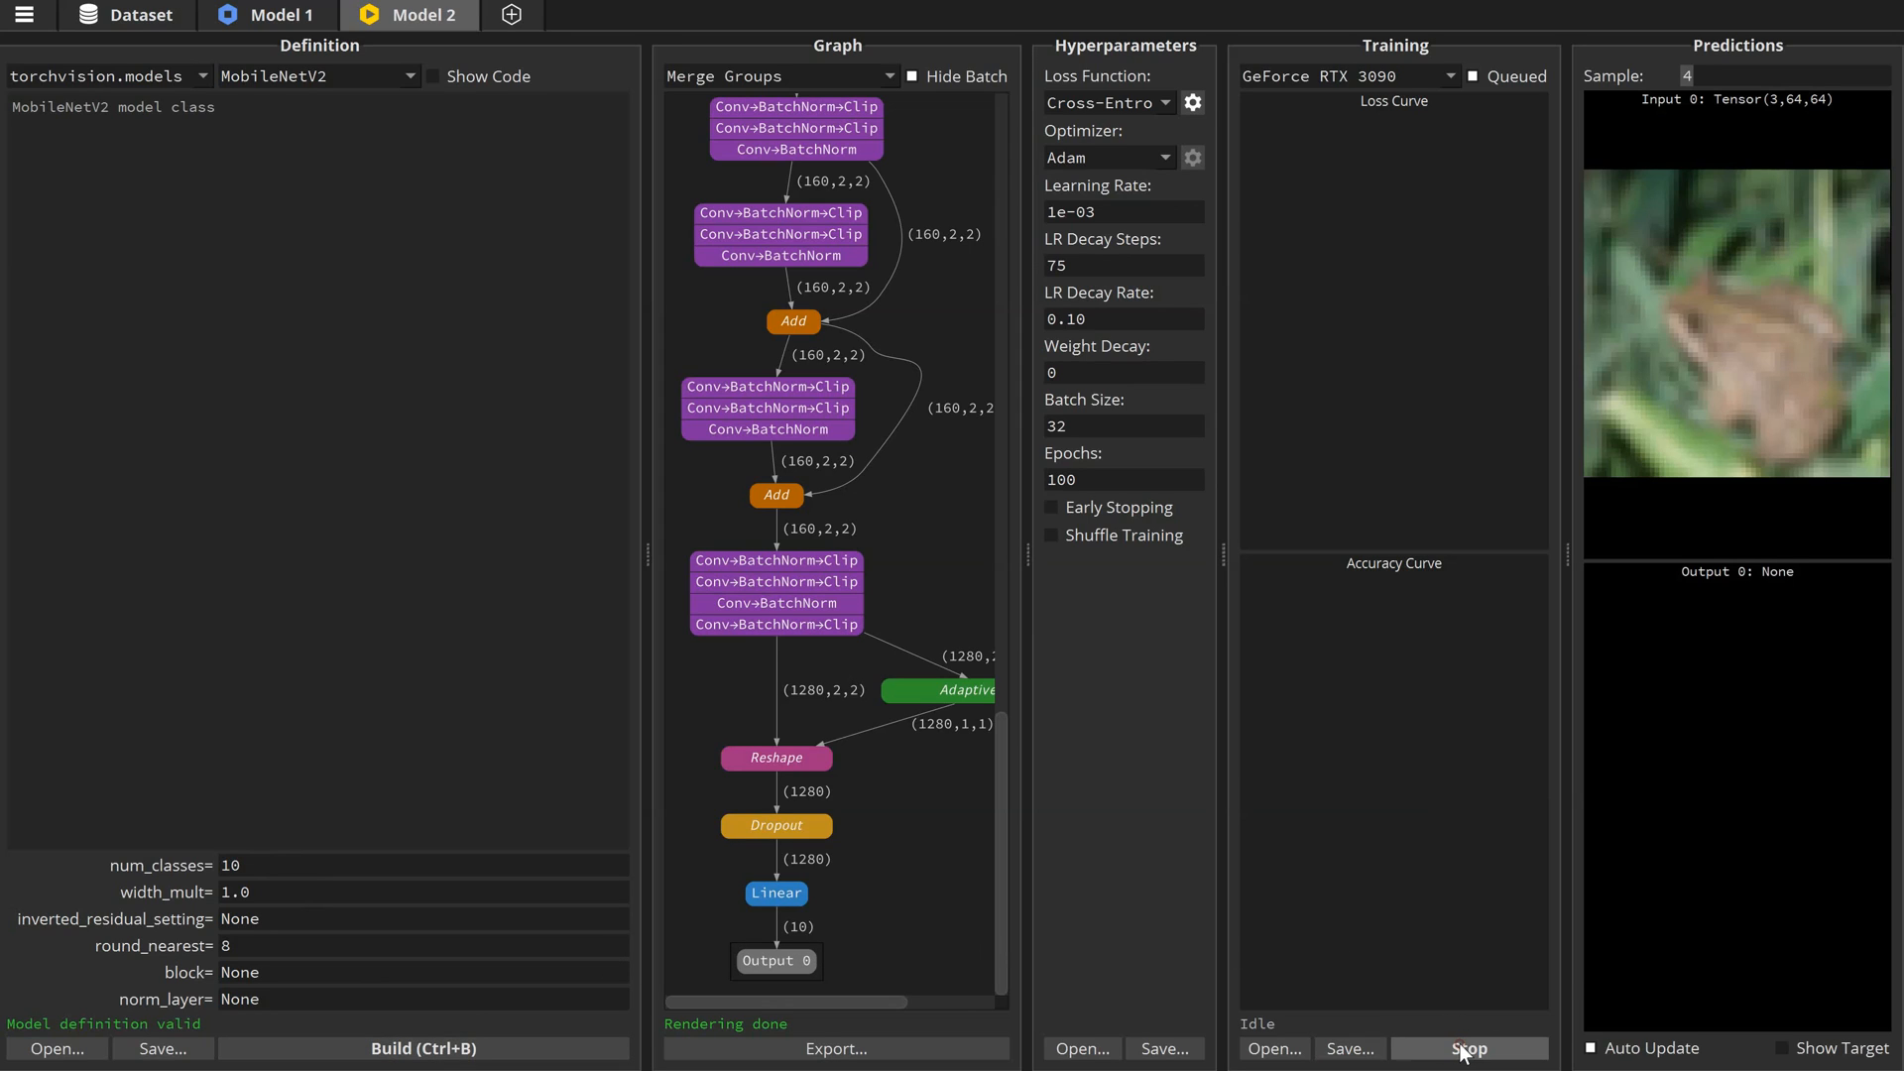
{"action": "left_click", "coordinate": [1468, 1047]}
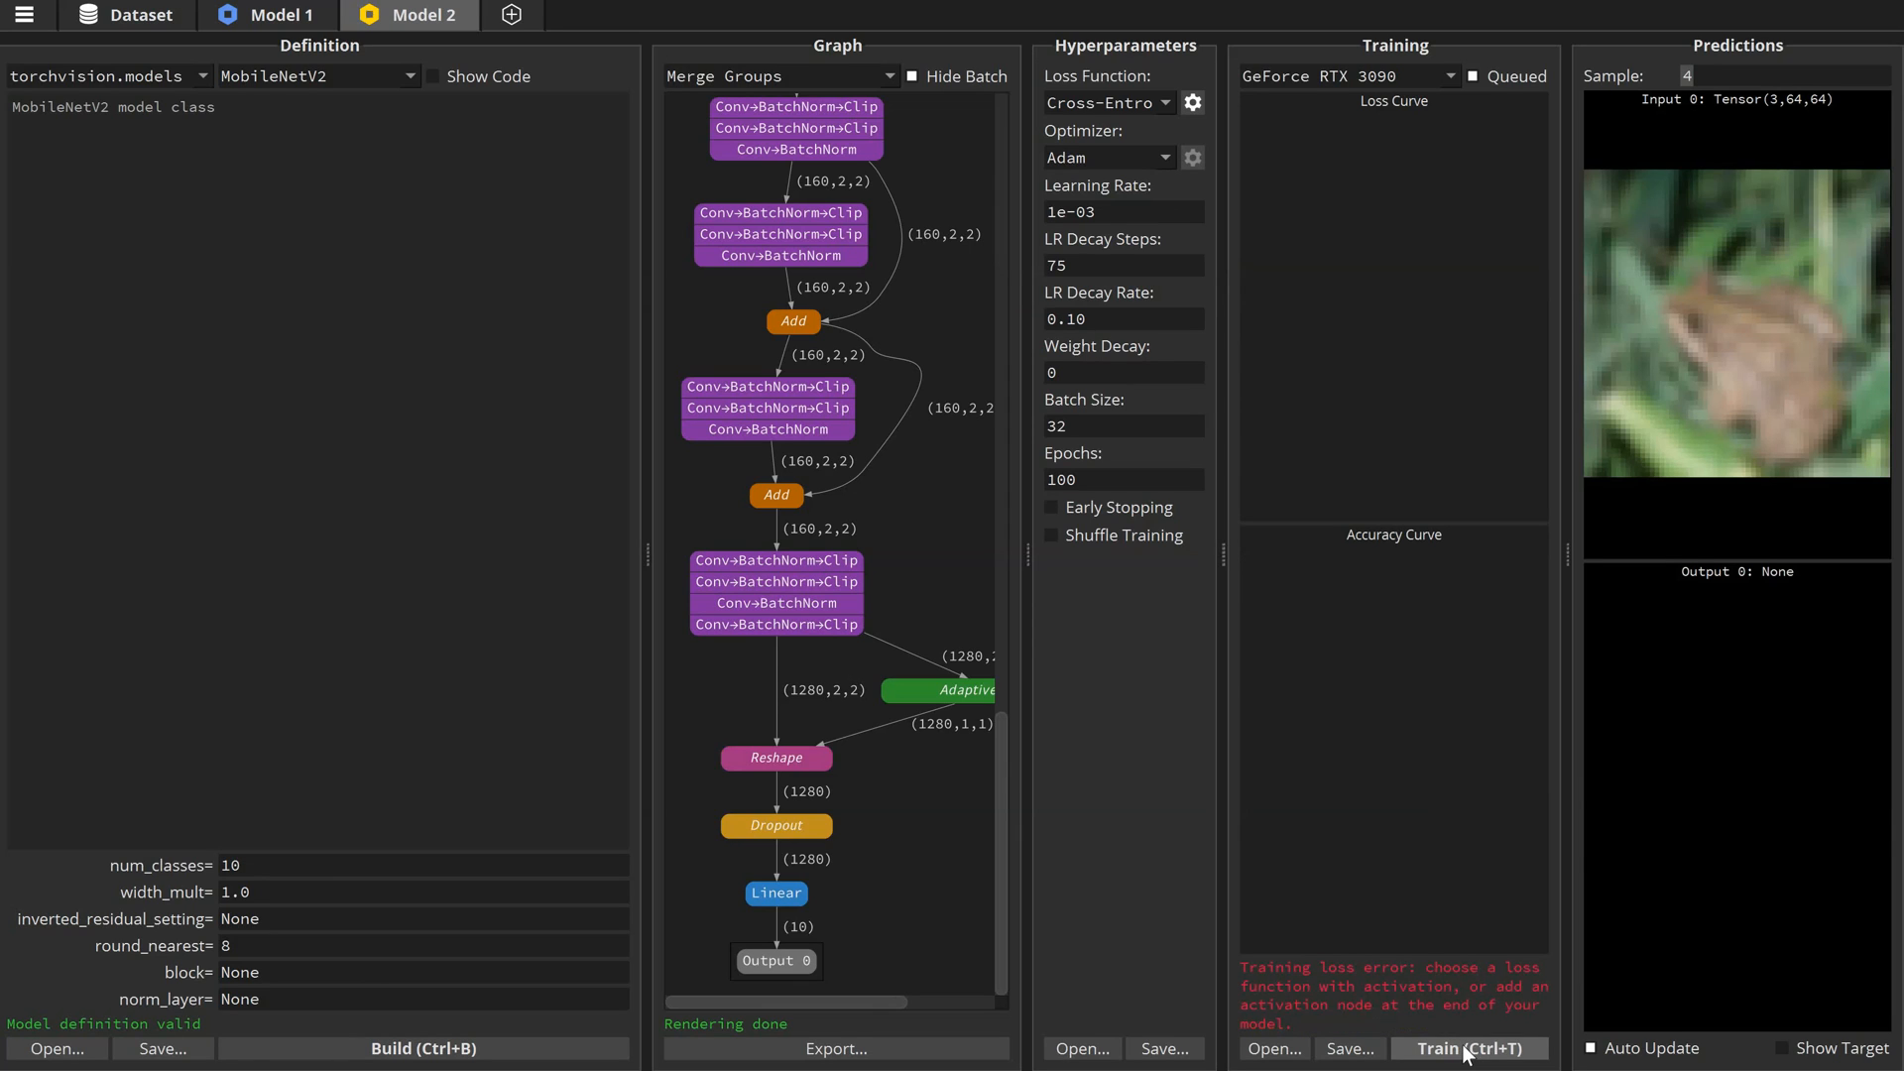
{"action": "mouse_move", "coordinate": [1387, 1031]}
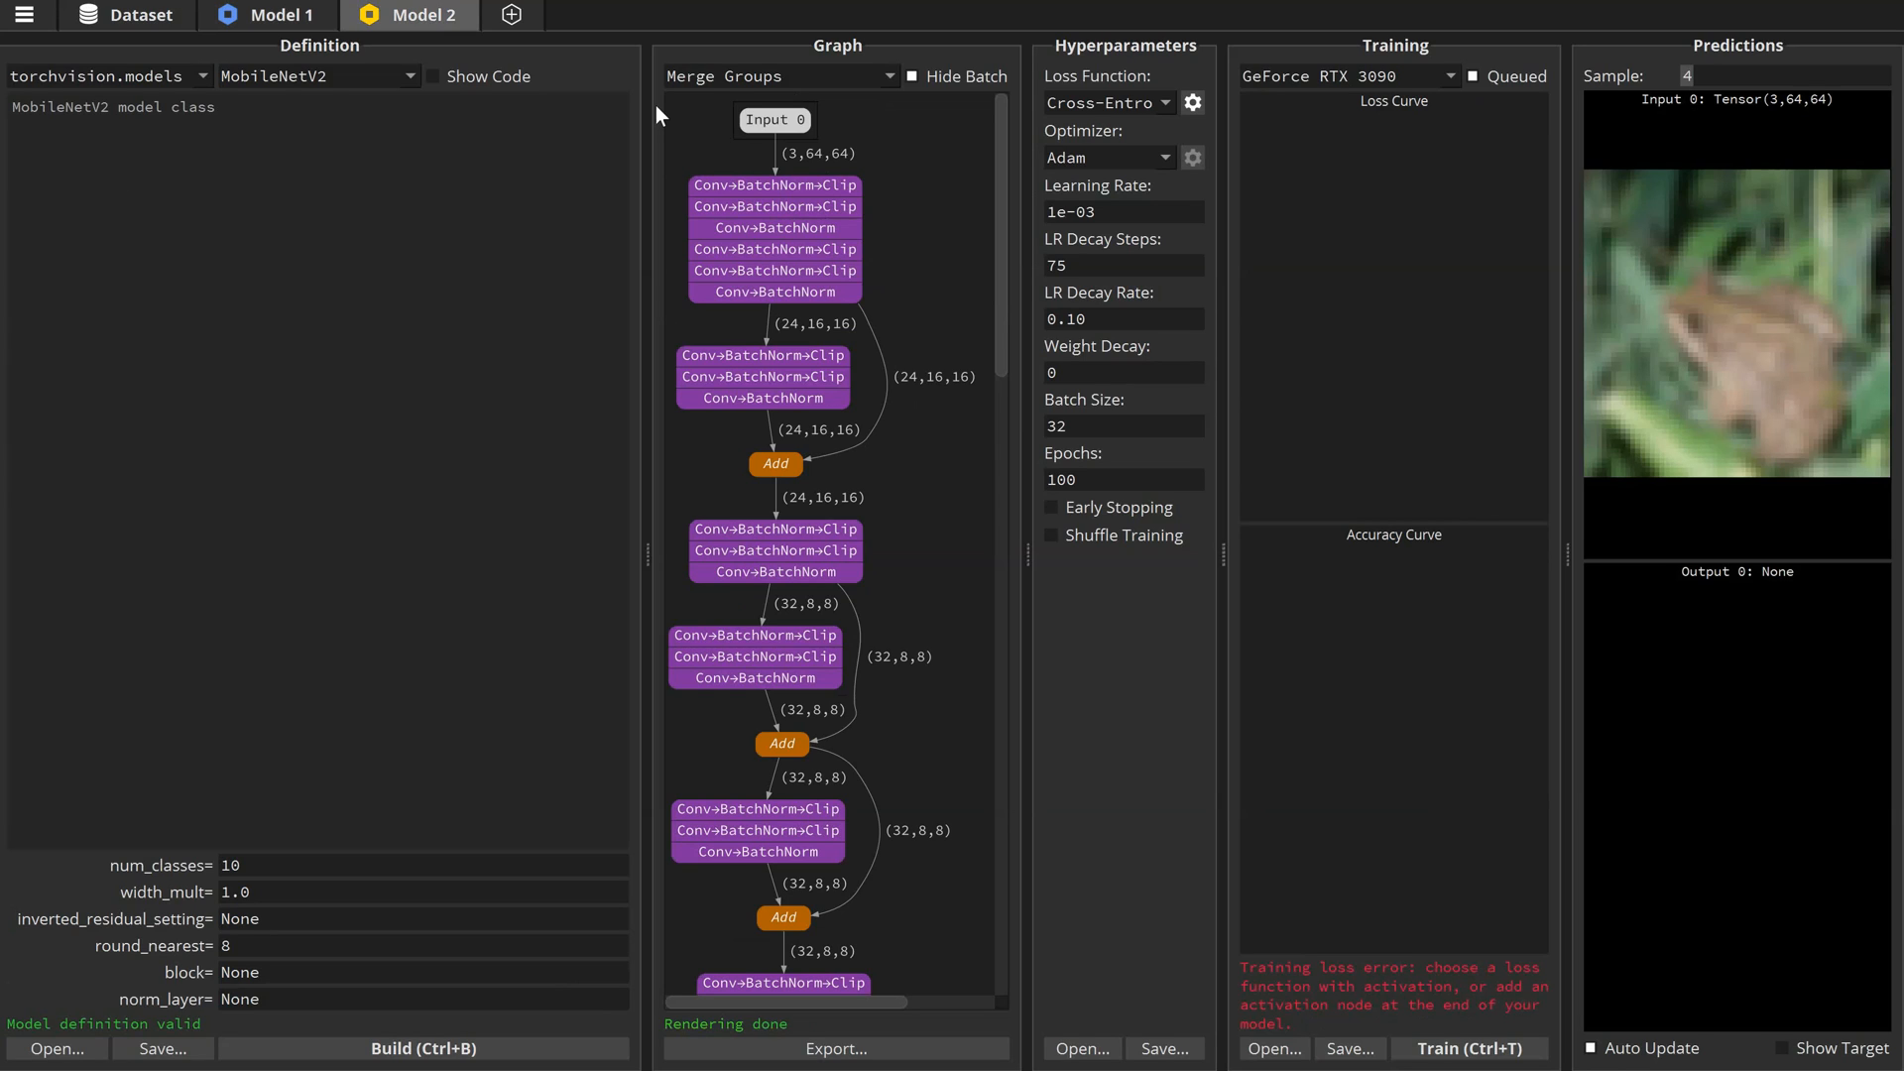
{"action": "mouse_move", "coordinate": [913, 180]}
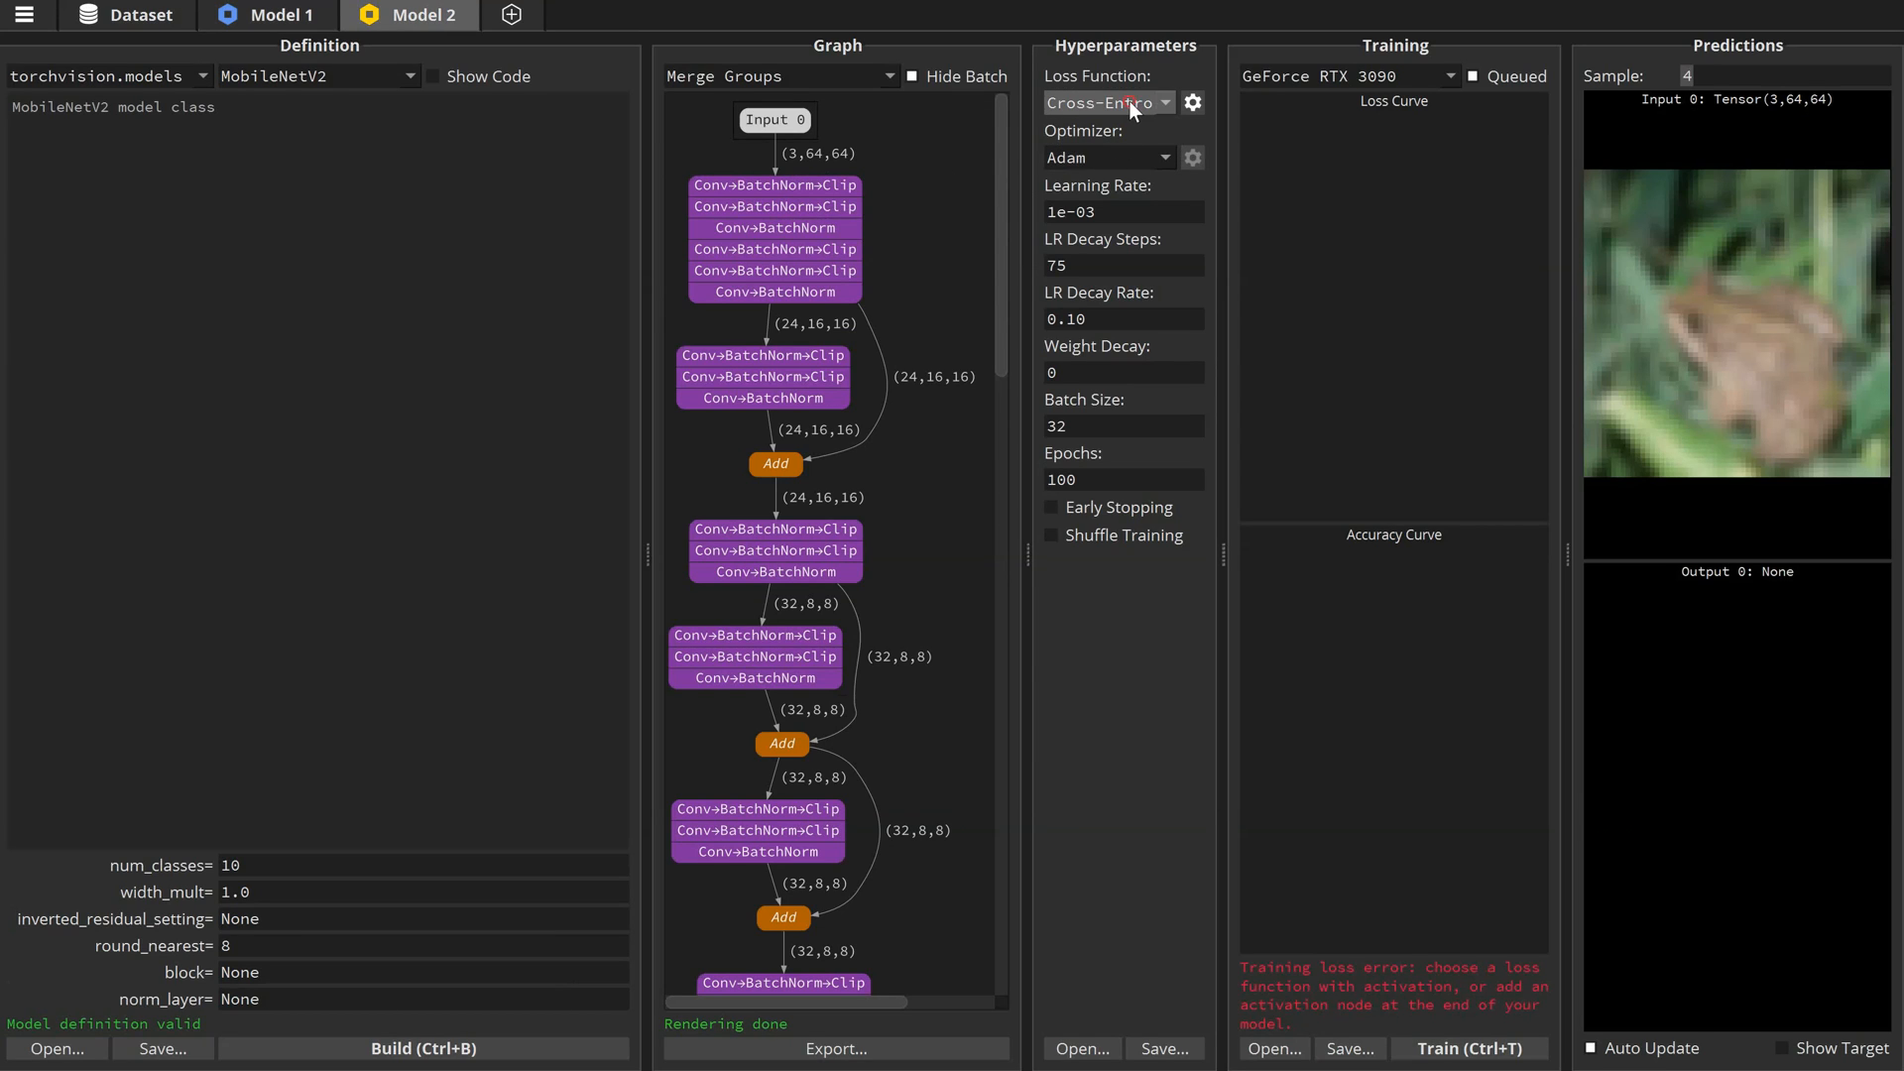
{"action": "left_click", "coordinate": [1103, 101]}
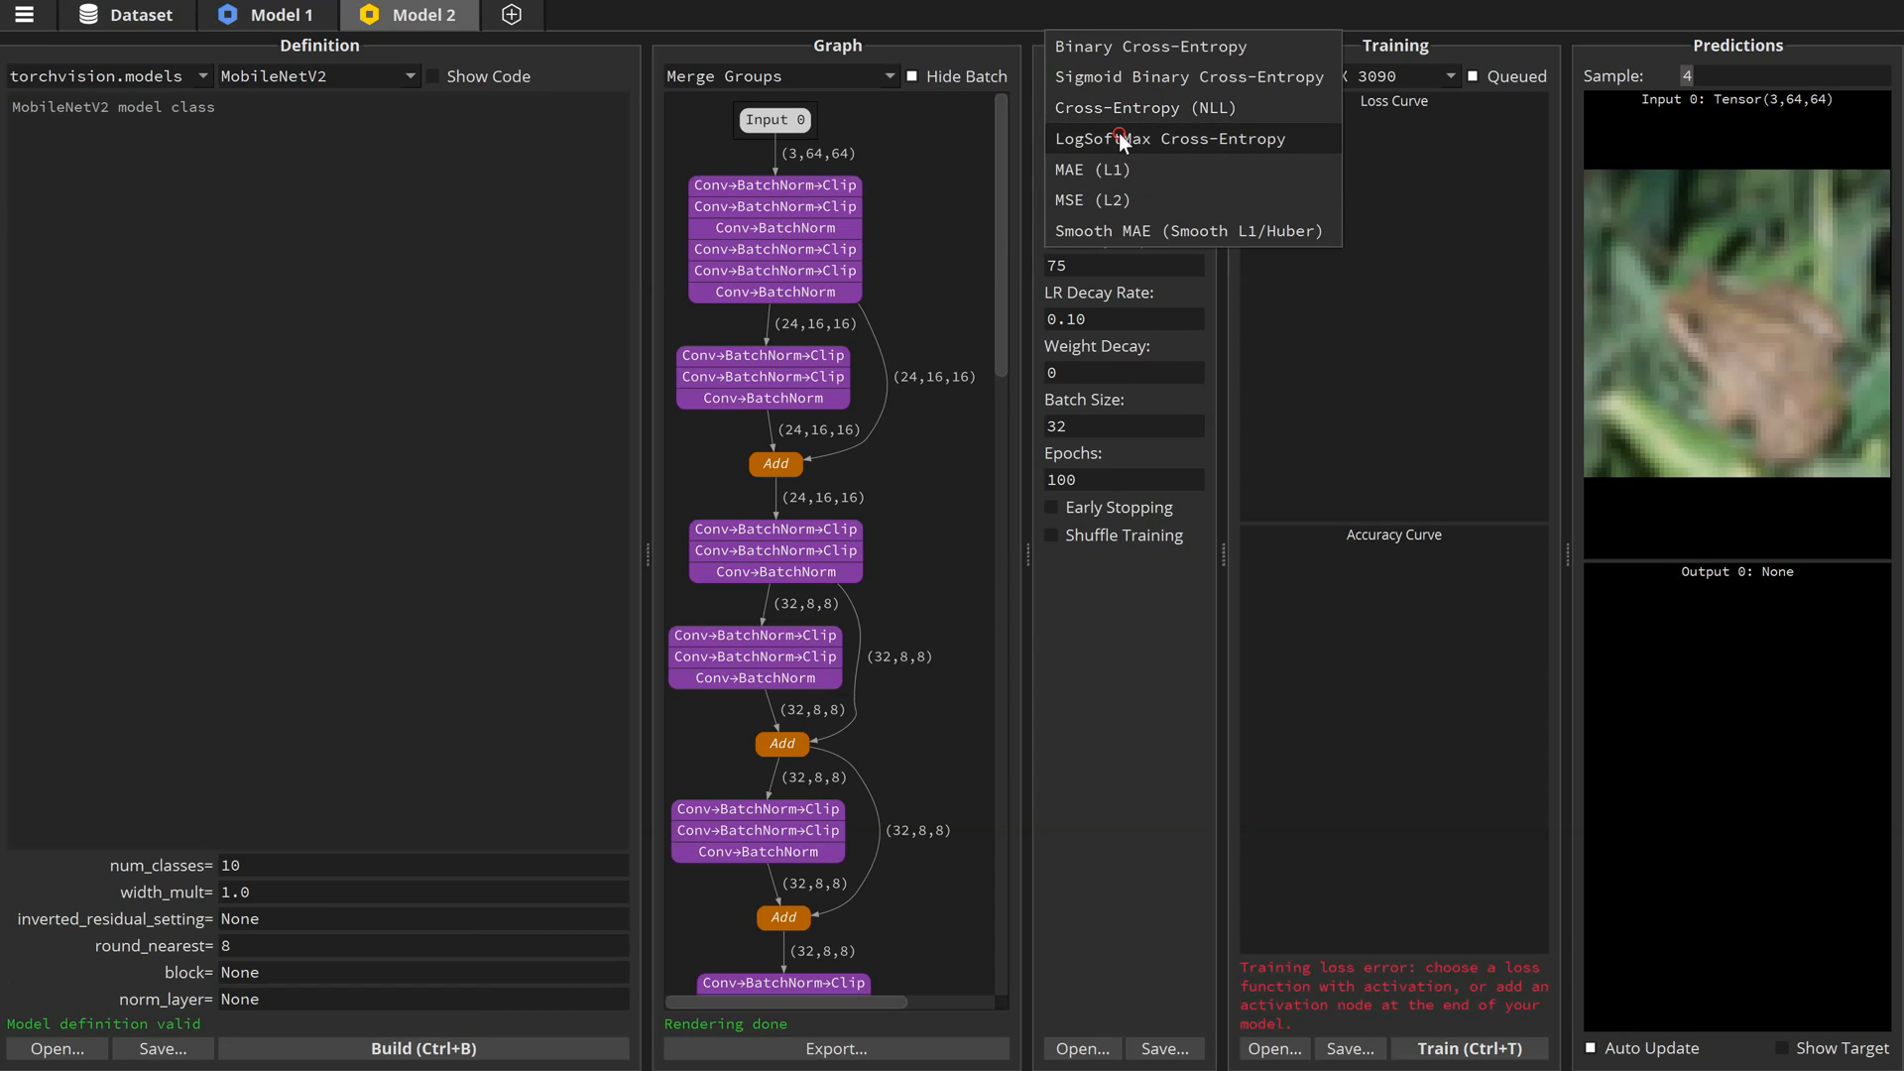
- Set the loss to LogSoftMax Cross-Entropy and start training the 10-class MobileNetV2 on CIFAR10
{"action": "left_click", "coordinate": [1169, 139]}
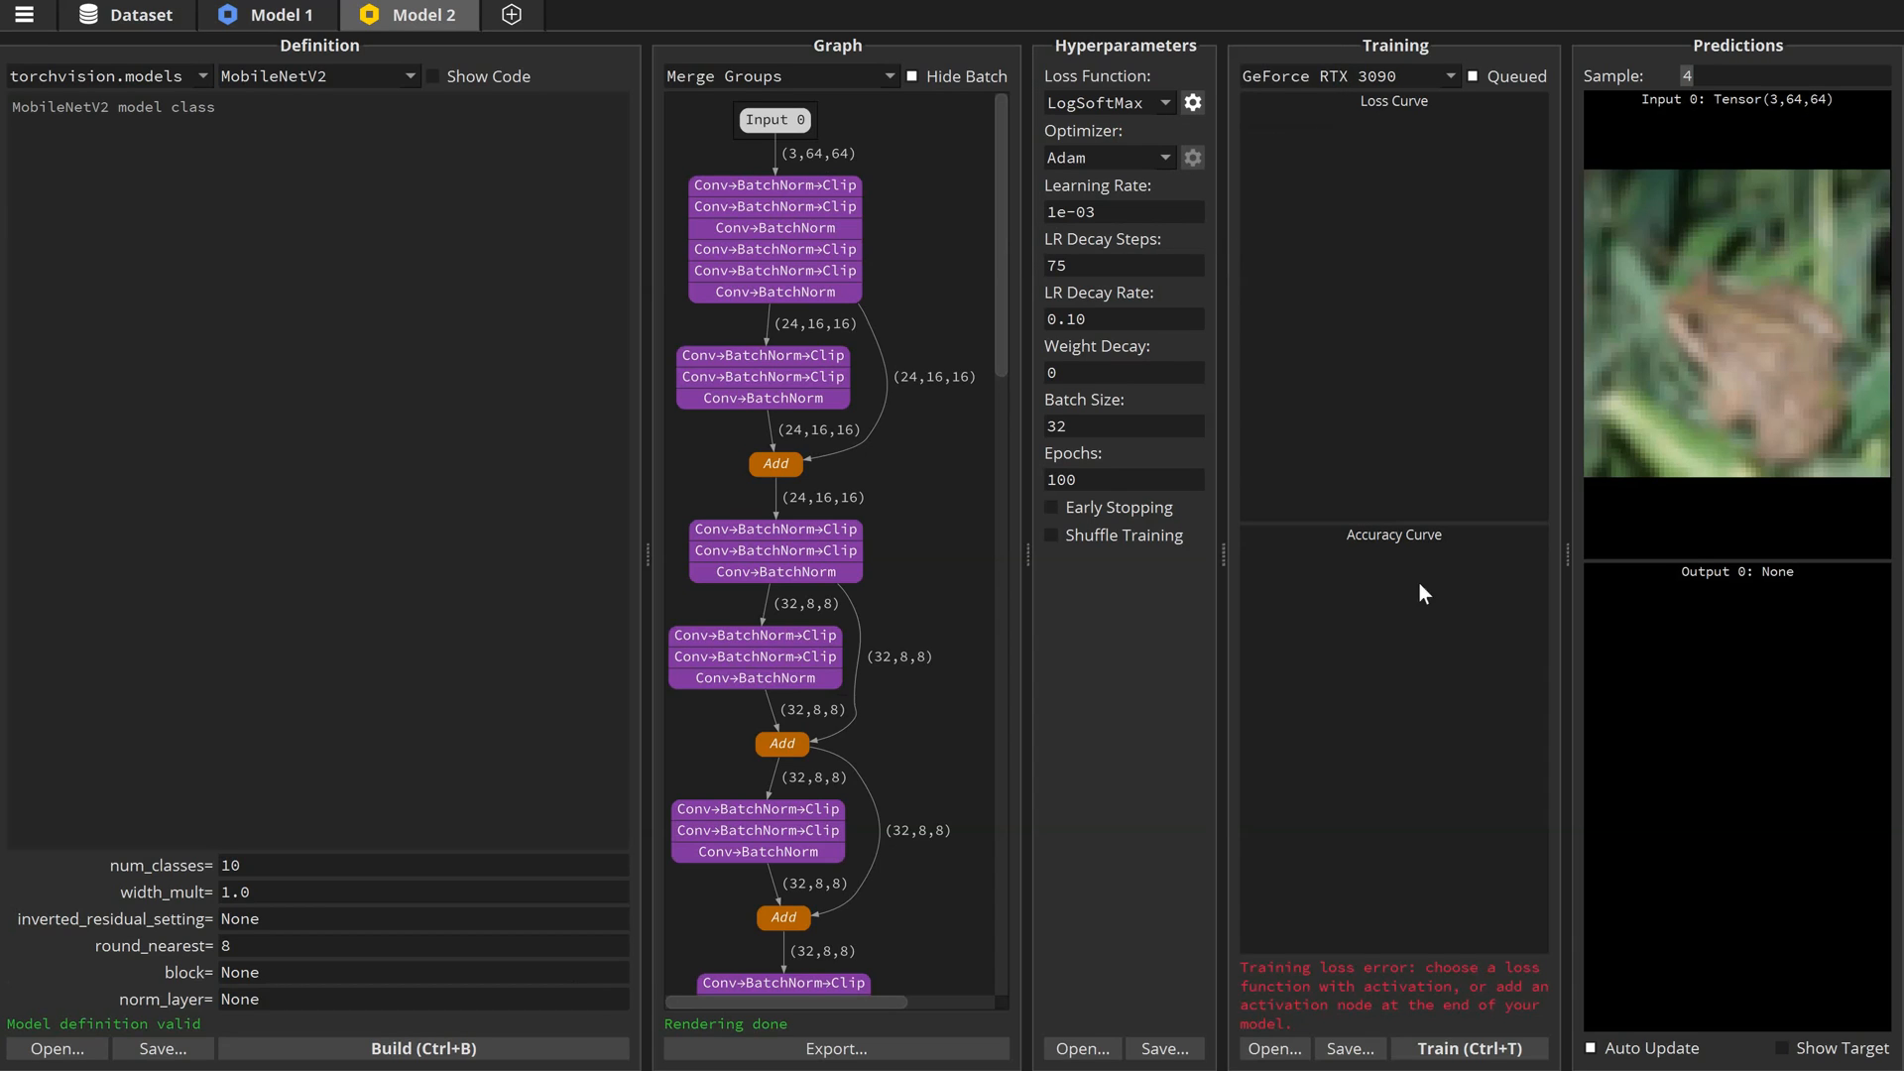
{"action": "left_click", "coordinate": [1468, 1048]}
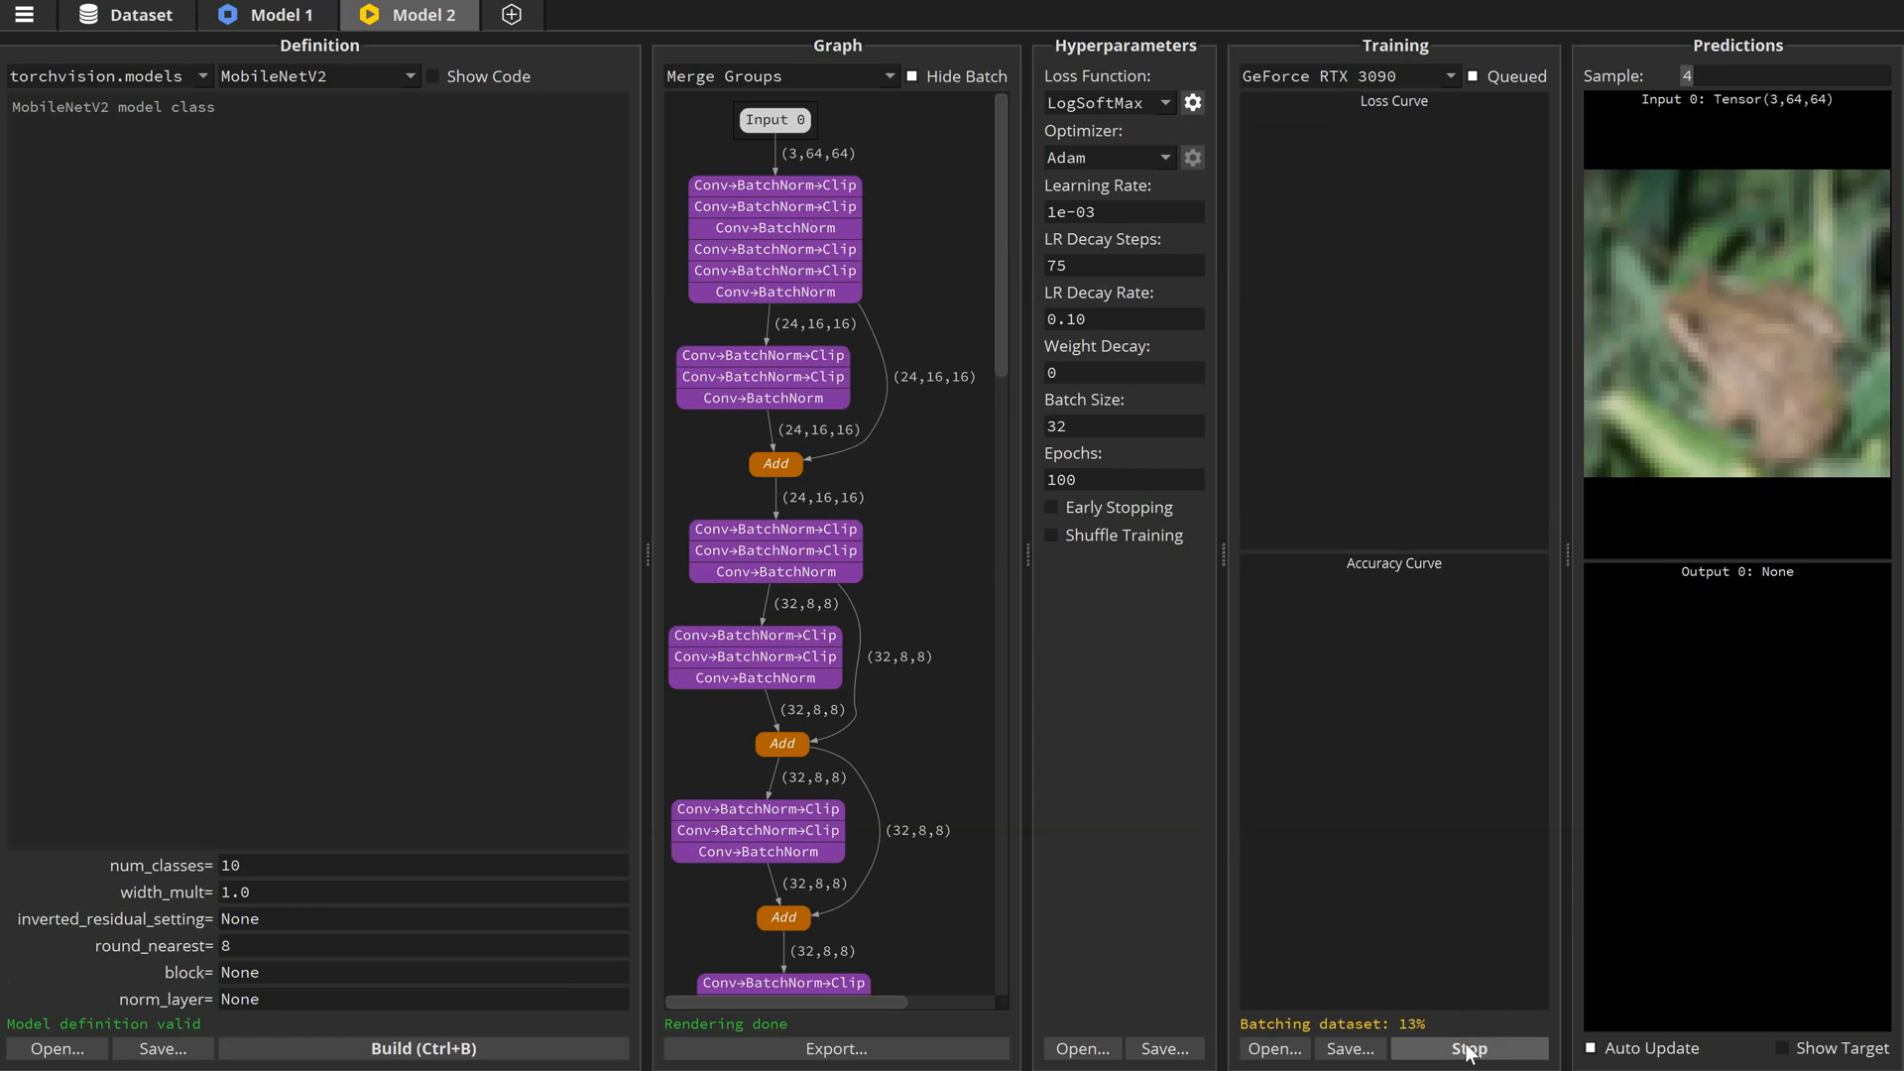
{"action": "left_click", "coordinate": [1468, 1047]}
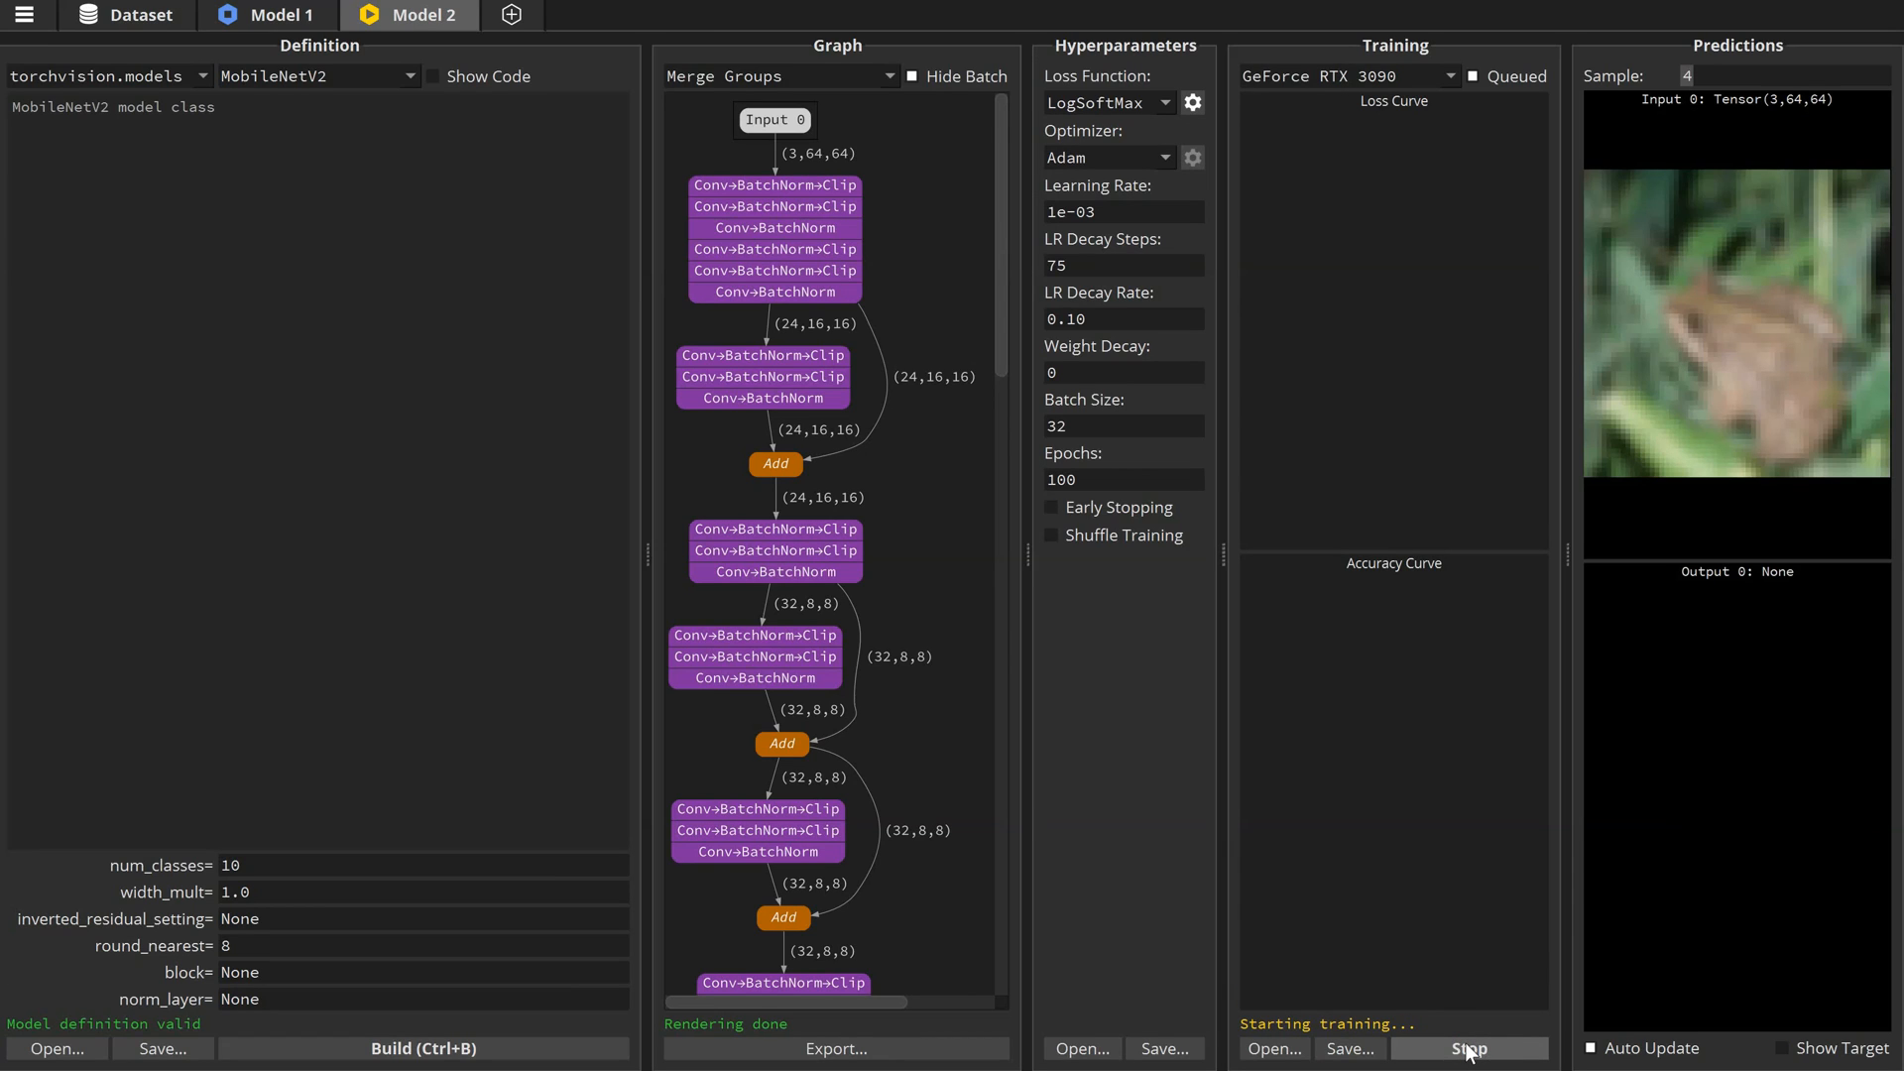
{"action": "left_click", "coordinate": [1468, 1047]}
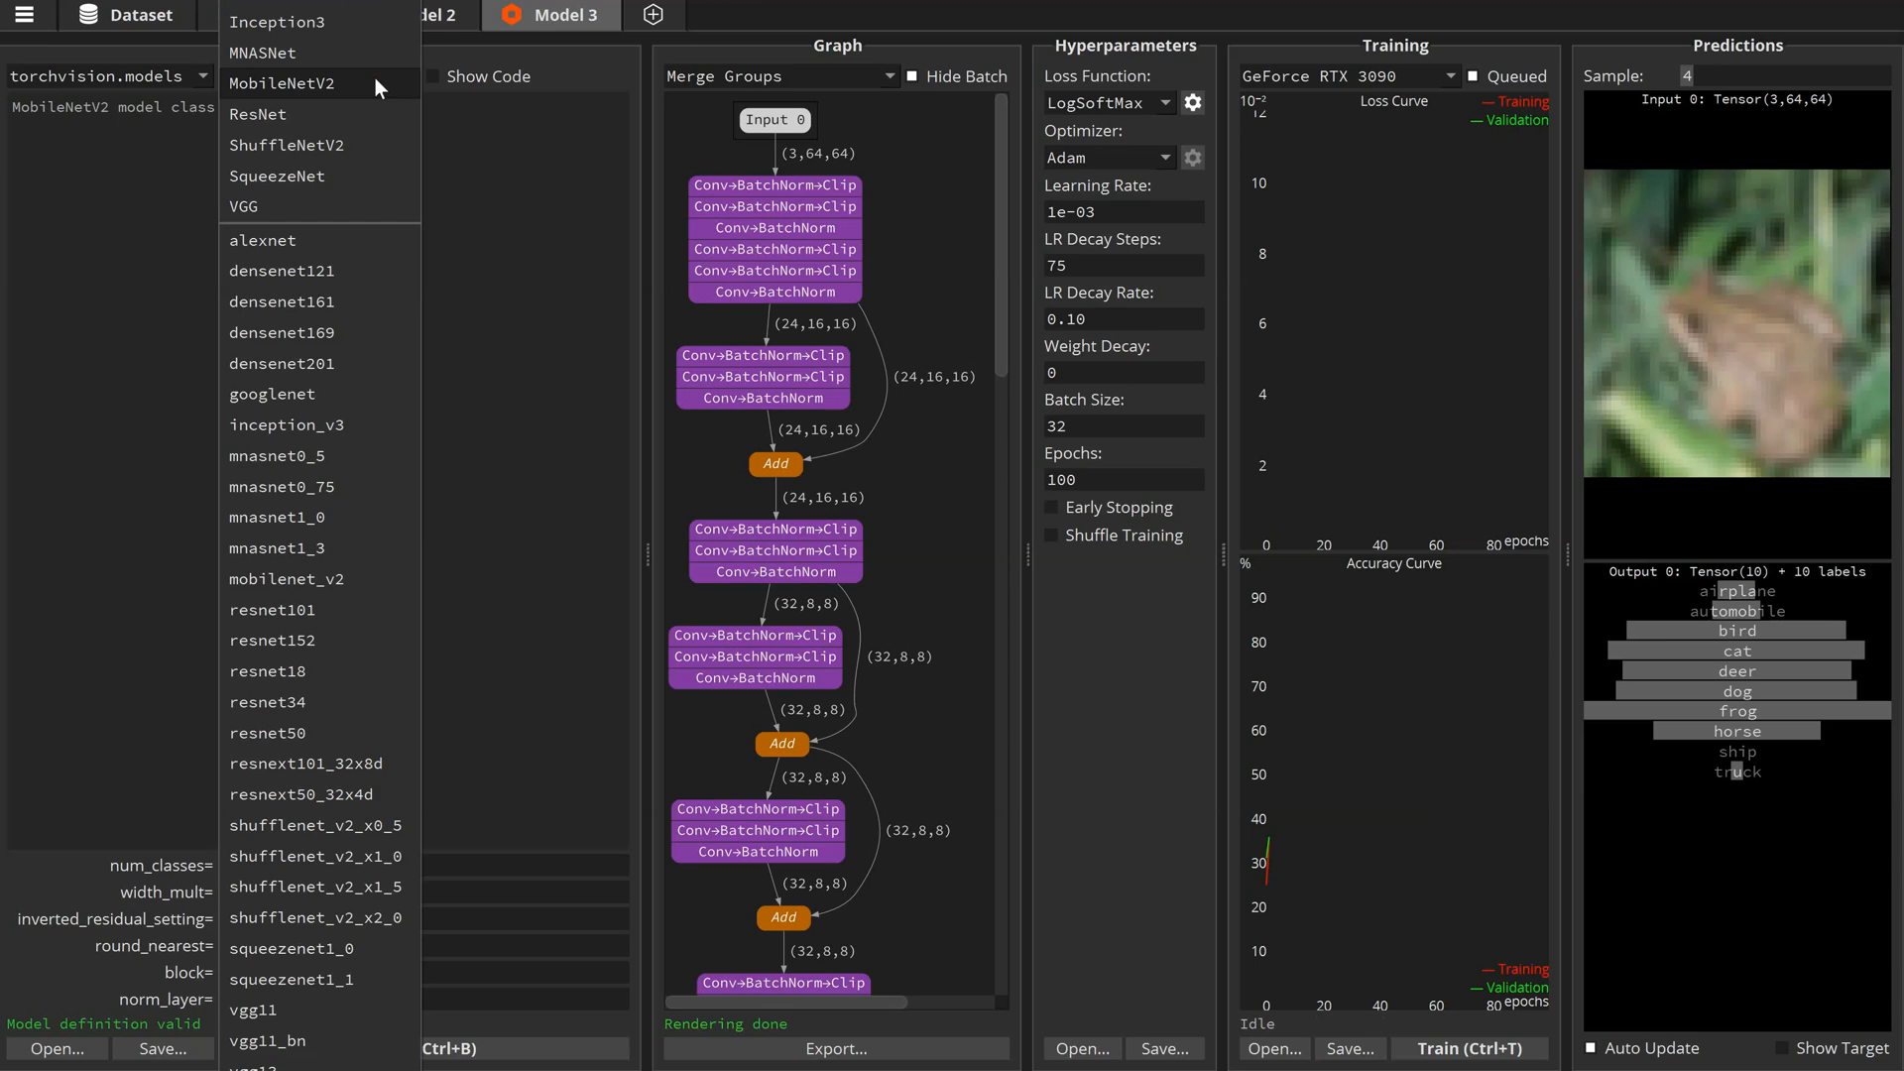
{"action": "mouse_move", "coordinate": [357, 177]}
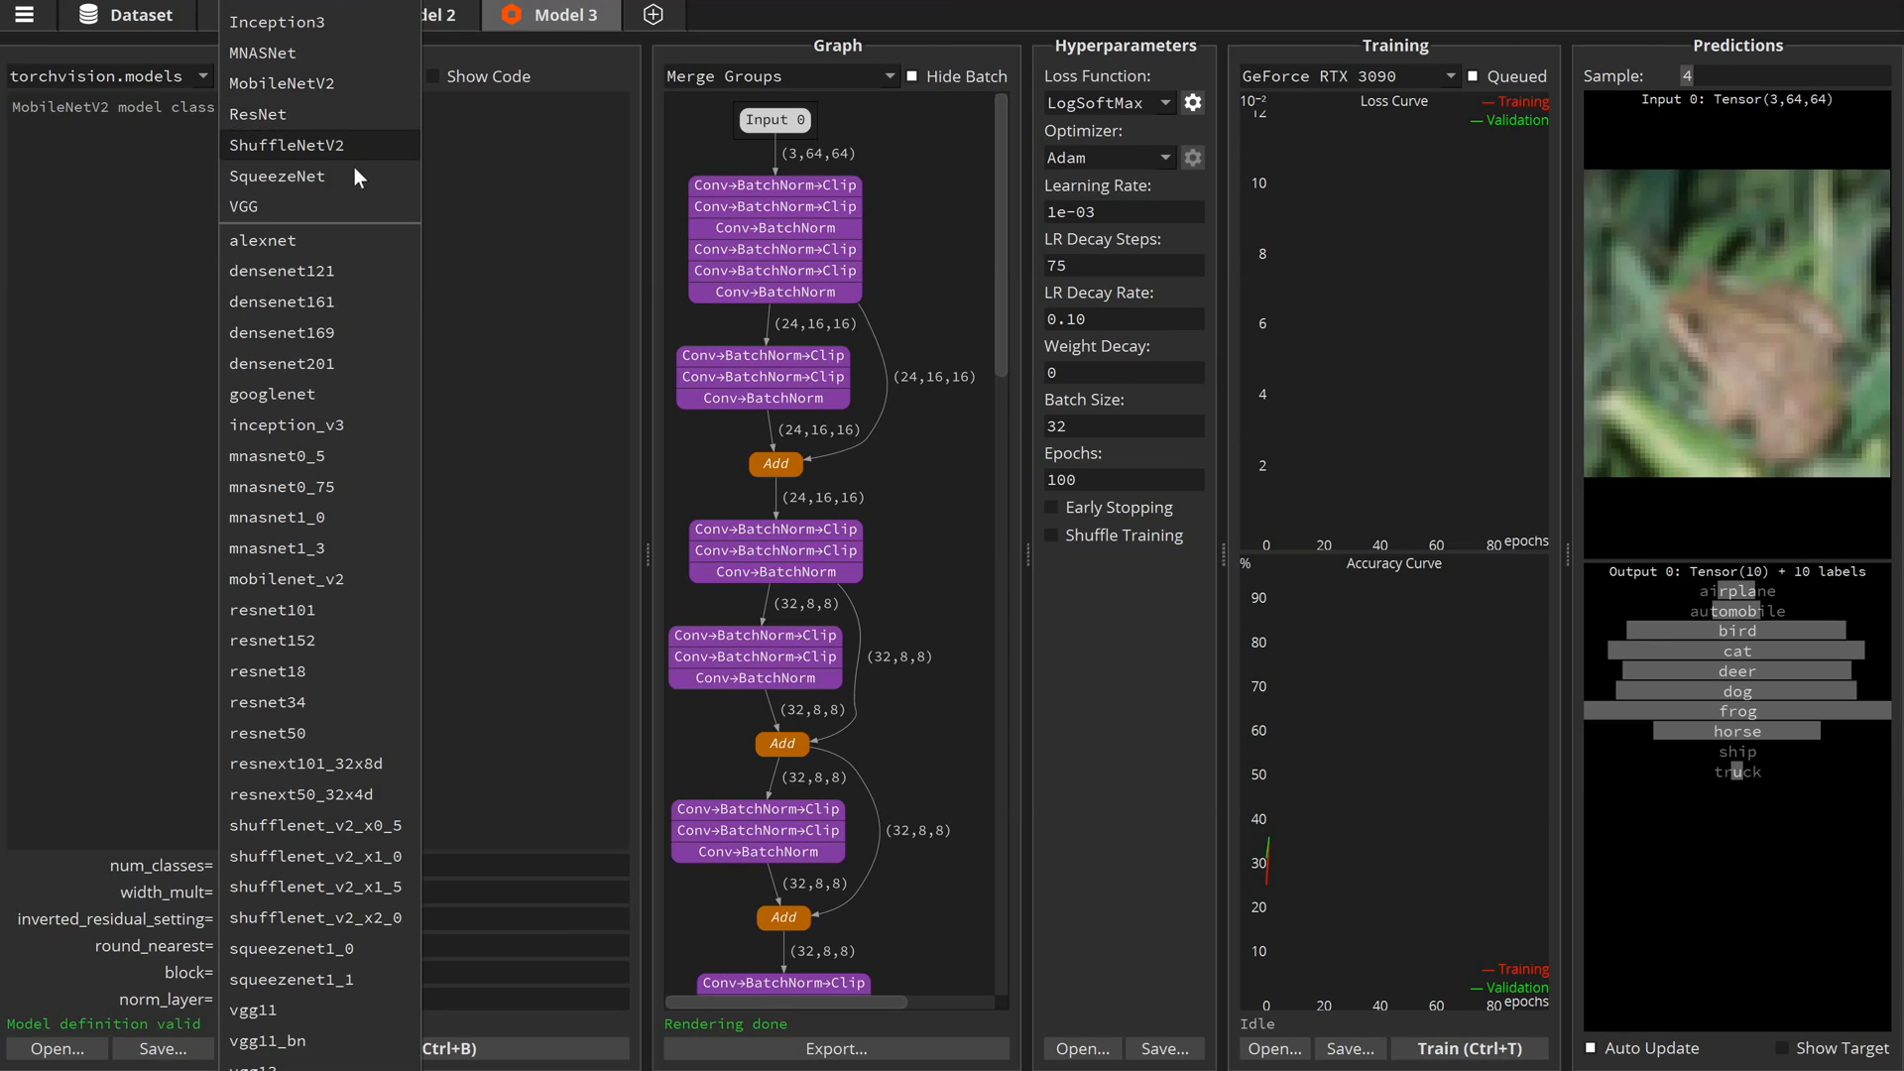
{"action": "mouse_move", "coordinate": [327, 516]}
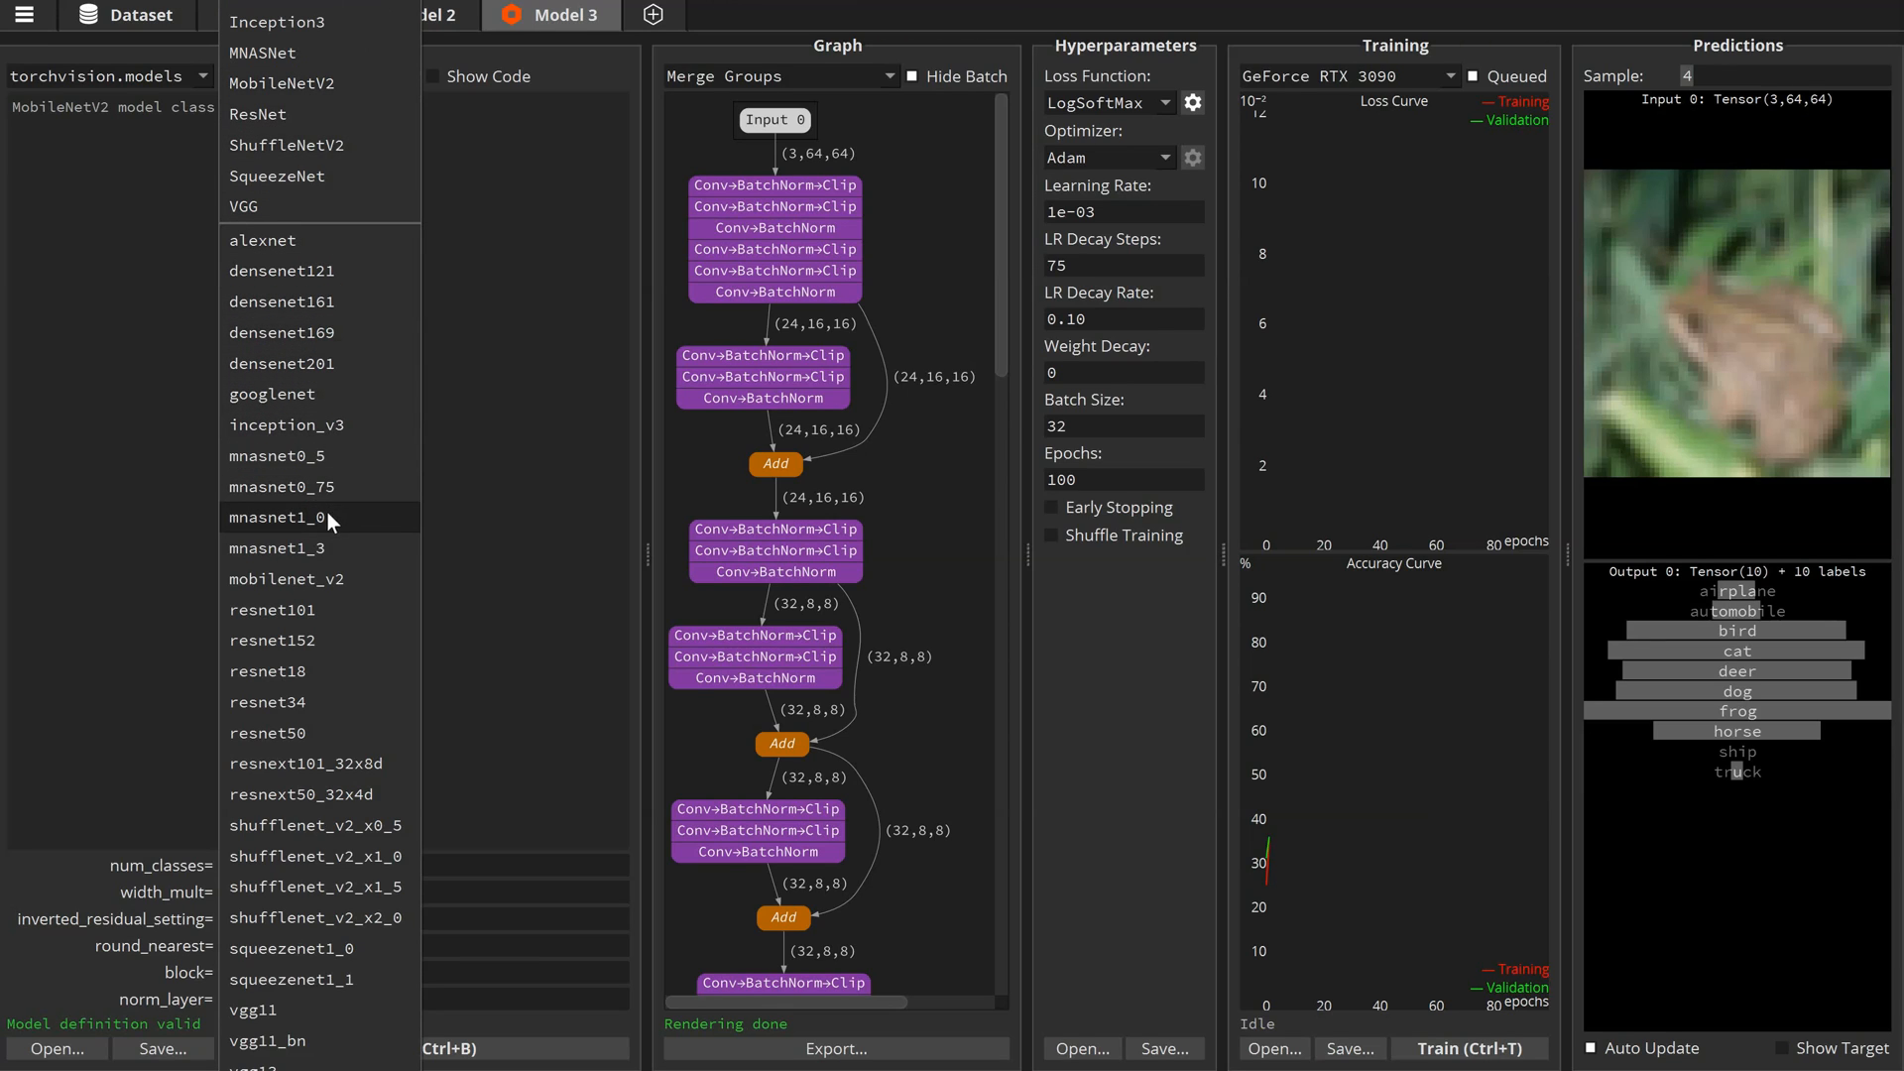
- Select torchvision's pretrained mobilenet_v2 for Model 3 and build it, yielding a 1000-output graph
{"action": "left_click", "coordinate": [286, 579]}
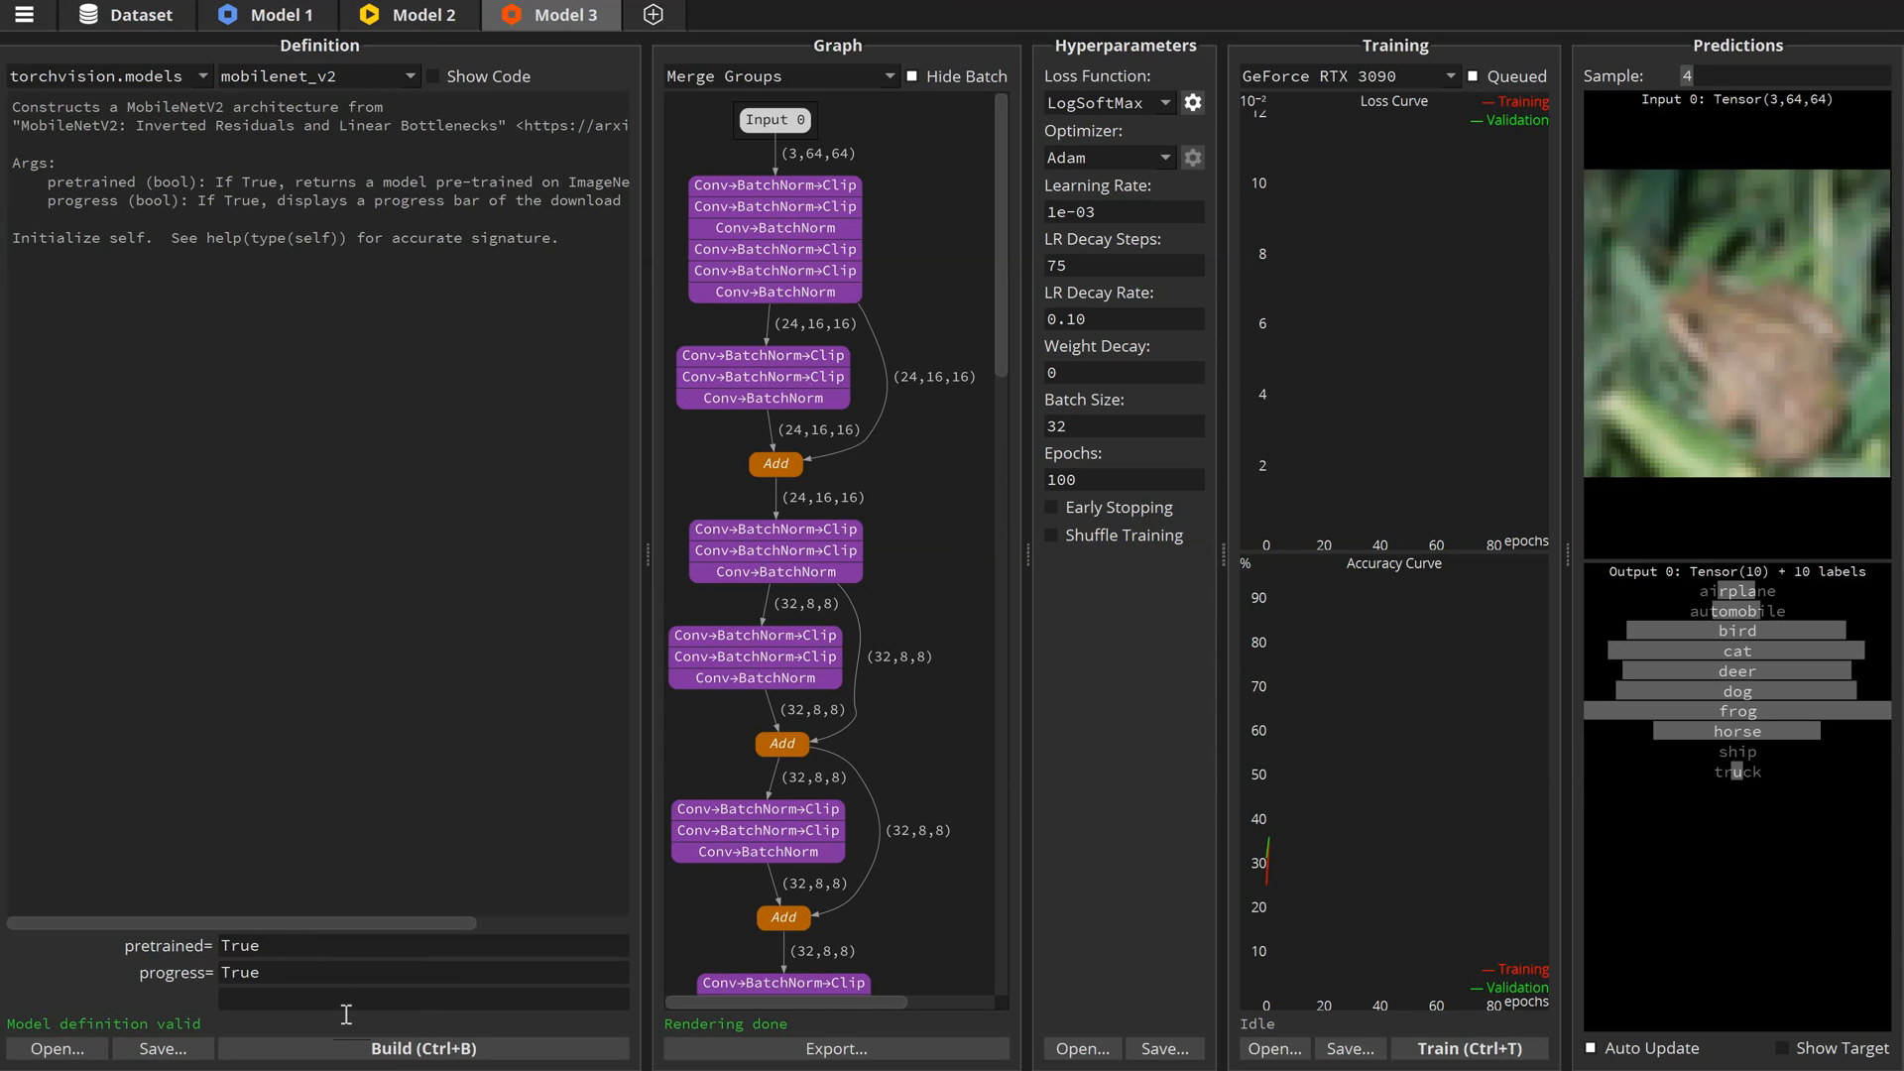
{"action": "left_click", "coordinate": [421, 1048]}
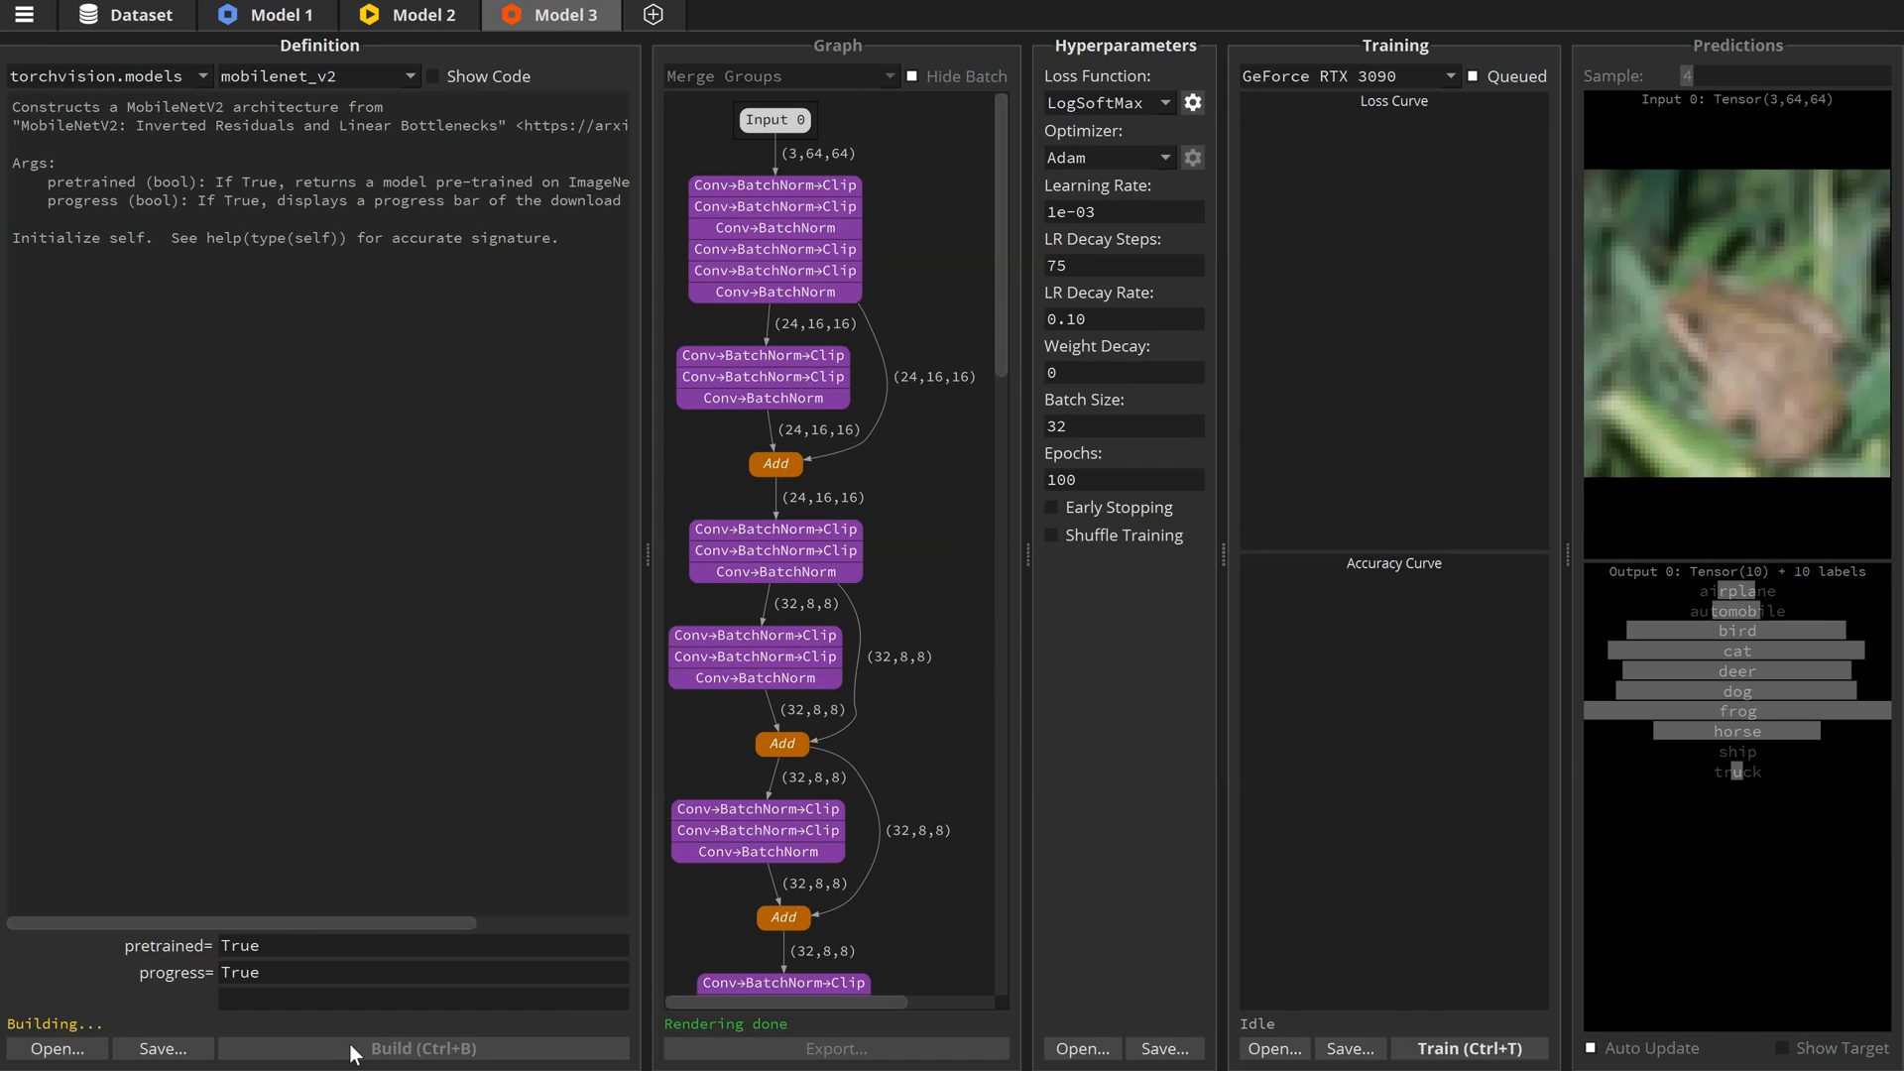
{"action": "left_click", "coordinate": [423, 1047]}
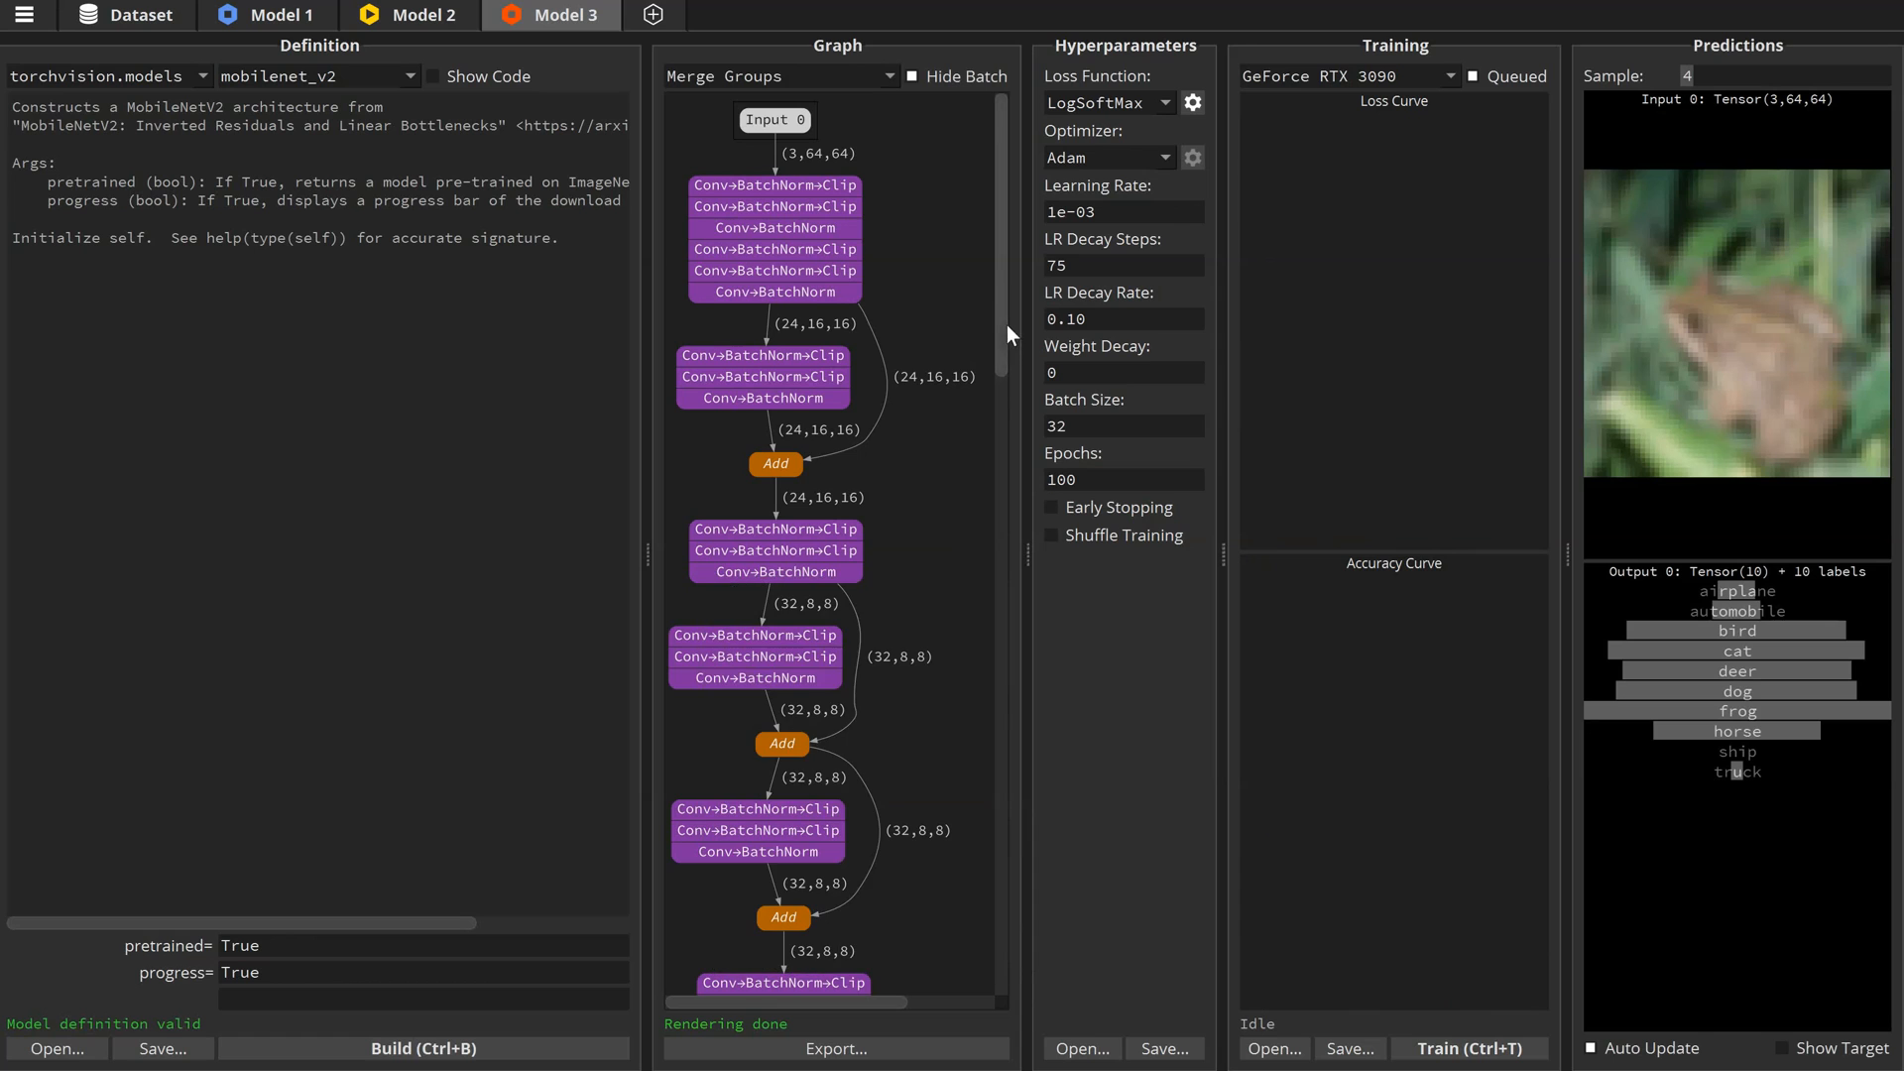
{"action": "scroll", "scroll_direction": "down", "scroll_amount": 3}
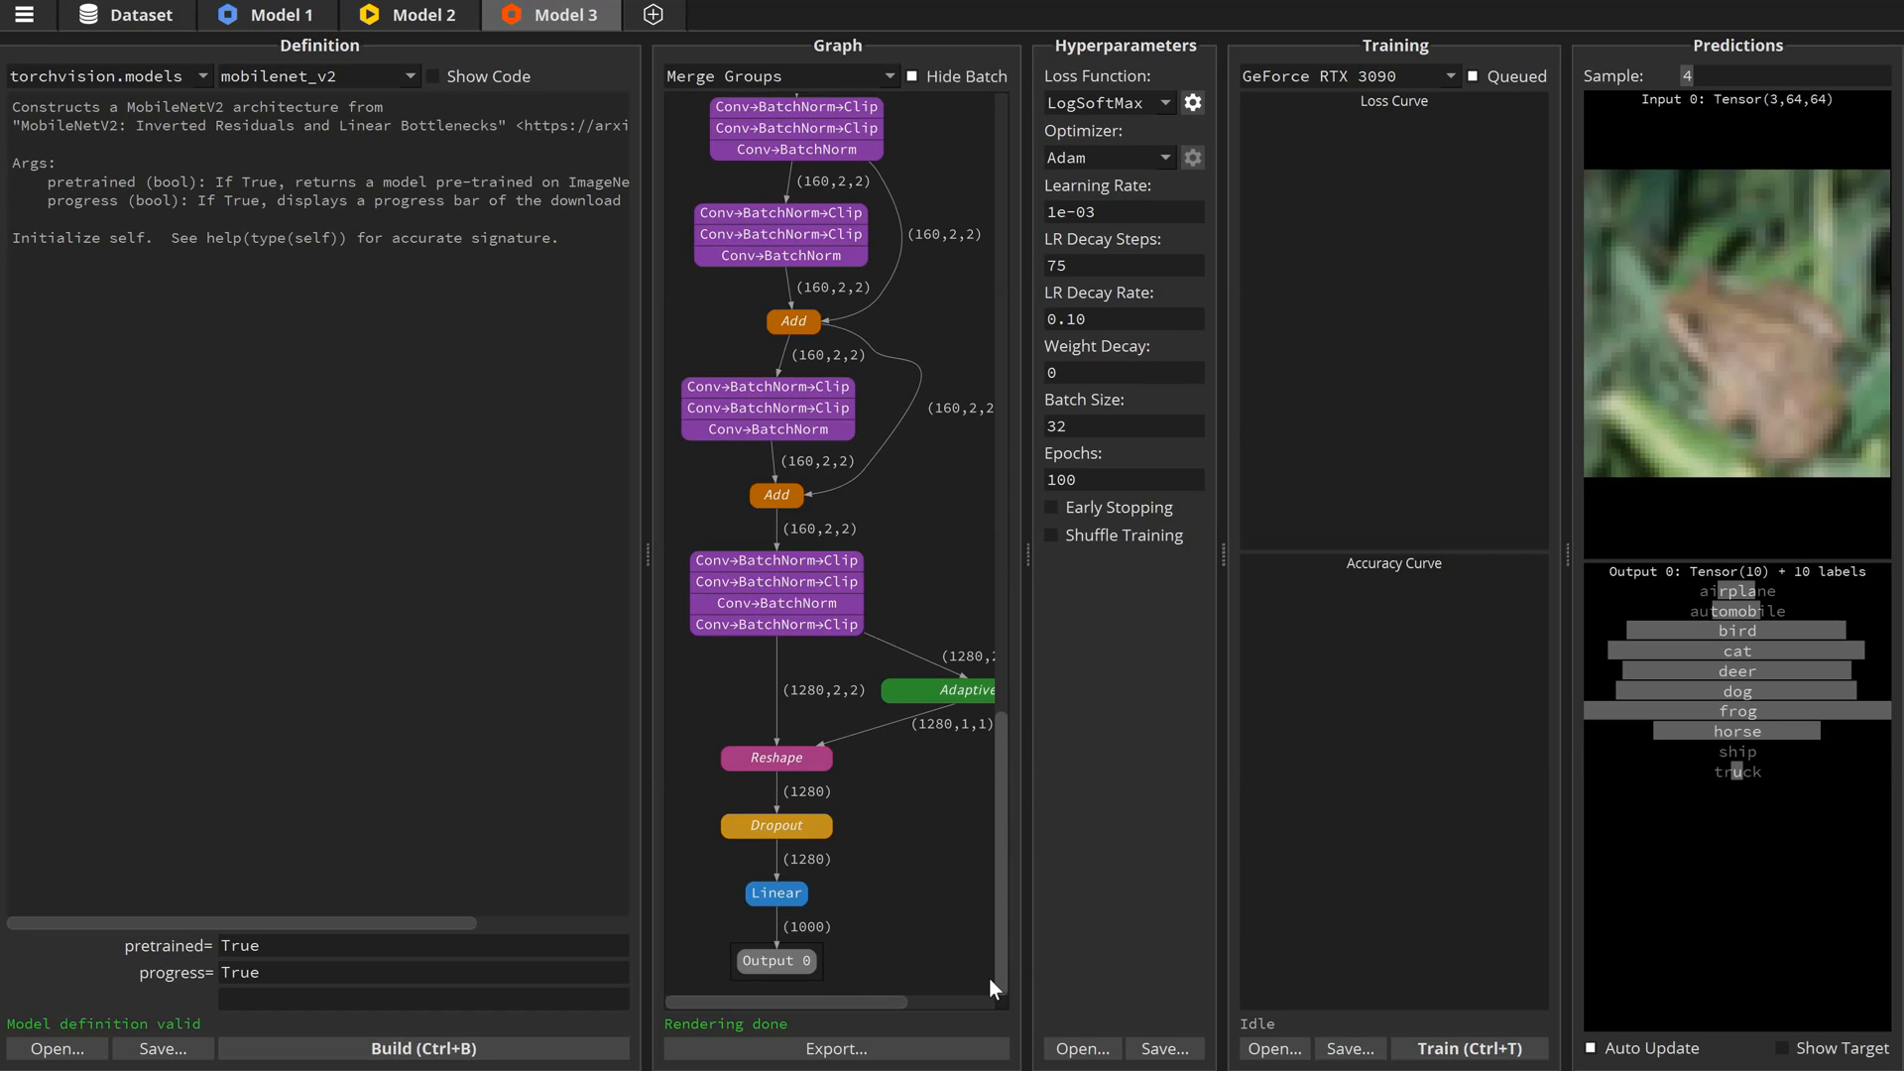
{"action": "mouse_move", "coordinate": [992, 987]}
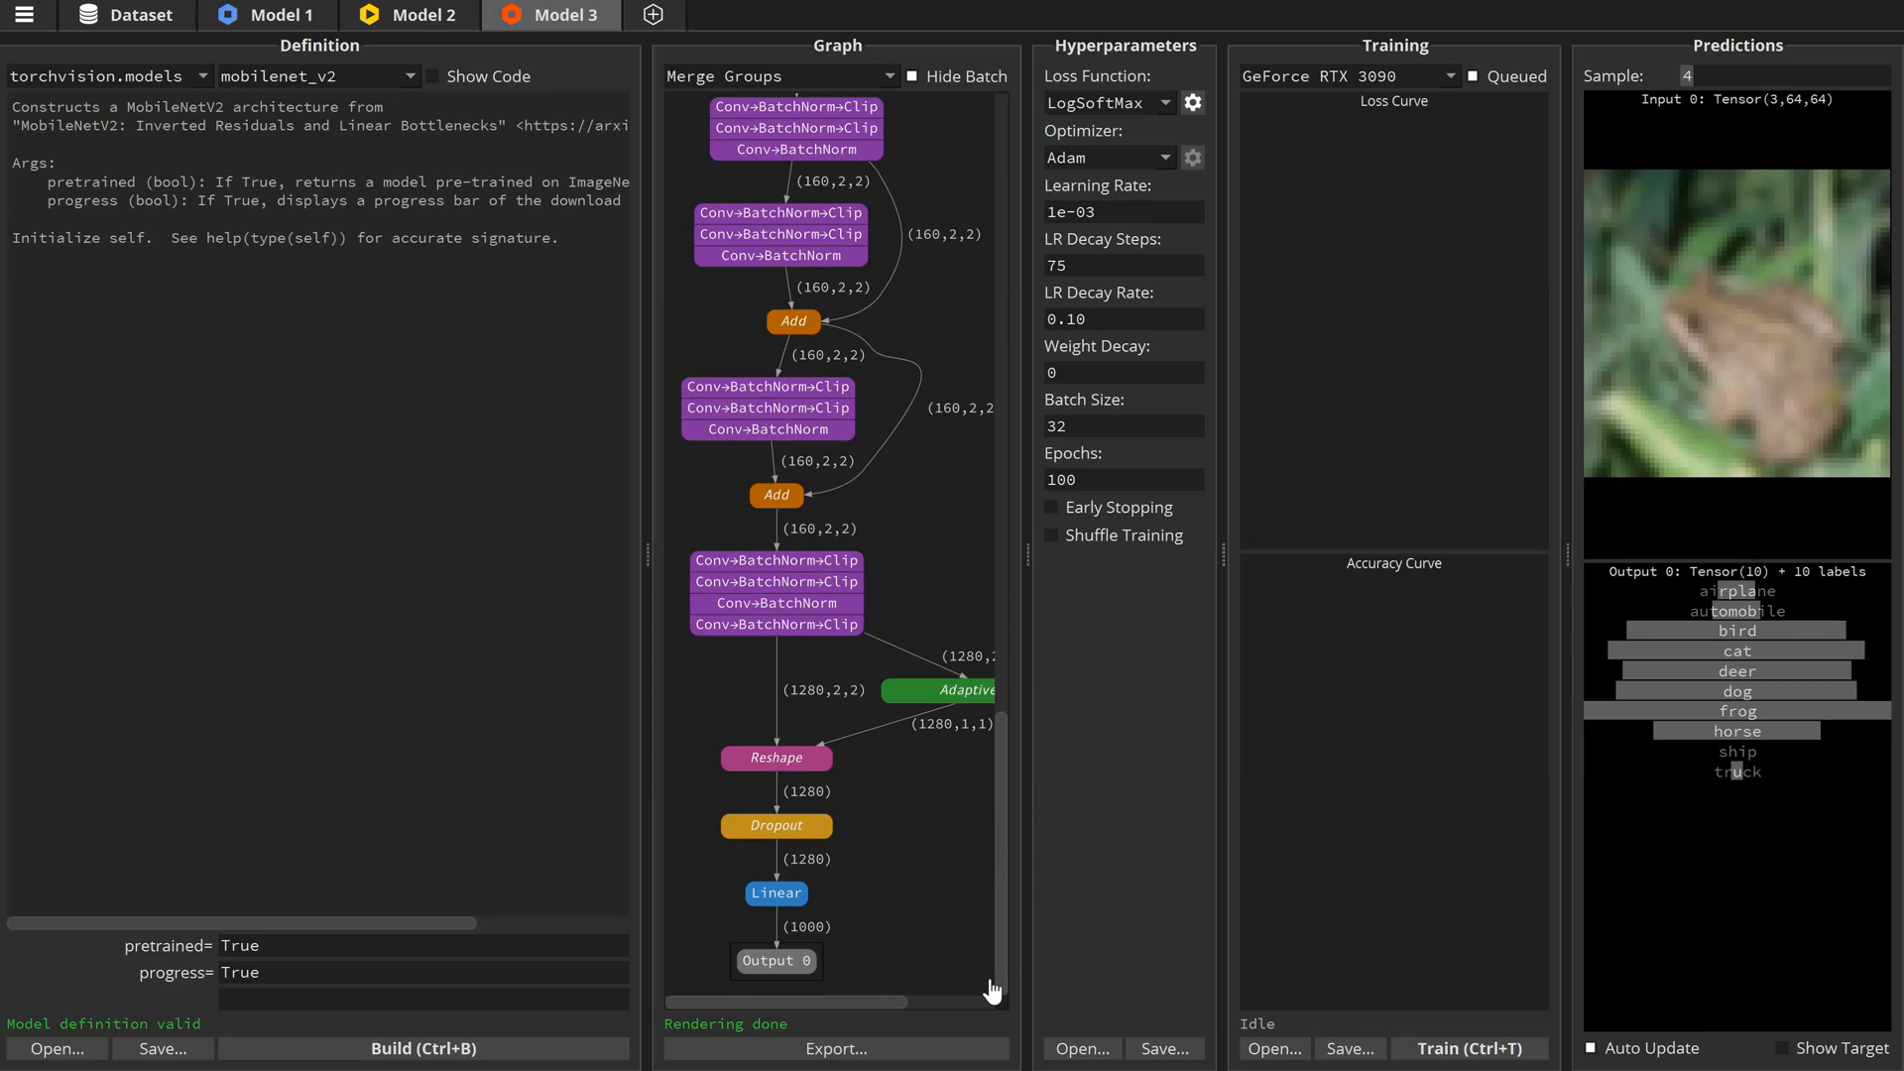
{"action": "mouse_move", "coordinate": [848, 926]}
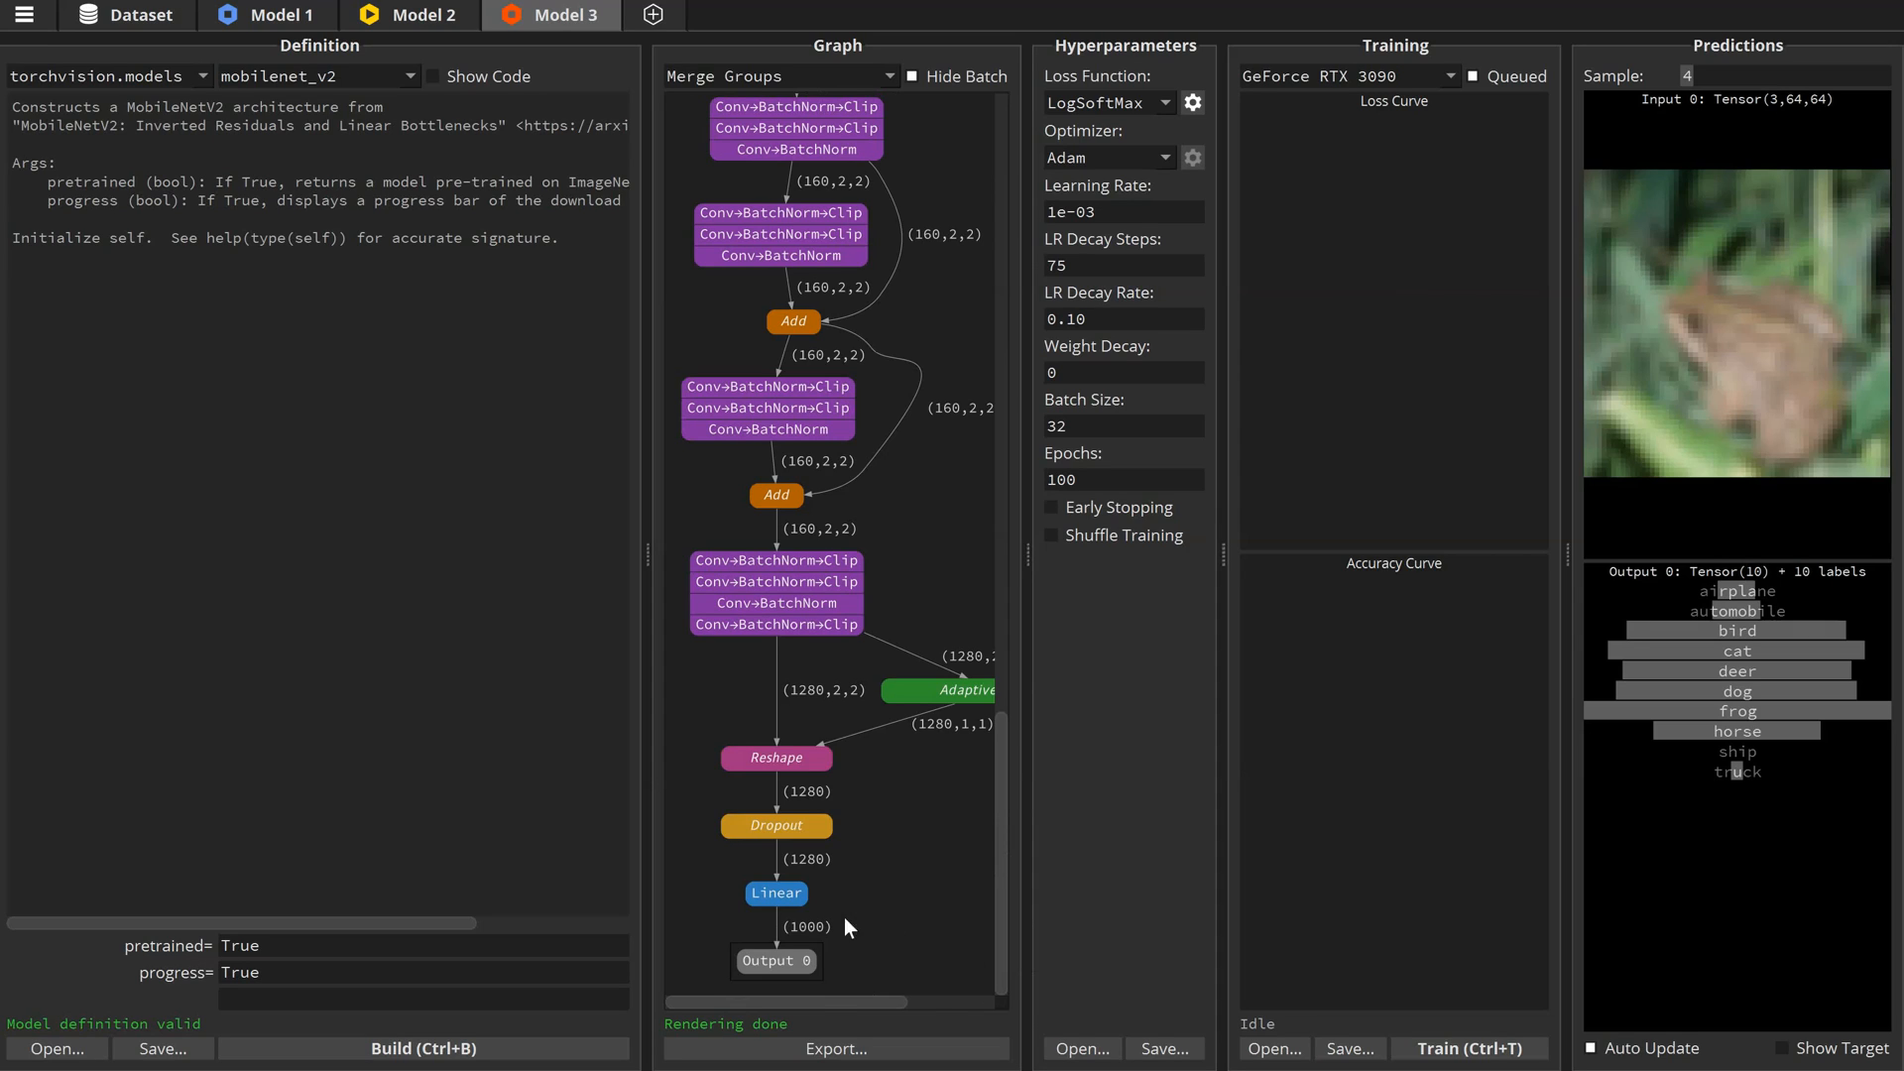
{"action": "mouse_move", "coordinate": [775, 895]}
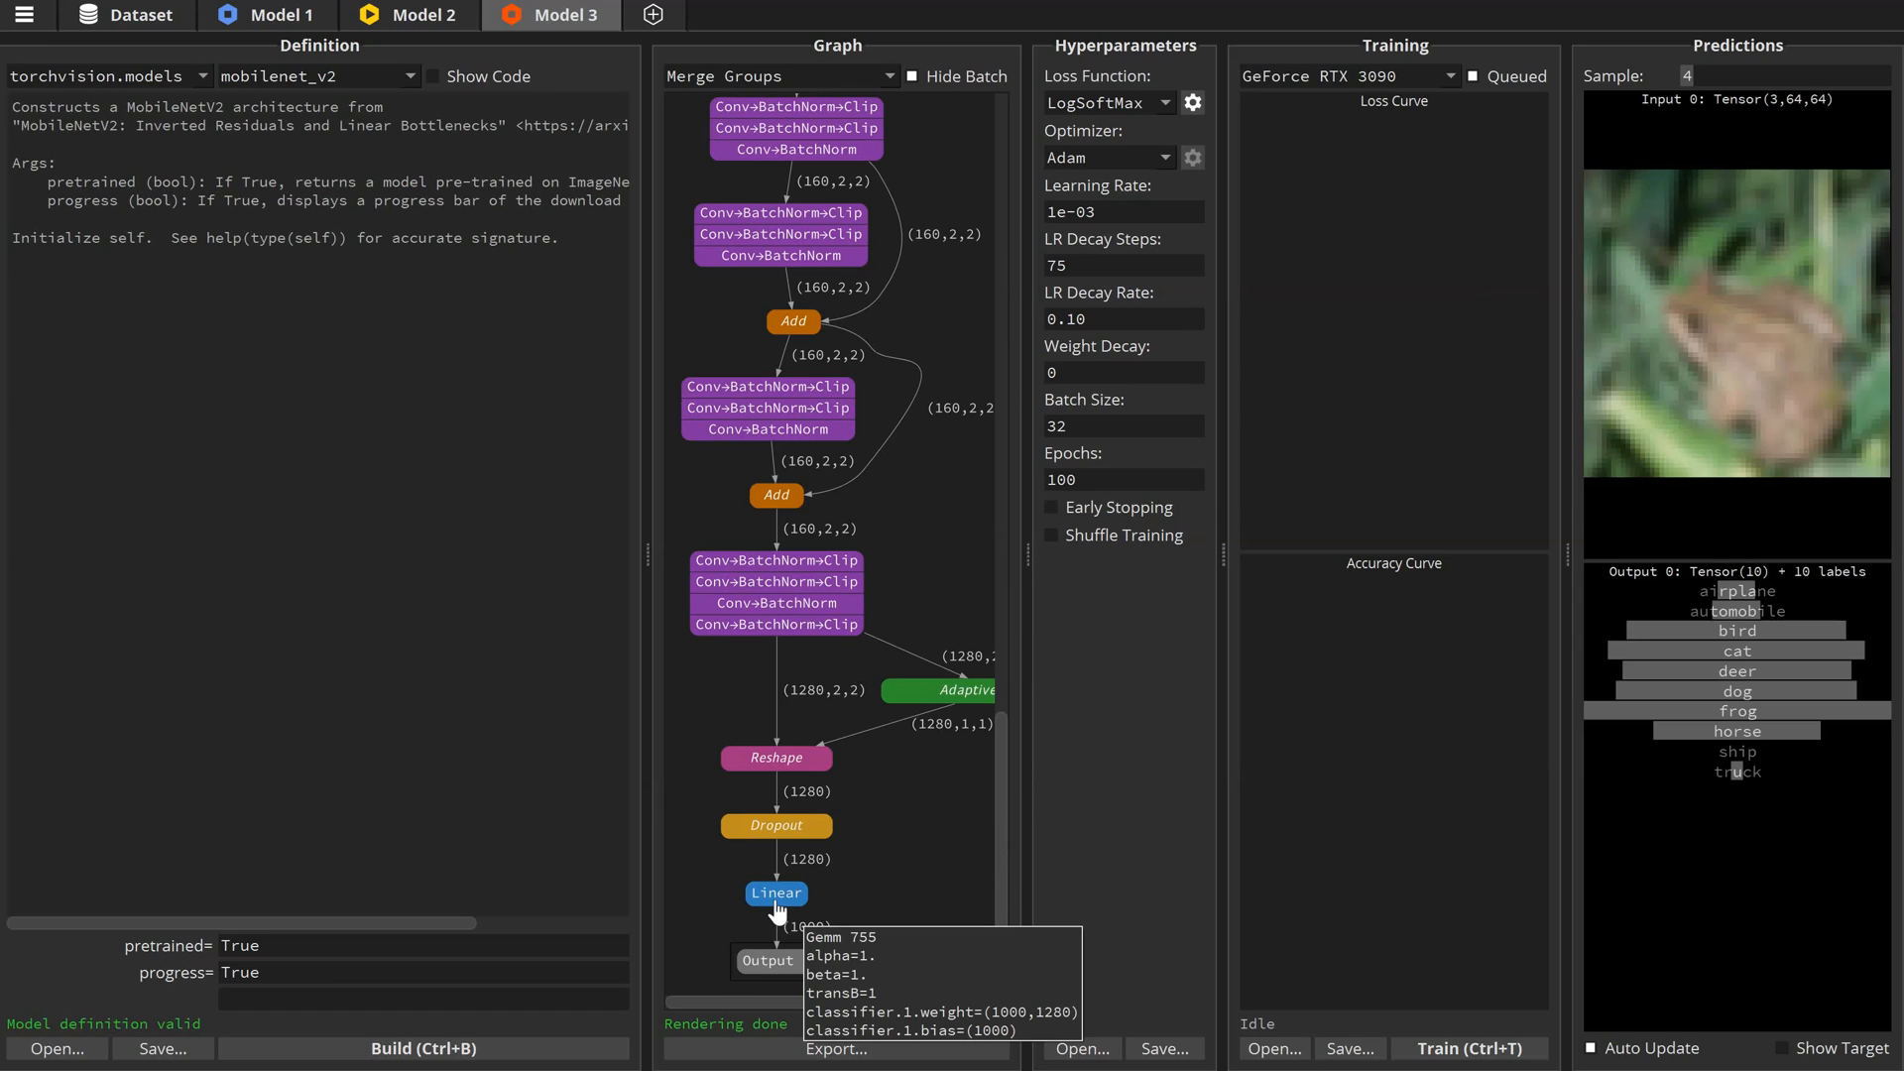
{"action": "left_click", "coordinate": [434, 75]}
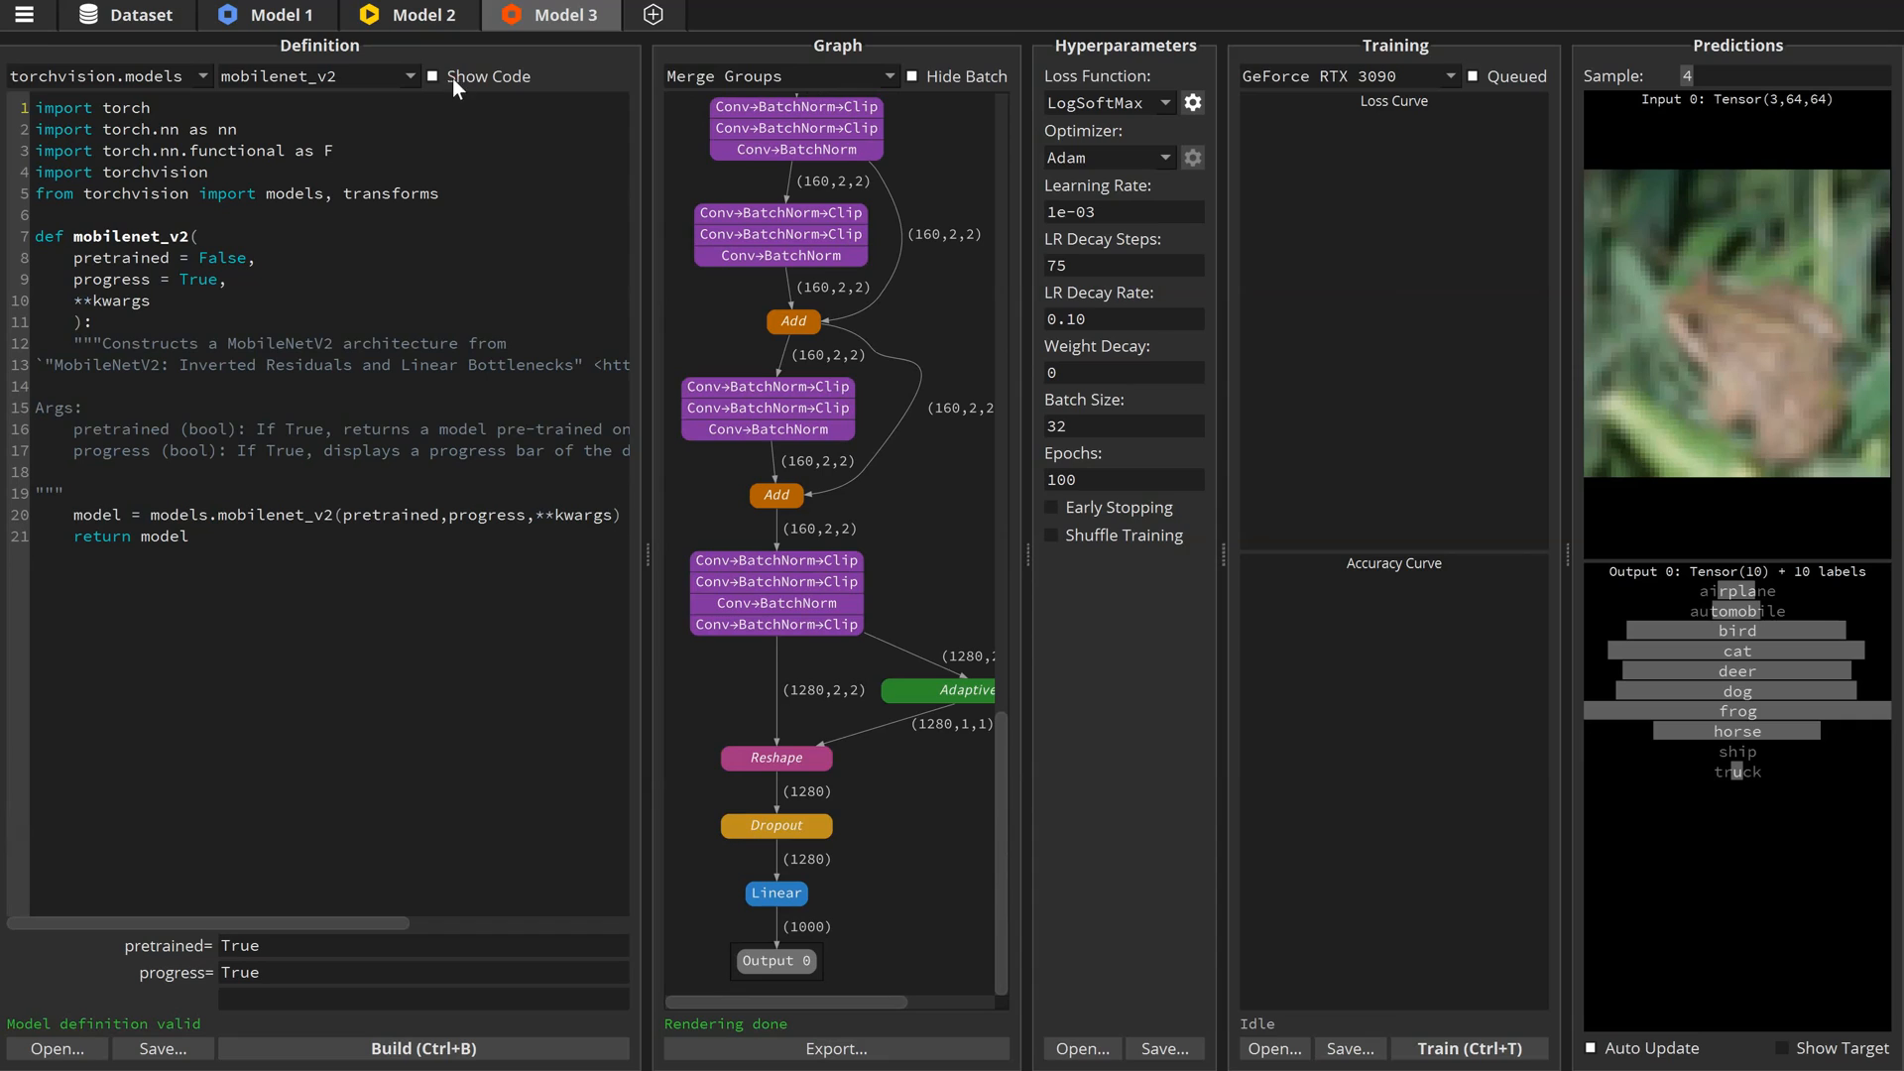
{"action": "mouse_move", "coordinate": [353, 512]}
{"action": "type", "text": "m"}
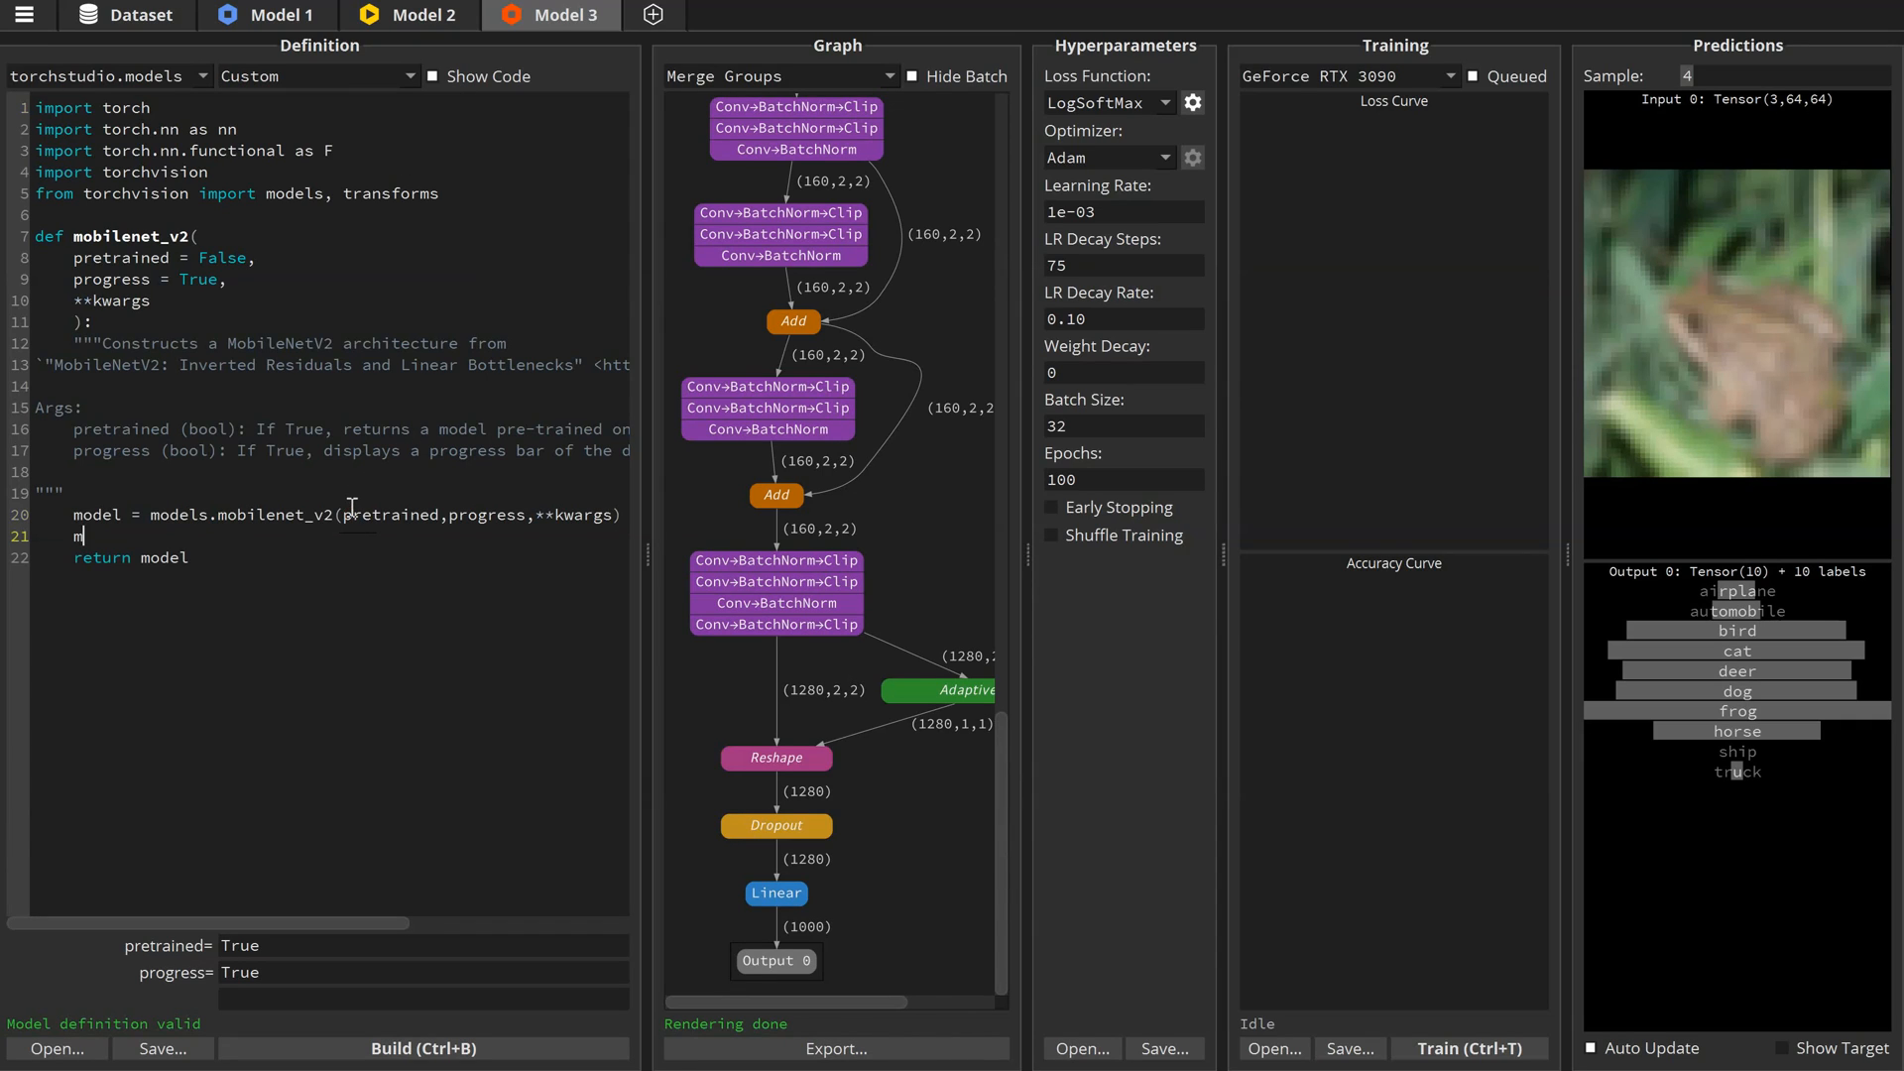
- Add model.classifier[1] = nn.Linear(1280,10) to the definition and rebuild for 10 outputs
{"action": "type", "text": "odel.classifier["}
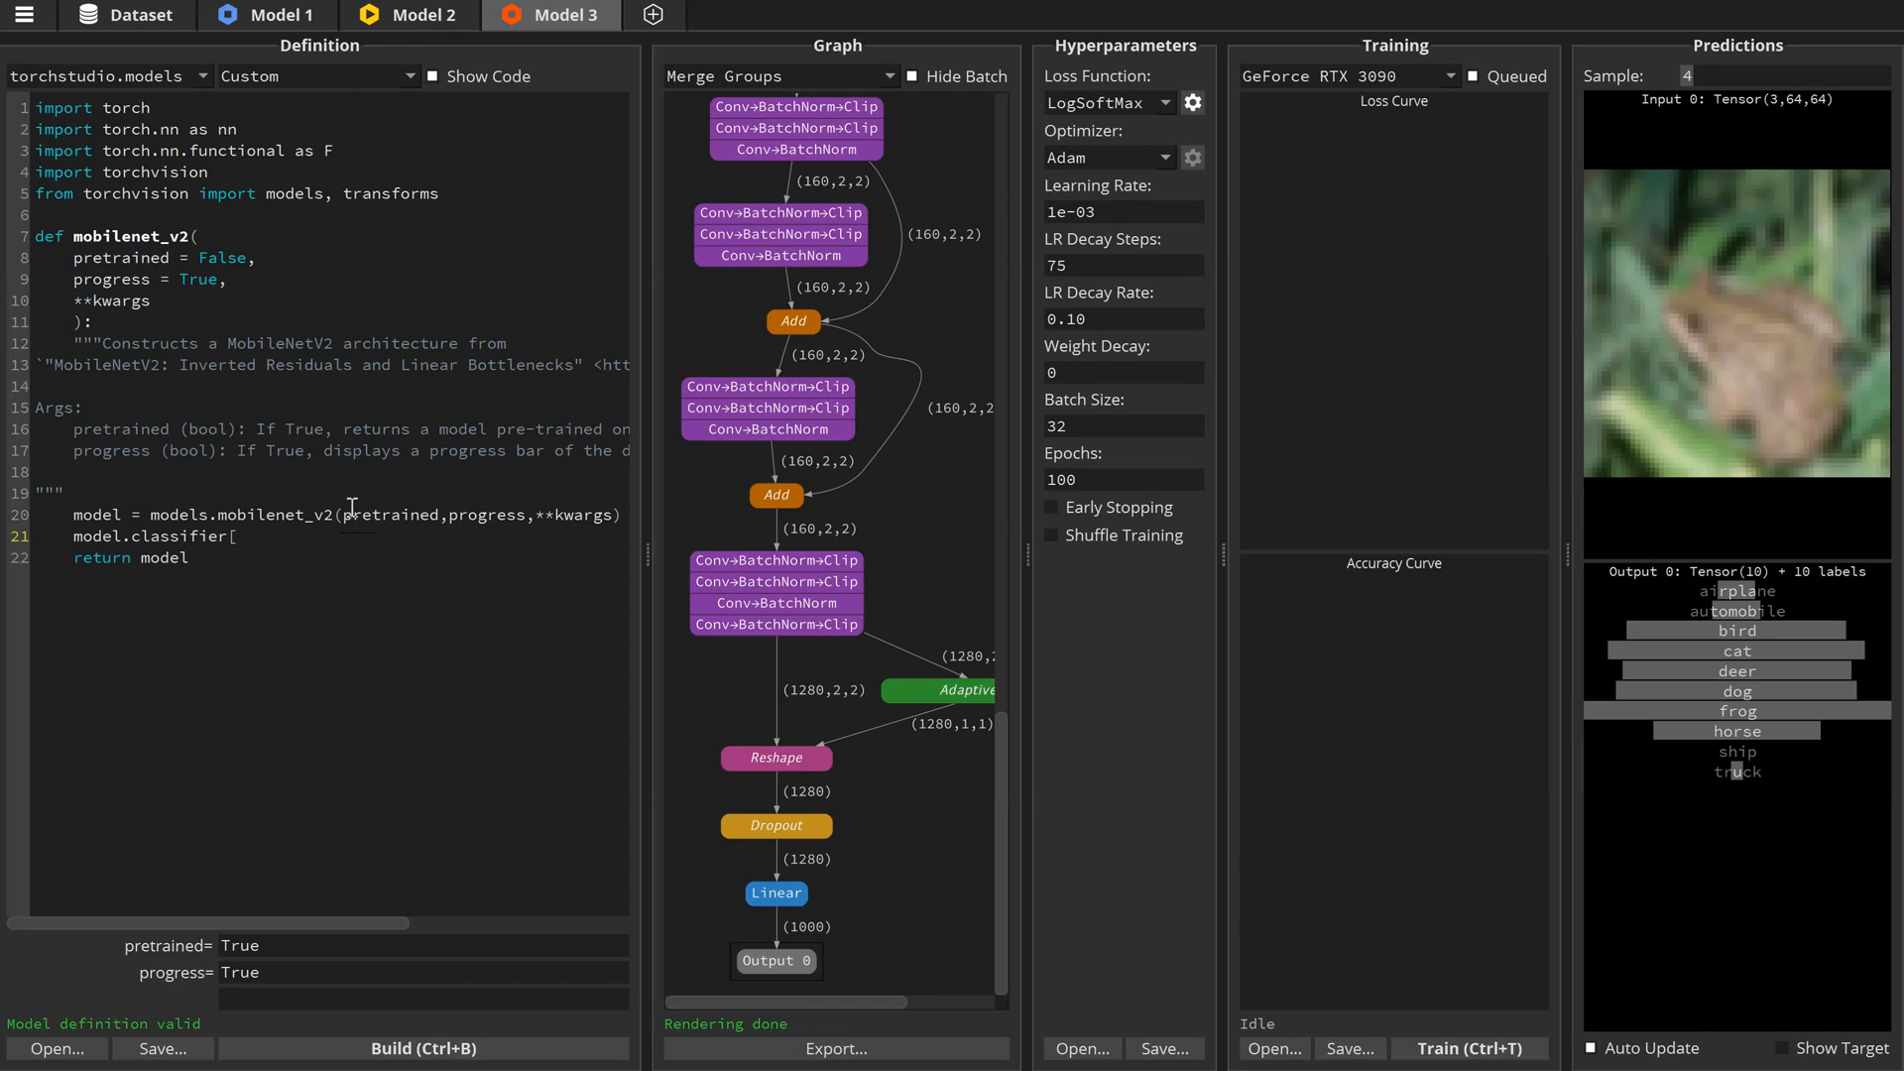
{"action": "type", "text": "1] ="}
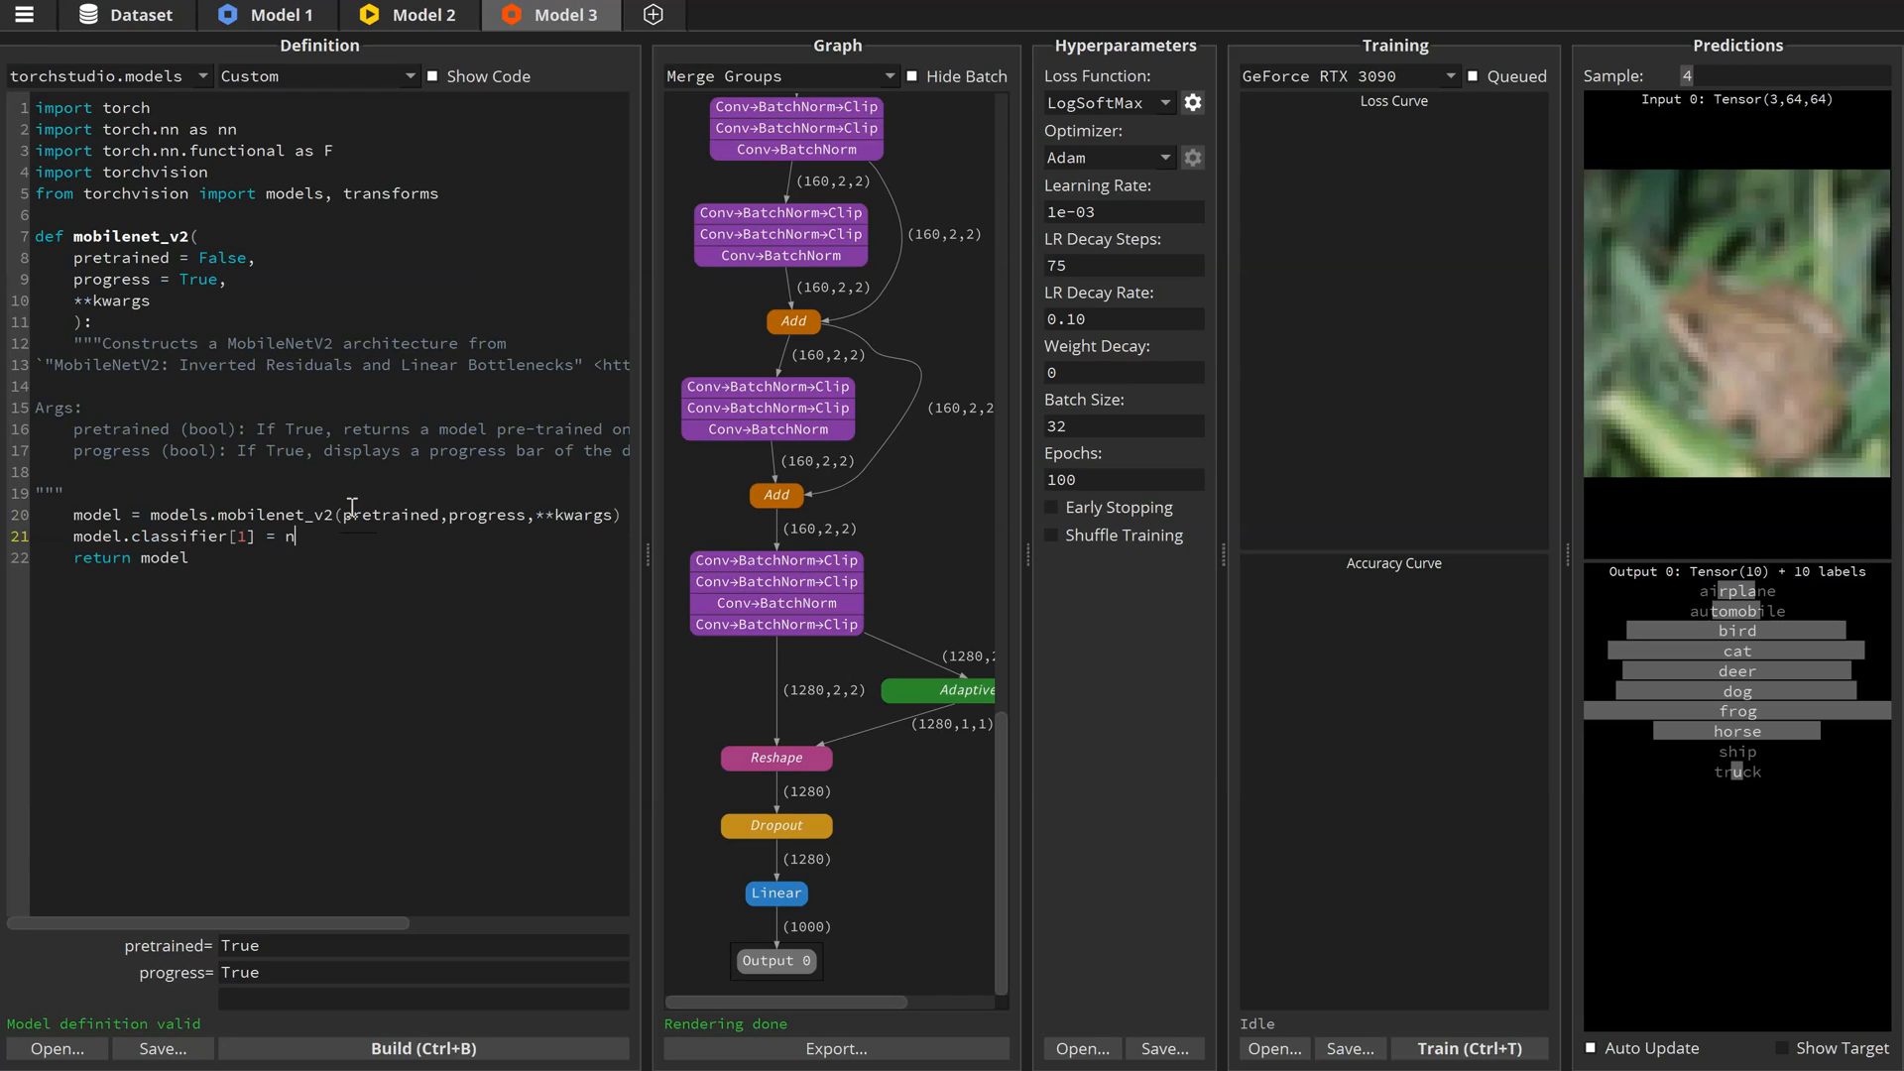
{"action": "type", "text": "n.Linear(1280,1"}
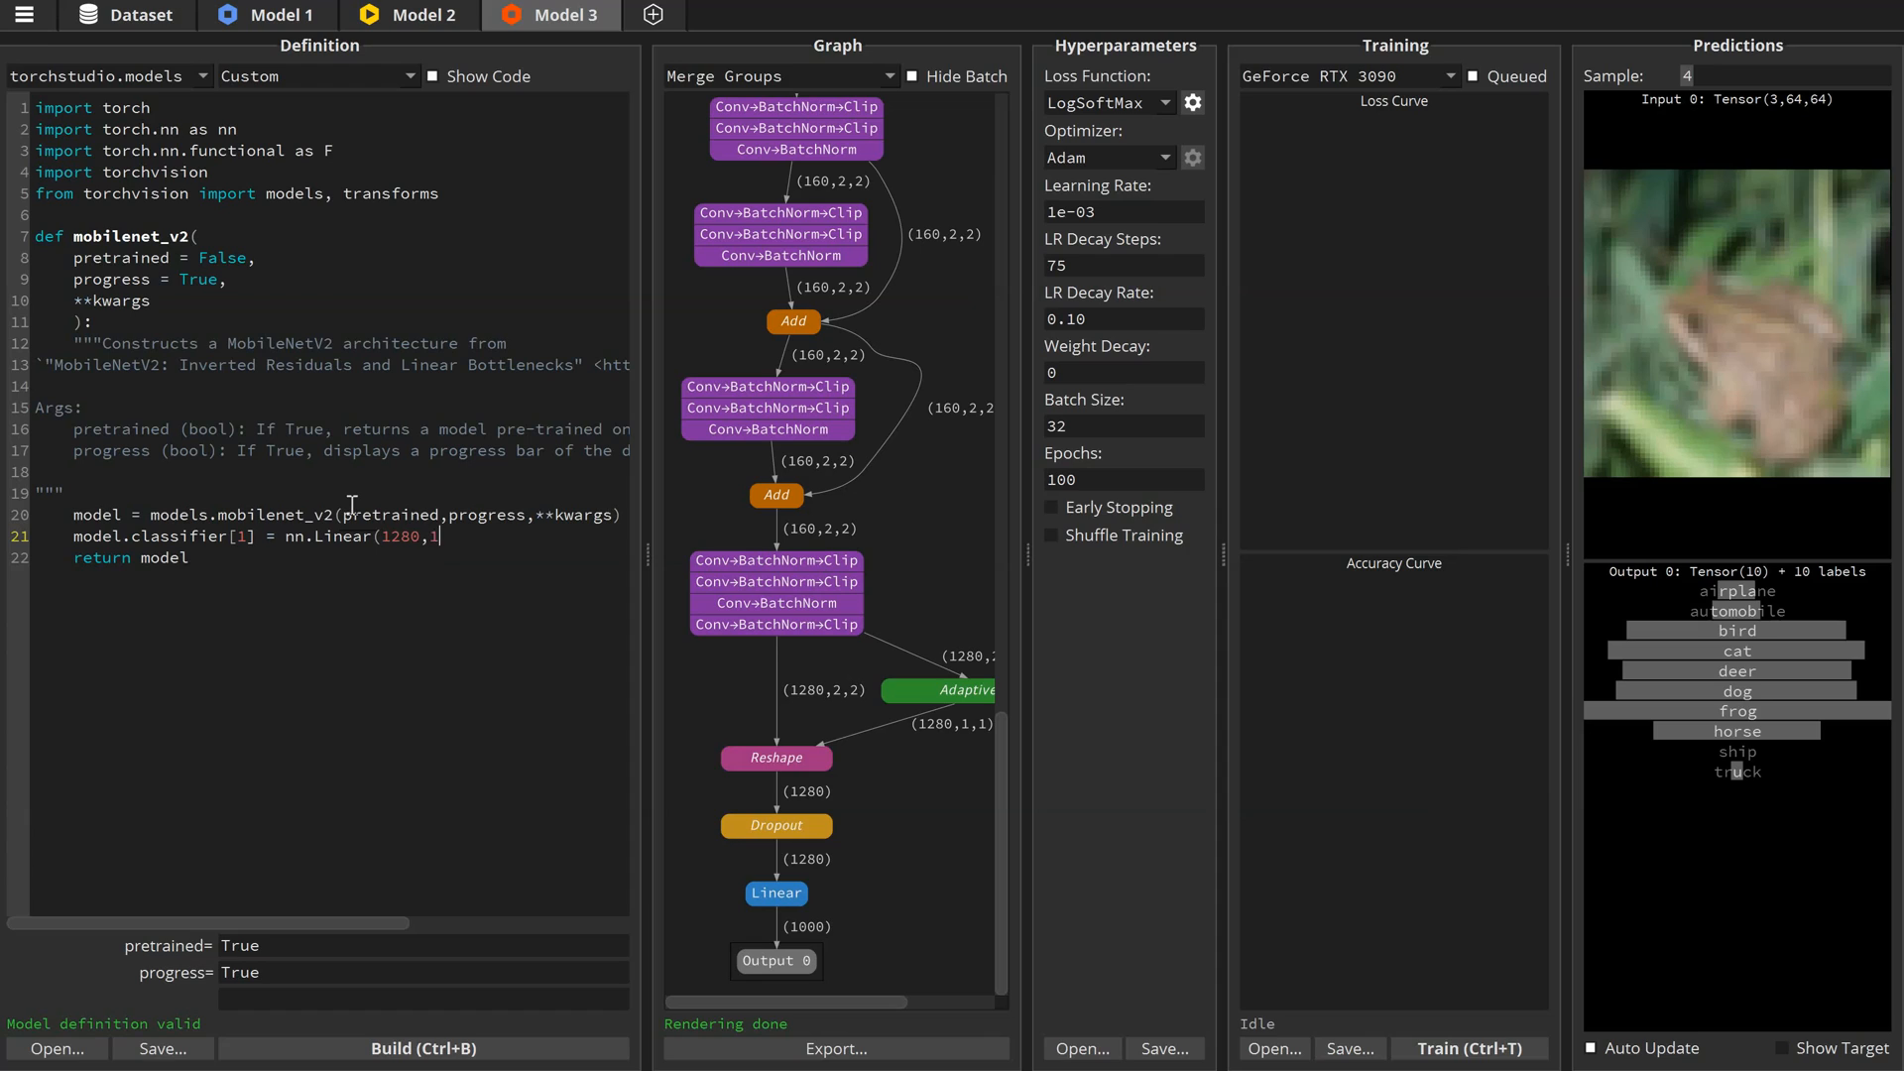
{"action": "type", "text": "0)"}
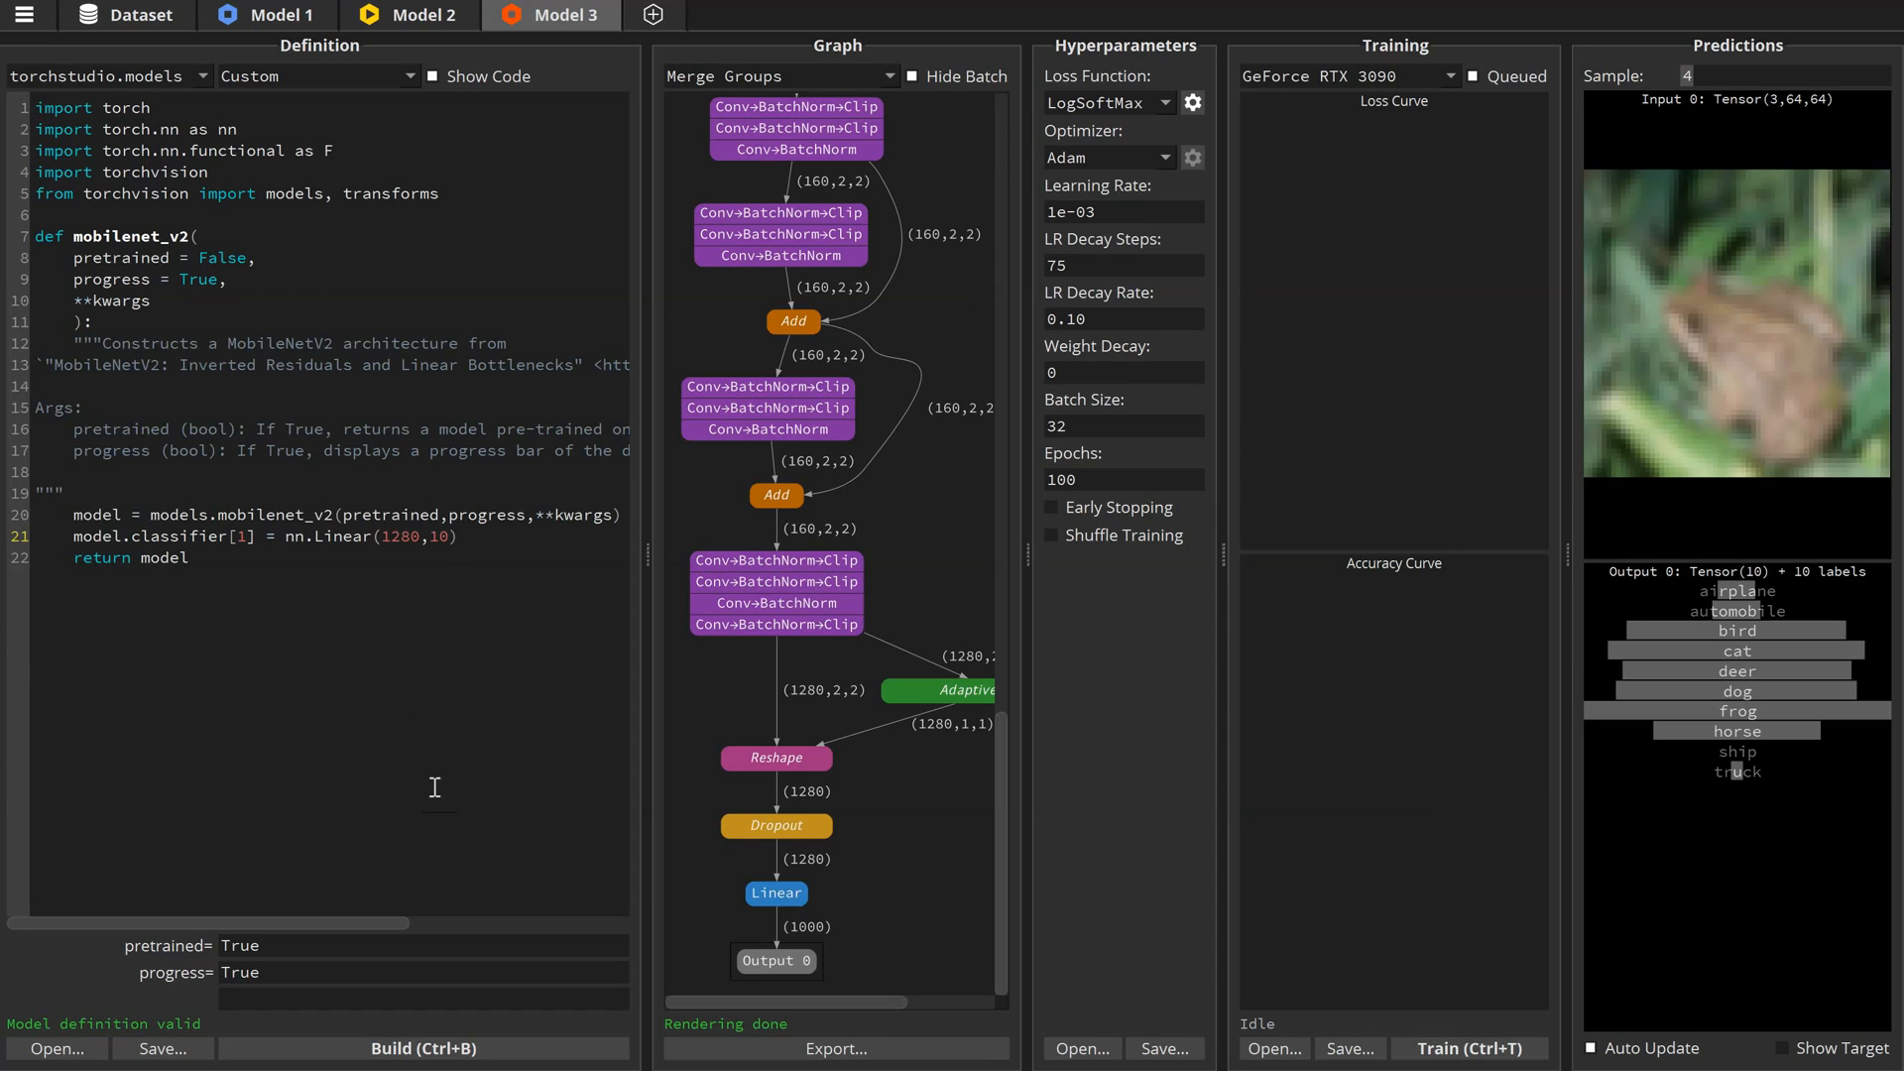
{"action": "left_click", "coordinate": [423, 1047]}
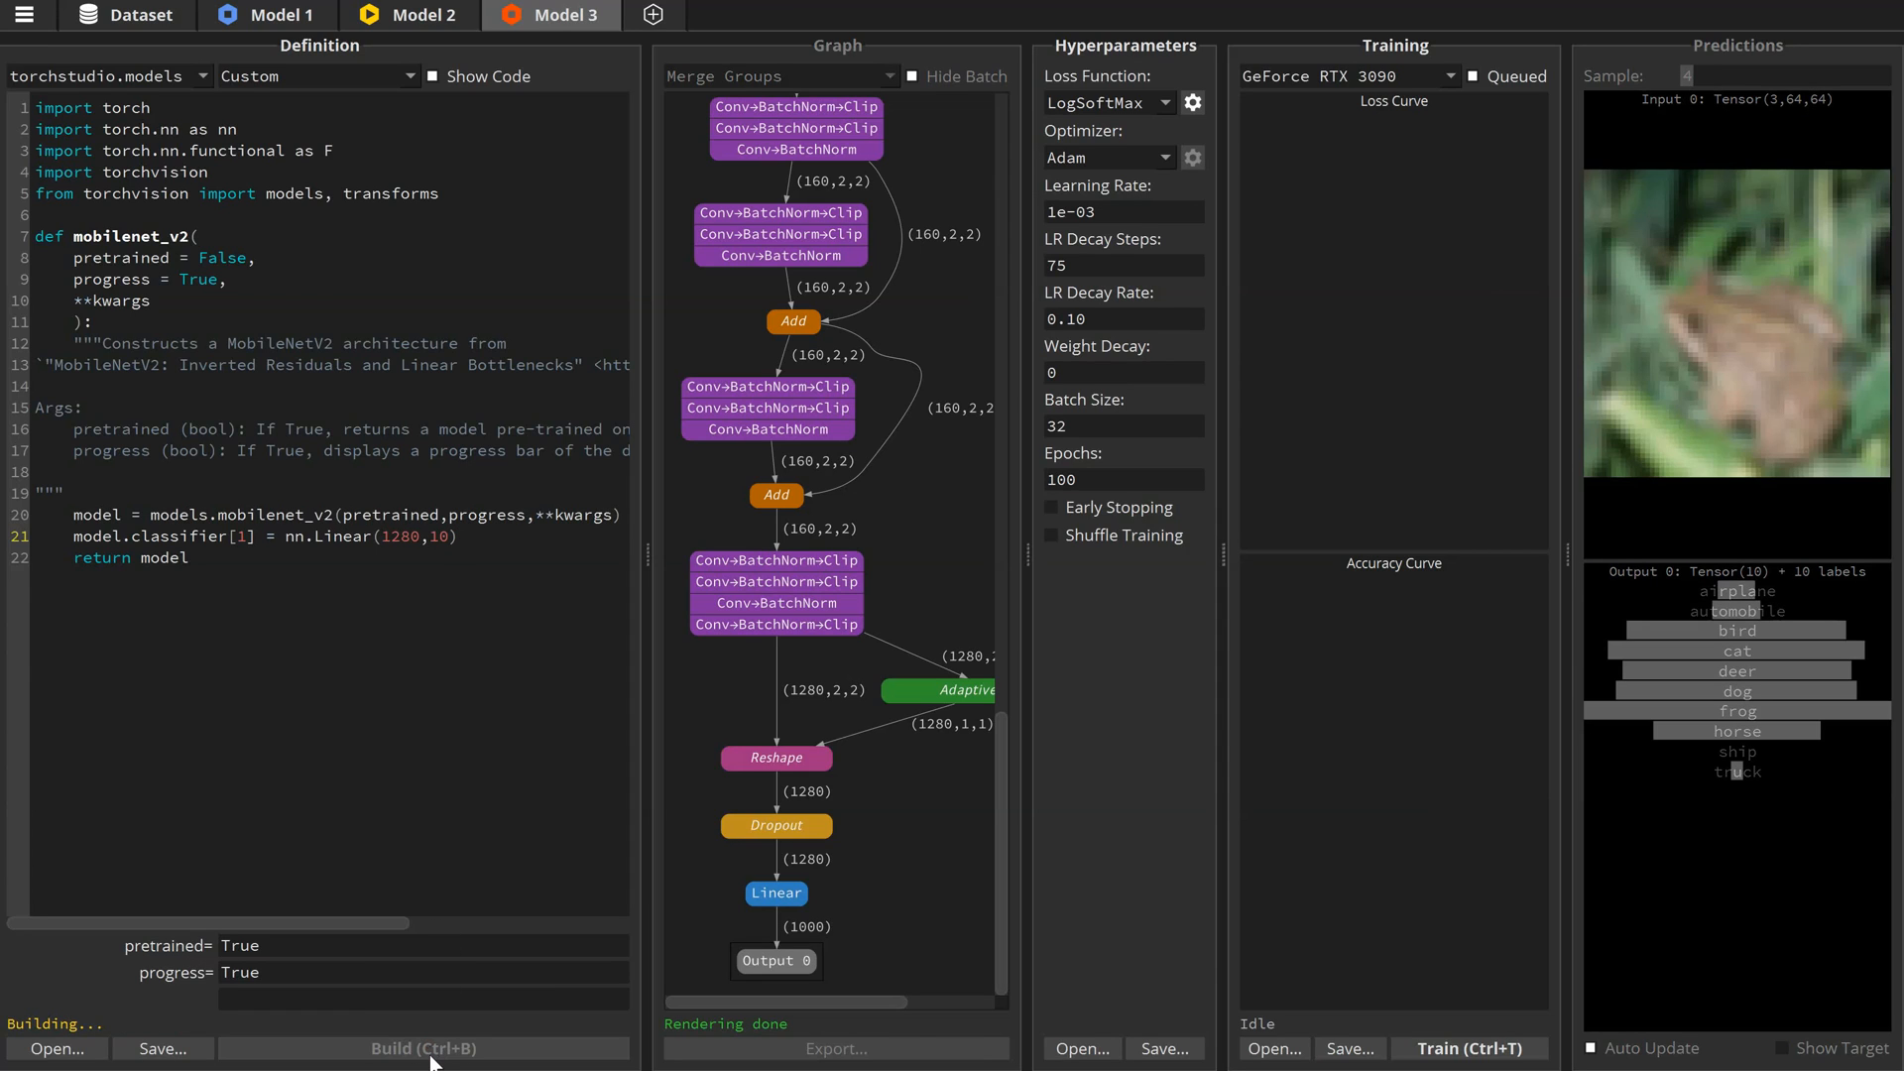
{"action": "left_click", "coordinate": [423, 1048]}
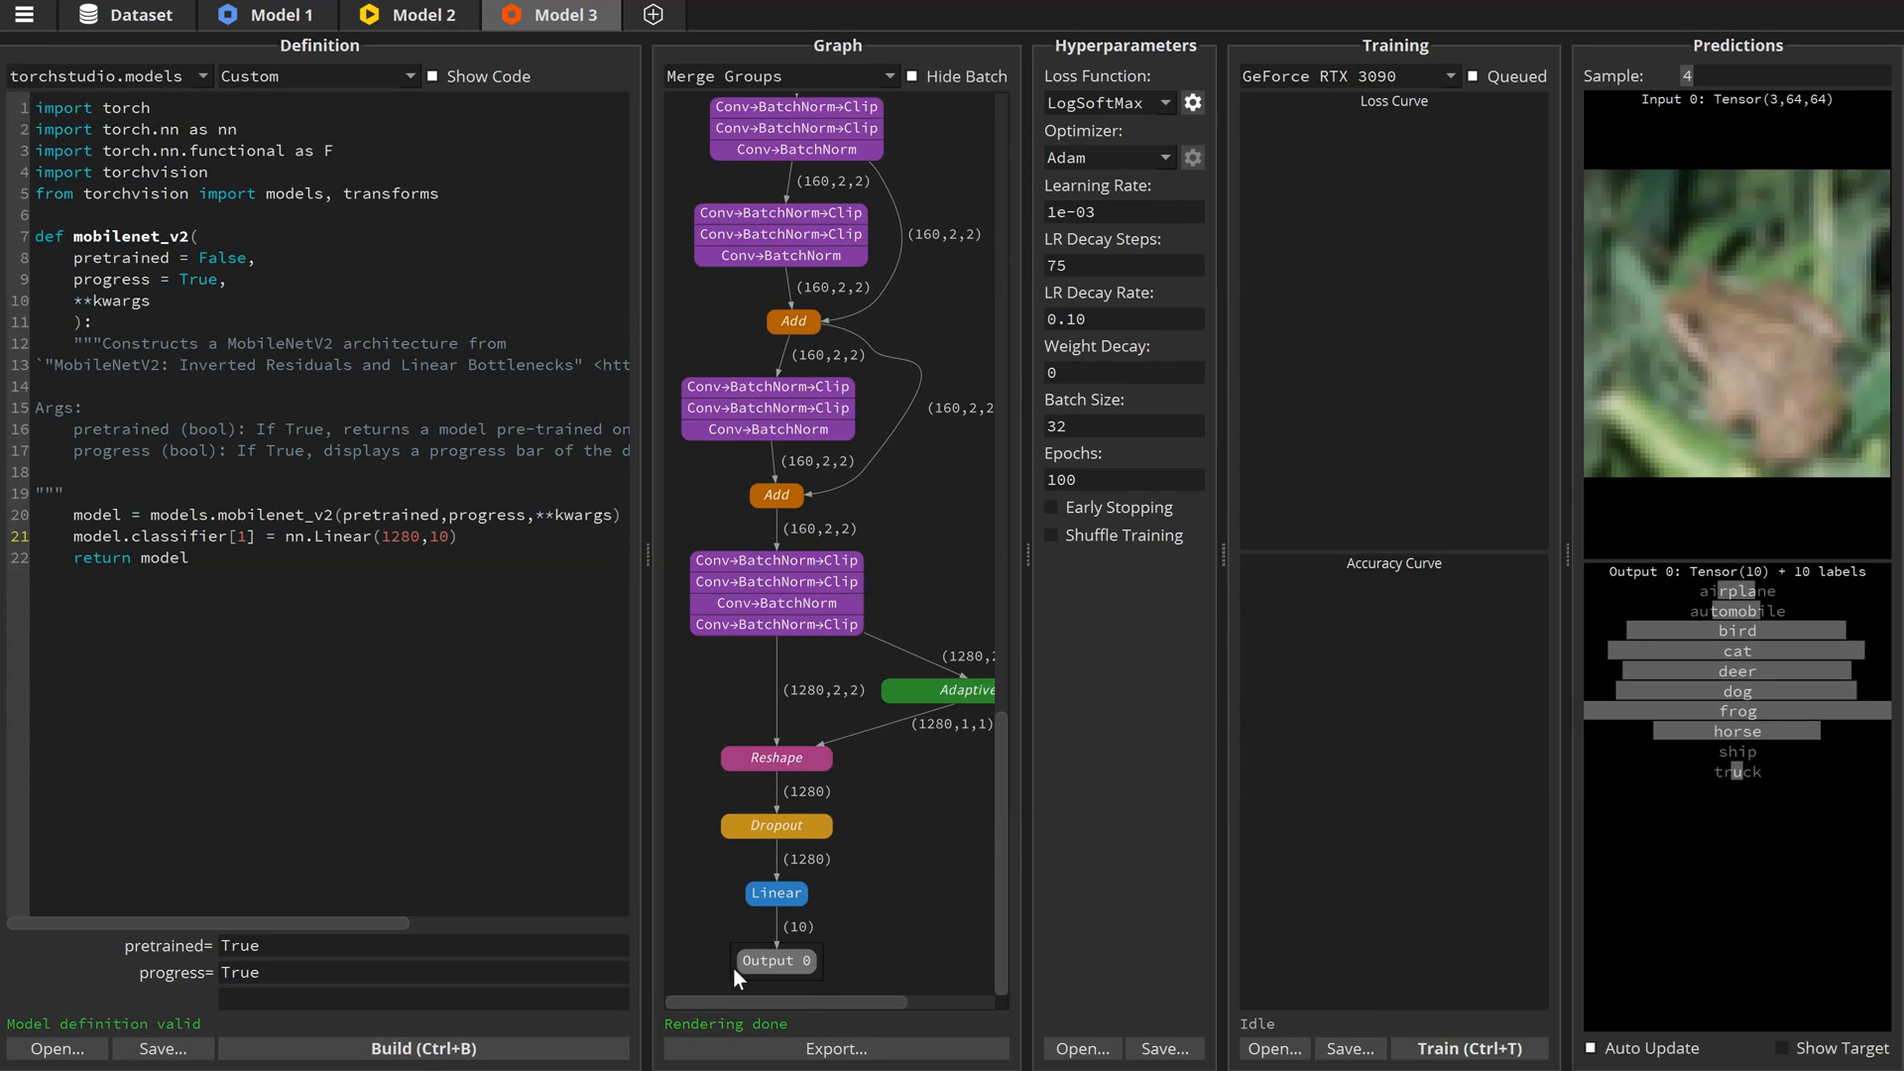
{"action": "mouse_move", "coordinate": [811, 950]}
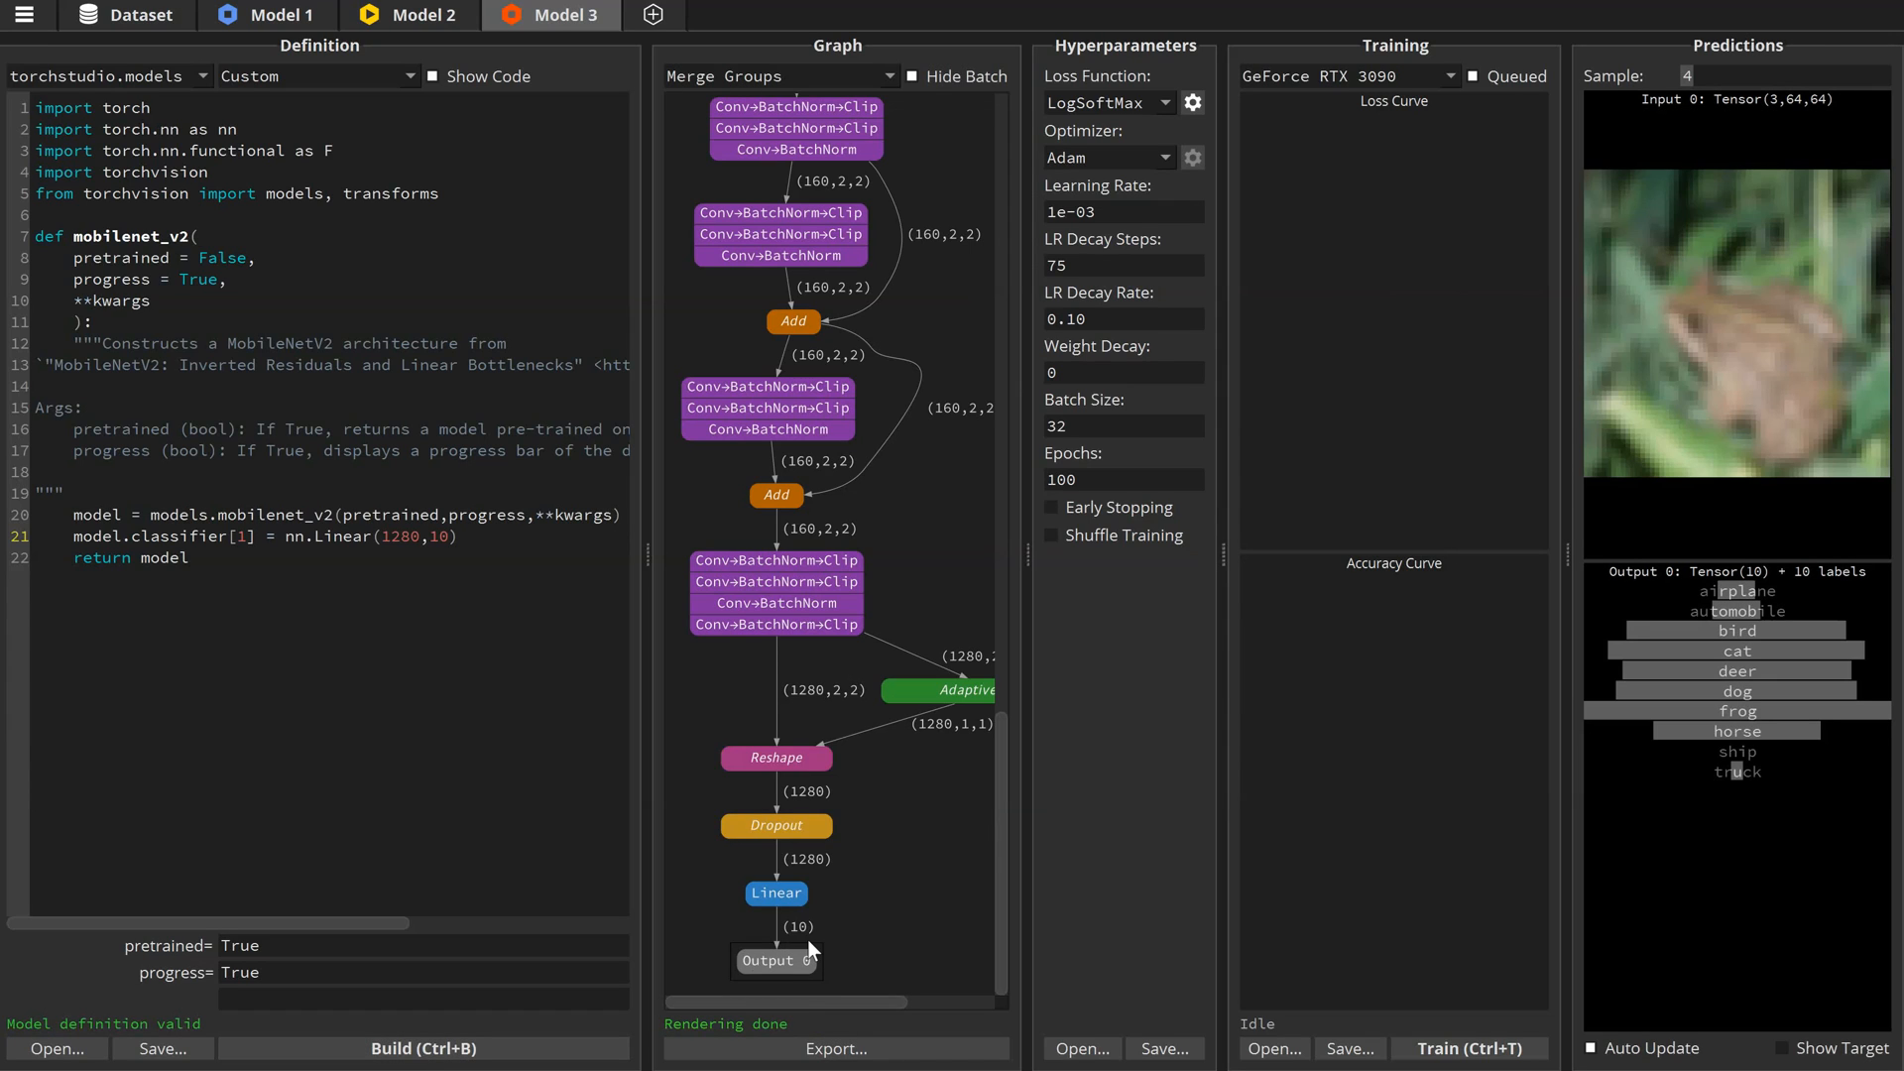
{"action": "mouse_move", "coordinate": [1470, 1047]}
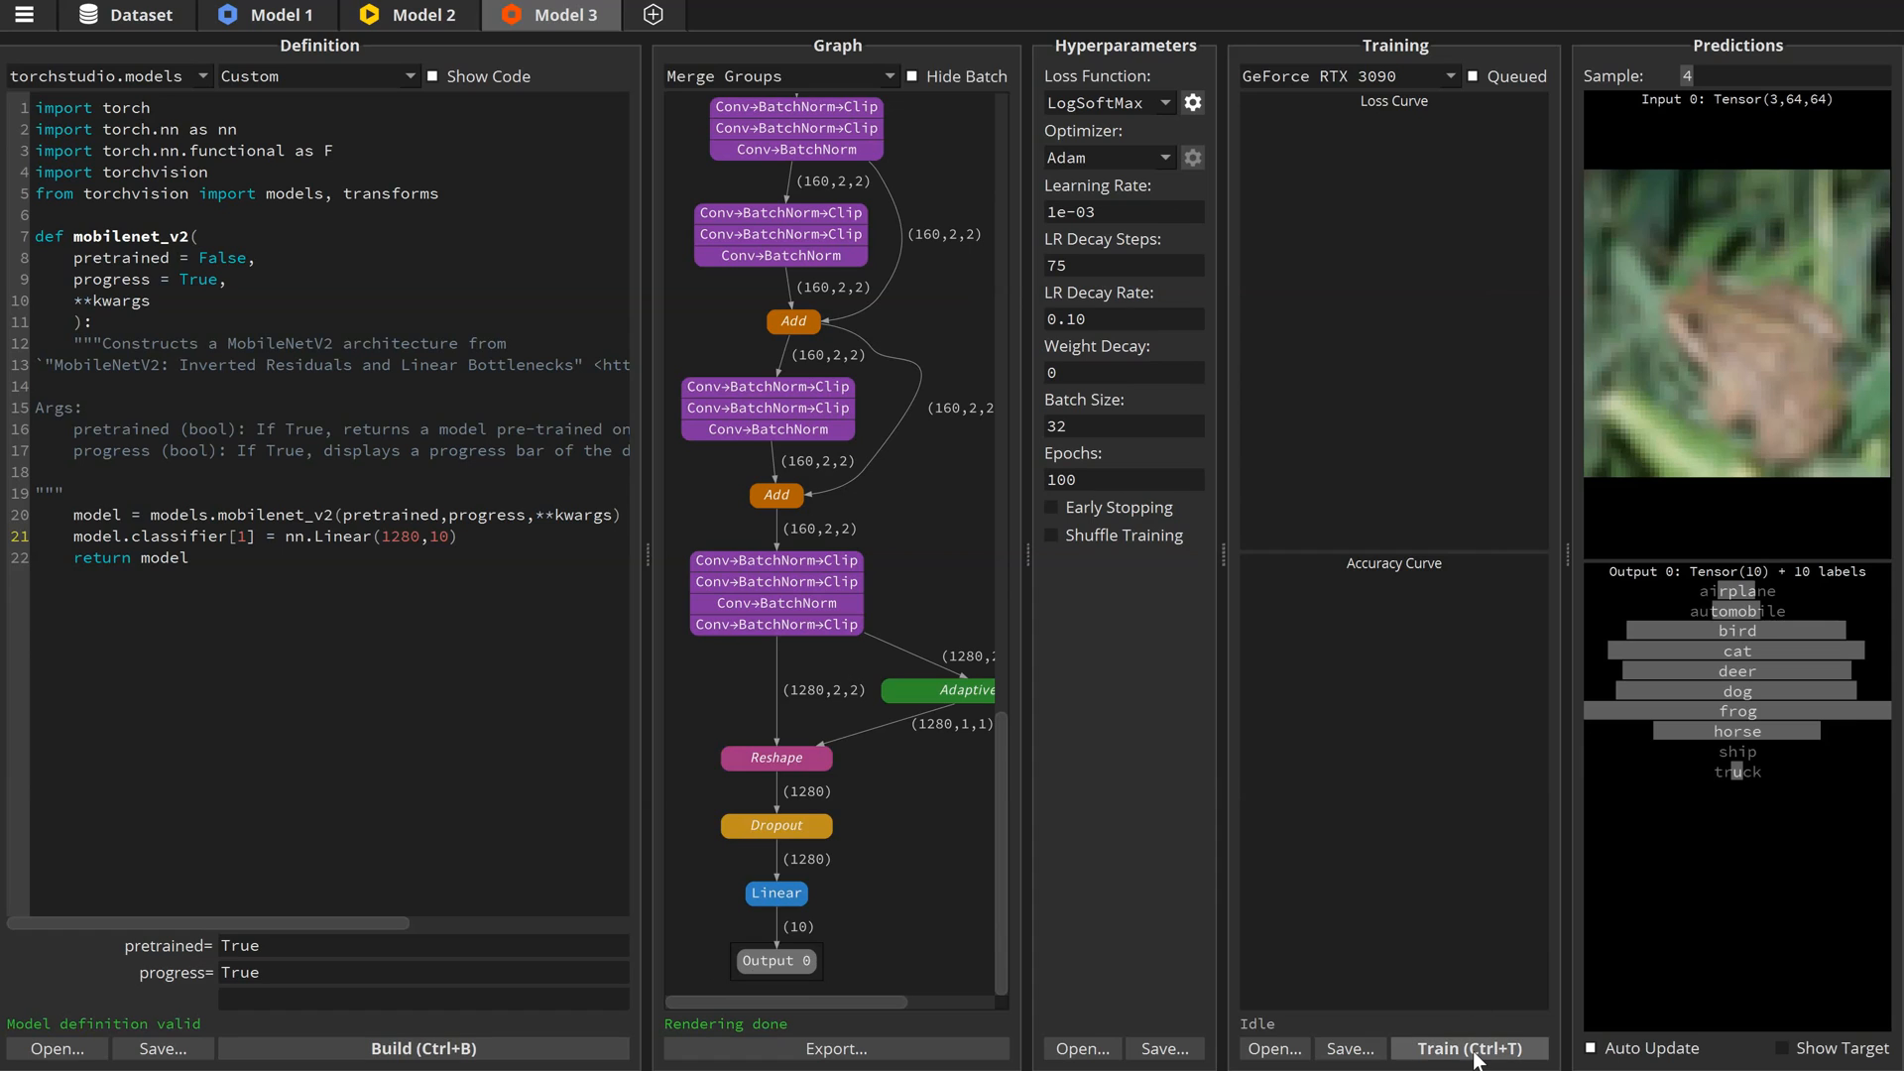
- Train the 10-class MobileNetV2 (Model 3), then check the Model 2 and Model 3 tabs
{"action": "left_click", "coordinate": [1468, 1047]}
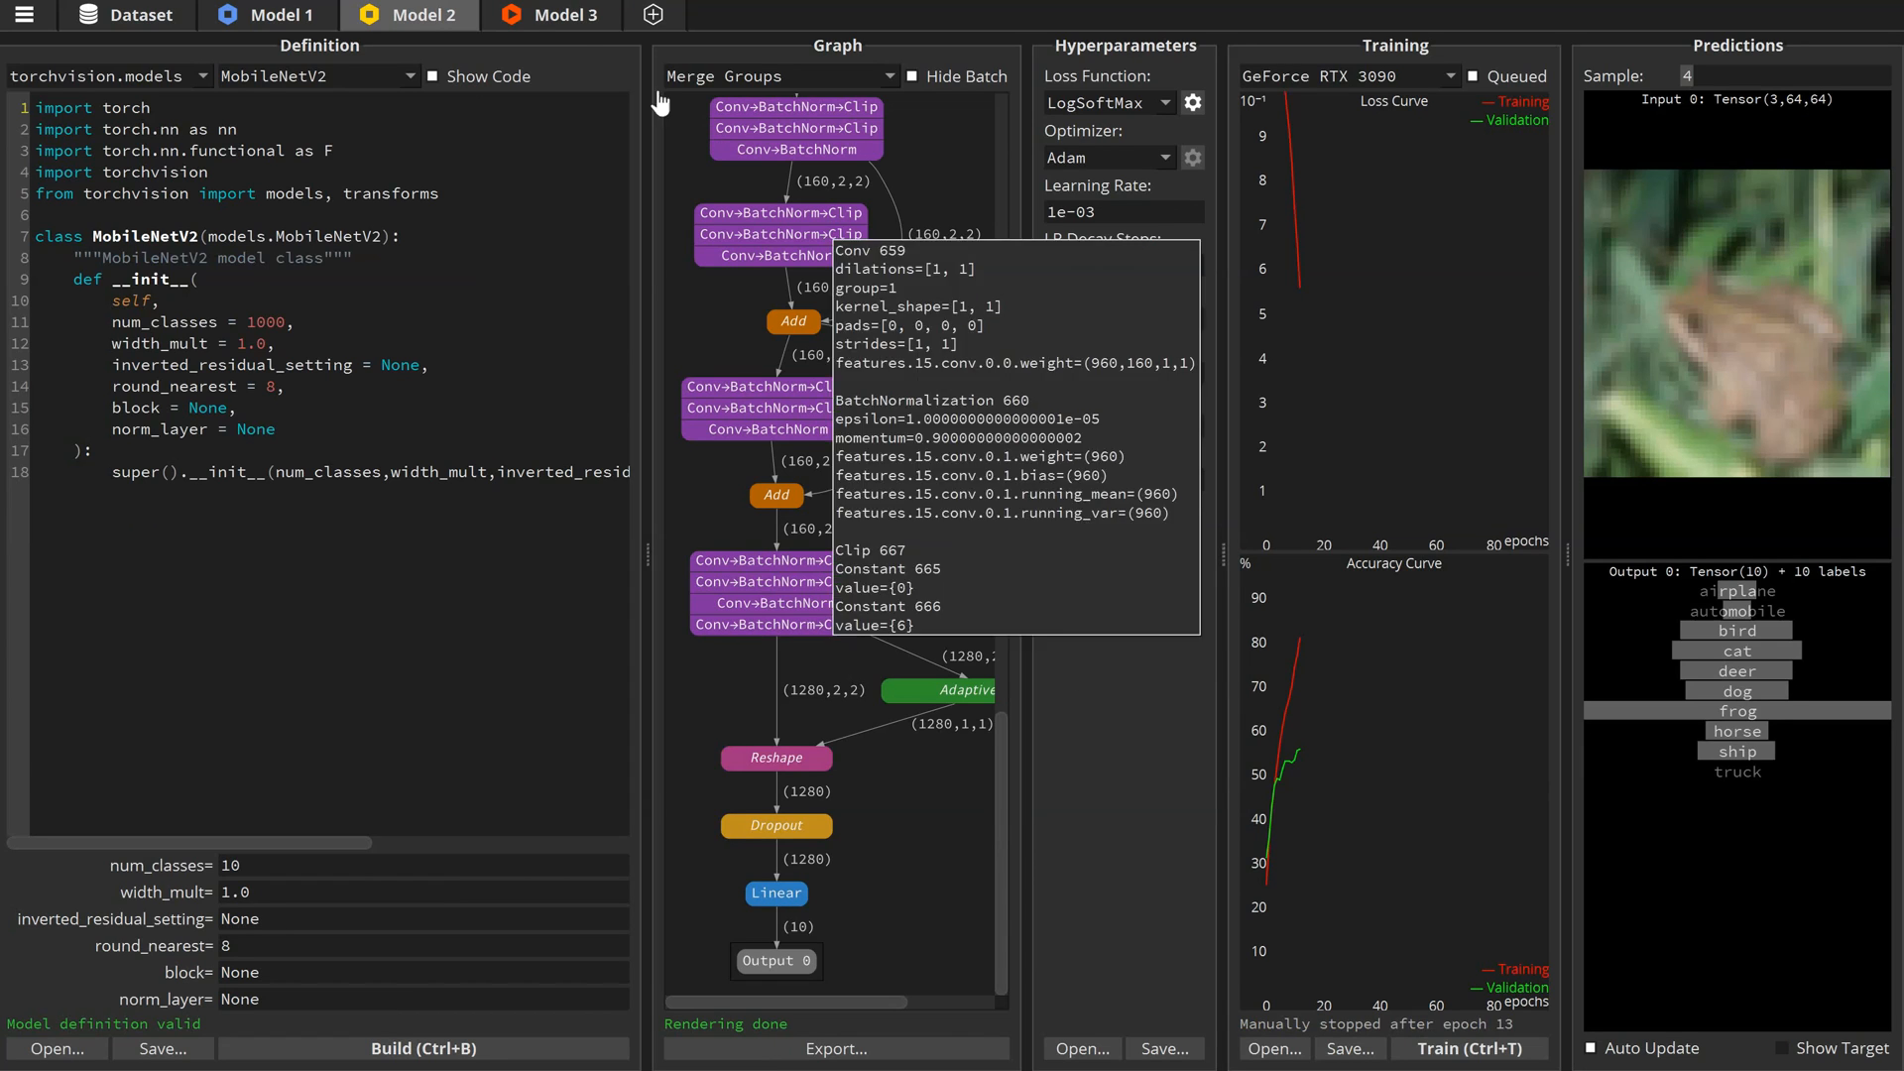
{"action": "left_click", "coordinate": [554, 14]}
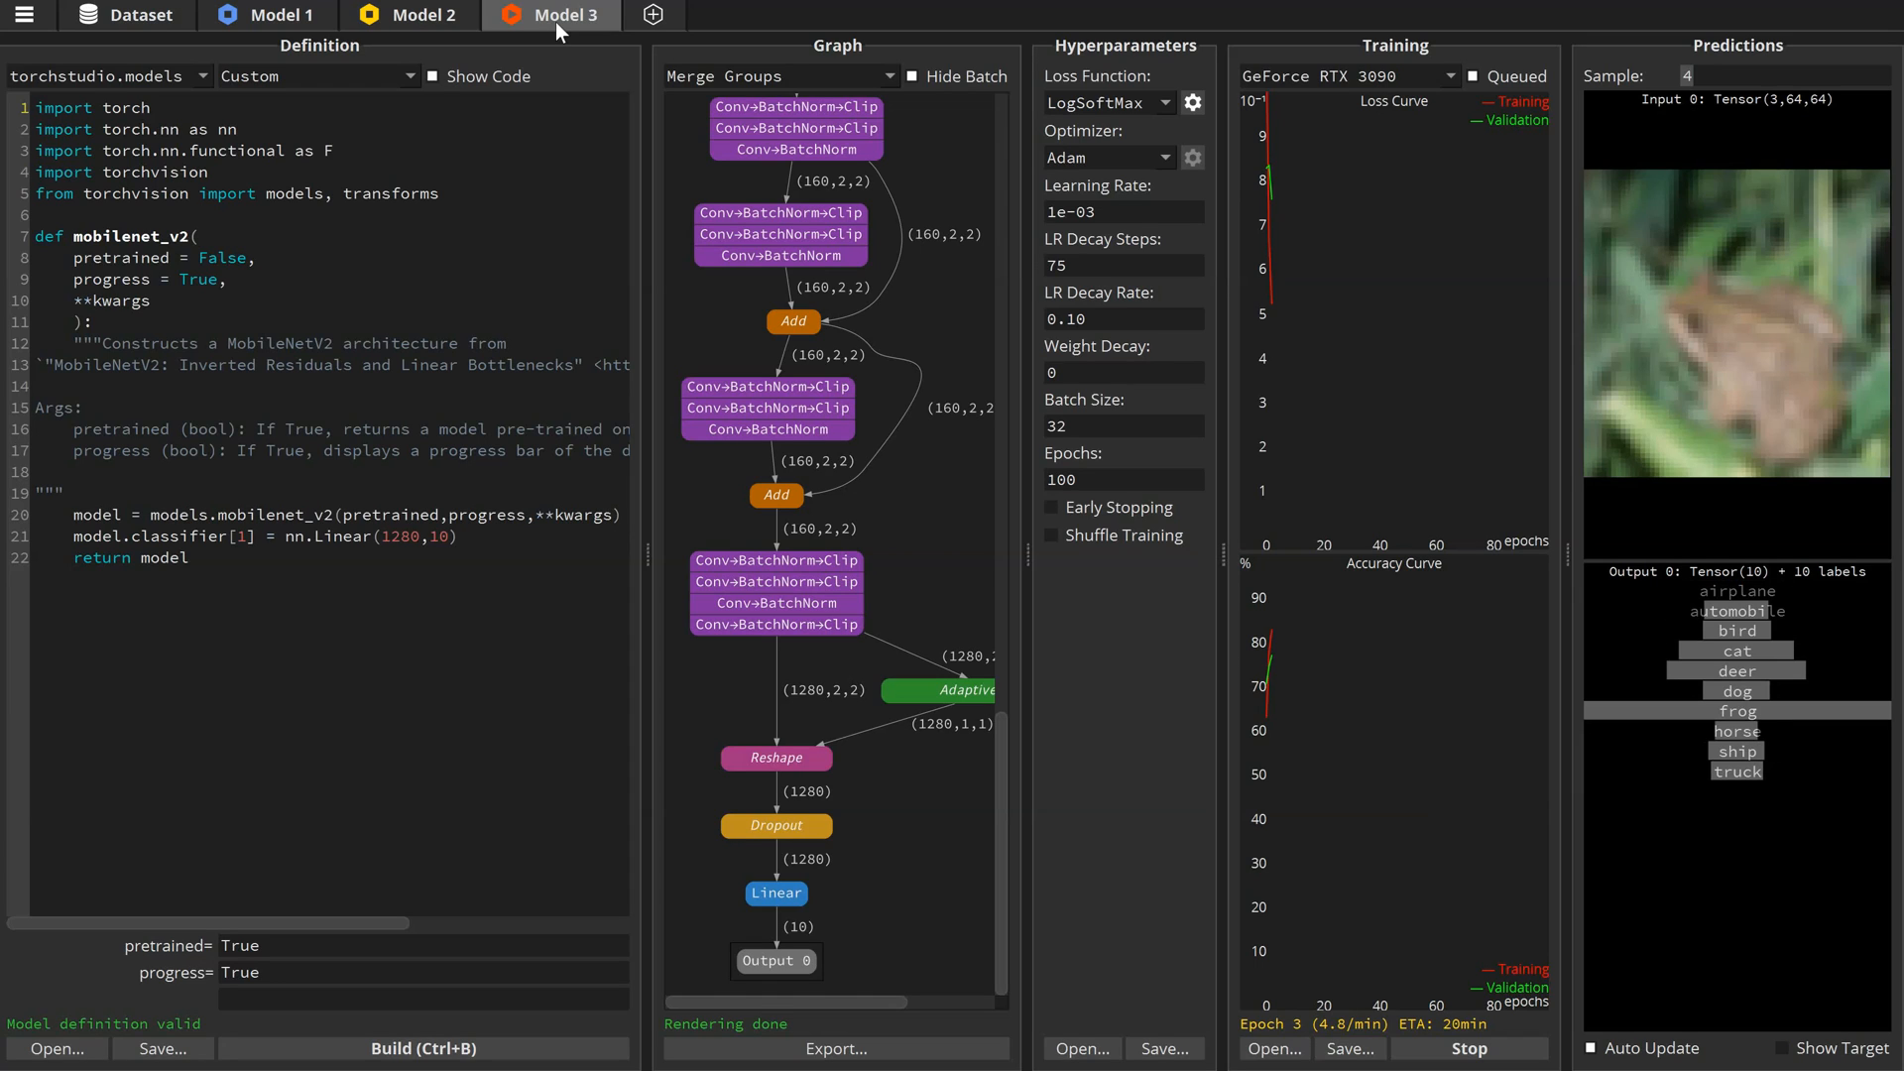
{"action": "left_click", "coordinate": [268, 14]}
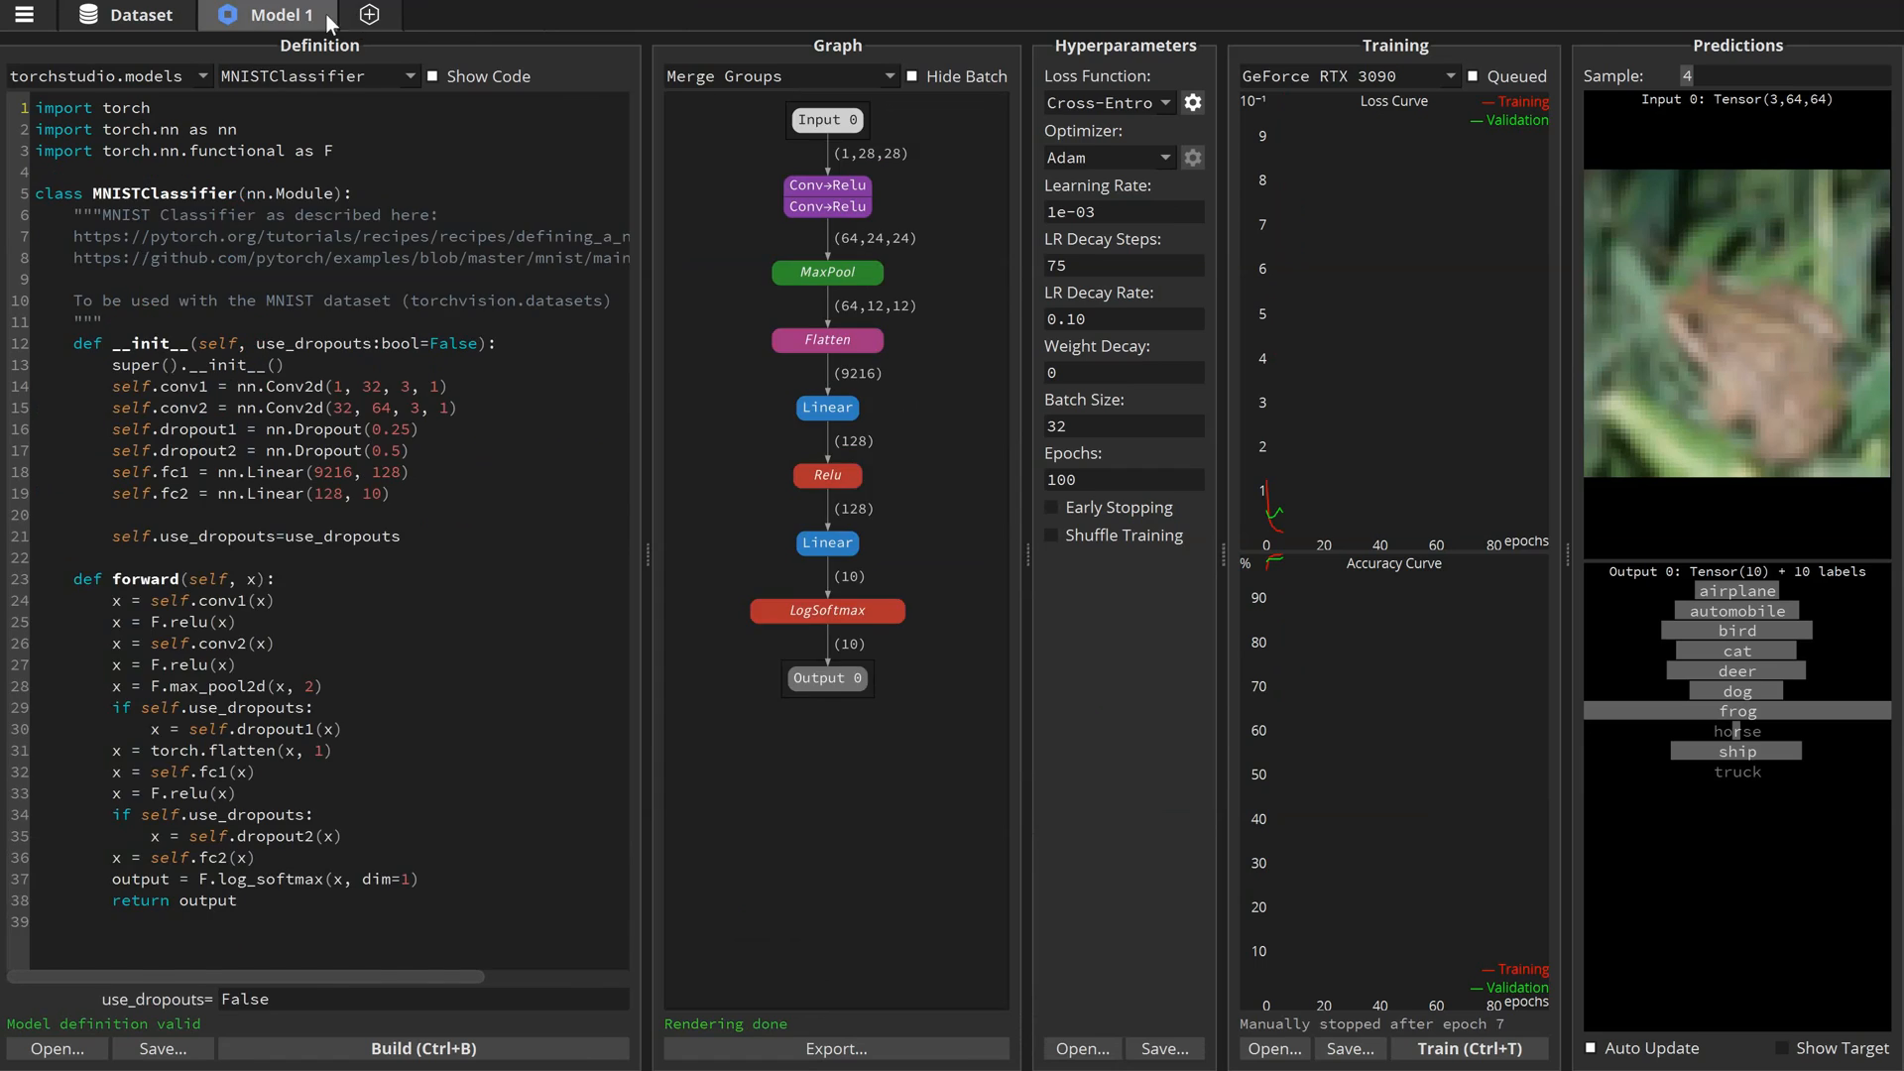
- Navigate to the TorchStudio examples' NASA_Sergey folder and open its dataset script
{"action": "left_click", "coordinate": [125, 14]}
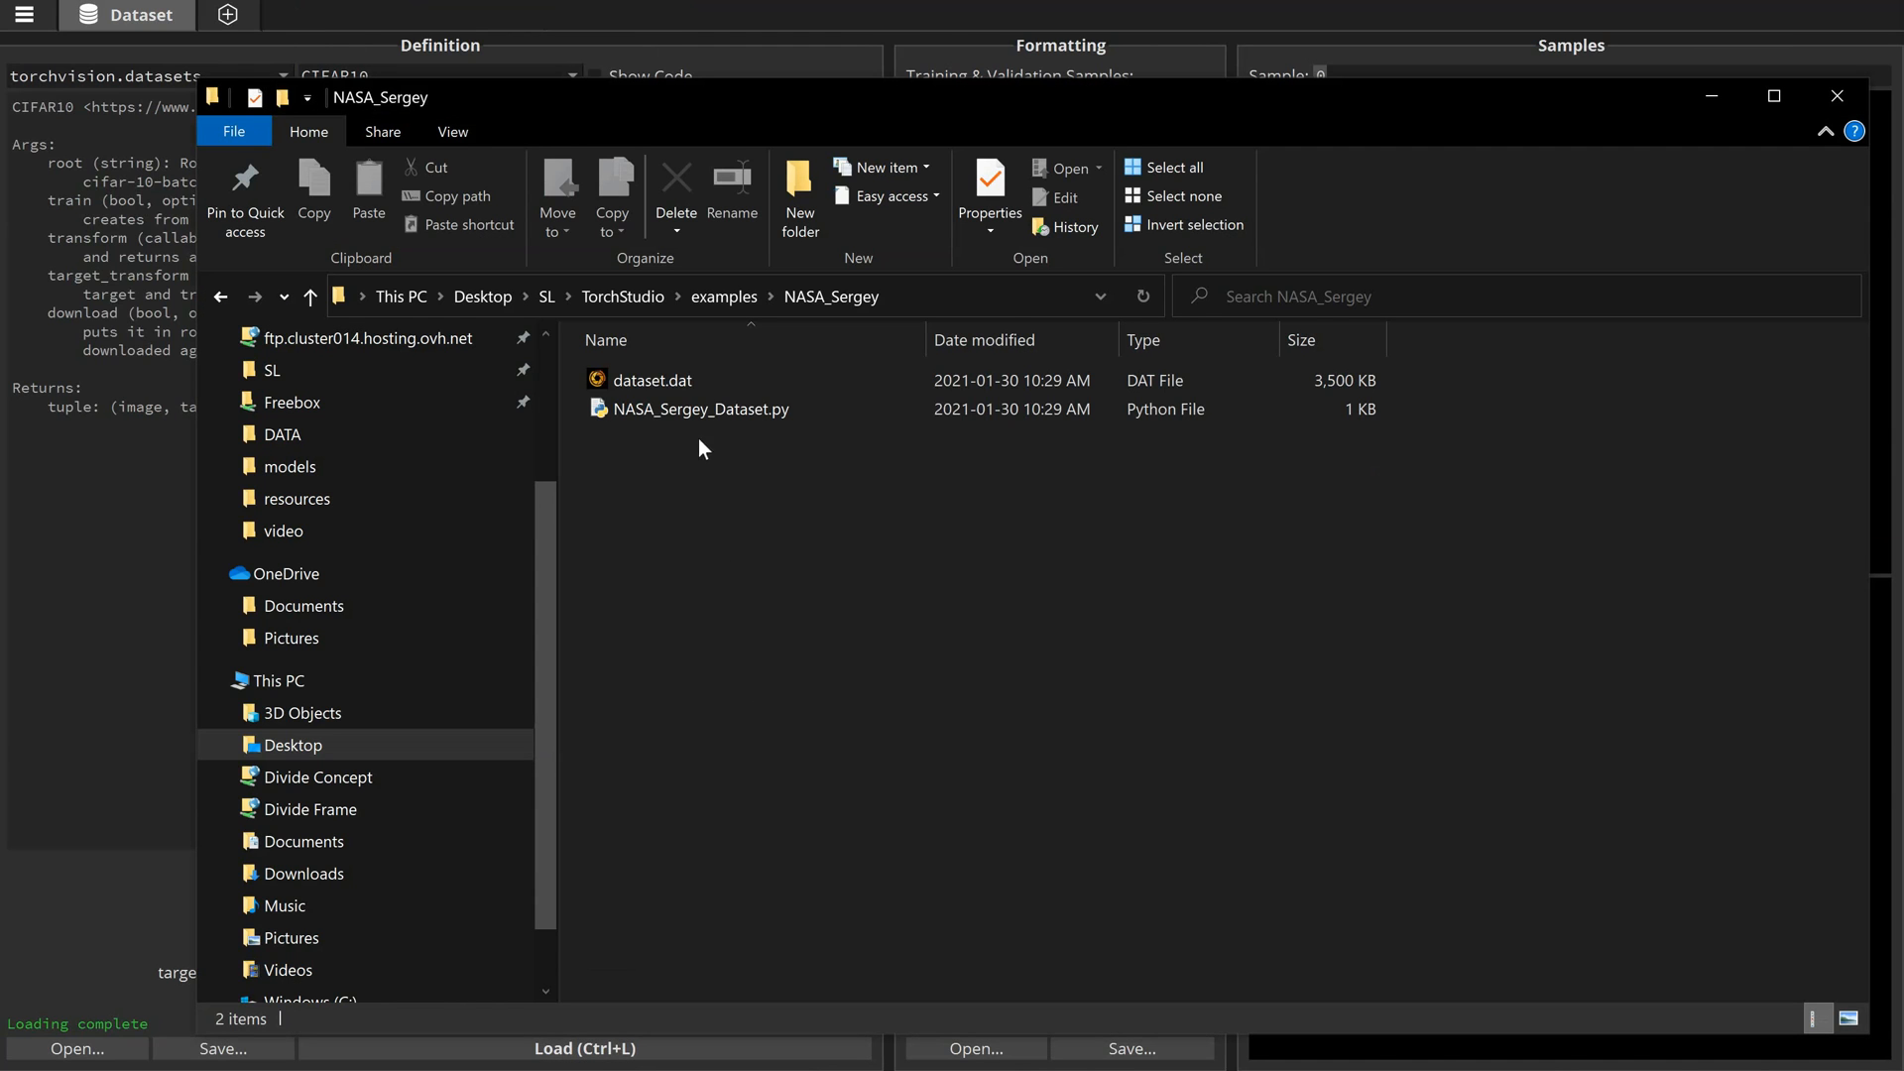
{"action": "left_click", "coordinate": [698, 408]}
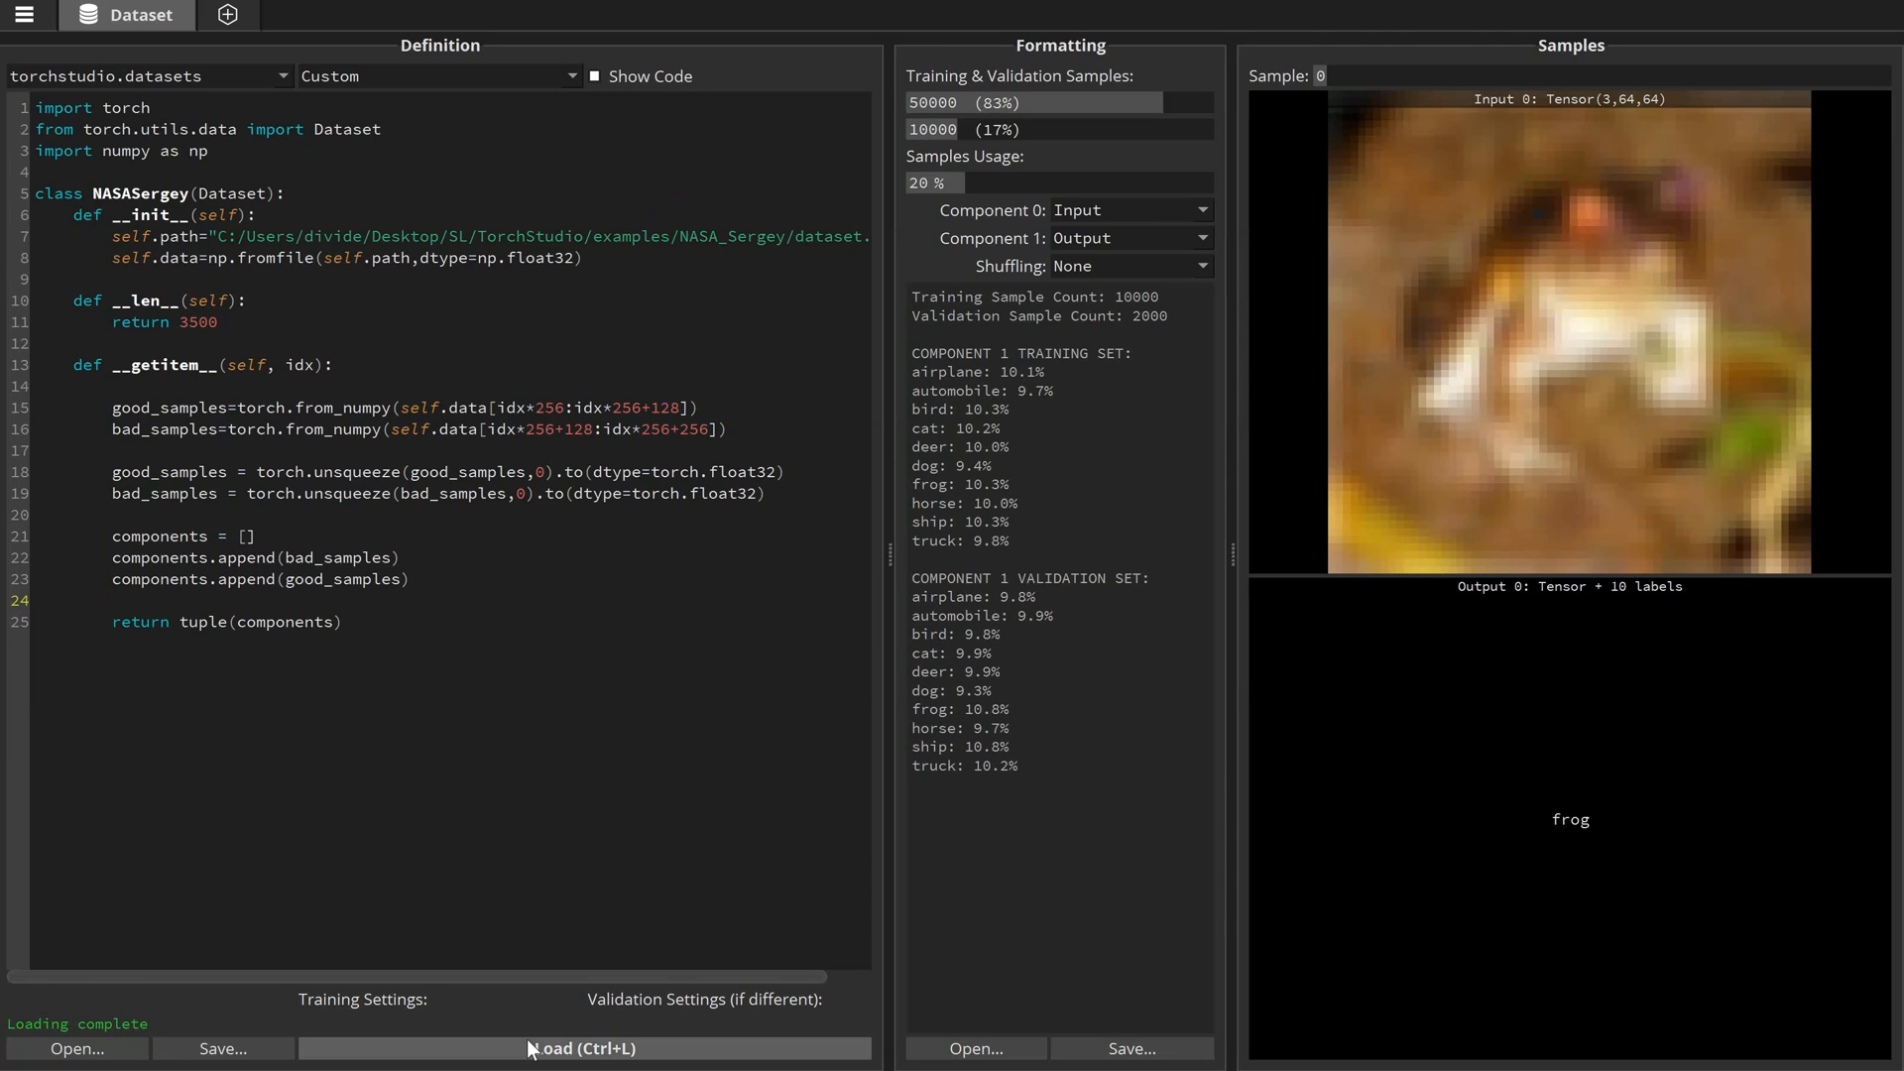
- Load the NASASergey dataset as 1×128 signals with 2800 training and 700 validation samples
{"action": "left_click", "coordinate": [583, 1048]}
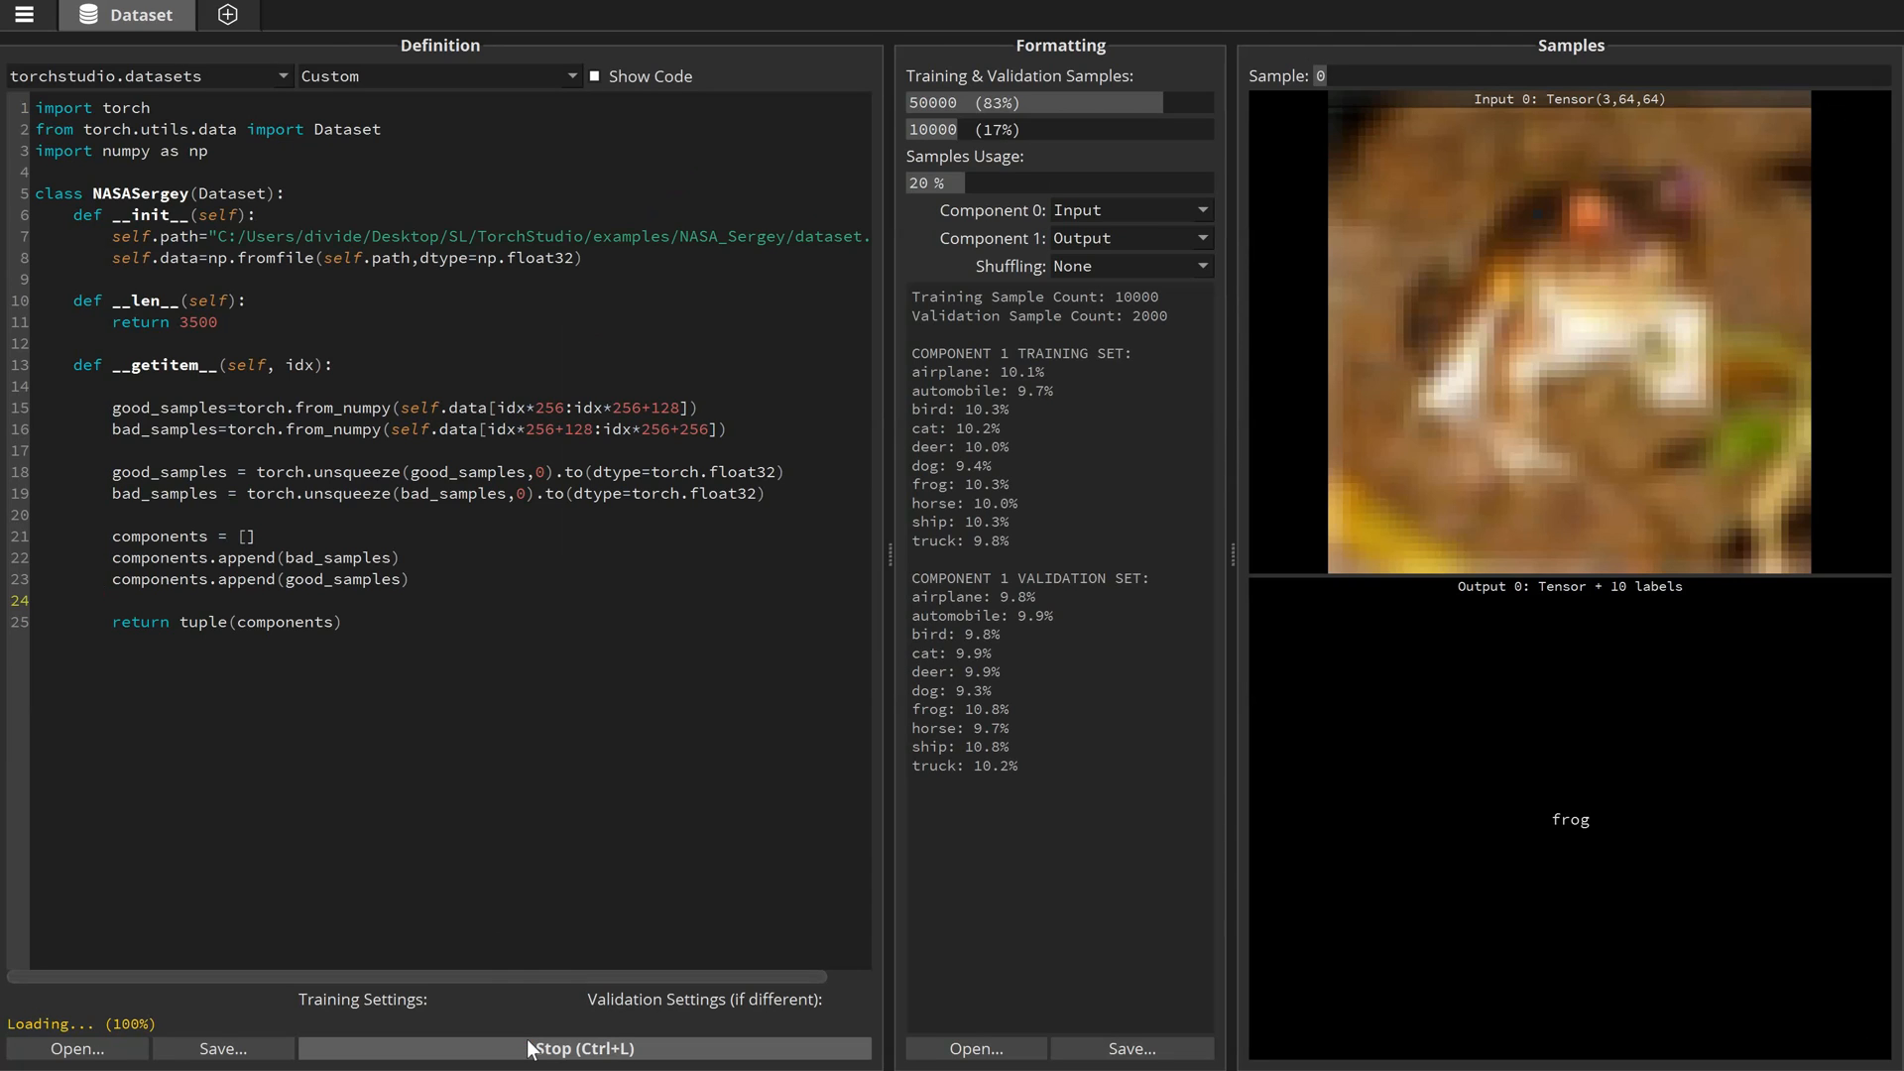
{"action": "left_click", "coordinate": [584, 1048]}
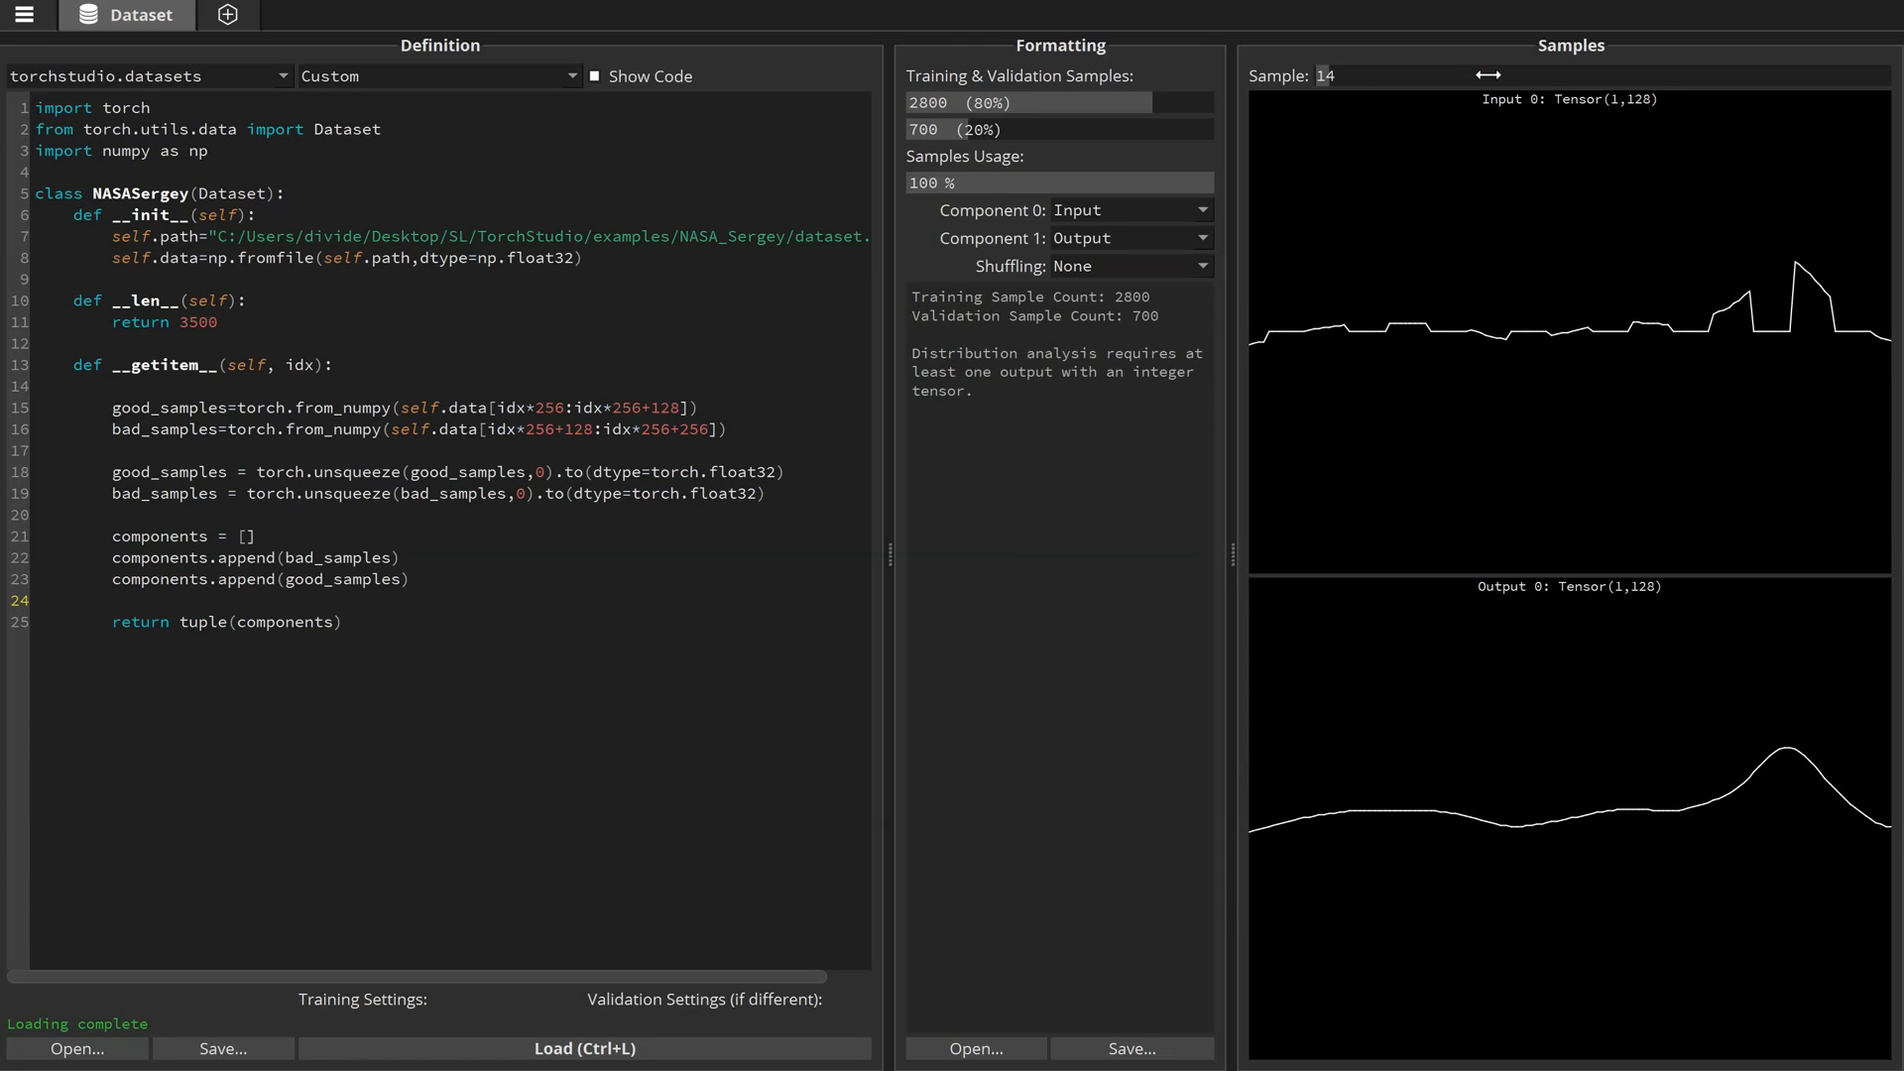
{"action": "mouse_move", "coordinate": [242, 10]}
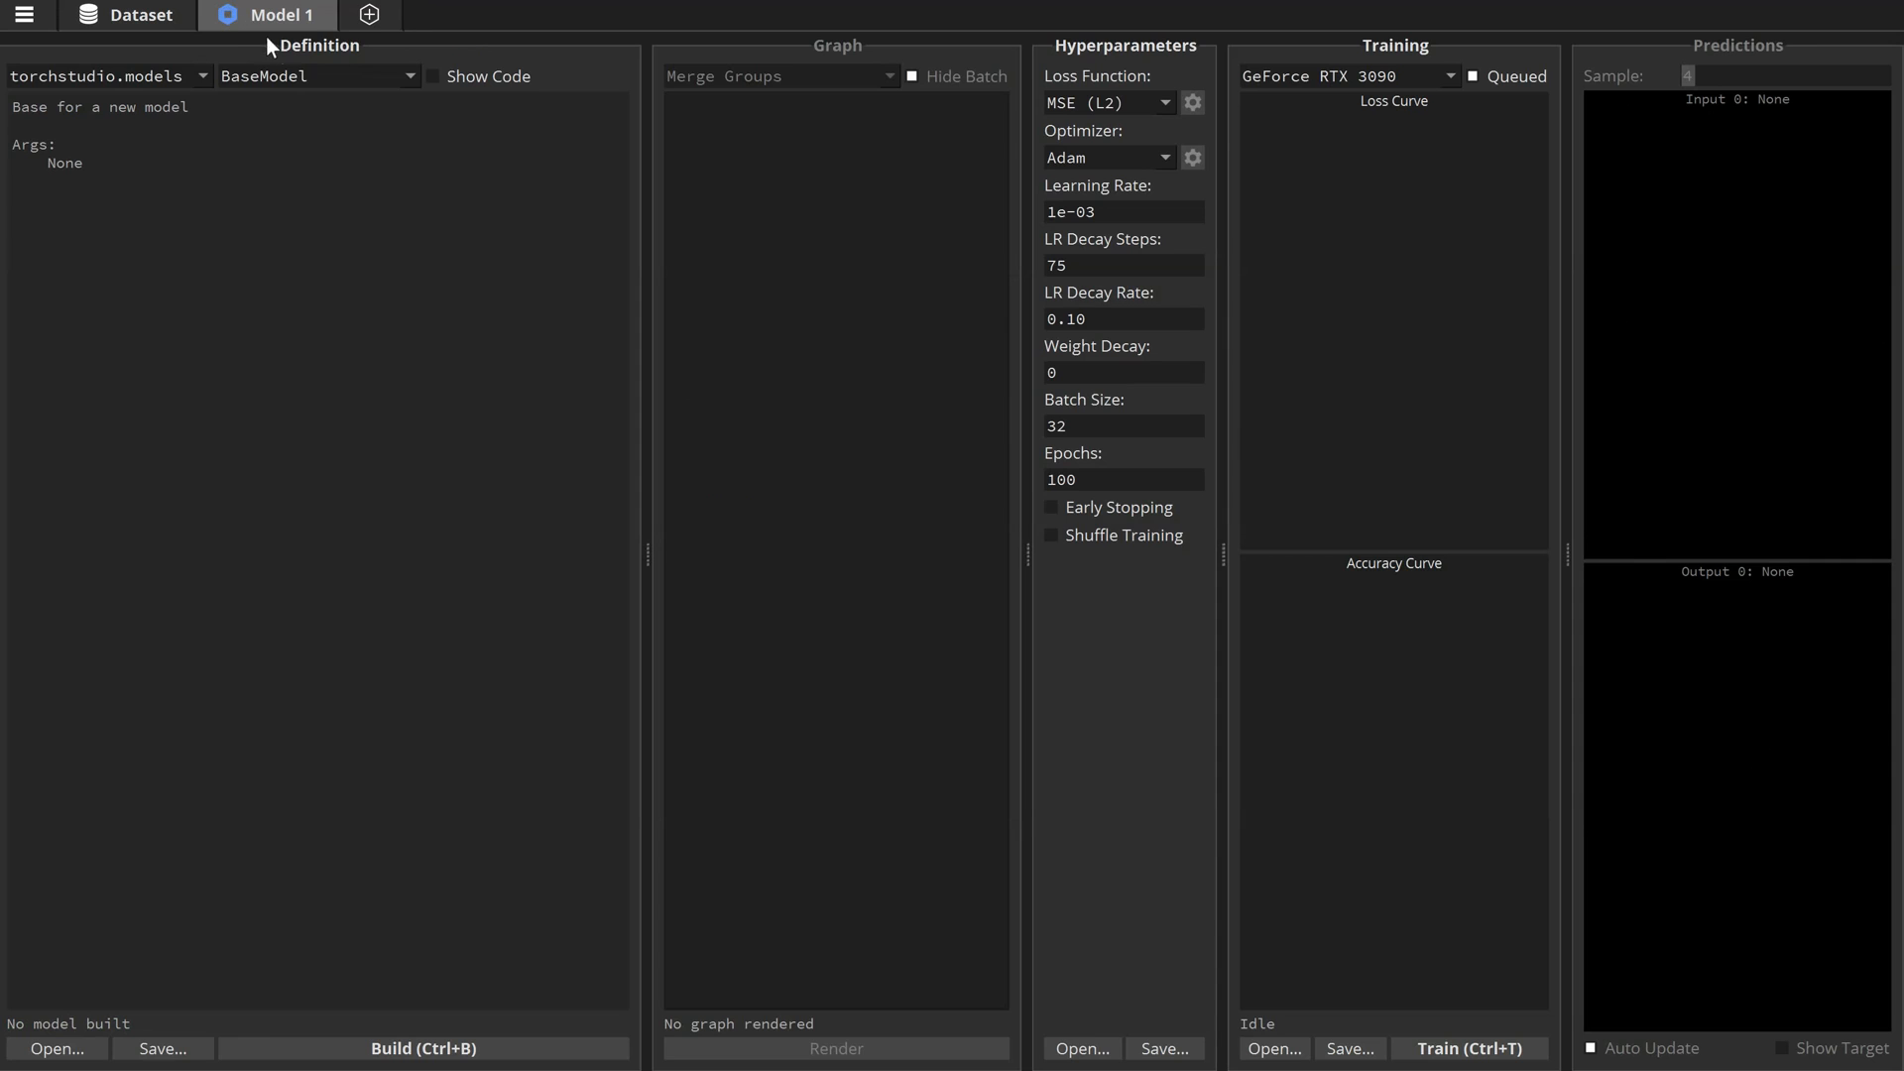
- Choose UNet1D with feature_channels 12 and depth 5, then build it
{"action": "left_click", "coordinate": [318, 76]}
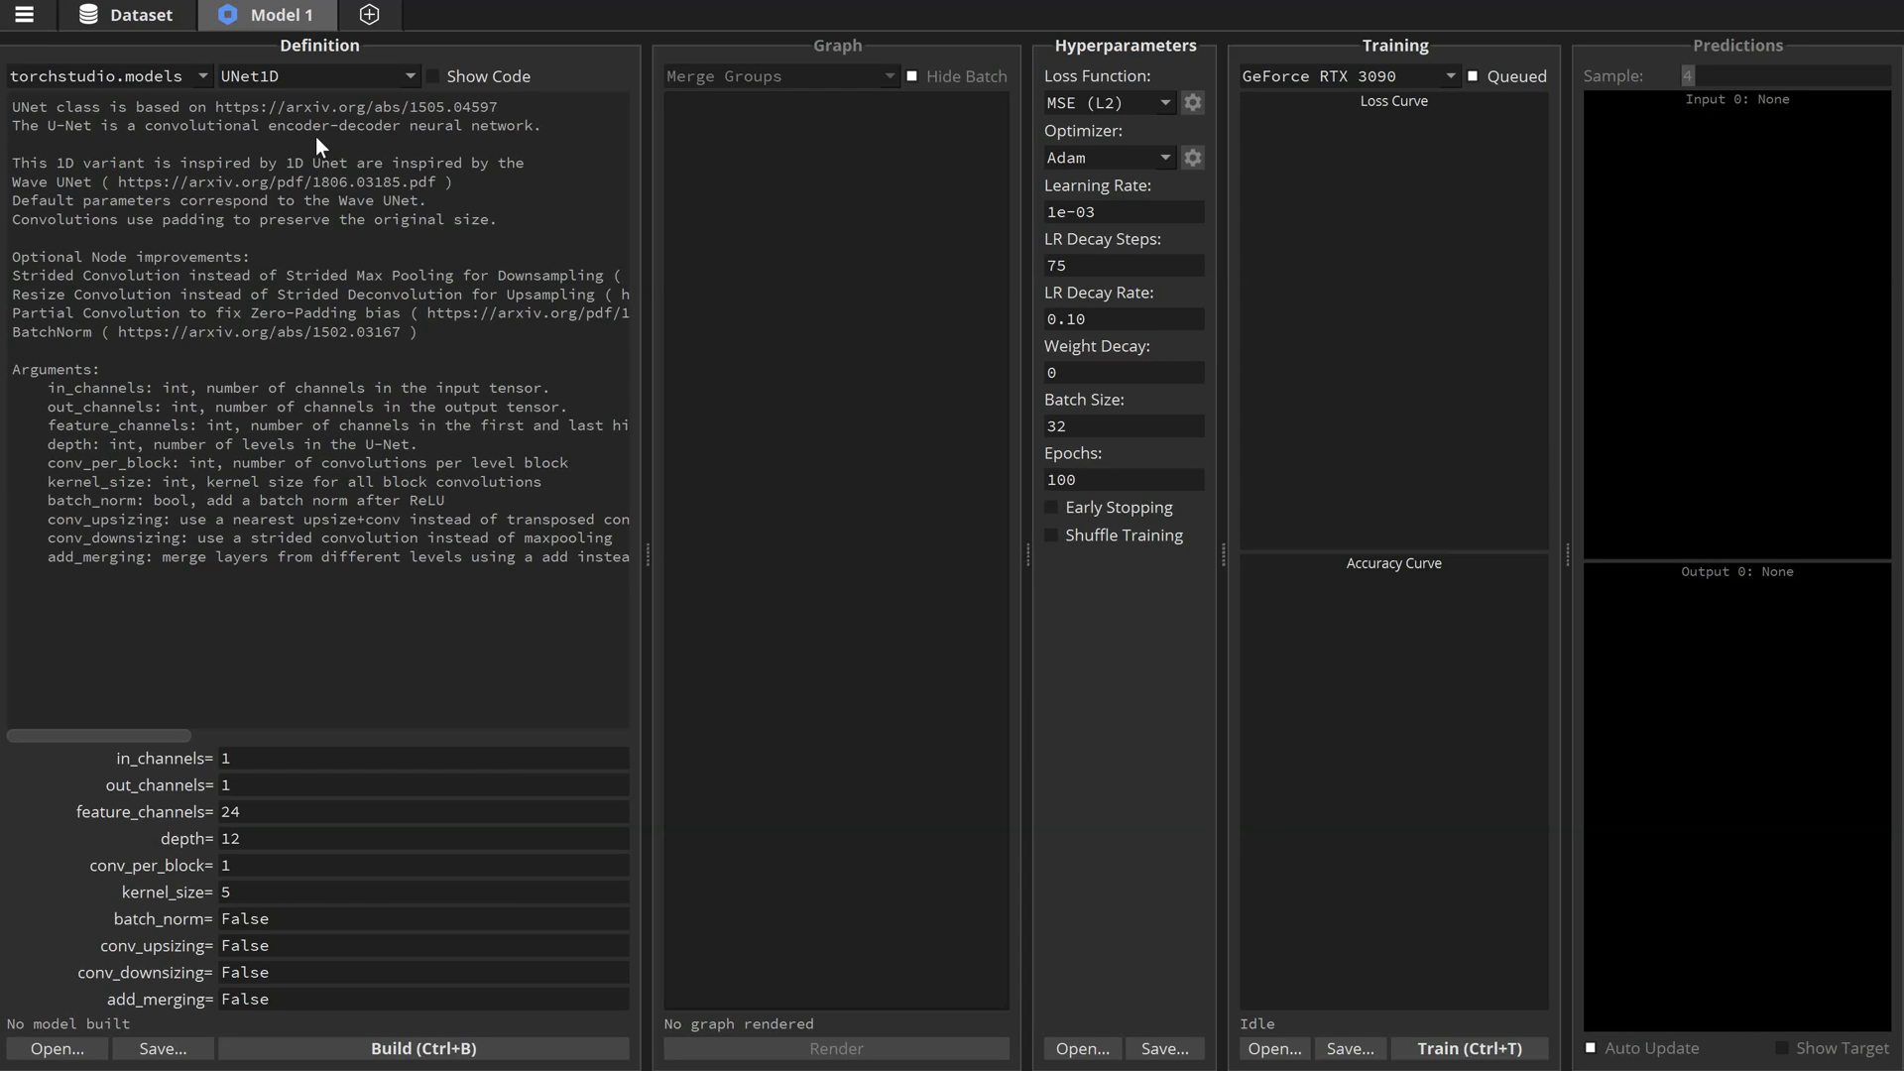
{"action": "mouse_move", "coordinate": [279, 816]}
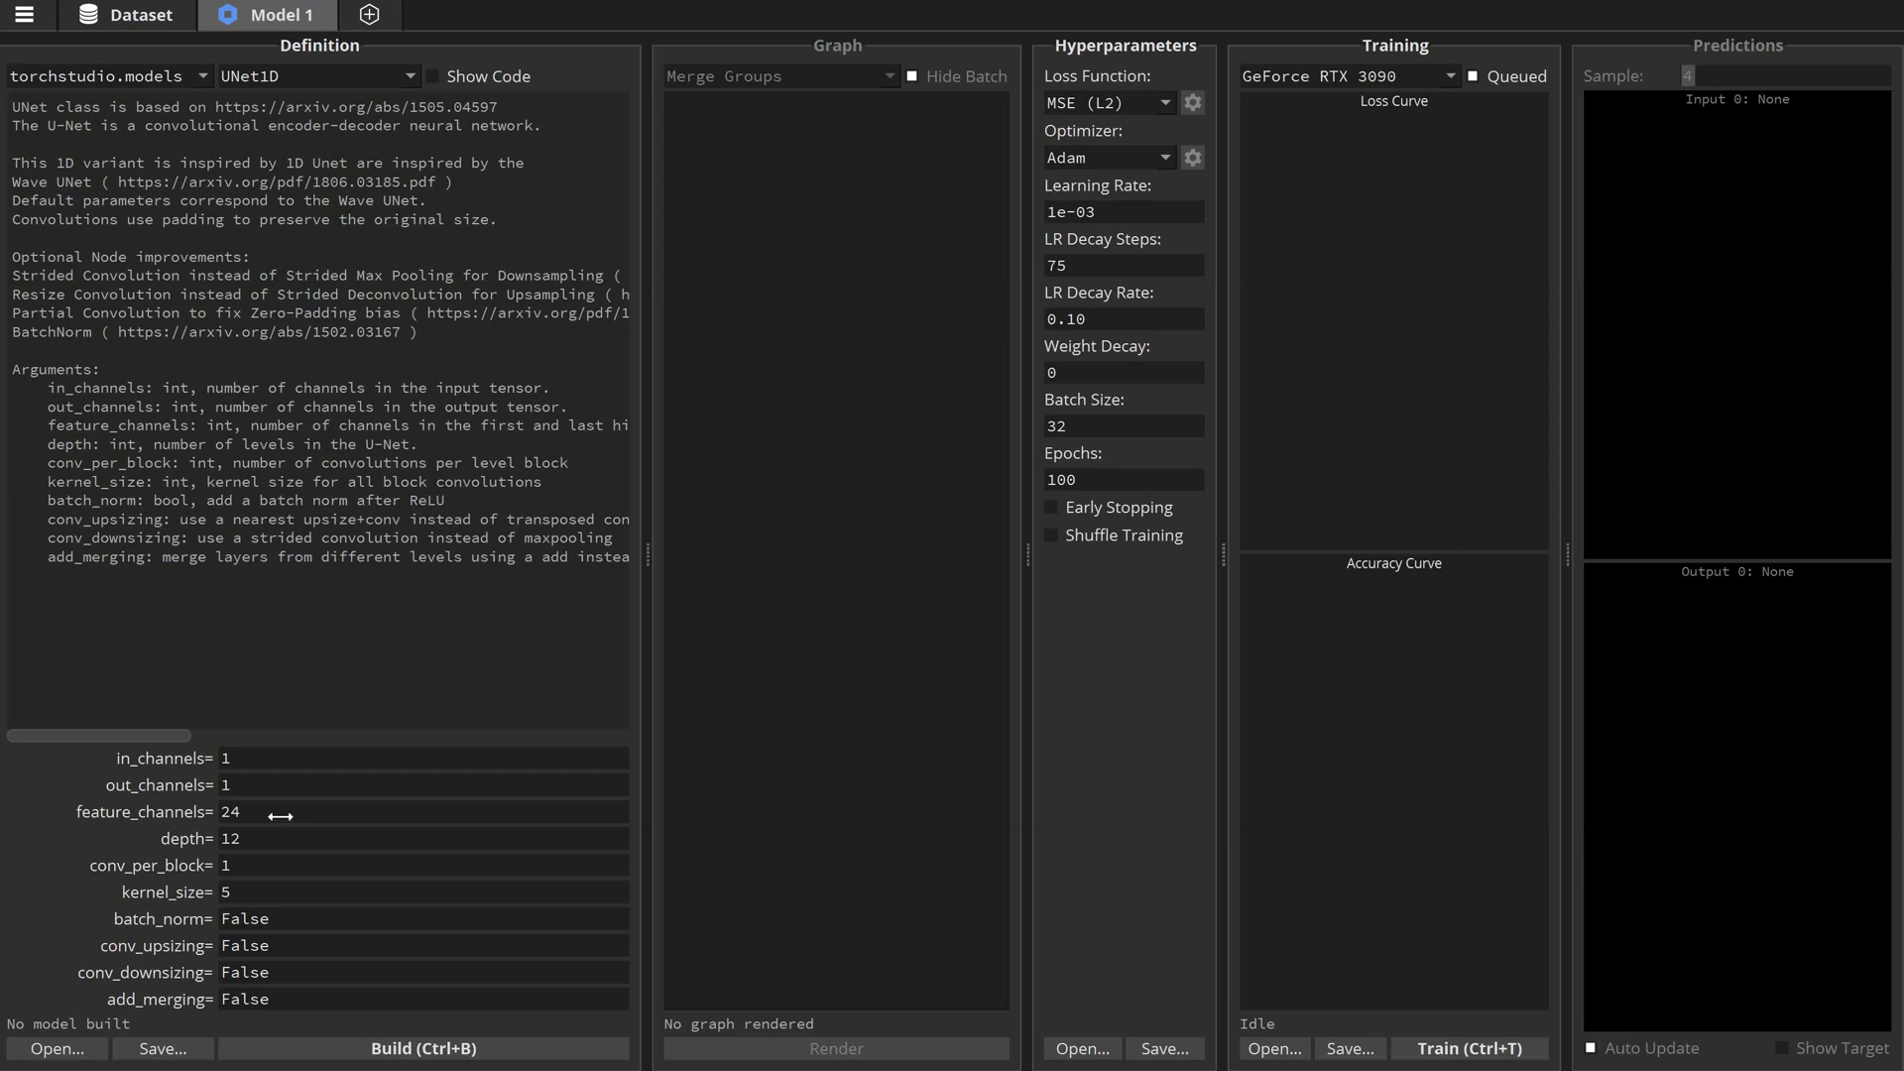
{"action": "double_click", "coordinate": [230, 812]}
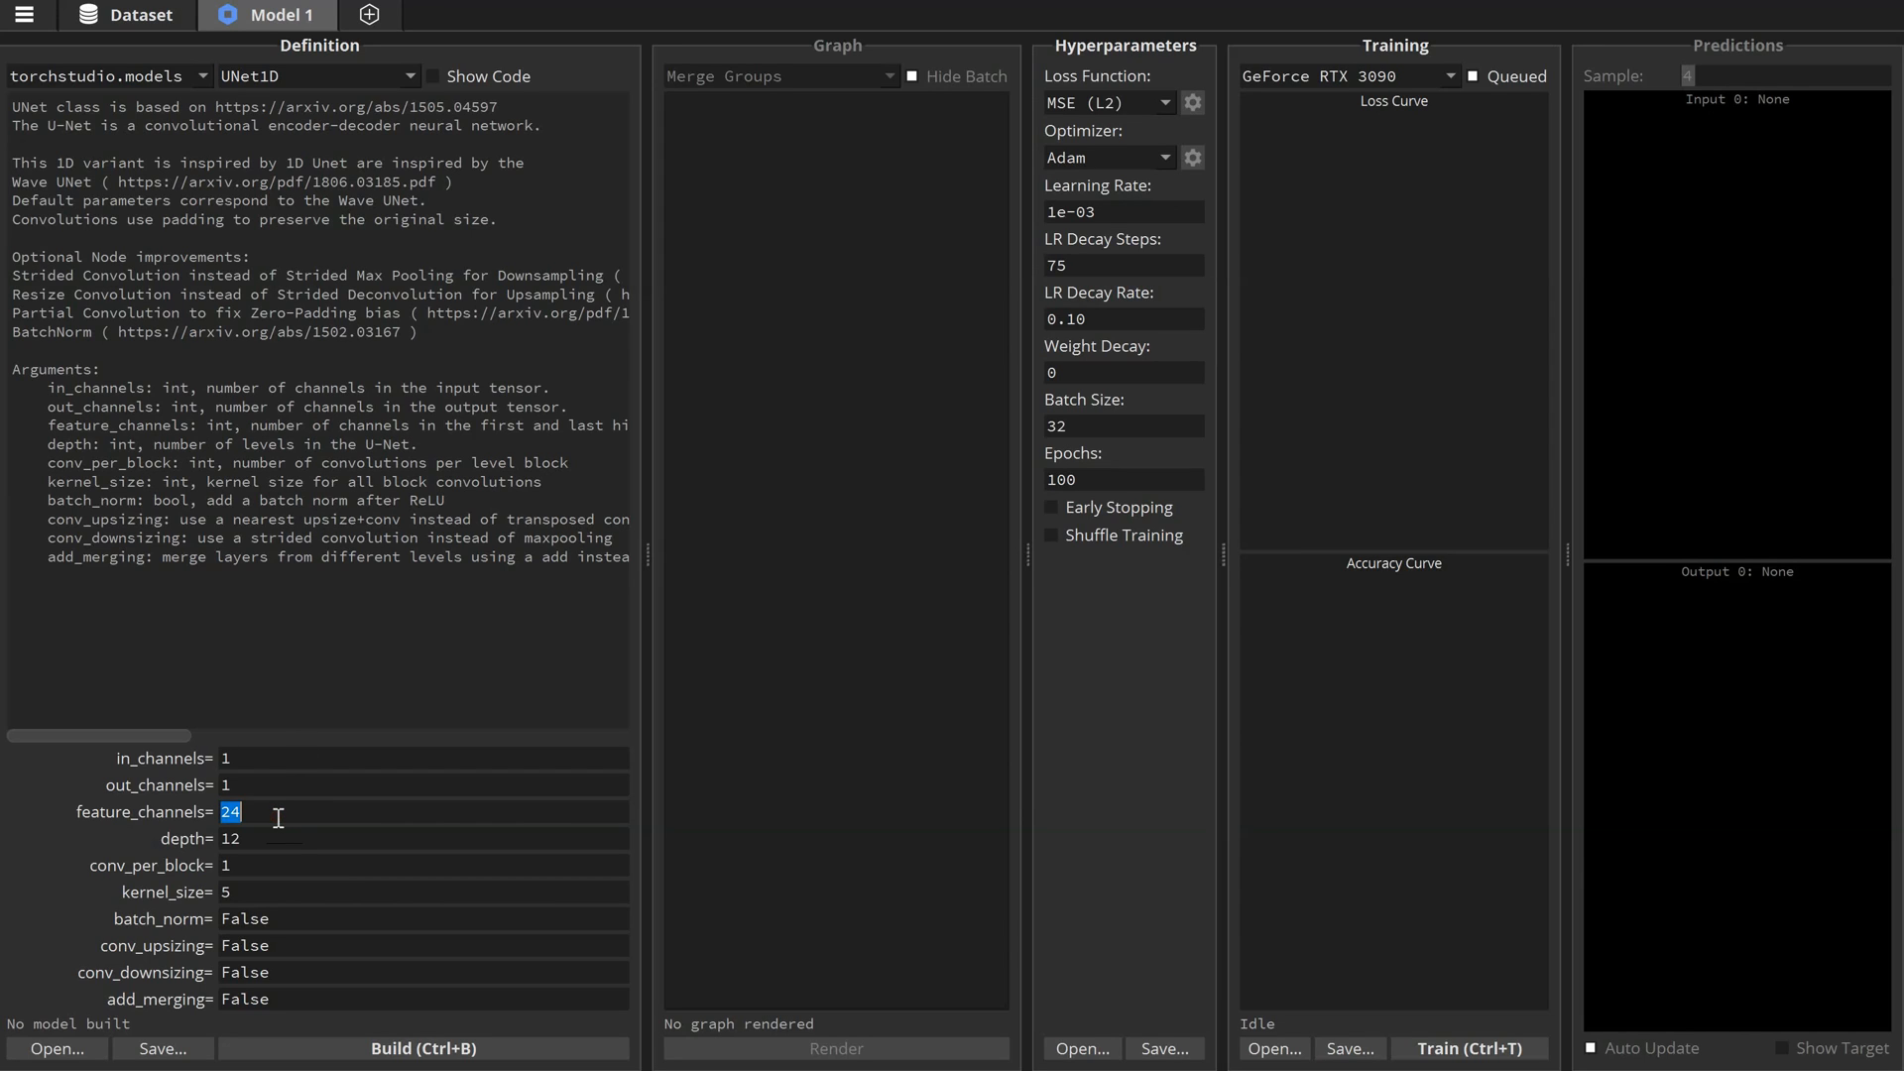
{"action": "type", "text": "12"}
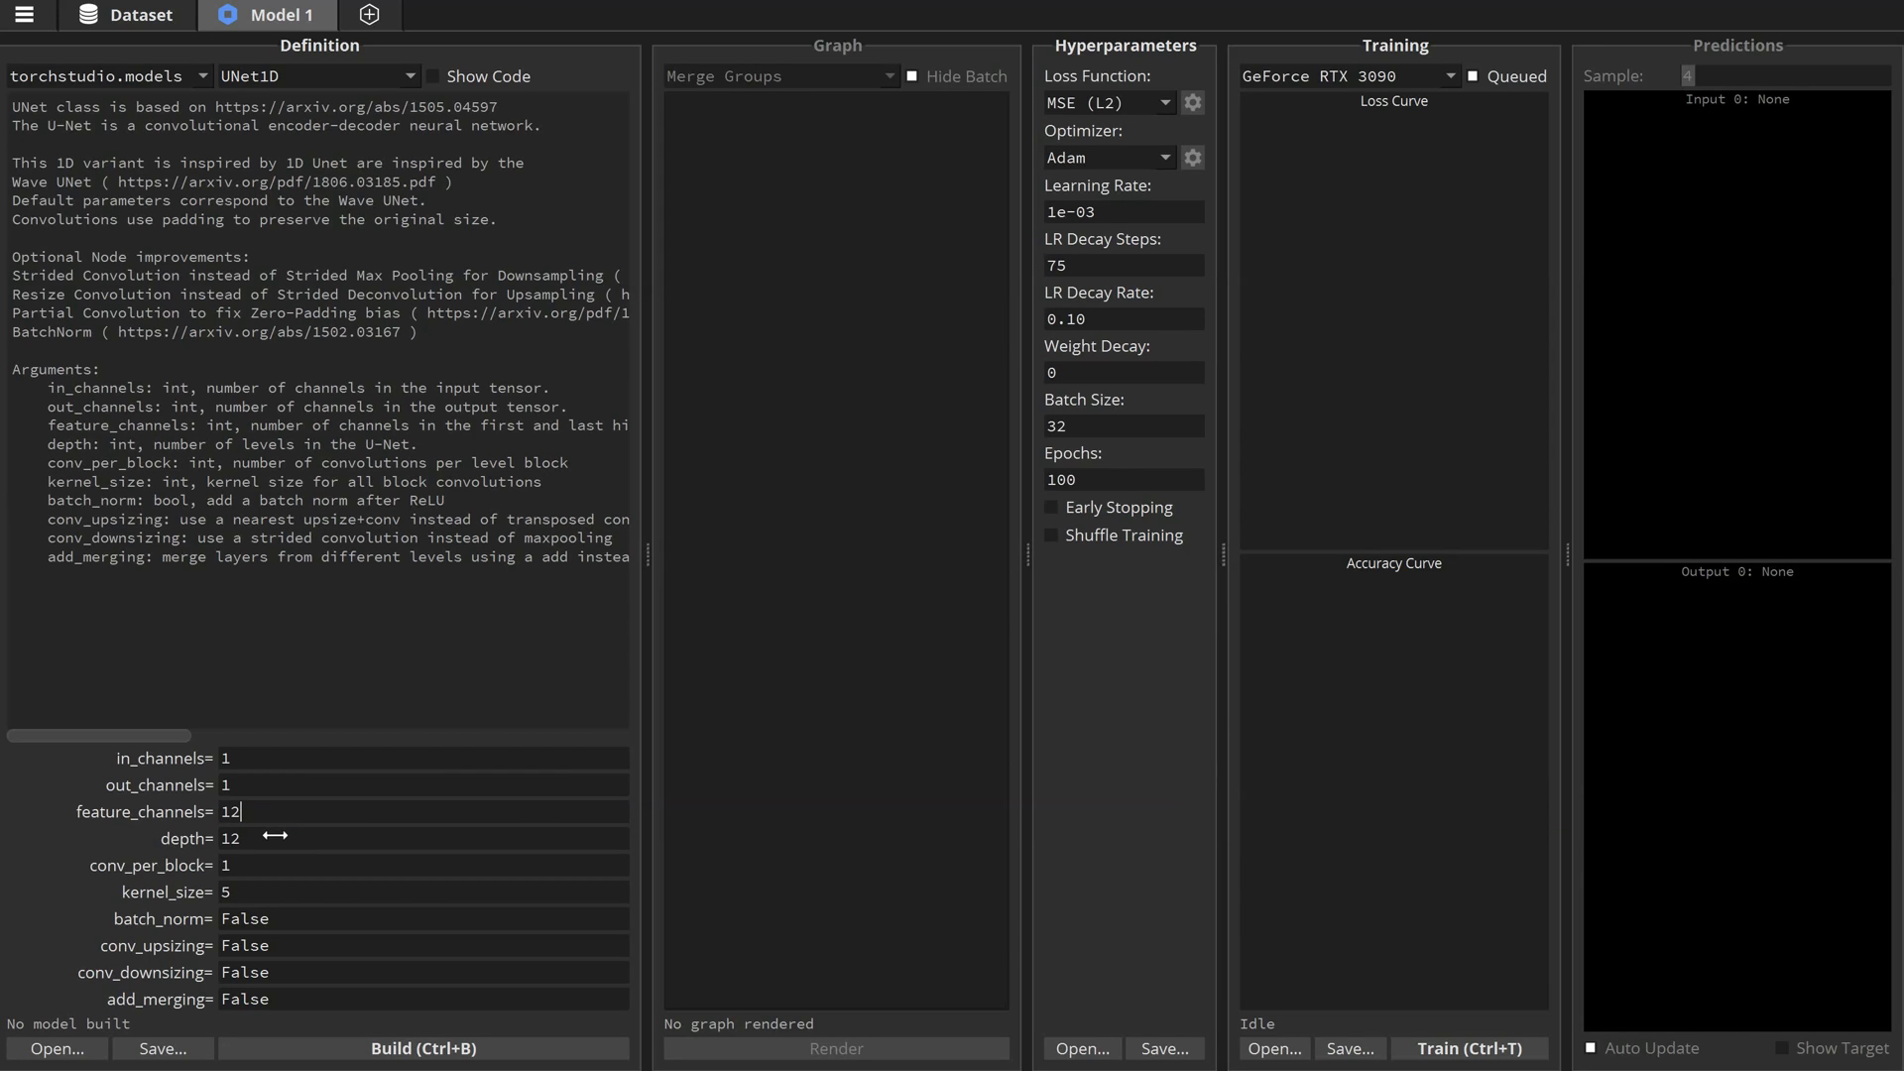
{"action": "double_click", "coordinate": [230, 839]}
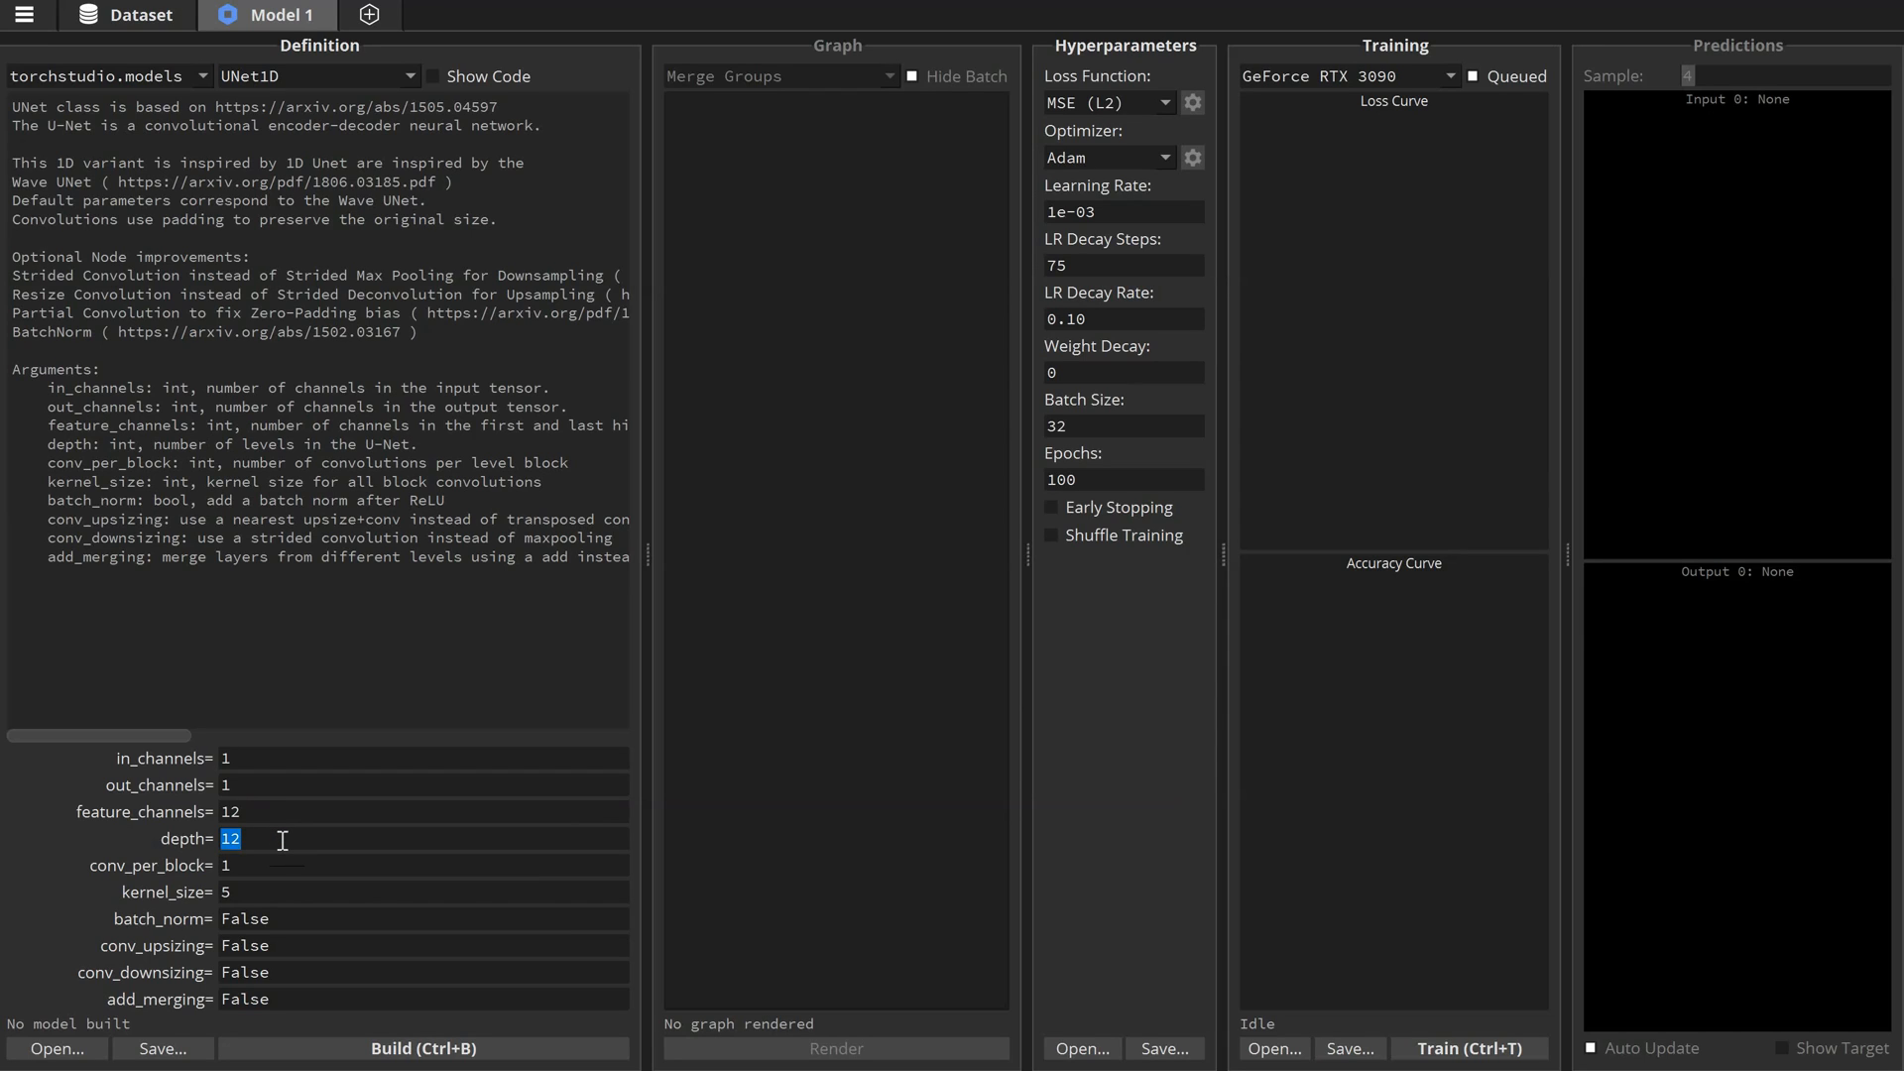
{"action": "type", "text": "5"}
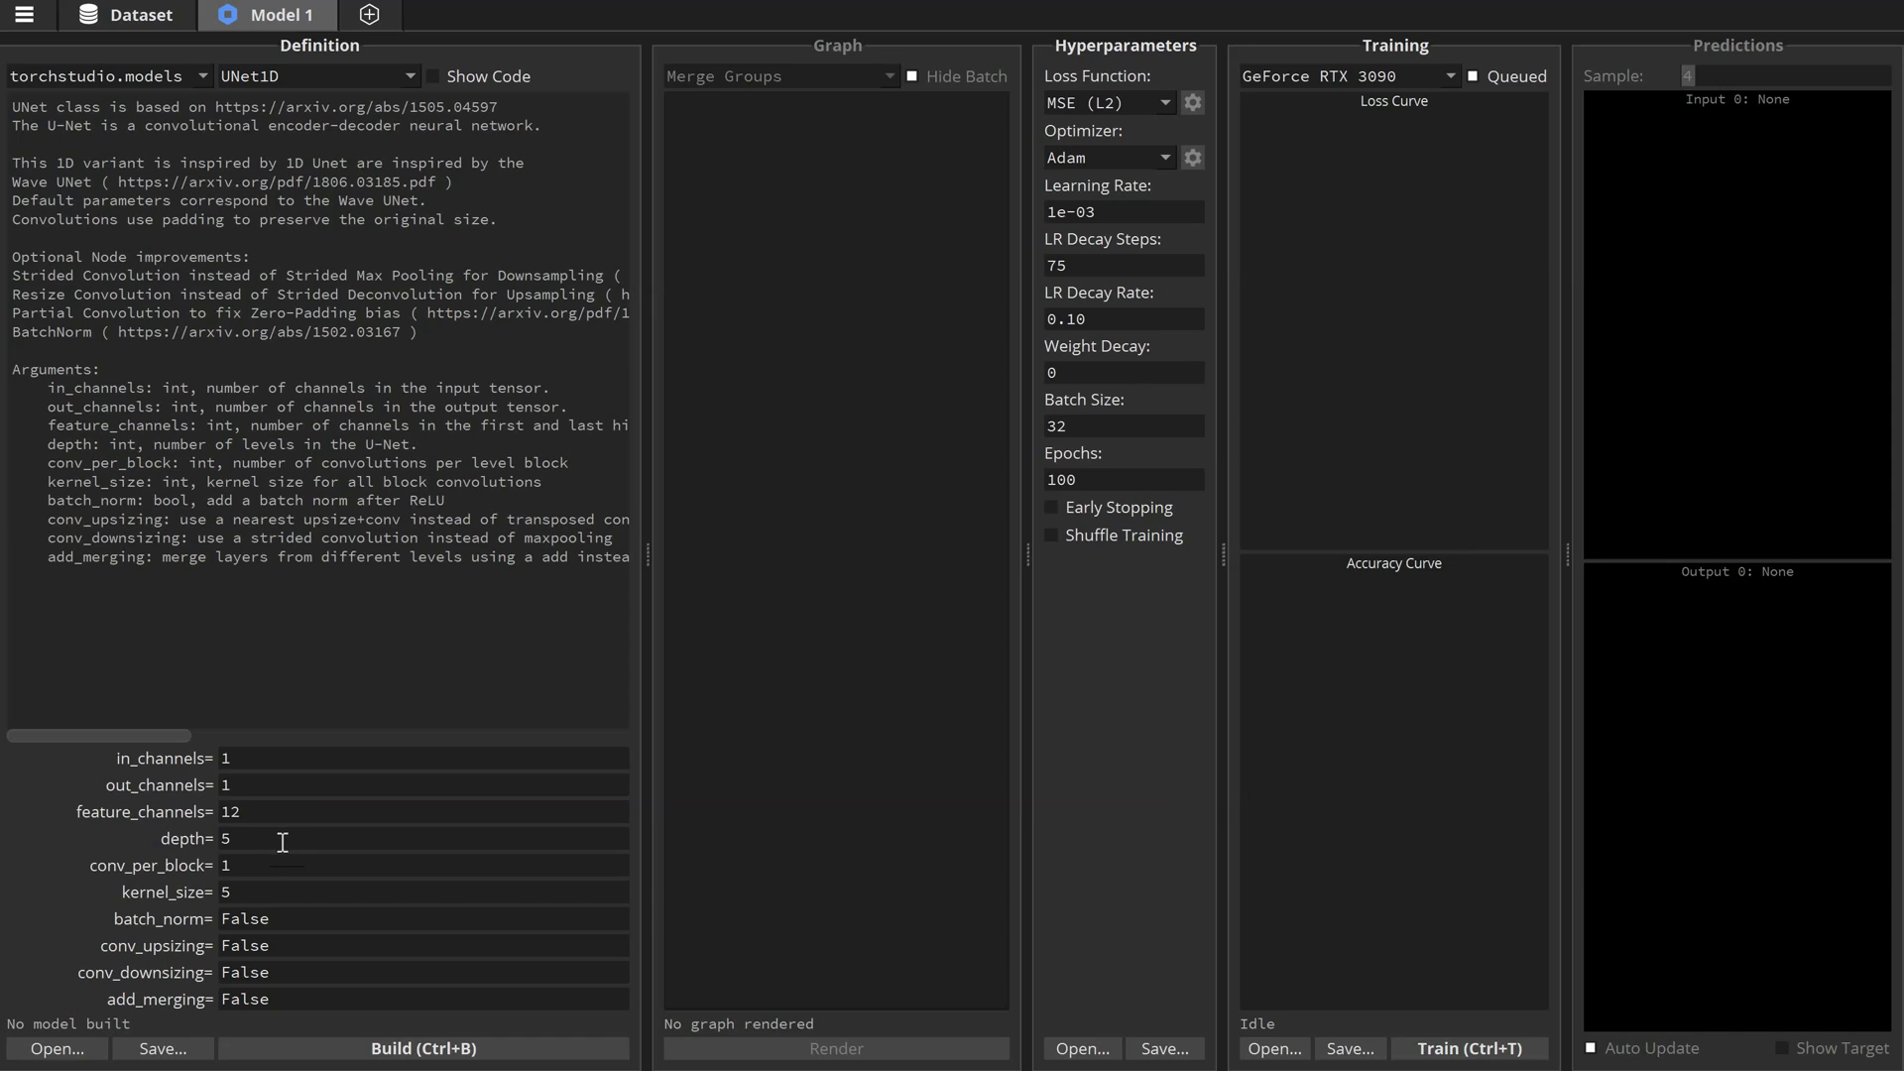
{"action": "left_click", "coordinate": [422, 1047]}
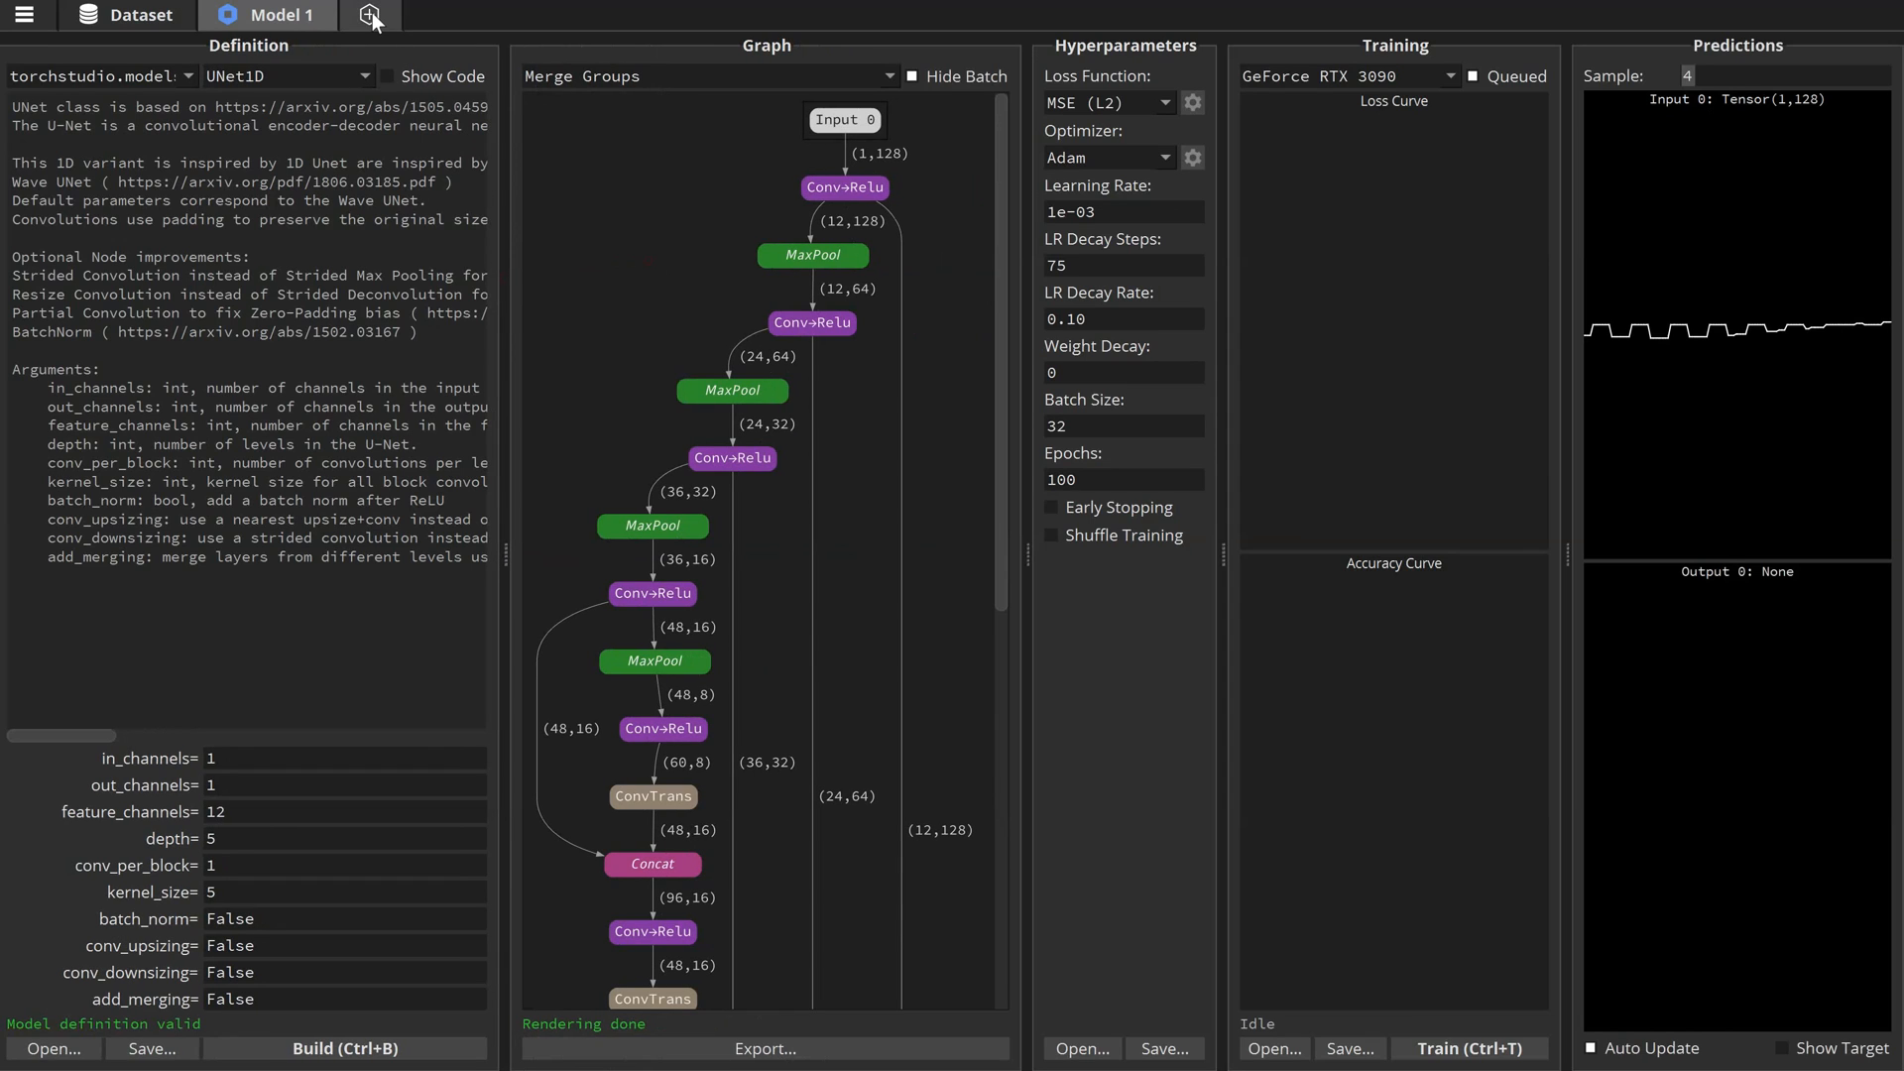
- Duplicate UNet1D into variants with changed depth and MAE (L1) loss, train them, and compare curves in the overview
{"action": "left_click", "coordinate": [373, 14]}
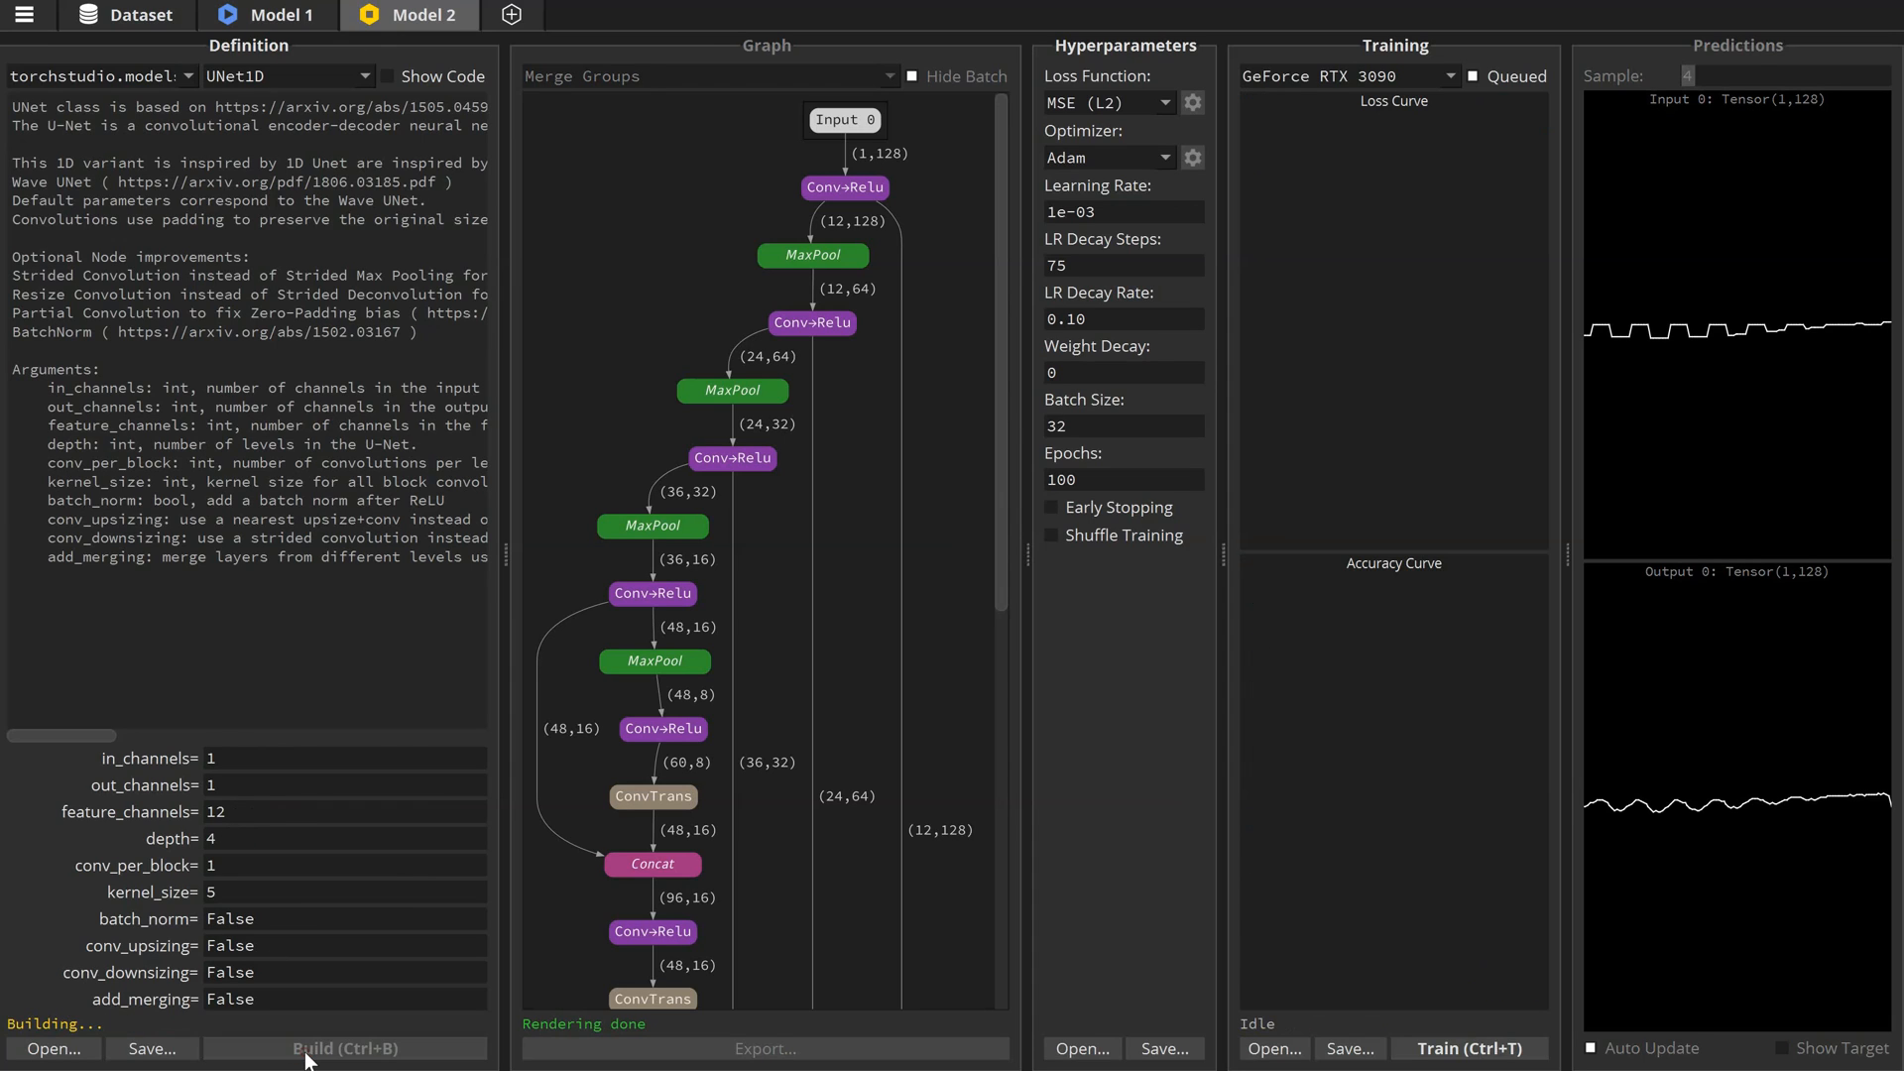
{"action": "left_click", "coordinate": [343, 1047]}
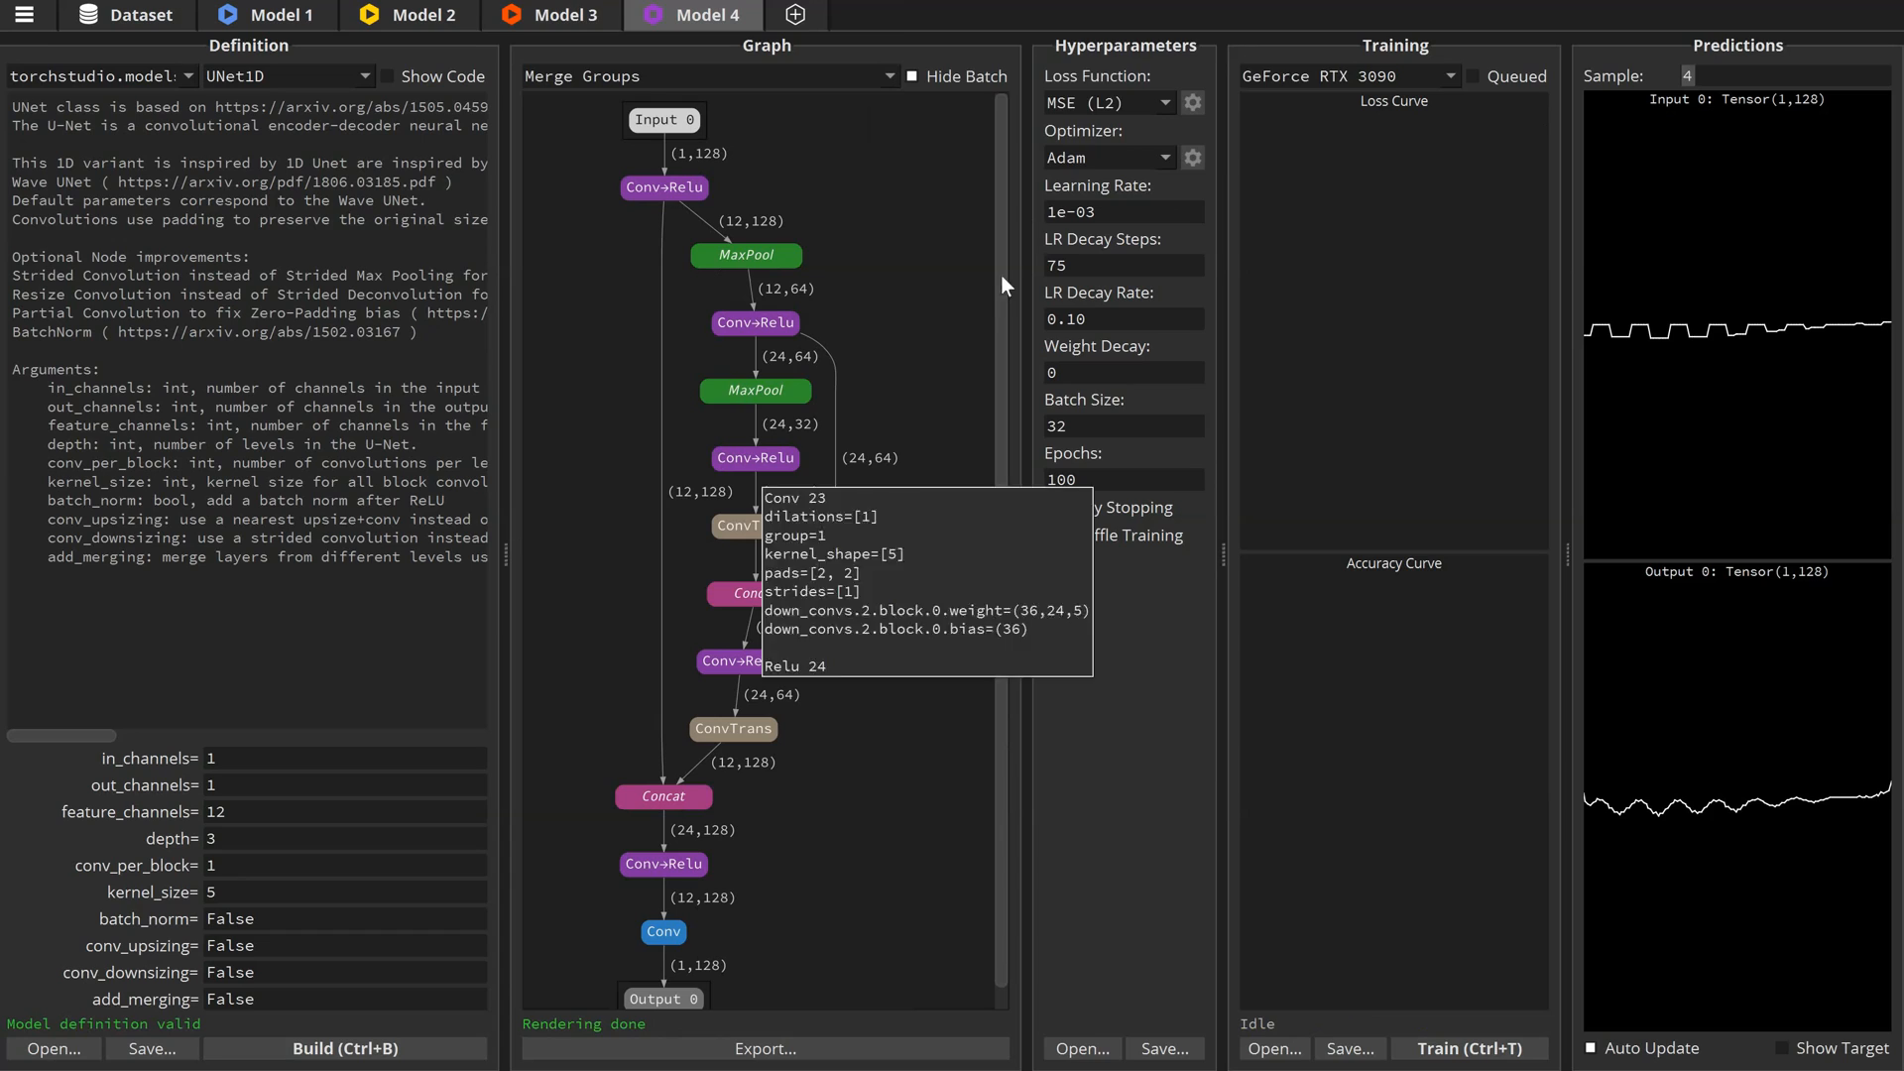
{"action": "left_click", "coordinate": [1105, 102]}
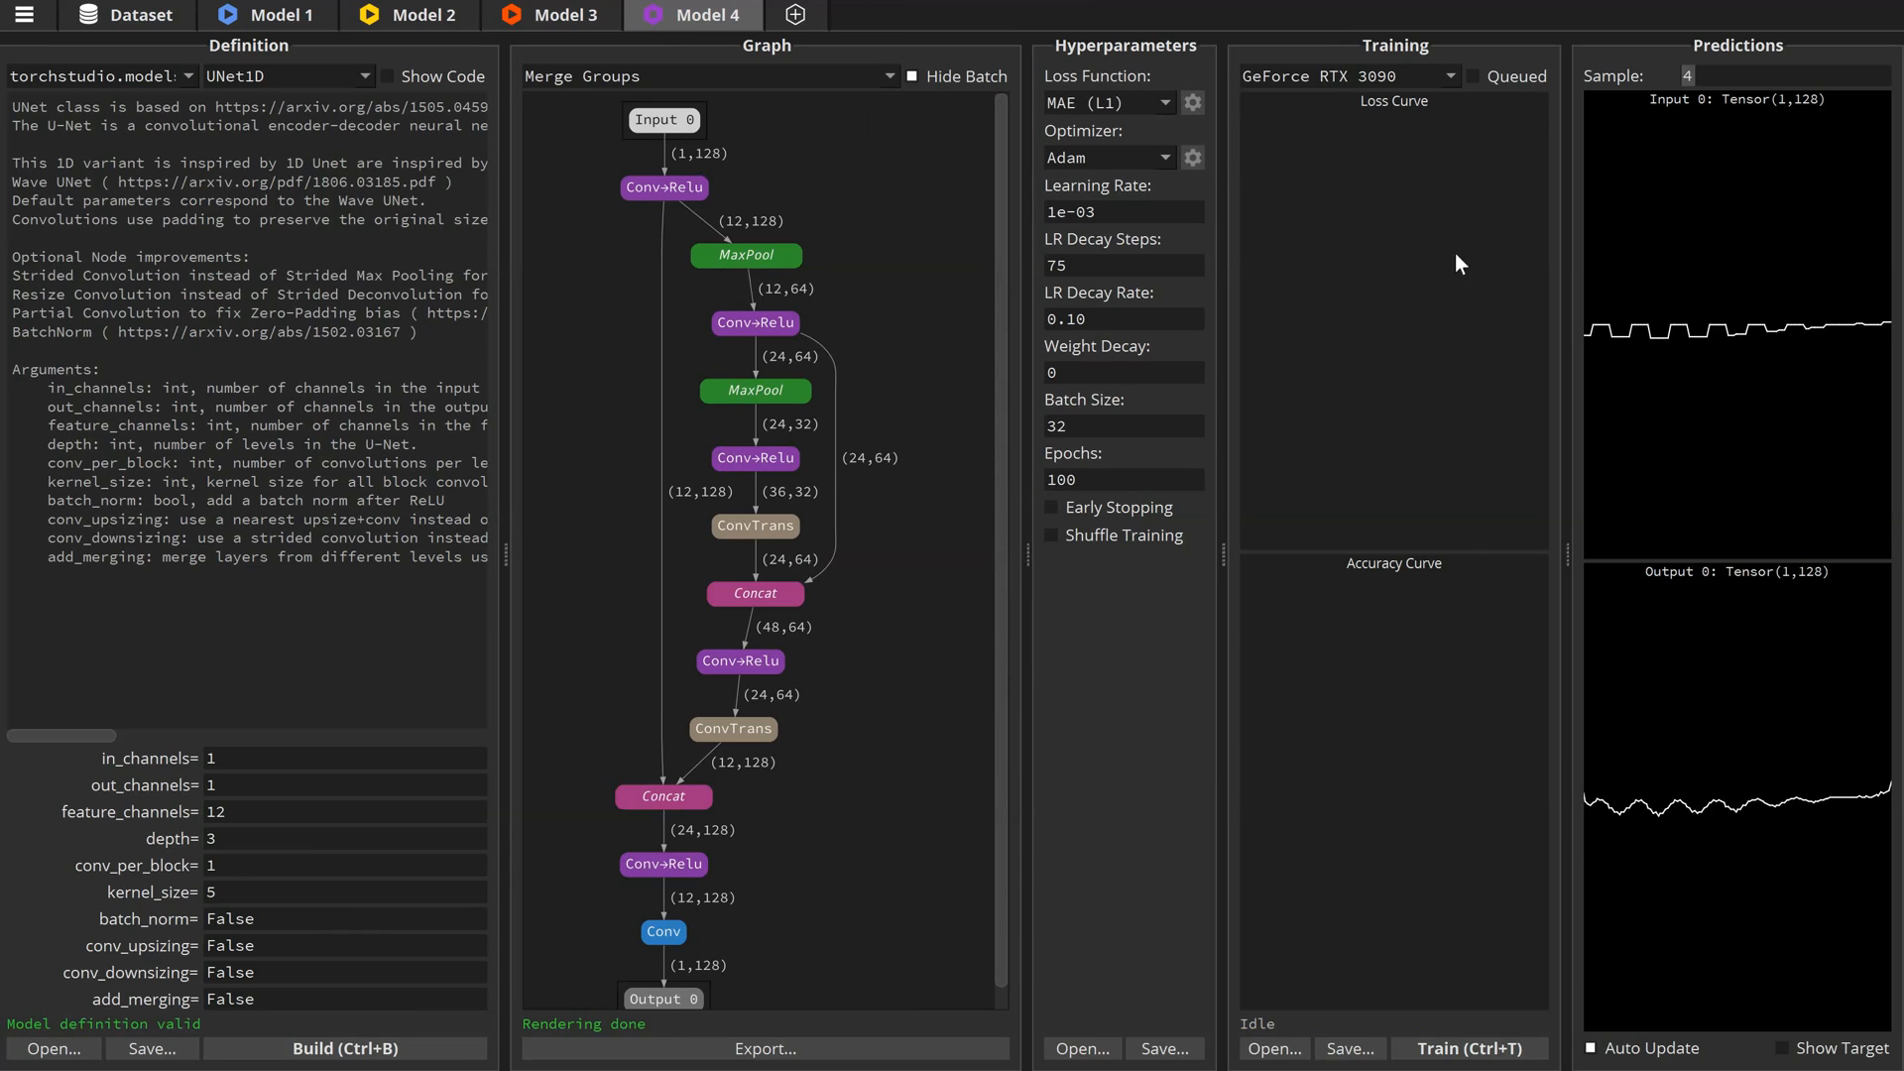
{"action": "left_click", "coordinate": [936, 14]}
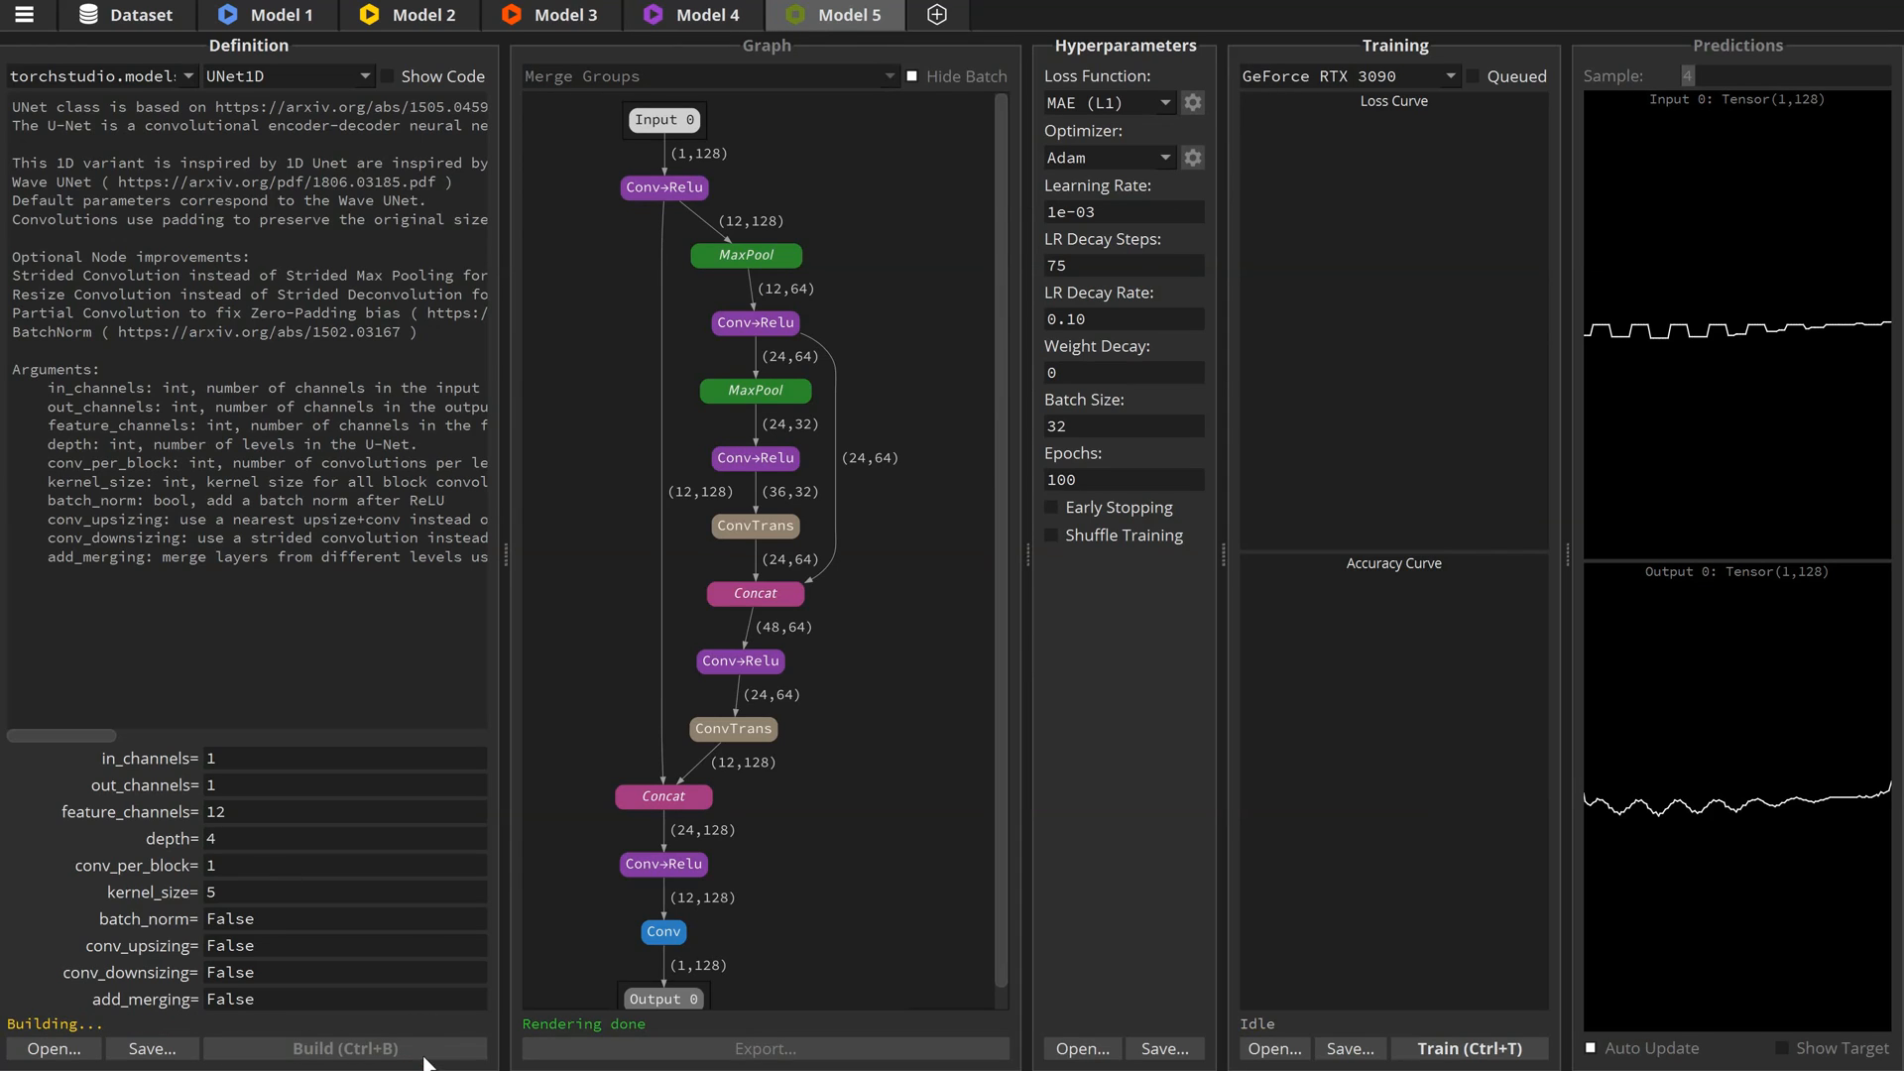
{"action": "left_click", "coordinate": [1470, 1047]}
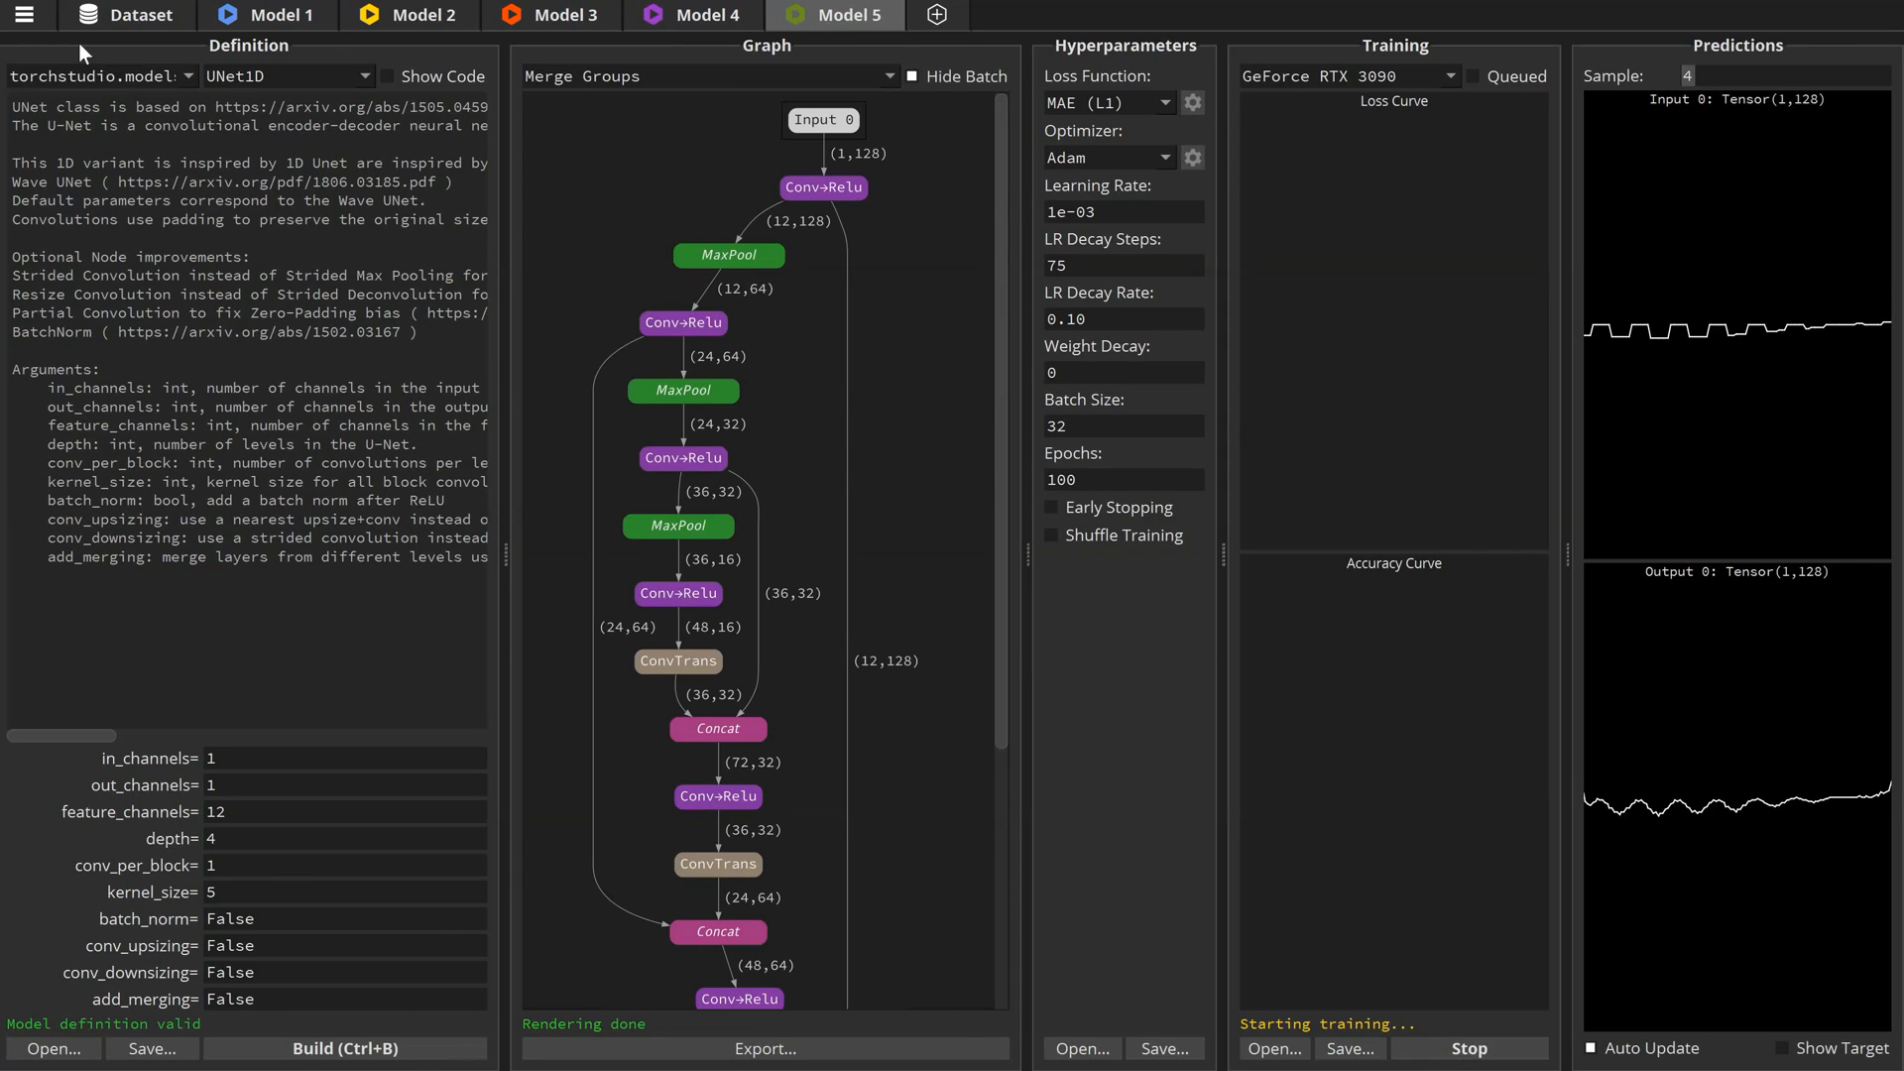
{"action": "left_click", "coordinate": [26, 16]}
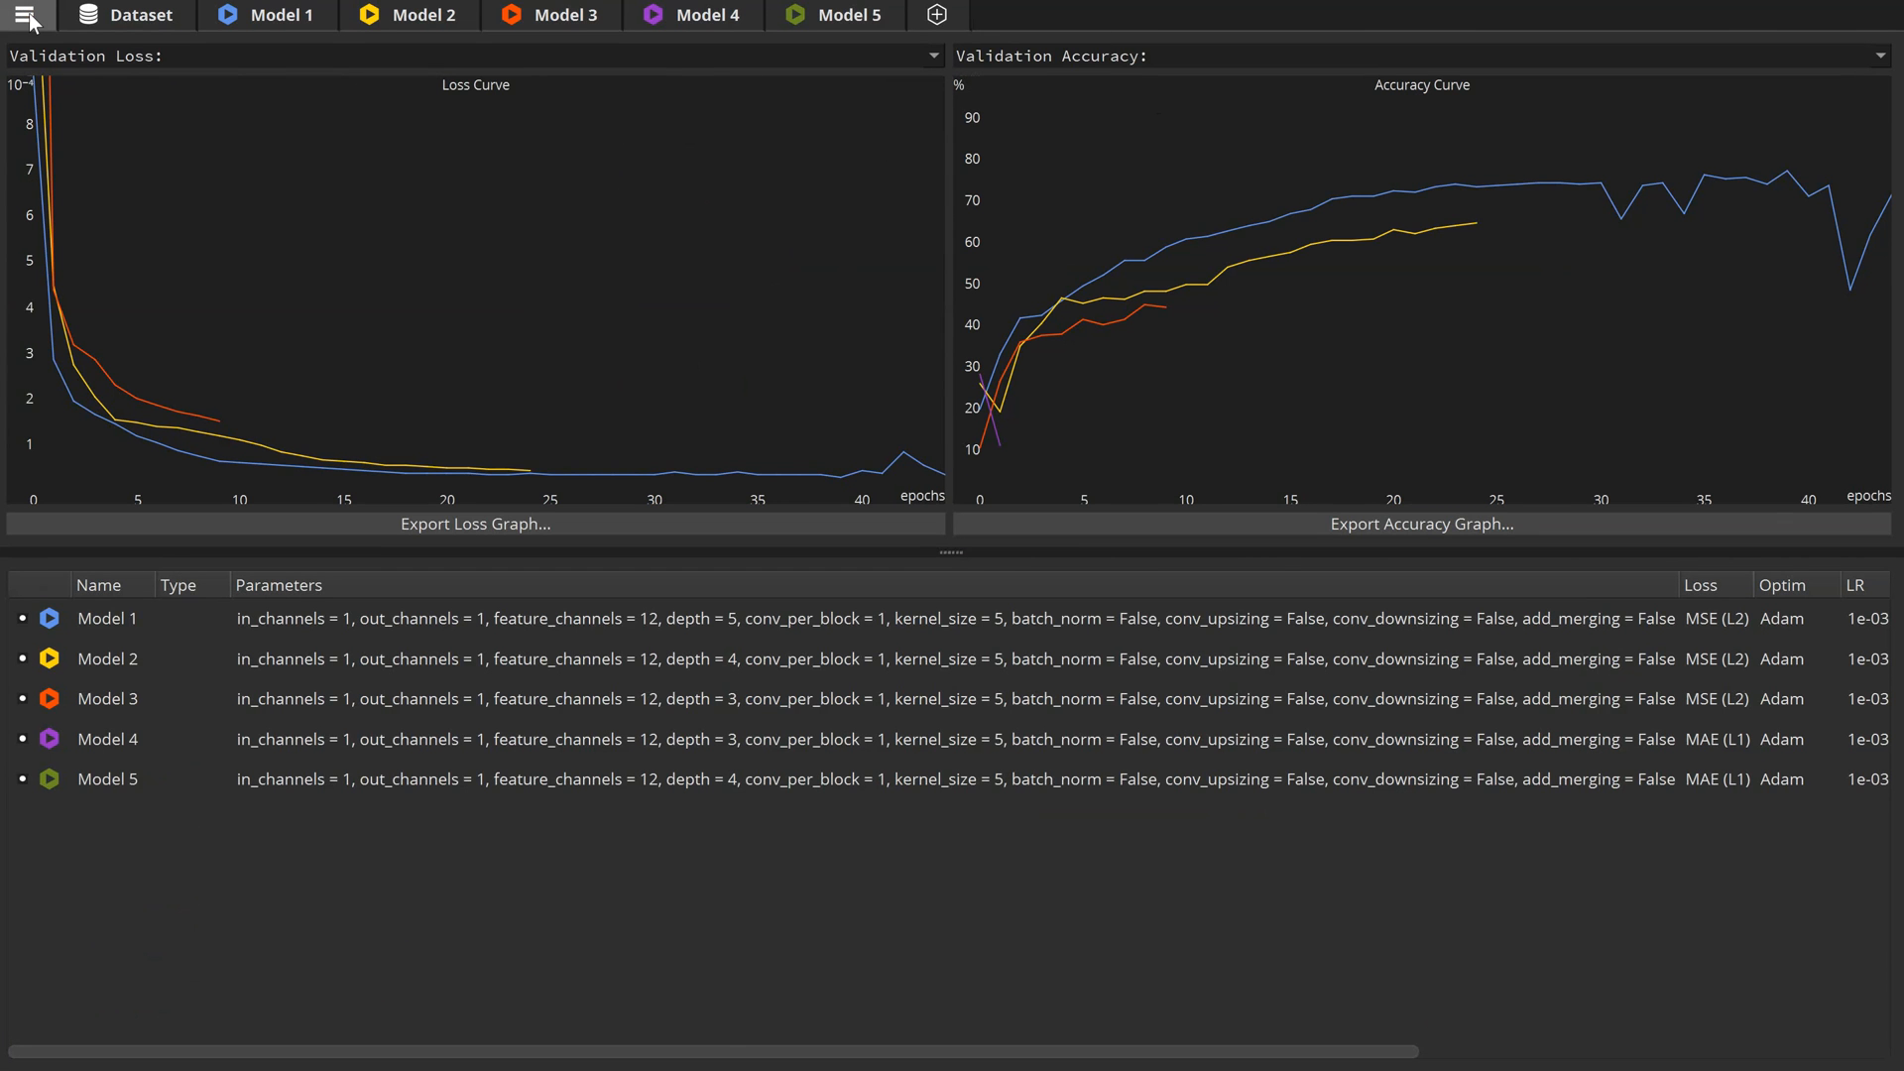